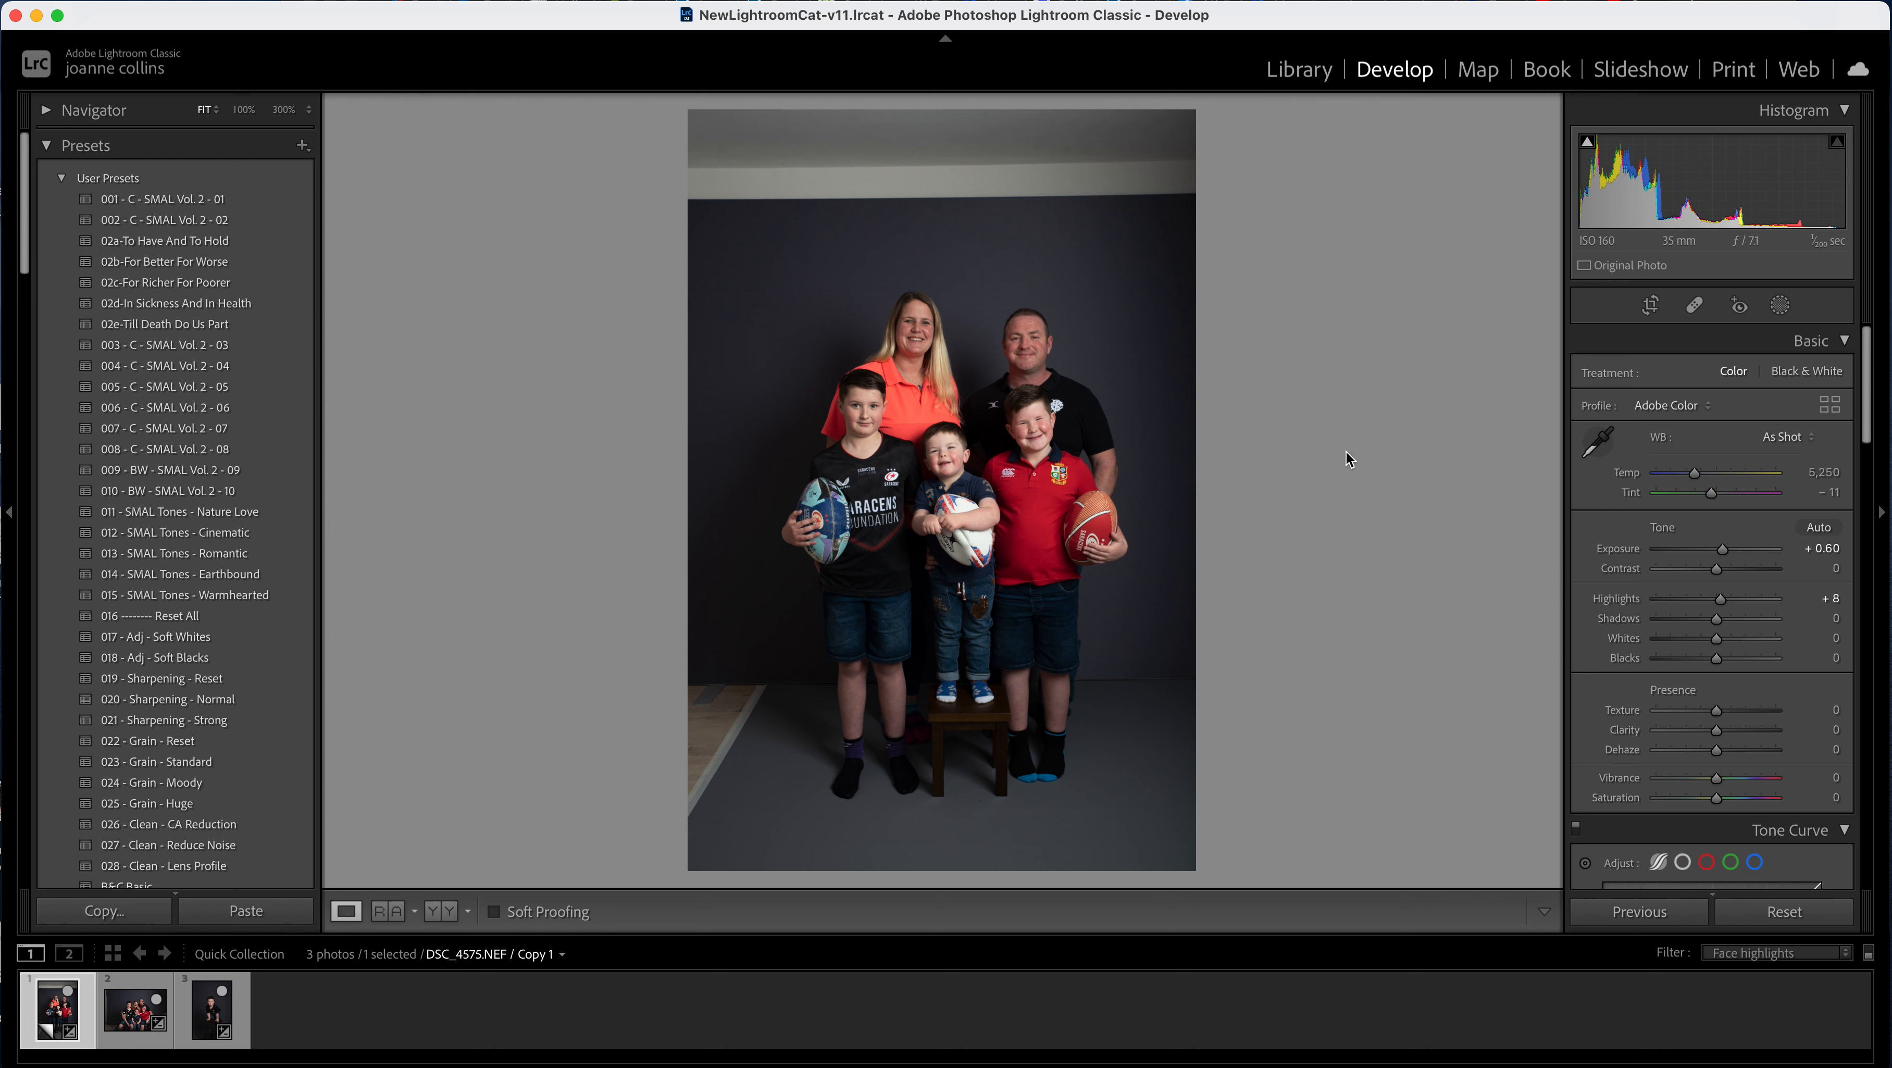
mouse_move(1361, 684)
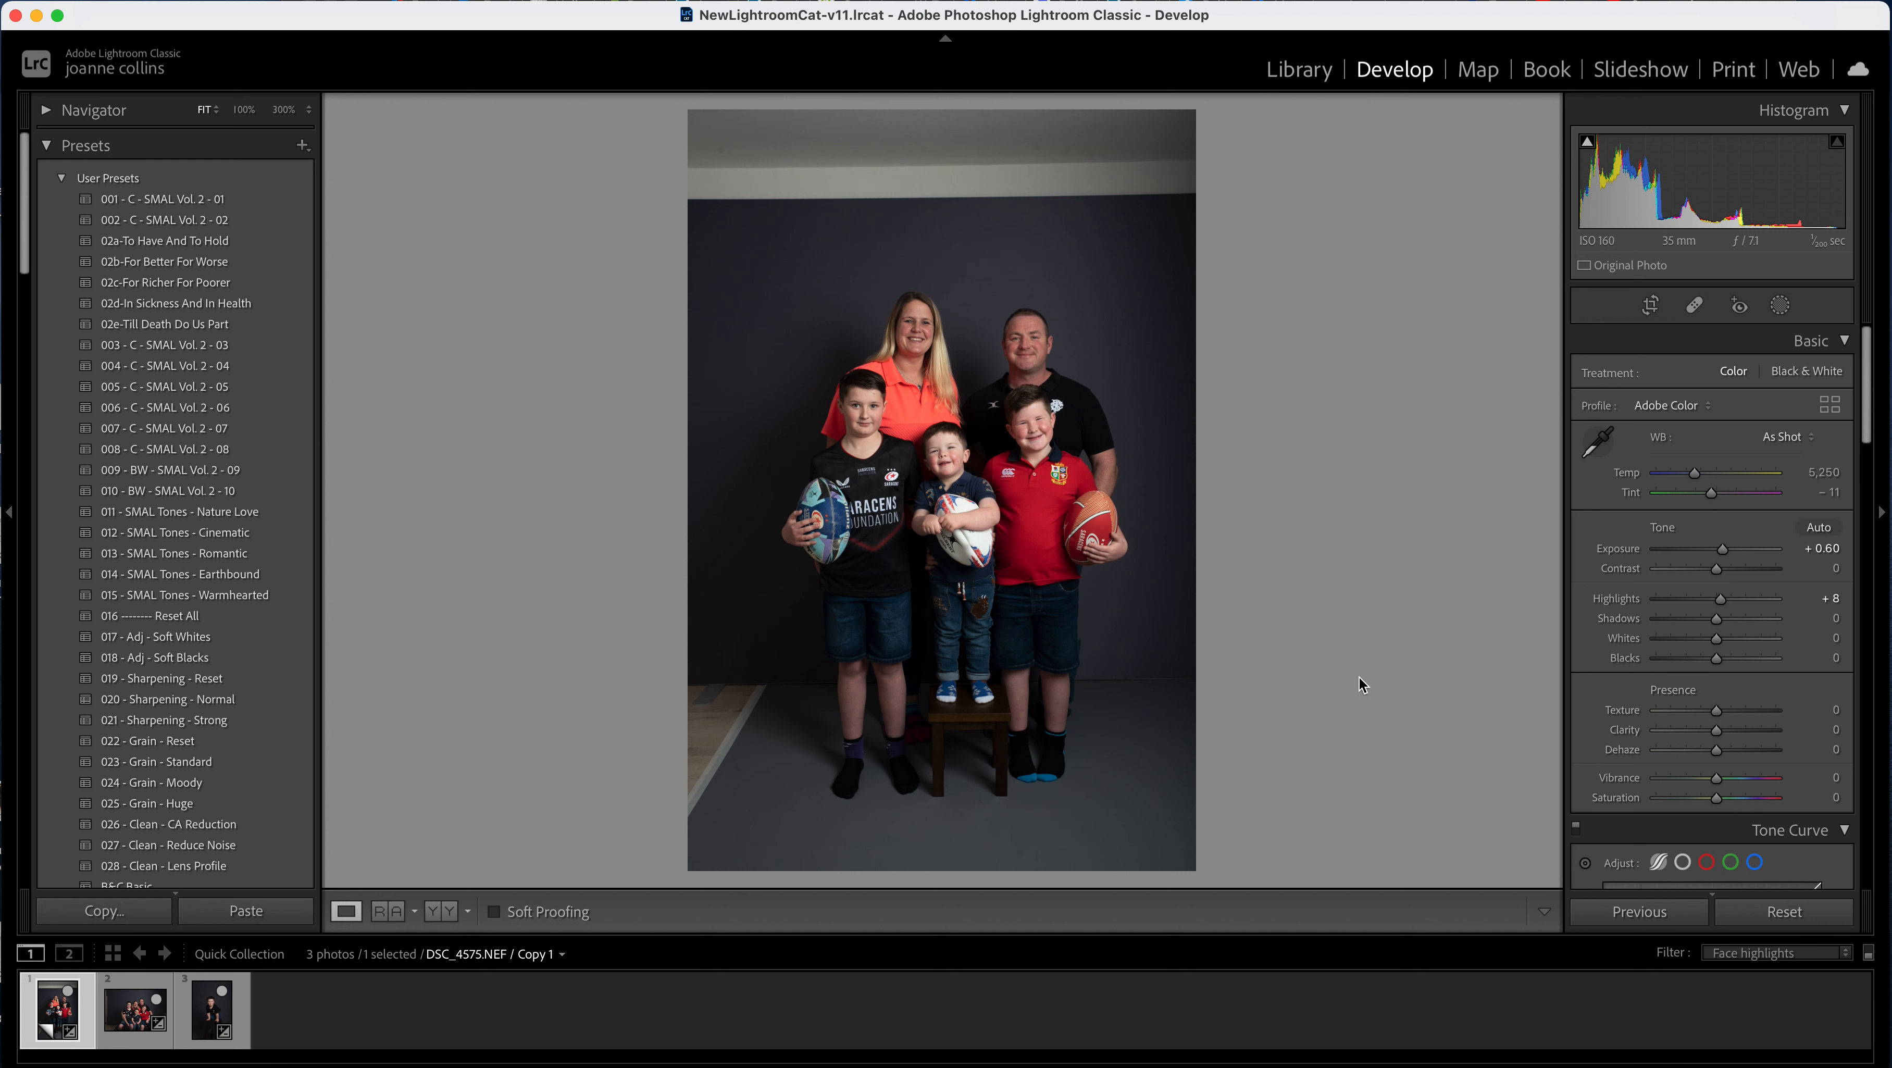
mouse_move(1005, 346)
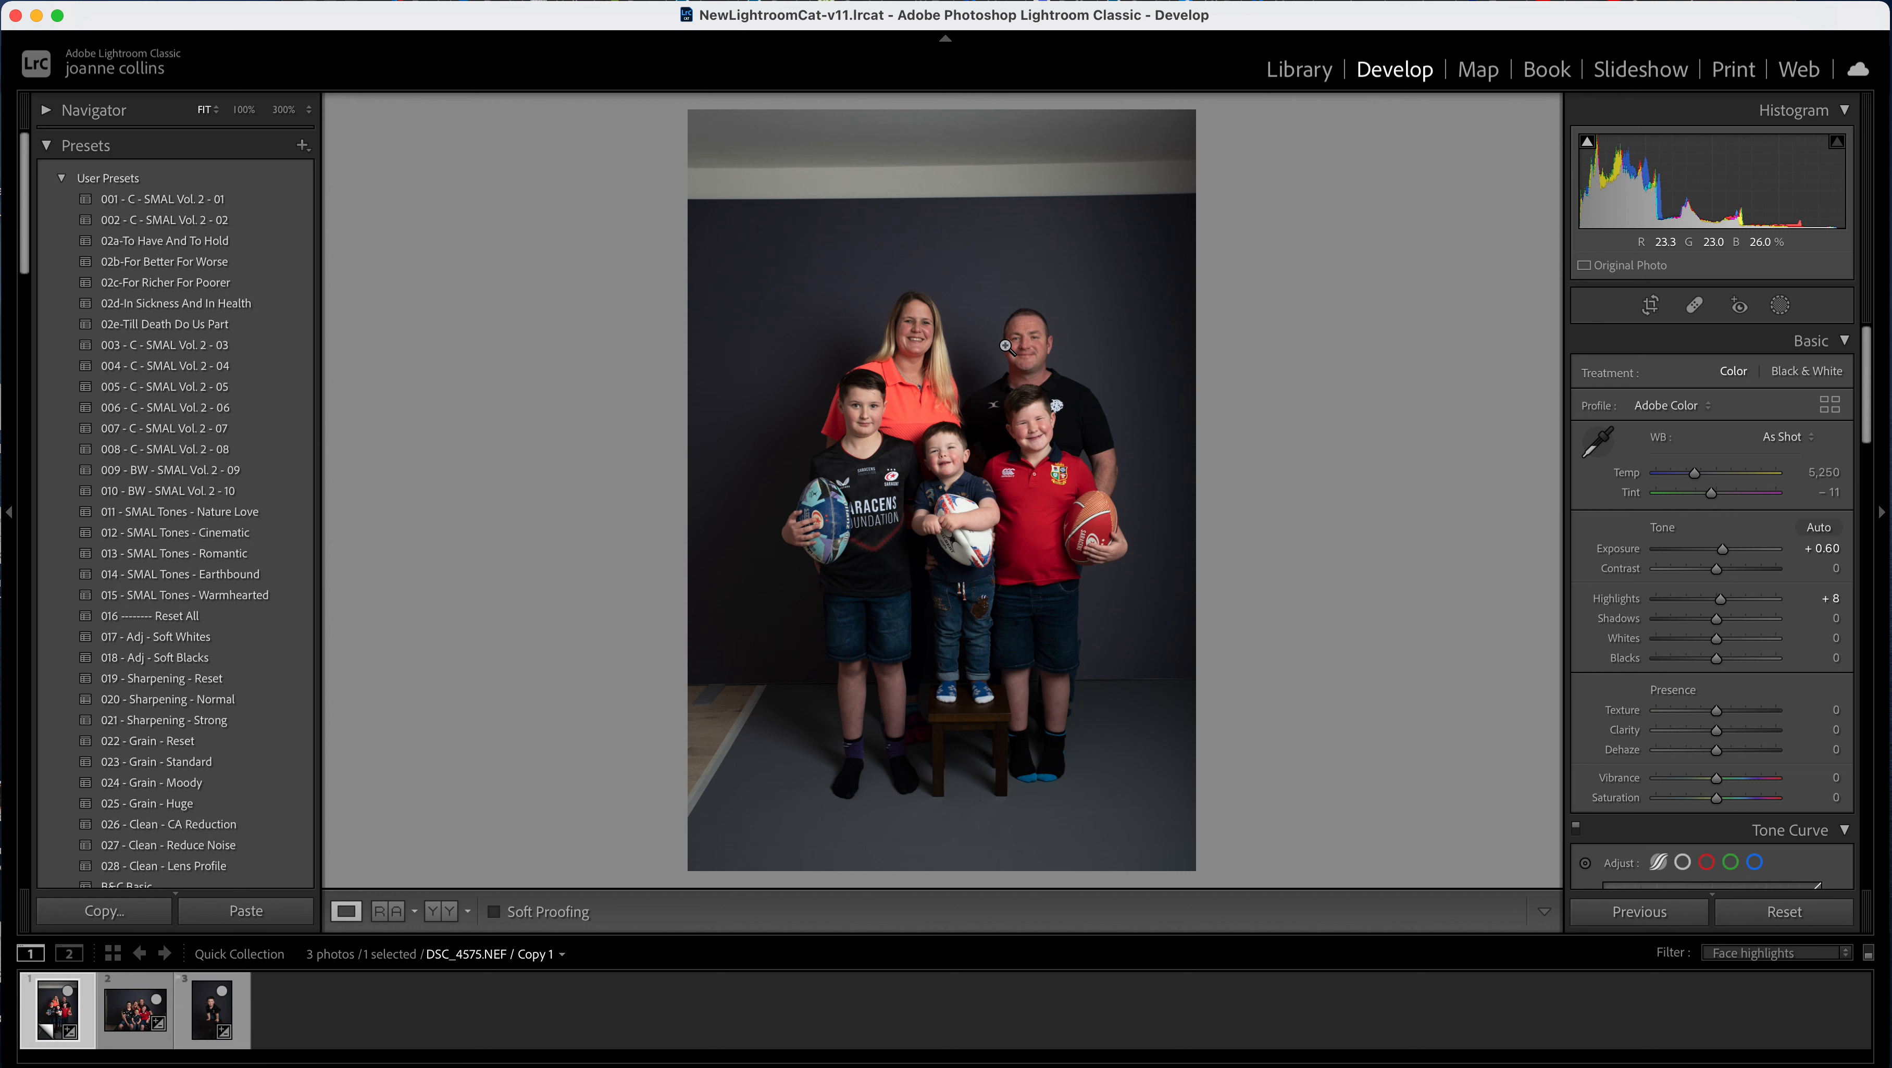
mouse_move(1780, 305)
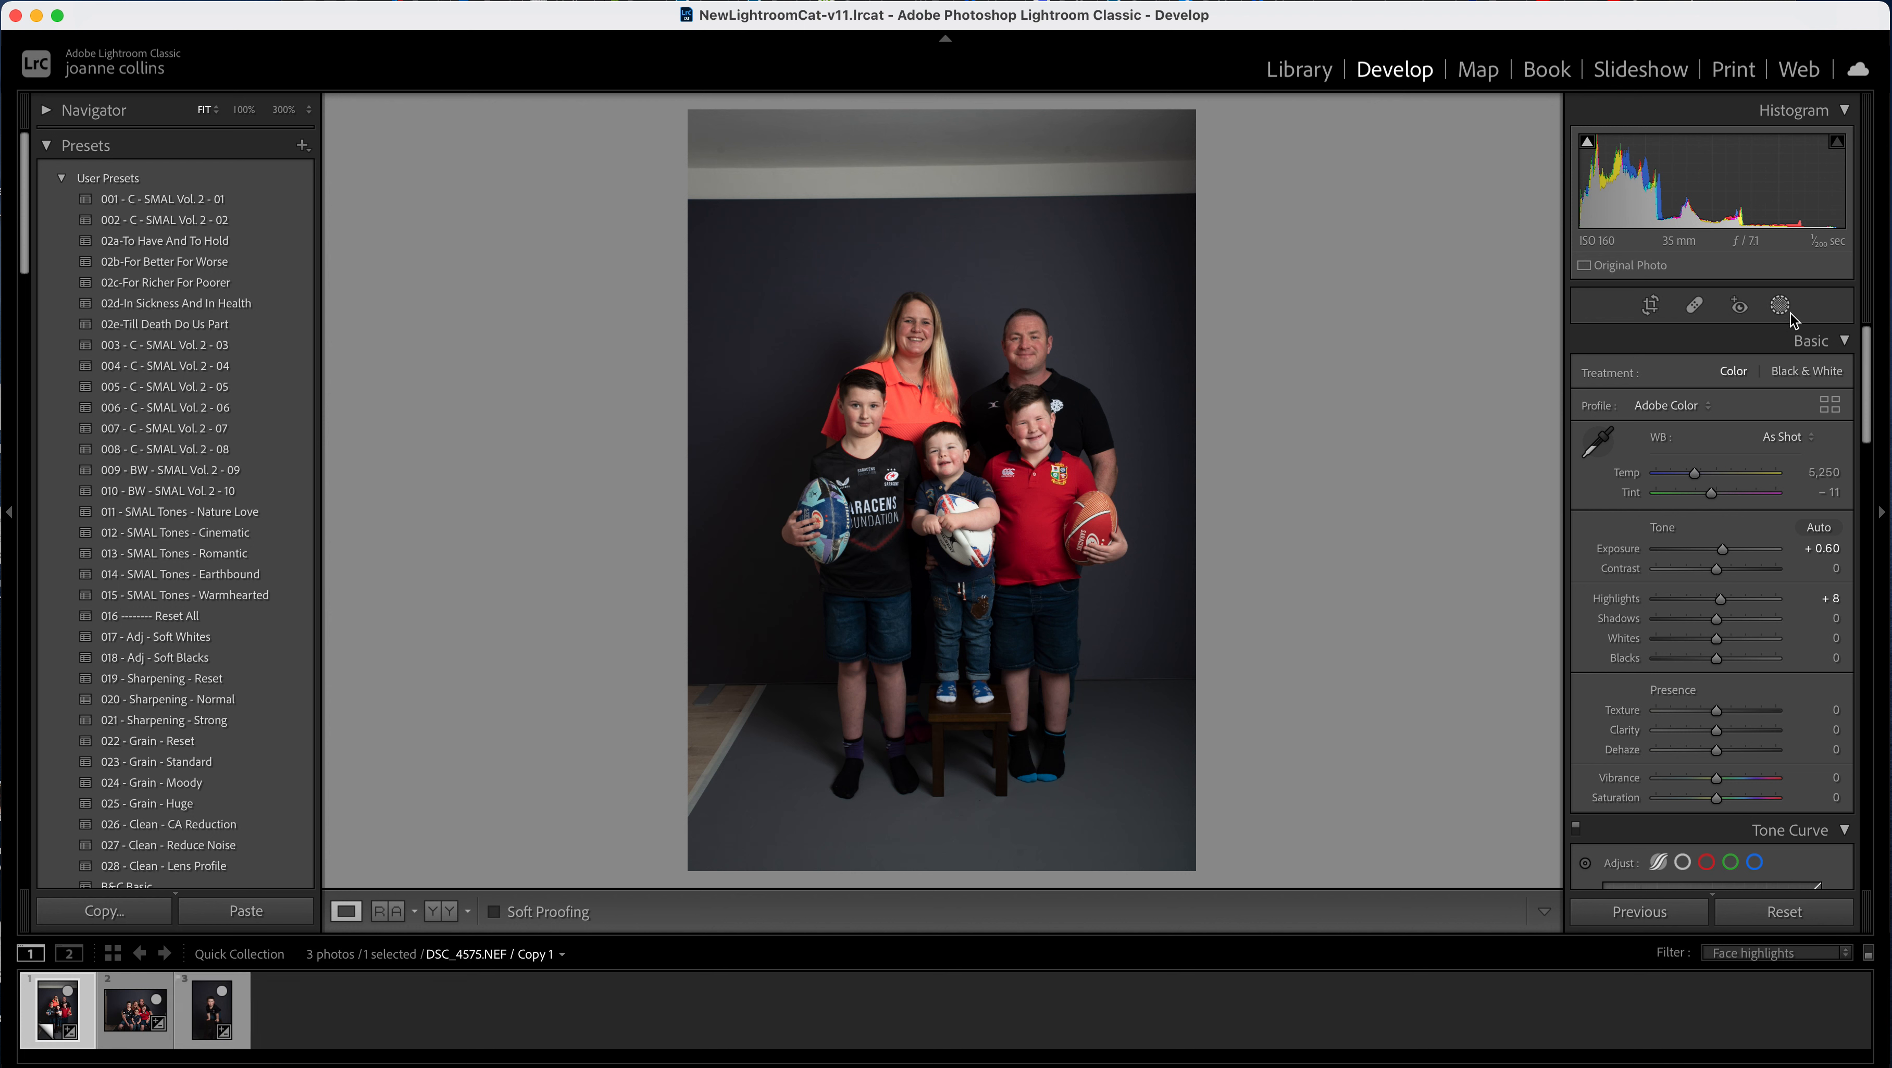
mouse_move(1790, 314)
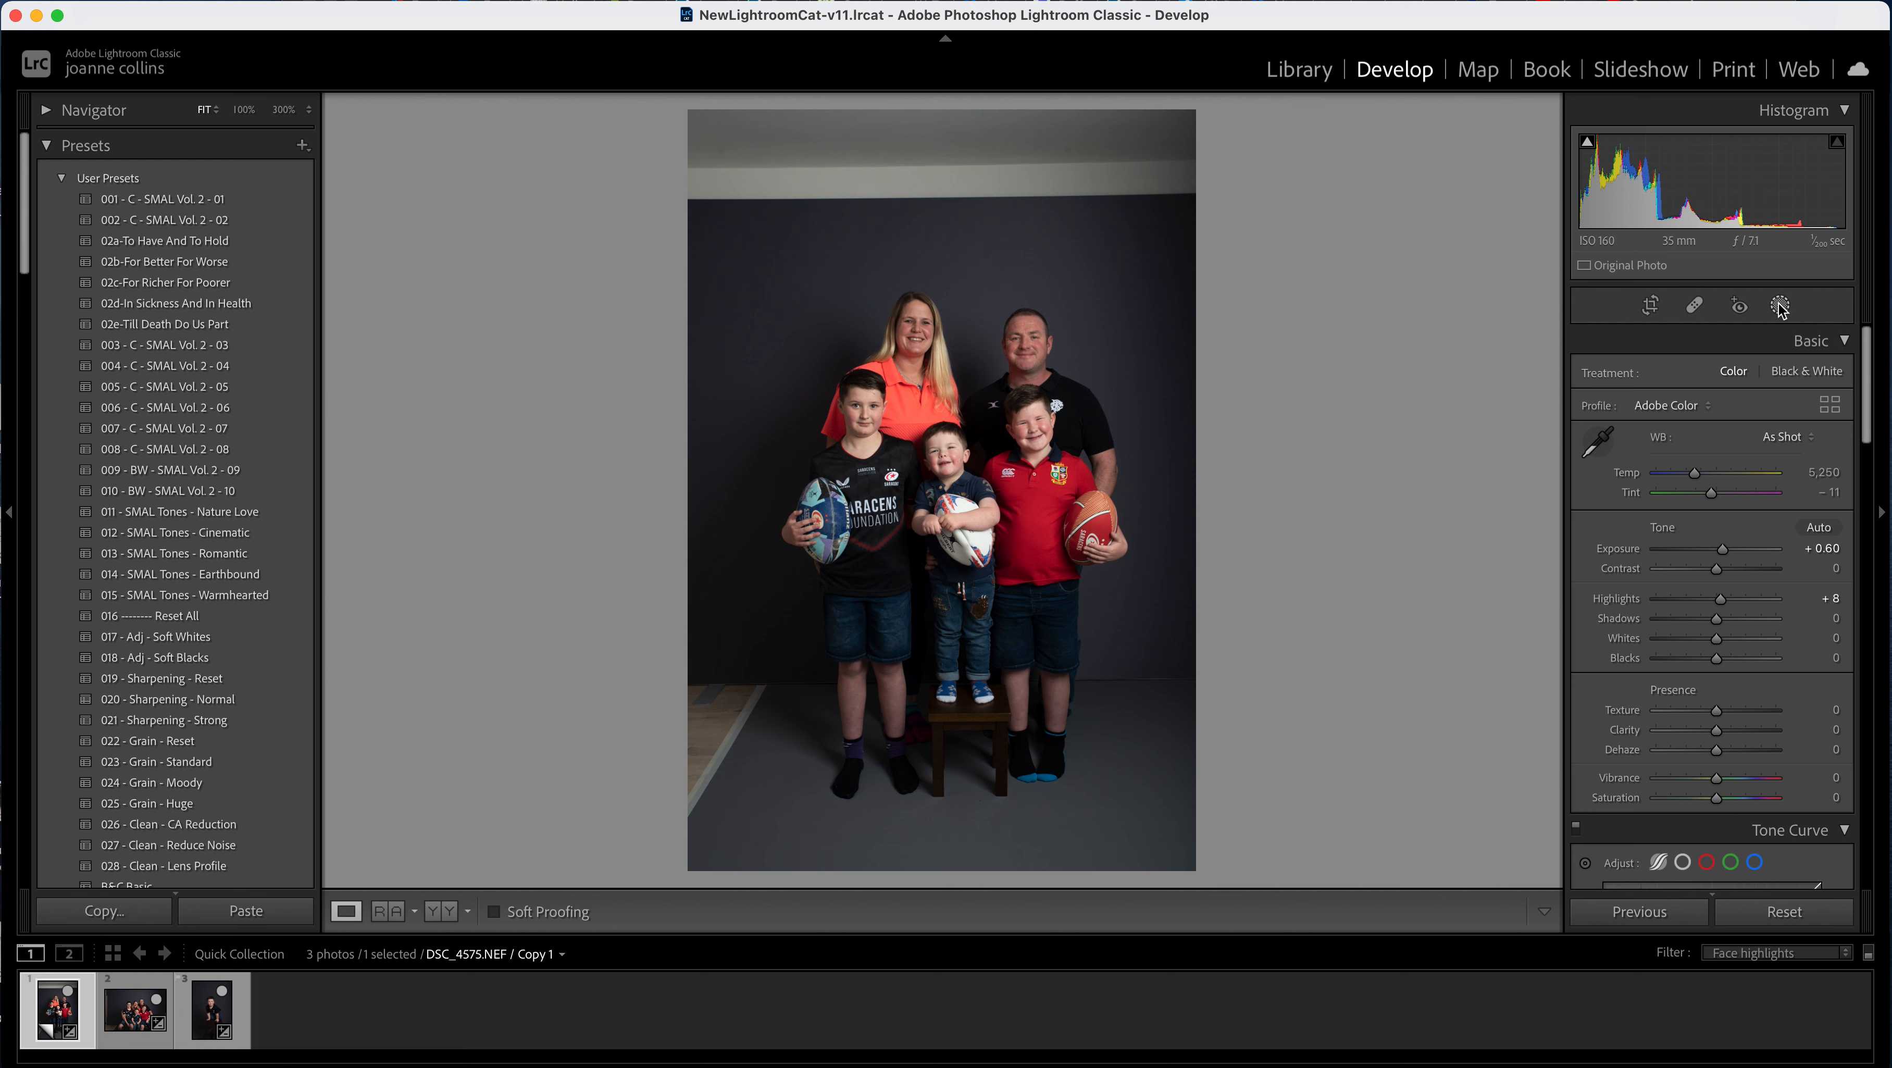
mouse_move(1778, 304)
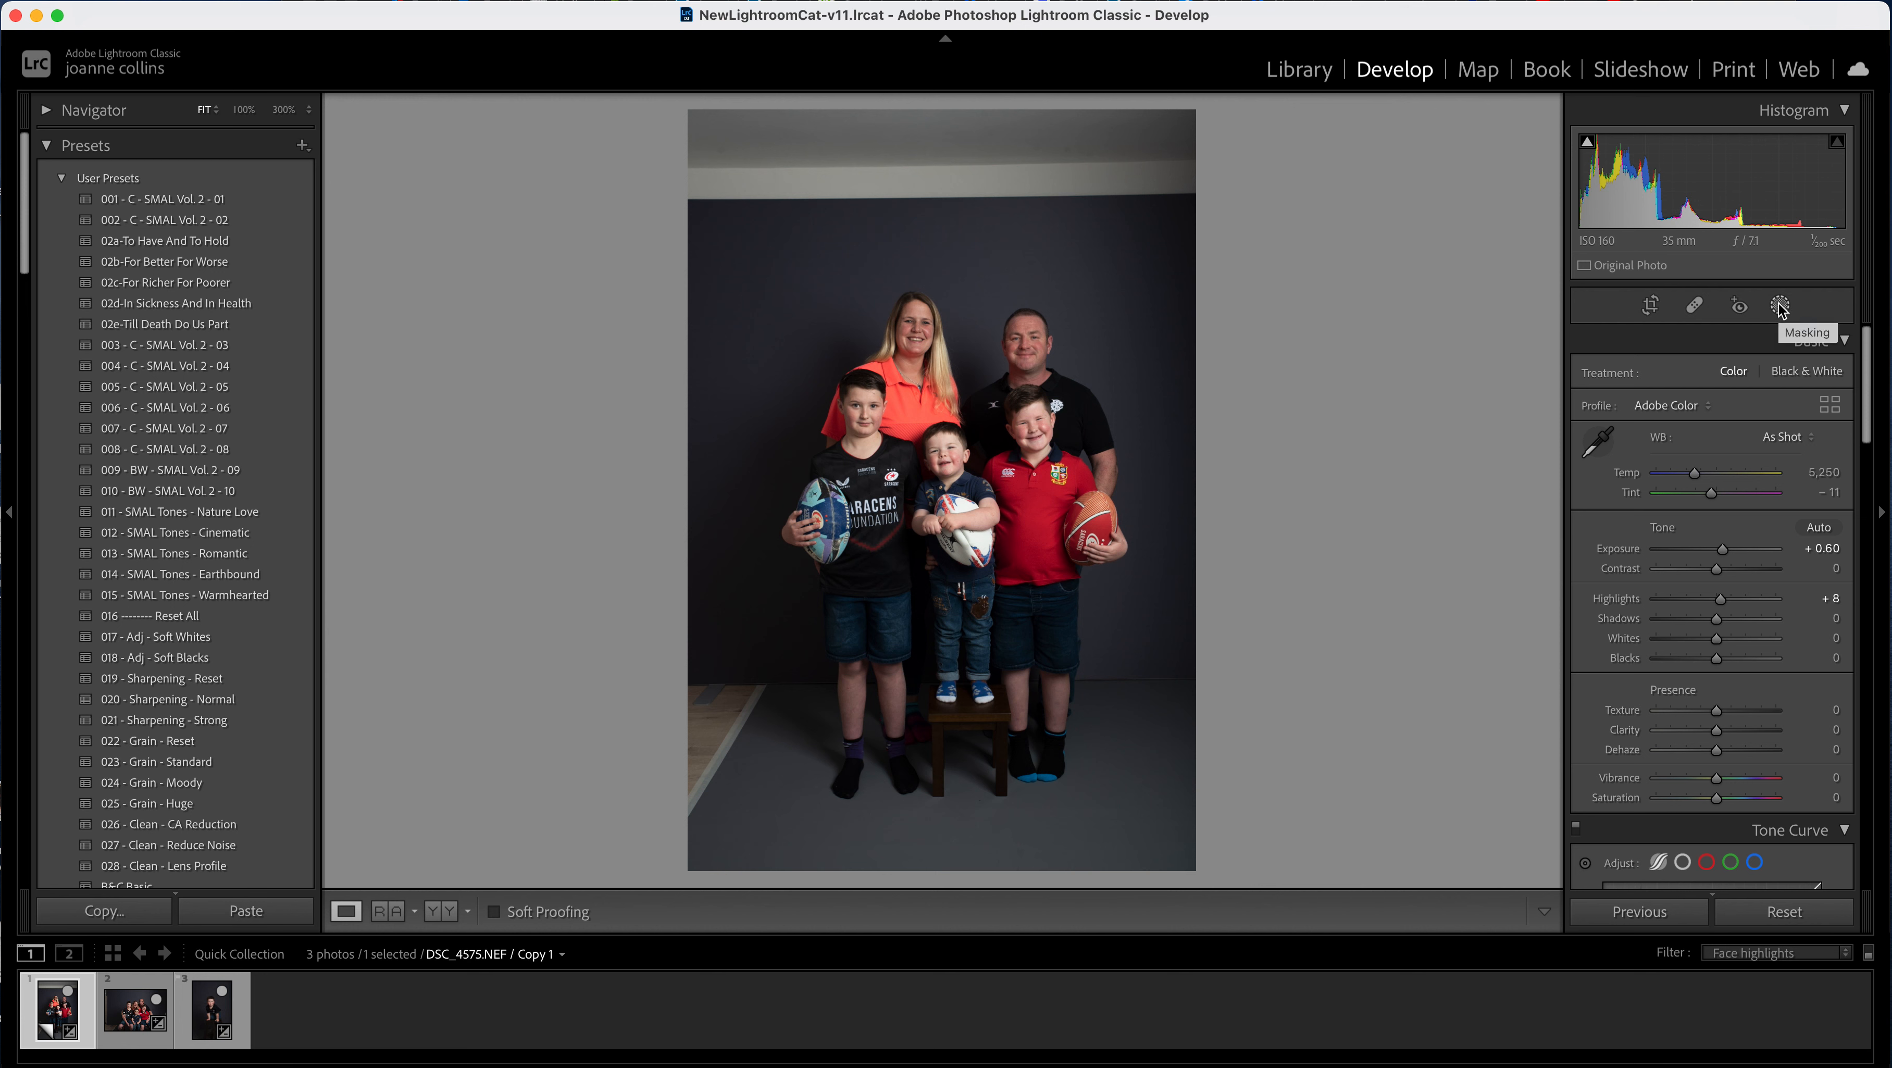
- Create a new Select Subject mask detecting the family and stool
click(1778, 304)
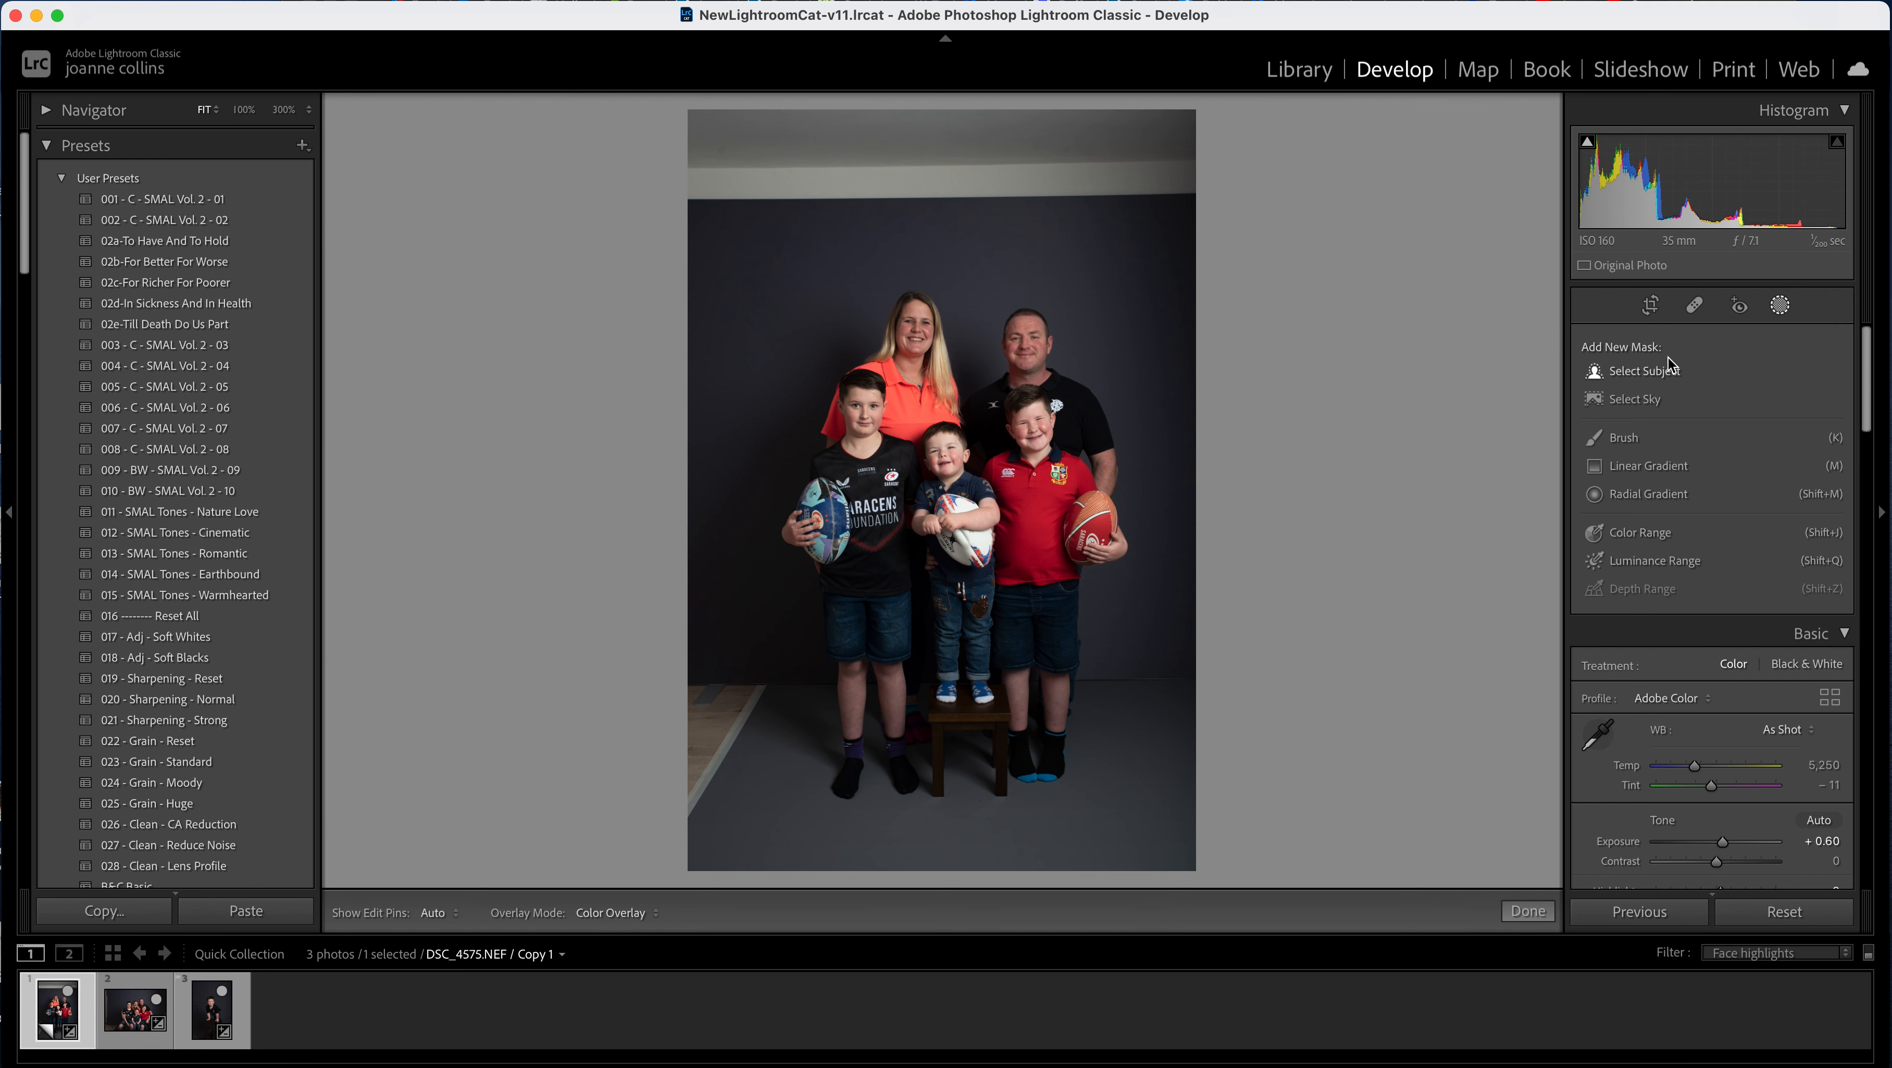
click(1632, 371)
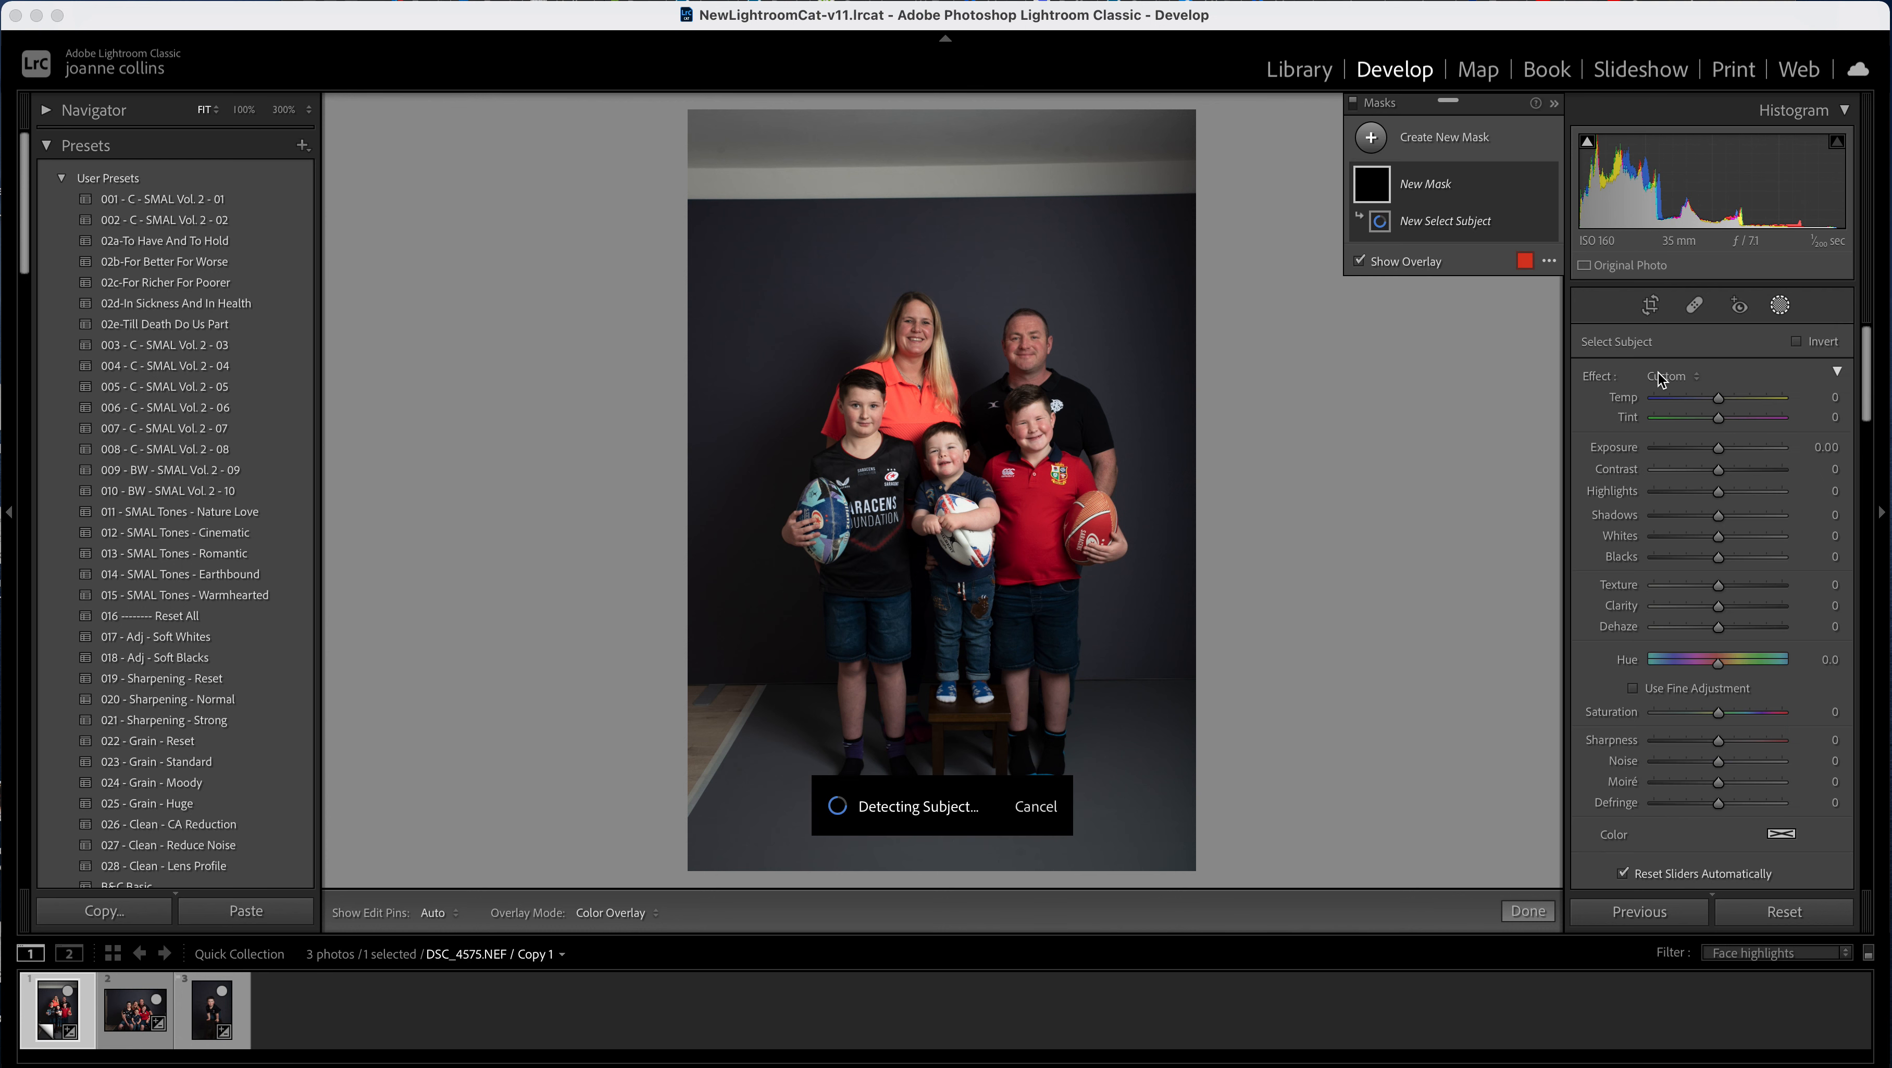
mouse_move(1320, 589)
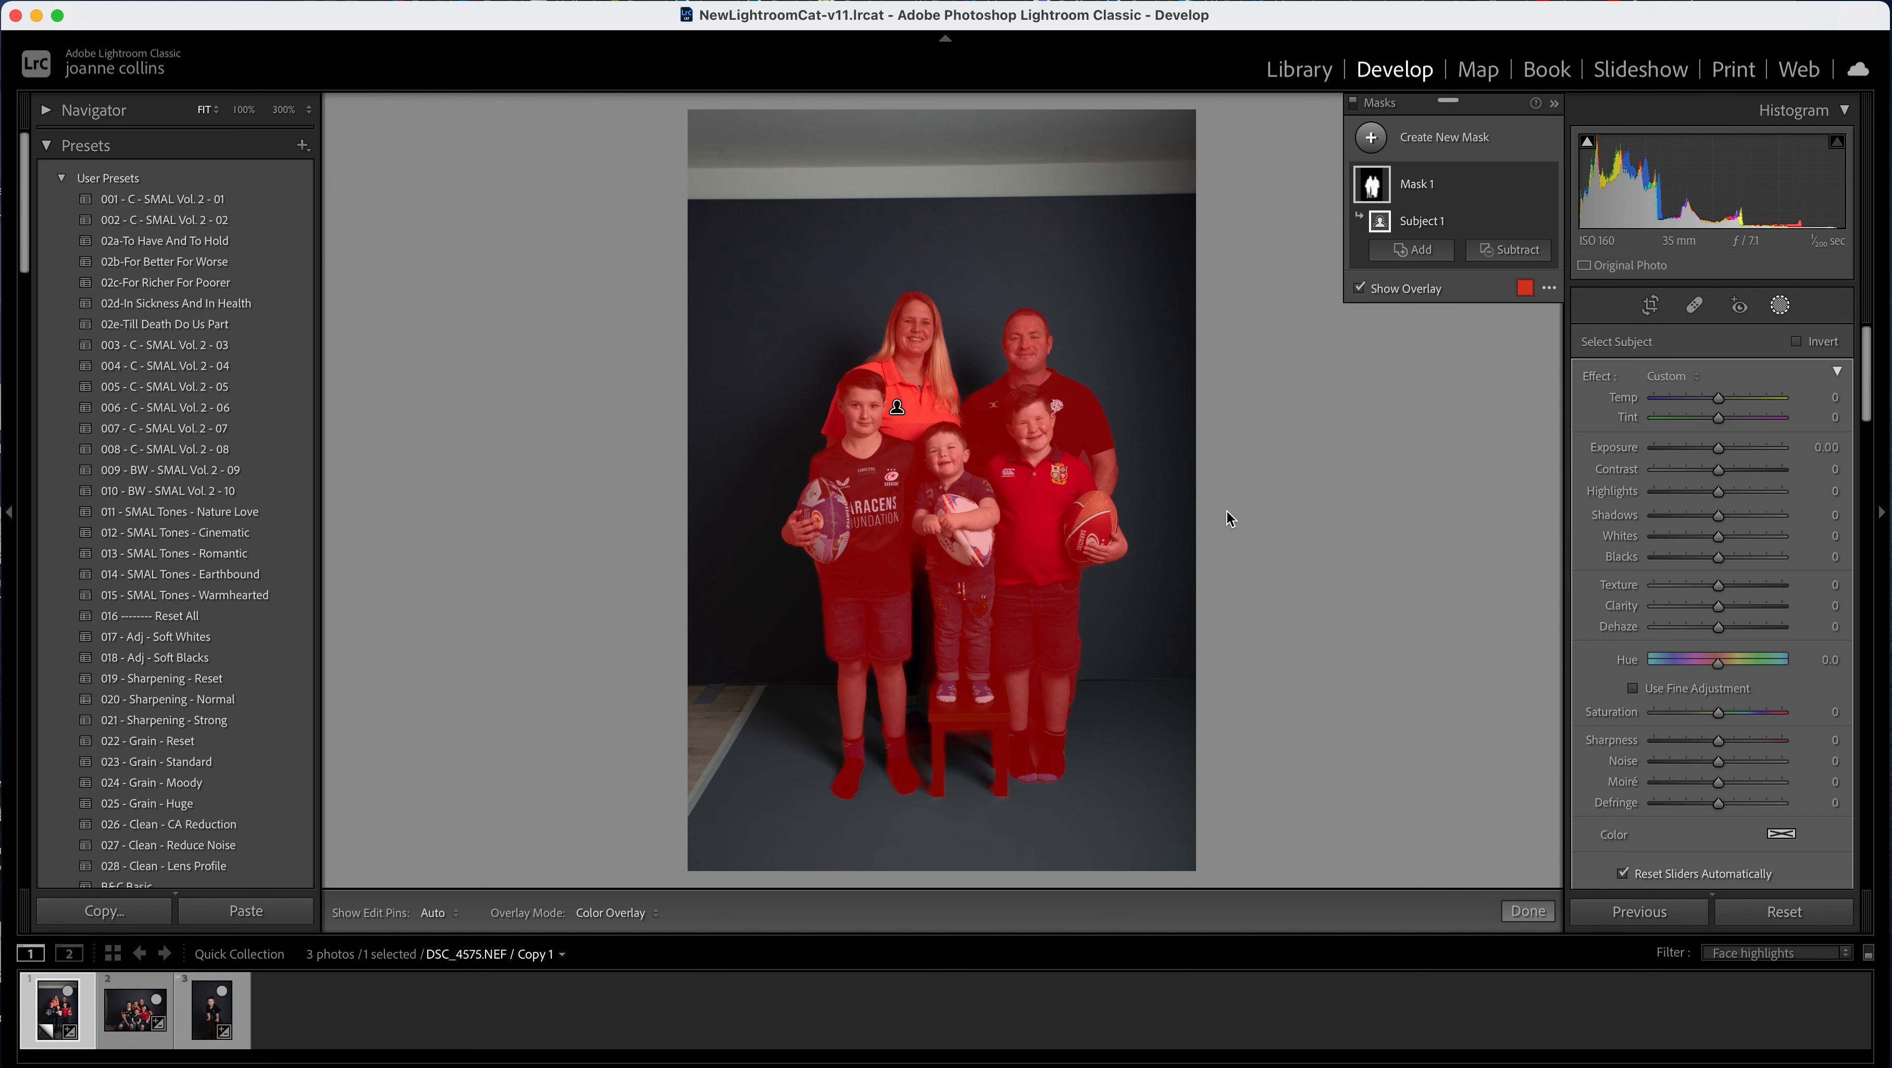
mouse_move(1355, 343)
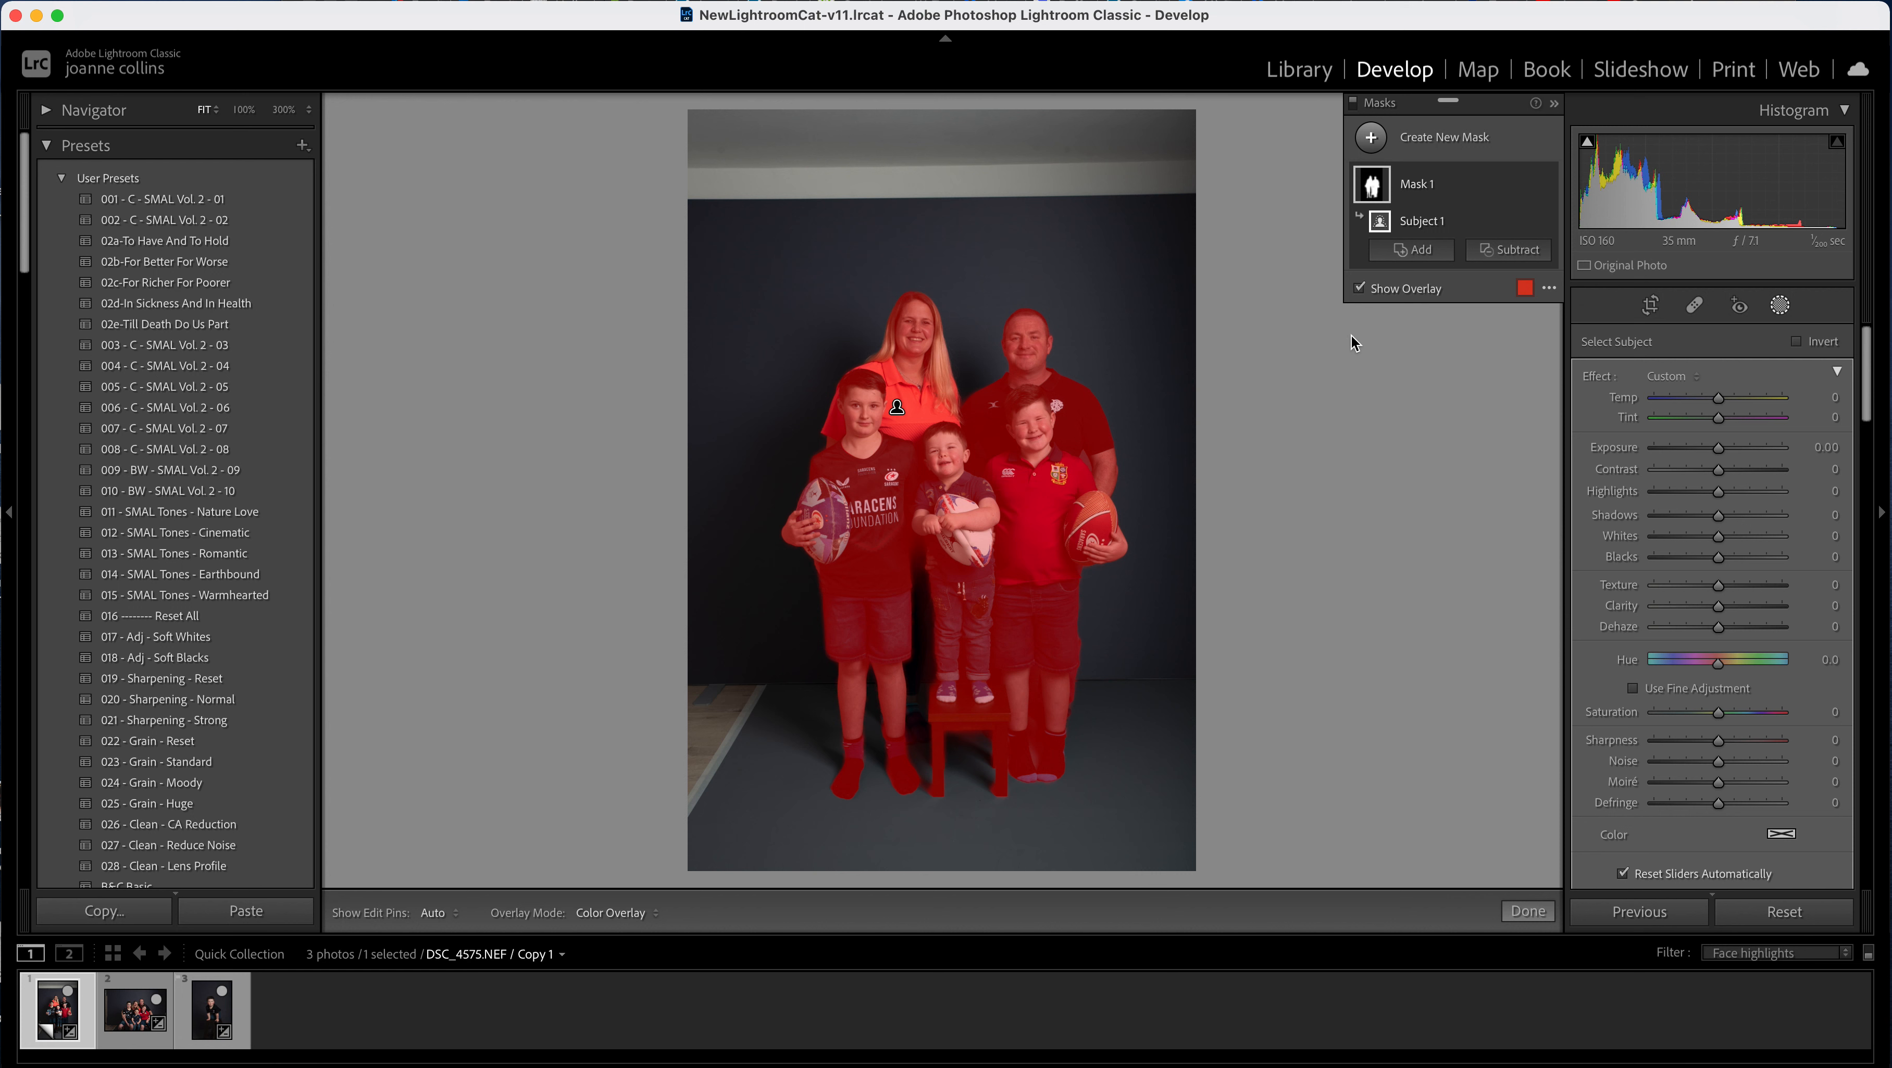
mouse_move(1451, 129)
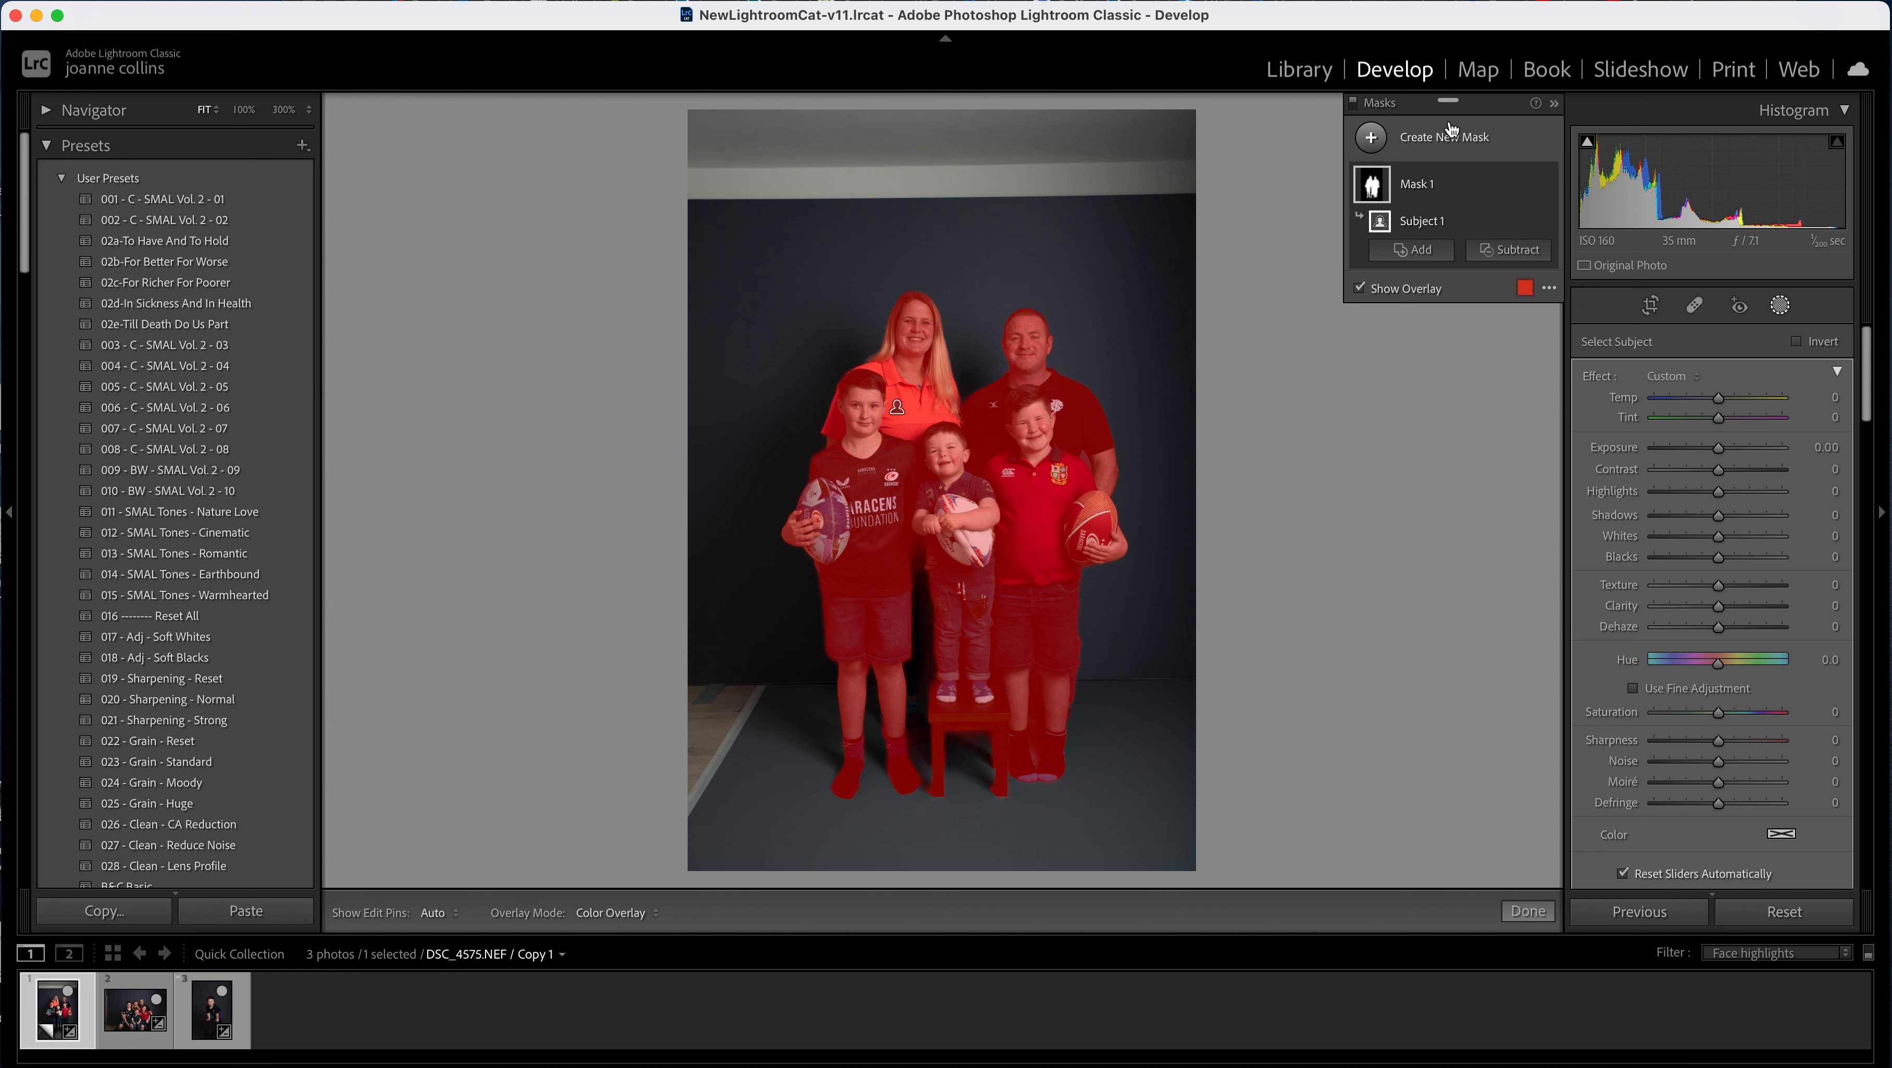
mouse_move(1533, 235)
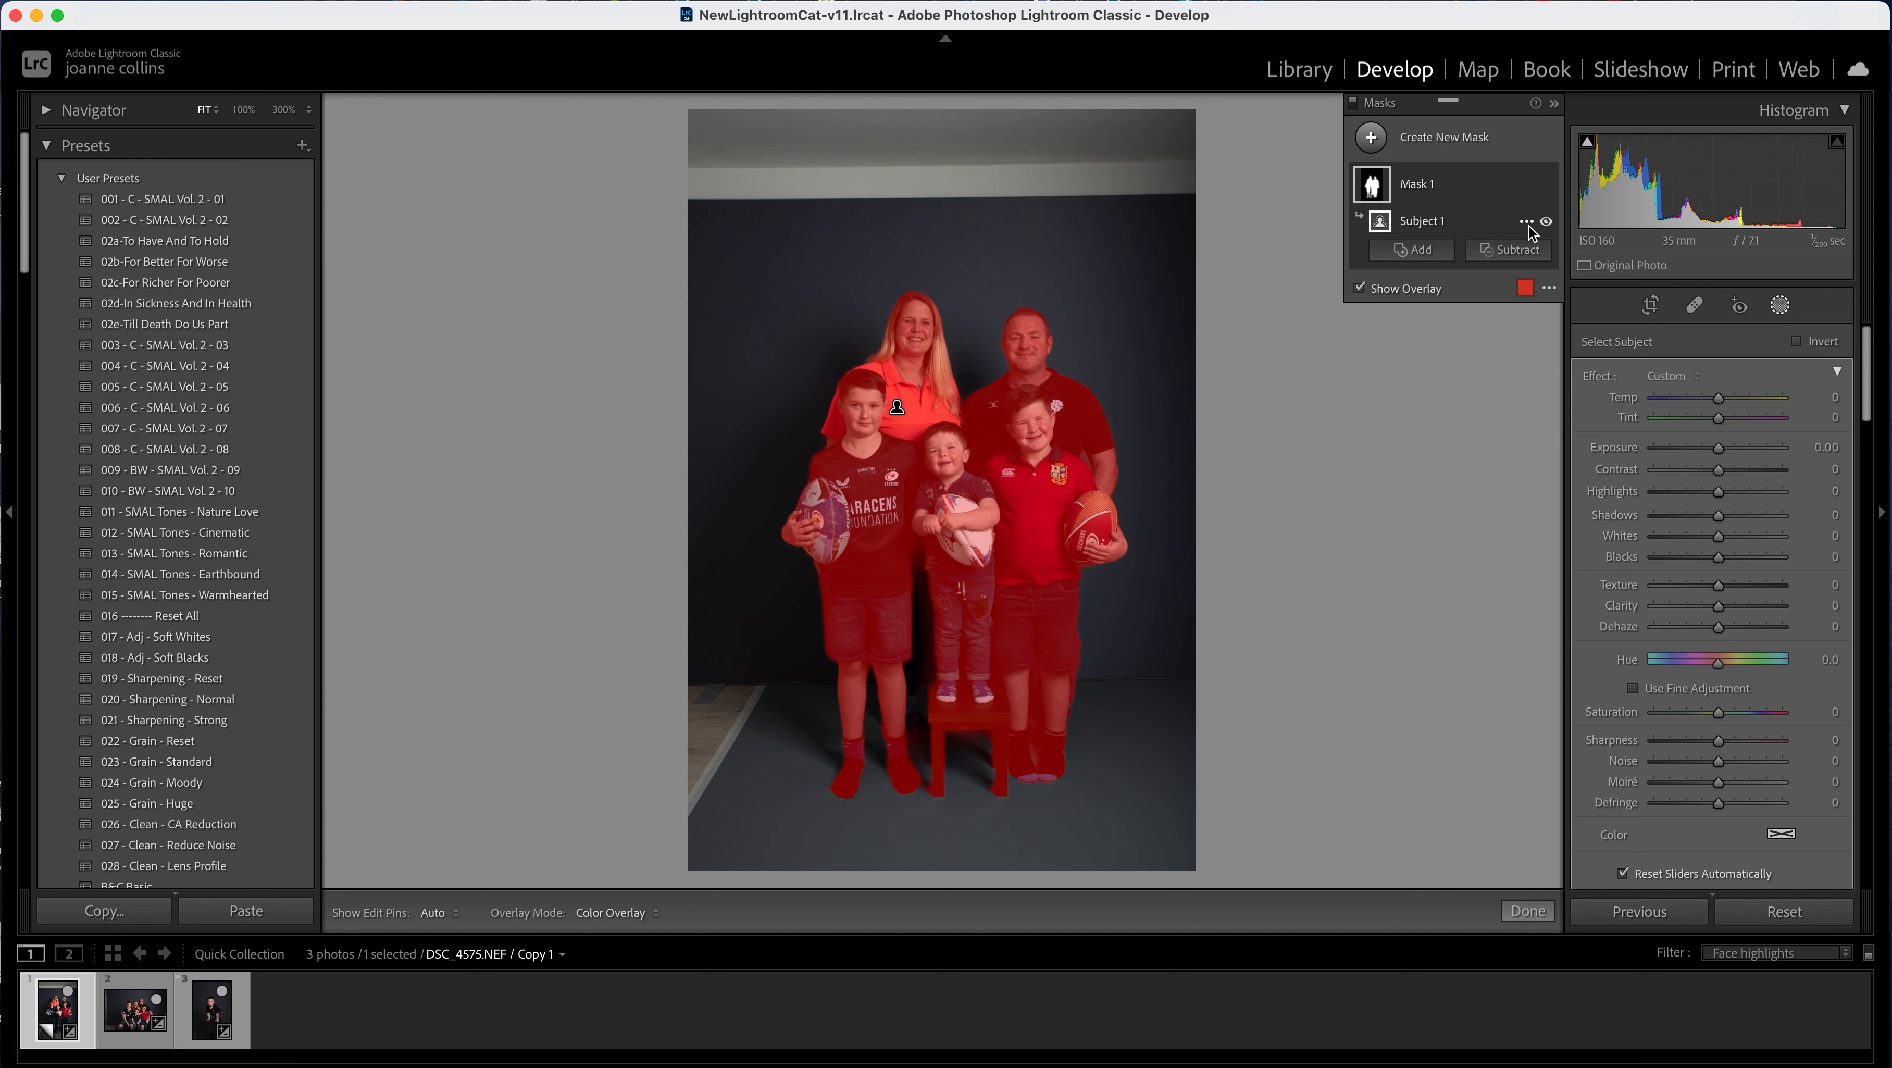
- Invert the Subject 1 mask onto the grey backdrop and hide its red overlay
click(1526, 221)
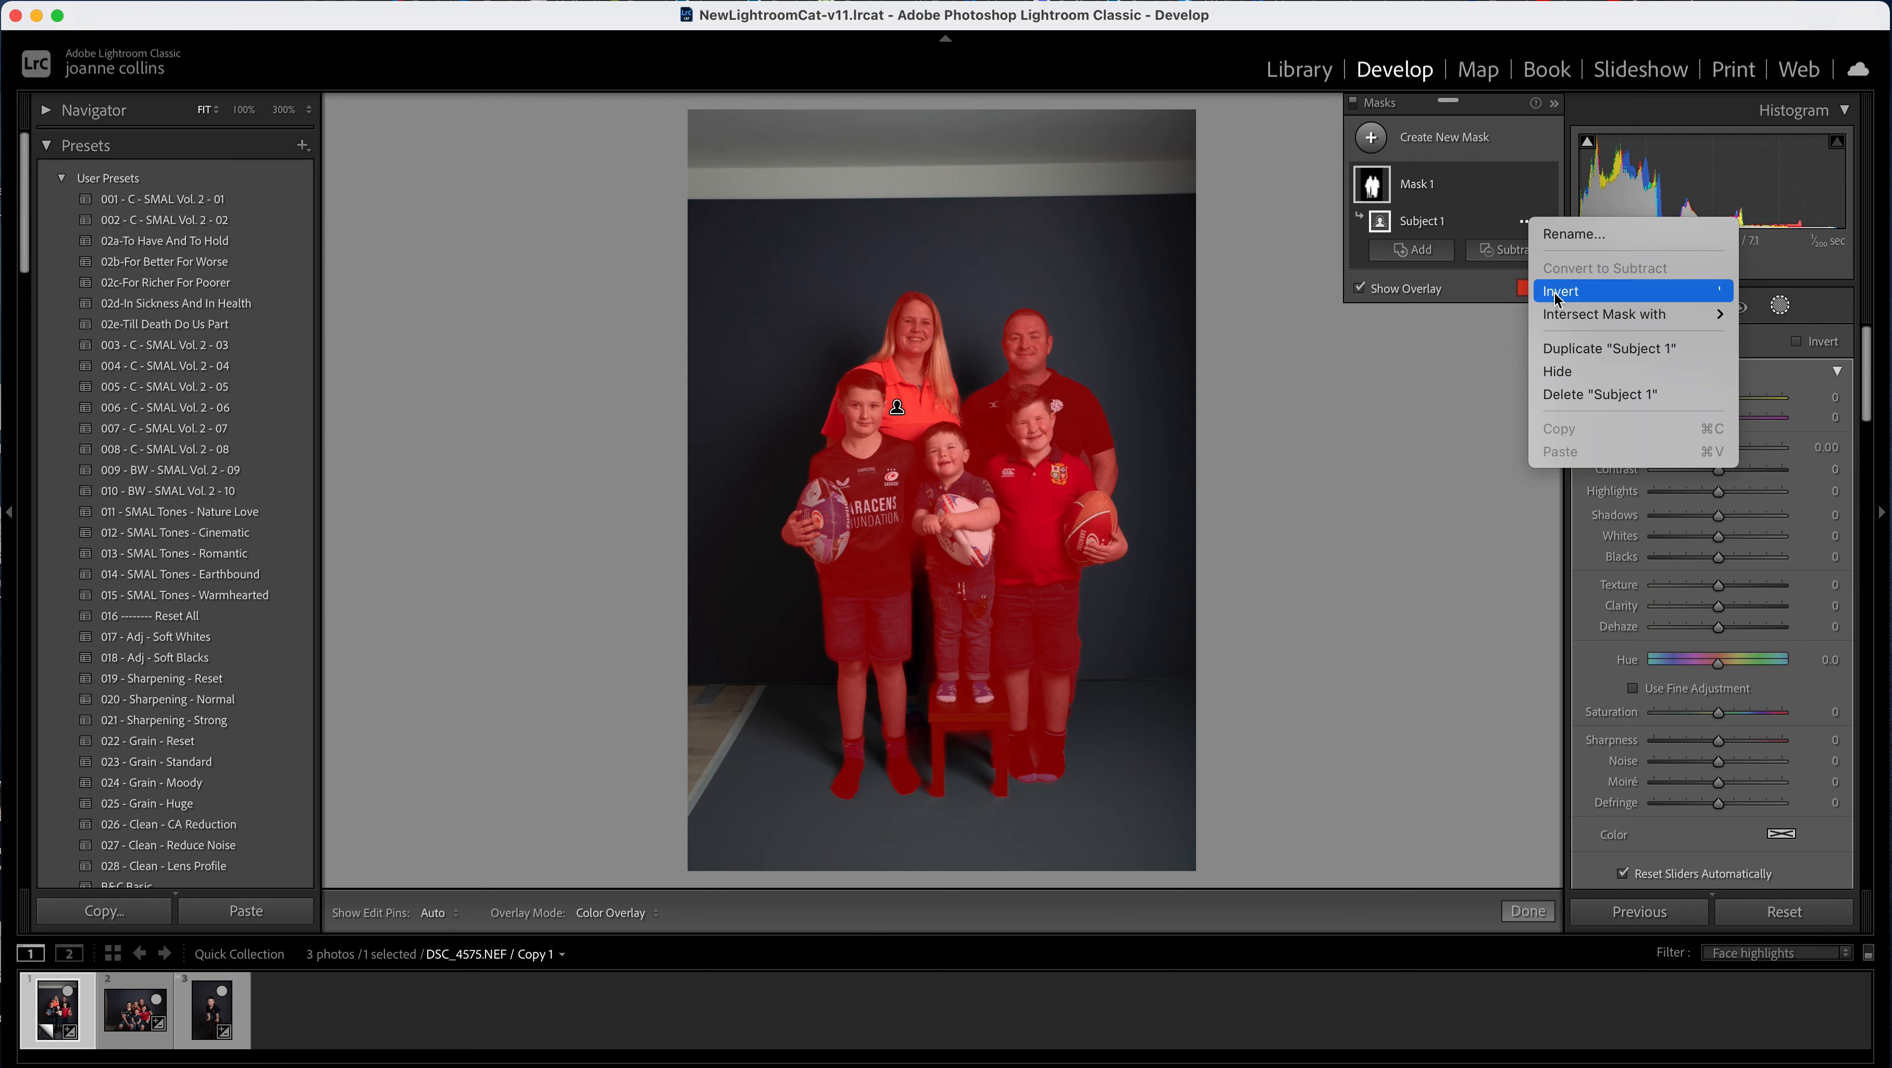
click(1563, 291)
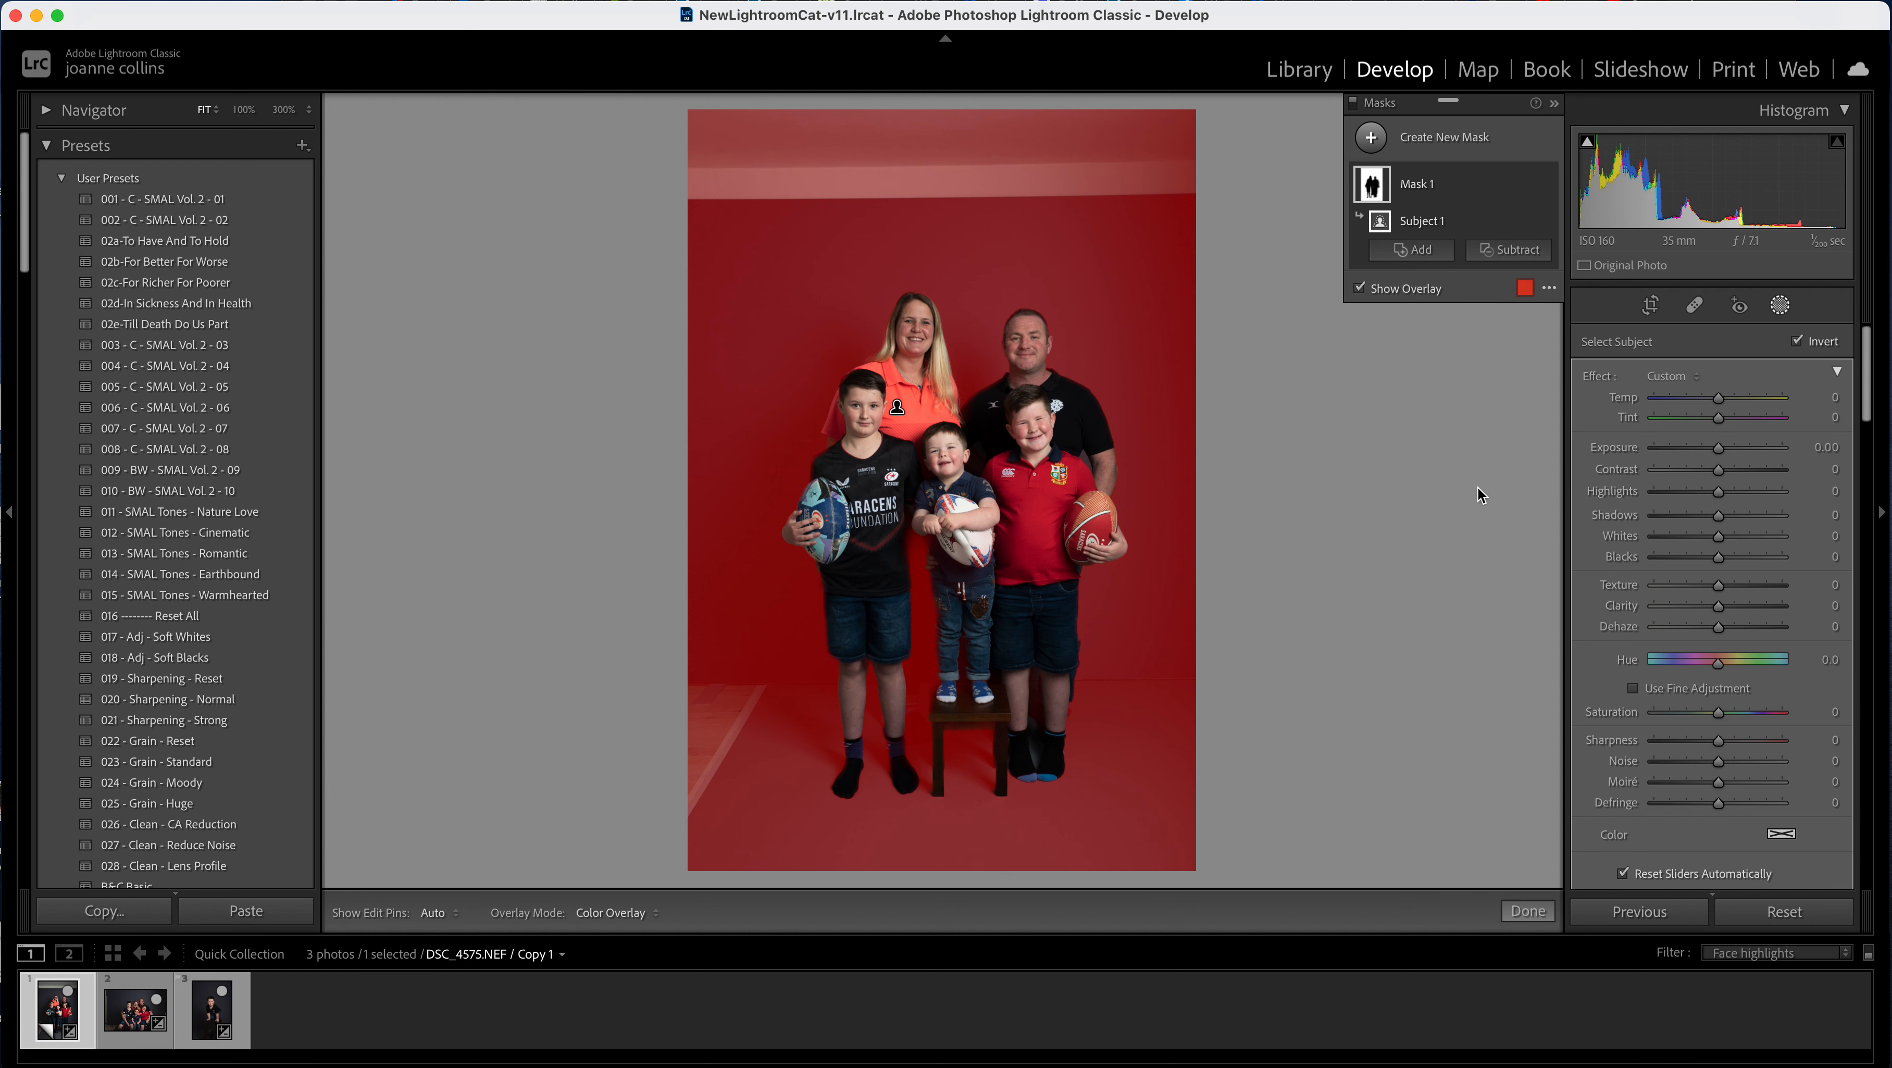
mouse_move(1252, 226)
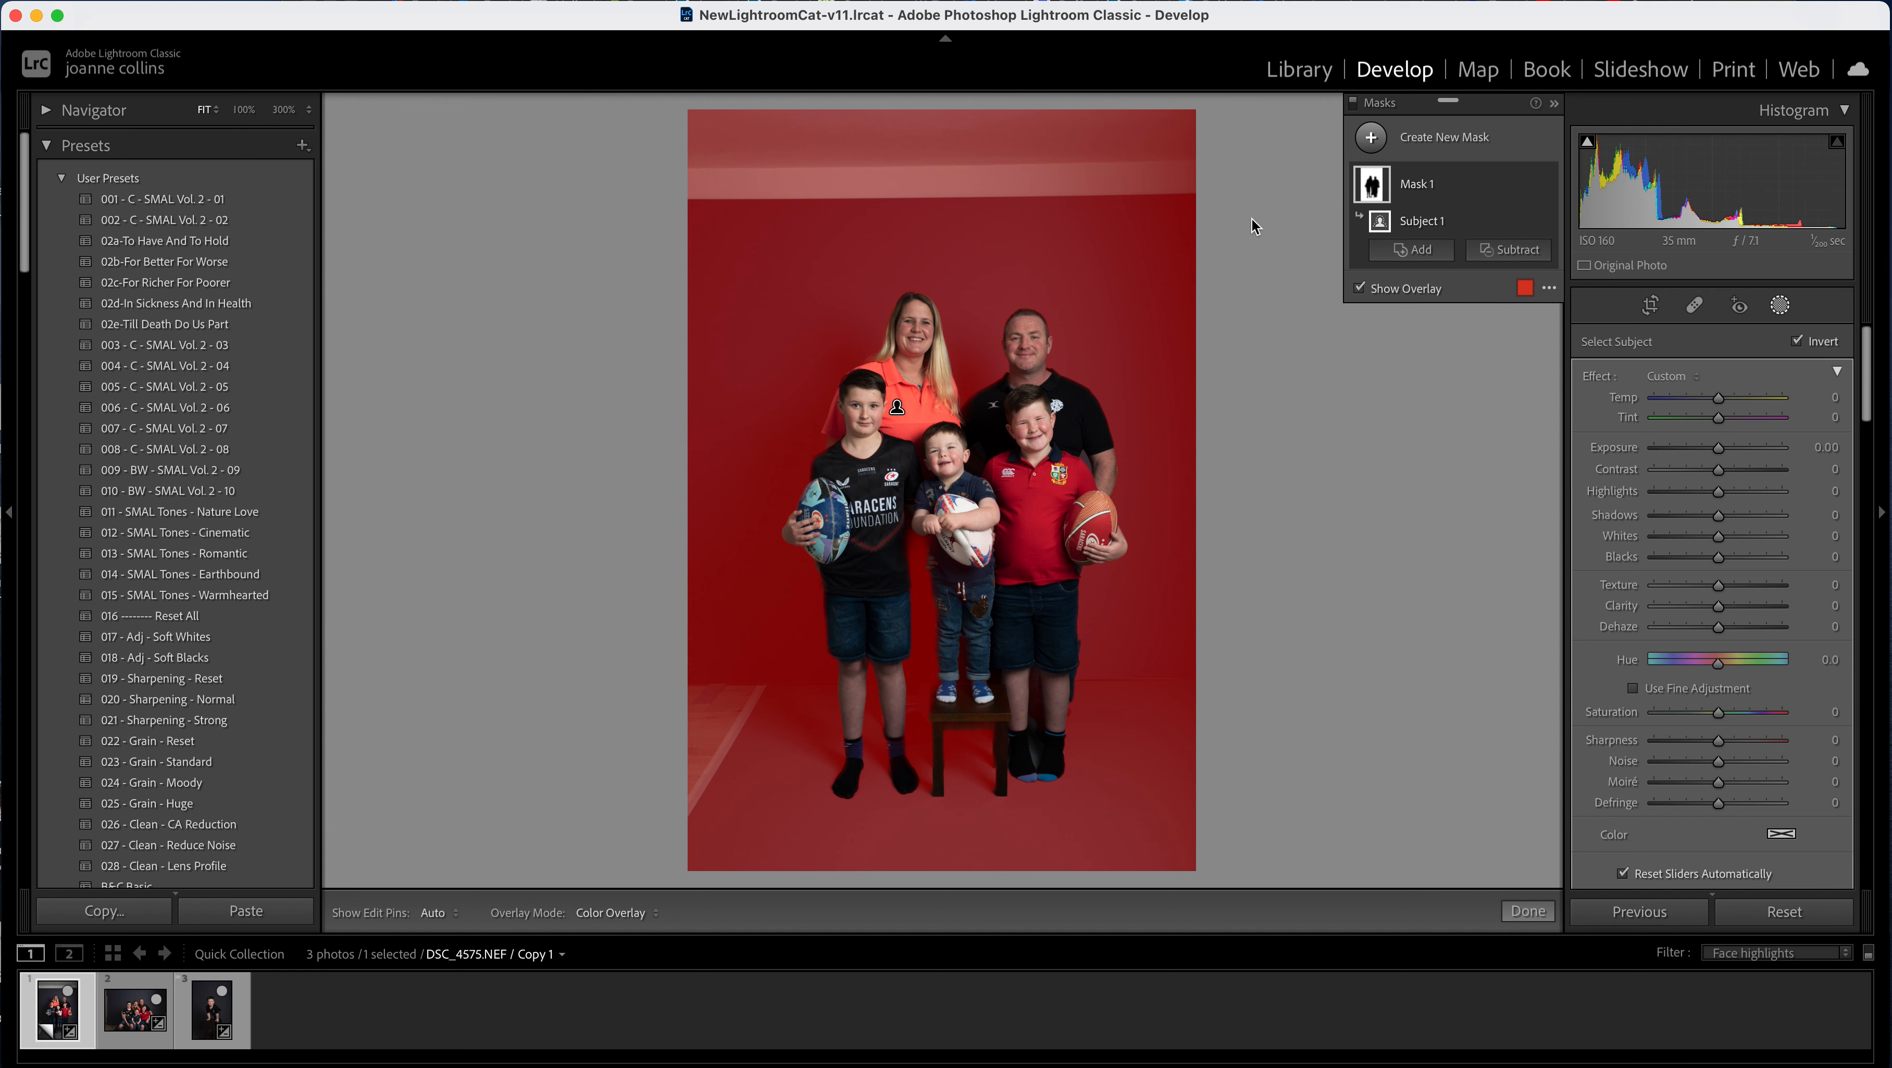
mouse_move(1150, 311)
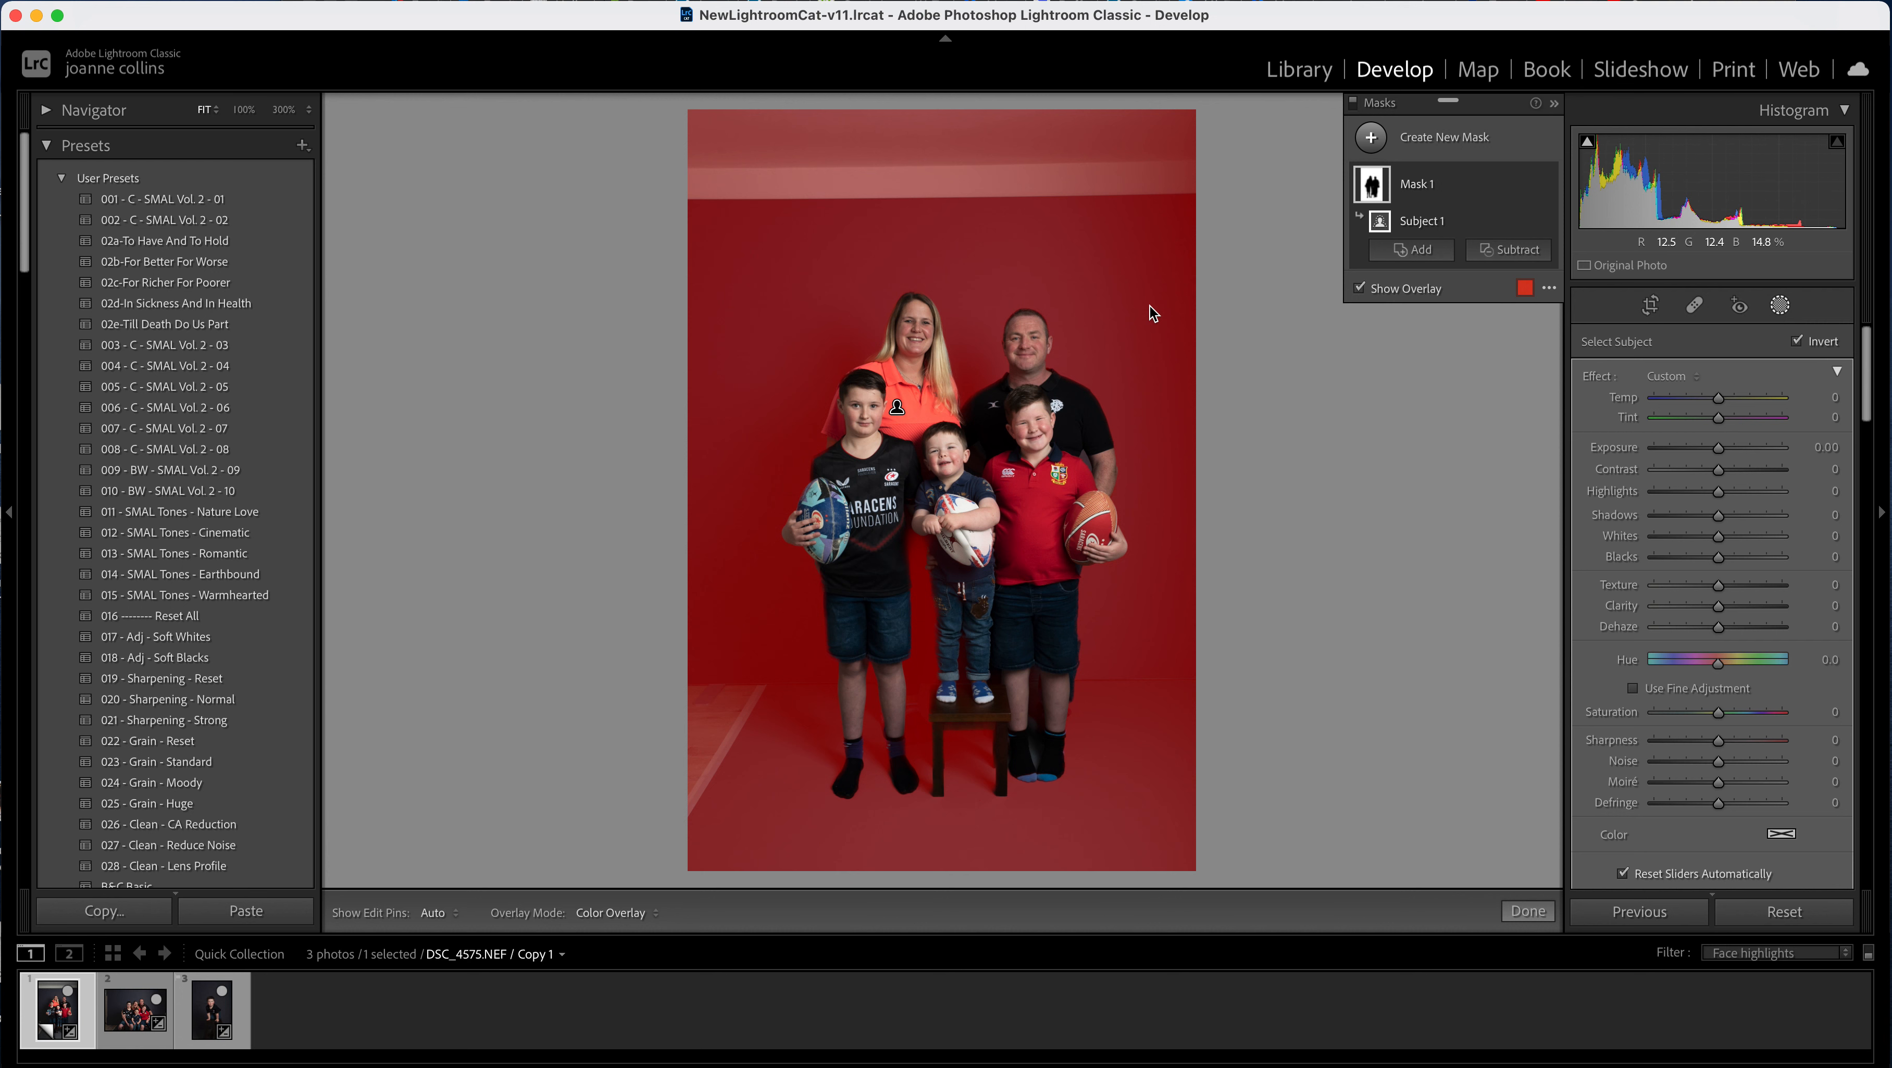
mouse_move(1396, 314)
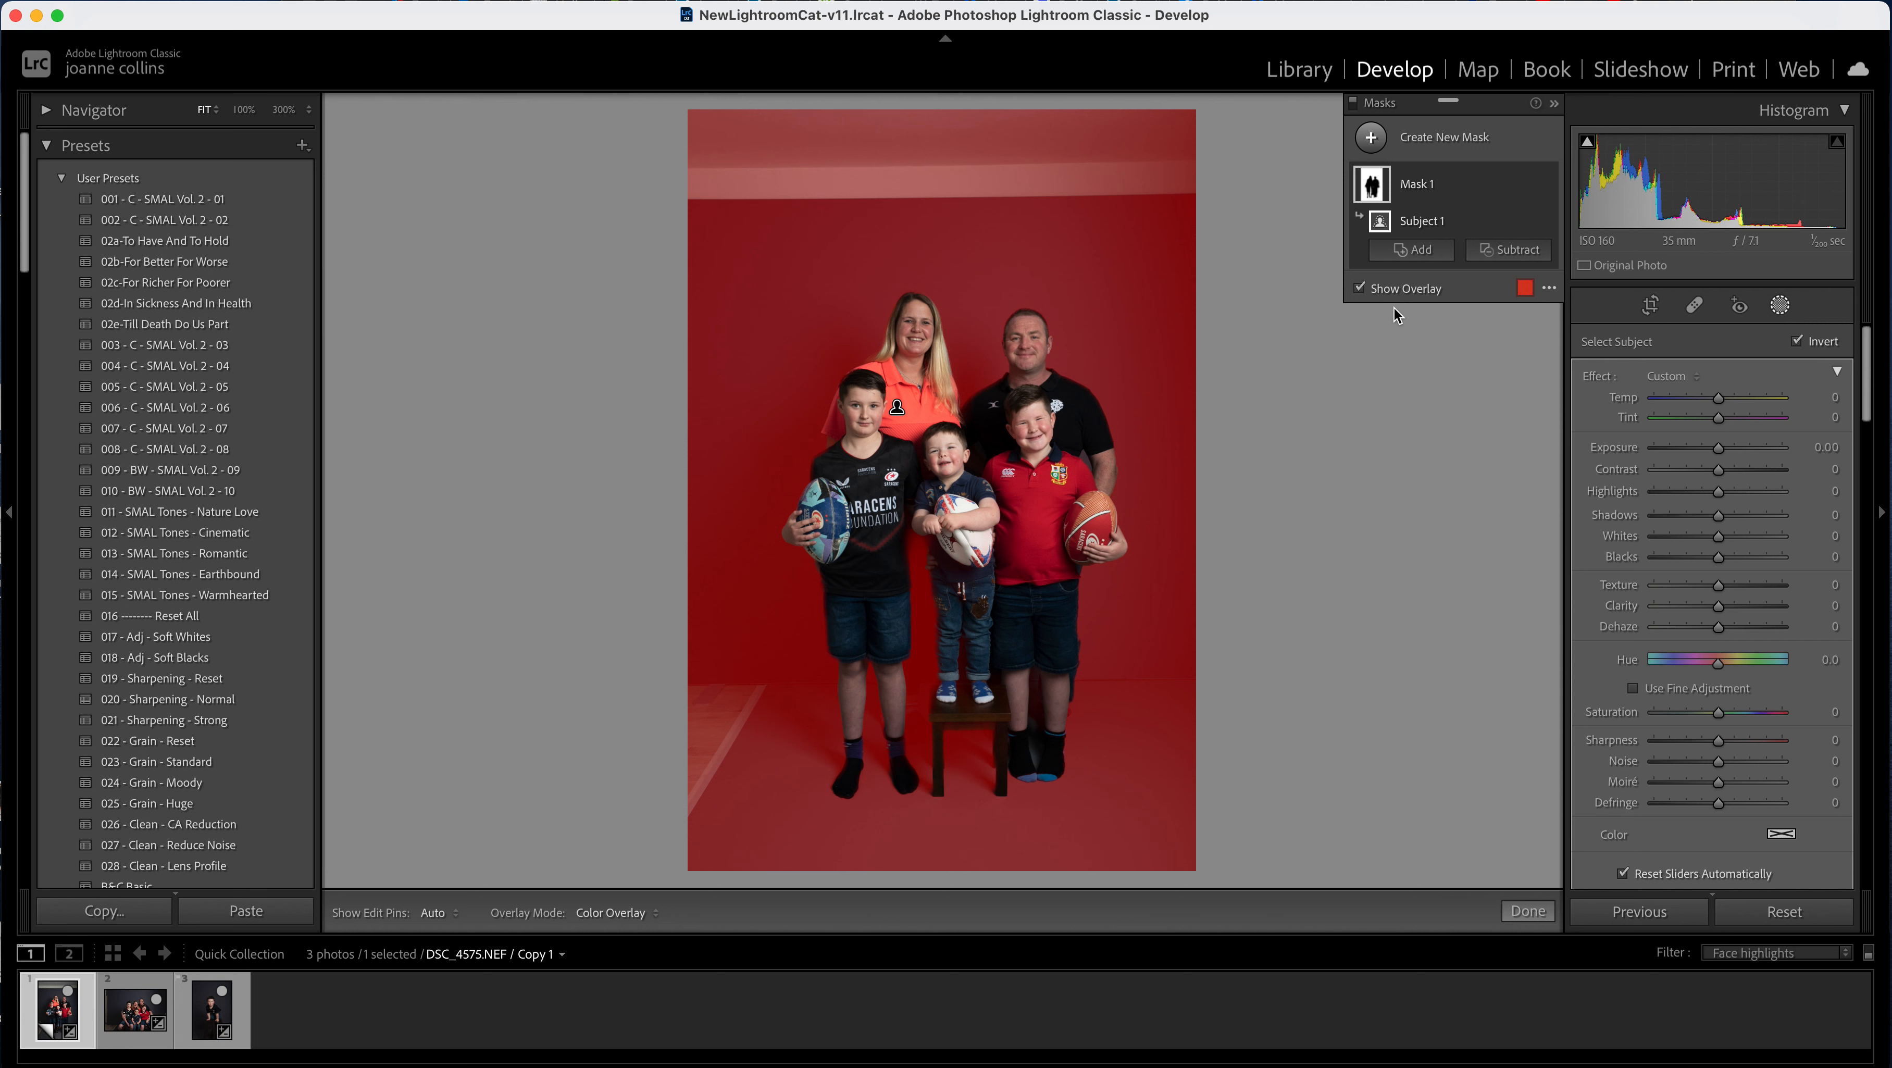
click(1360, 288)
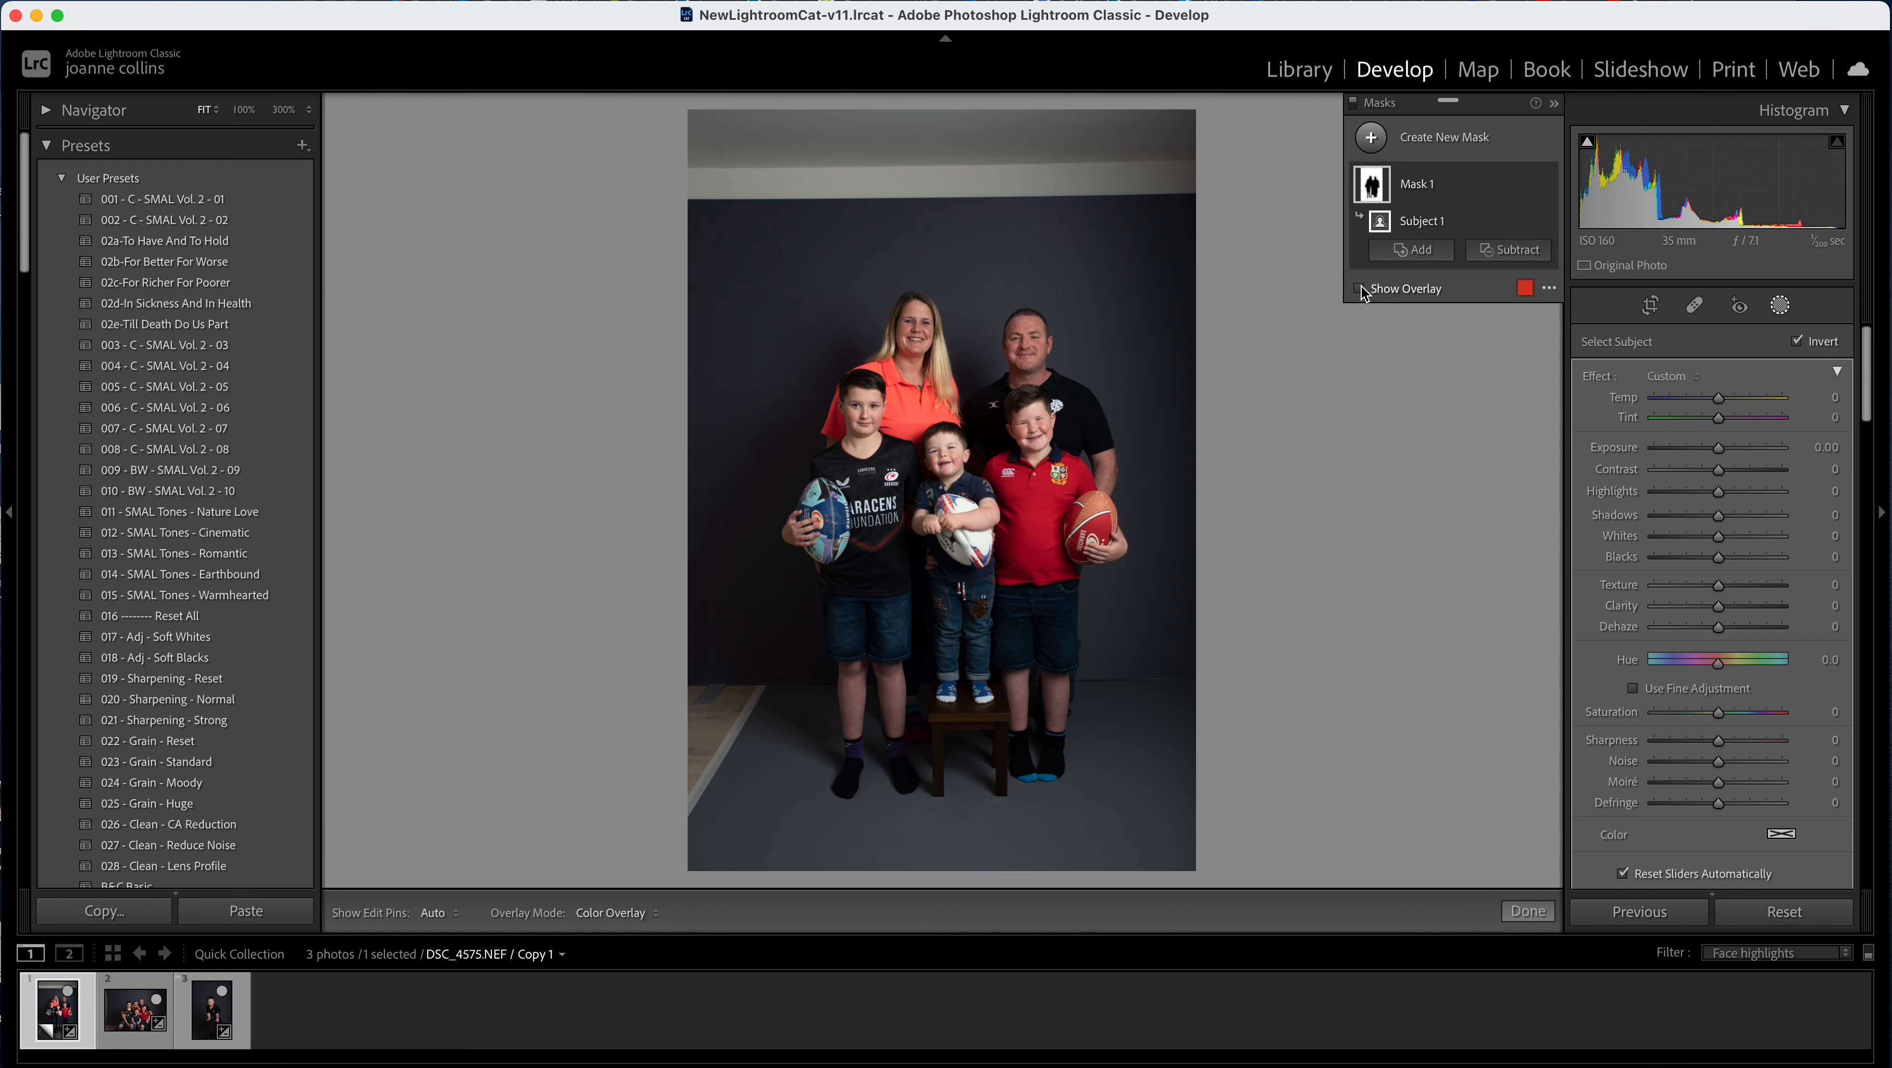
click(1359, 293)
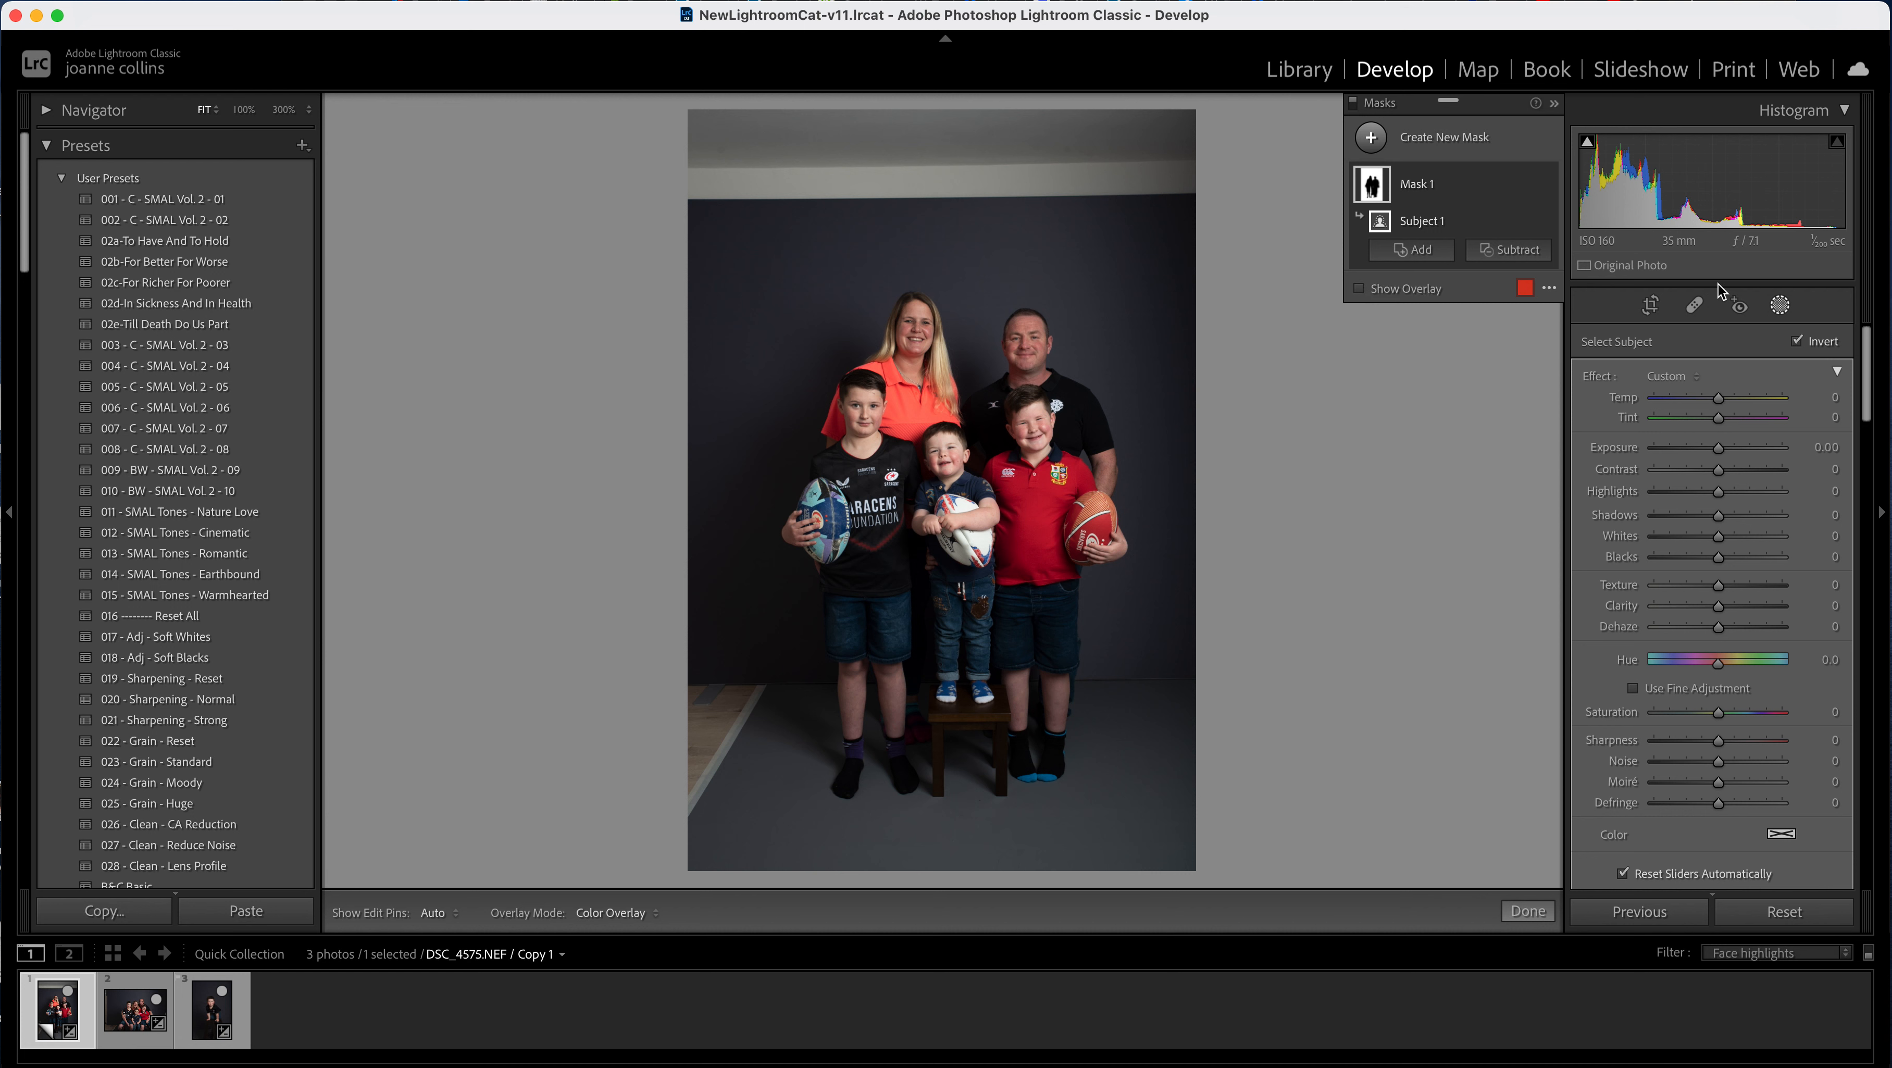
mouse_move(1879, 740)
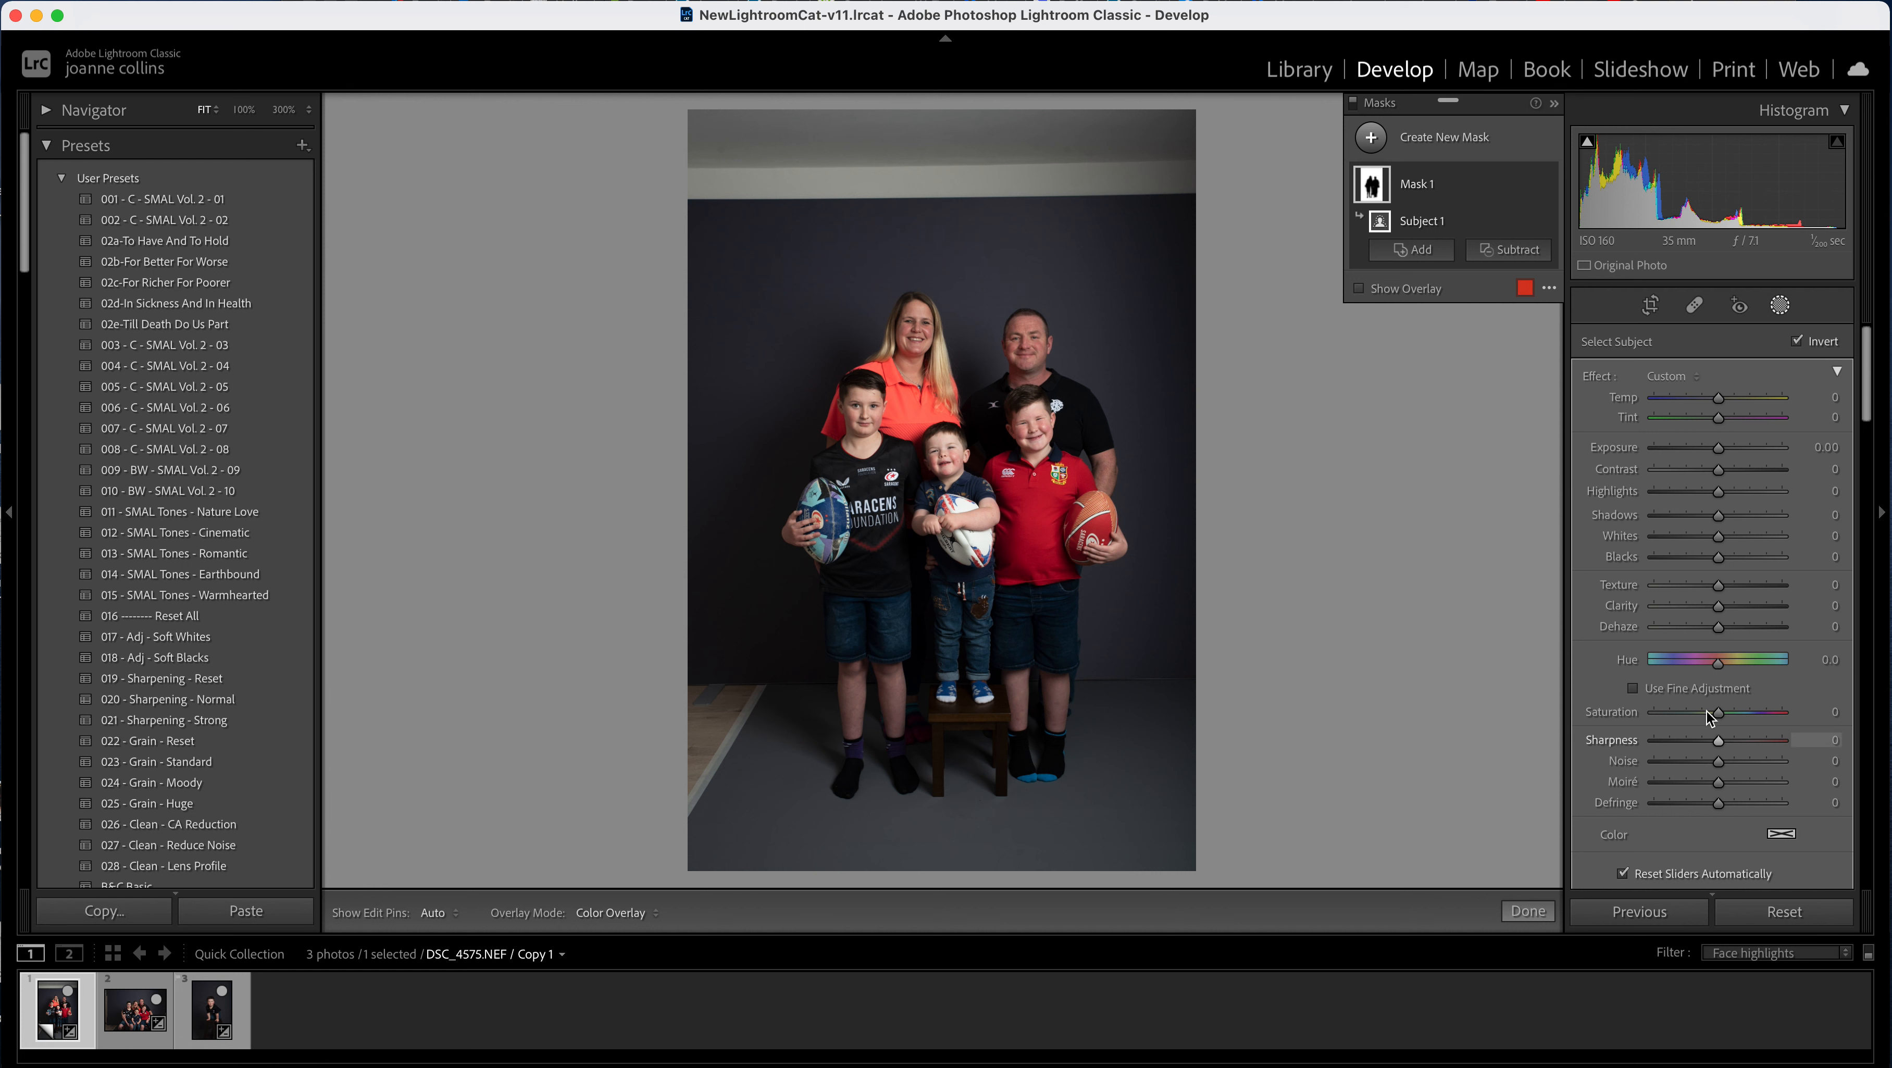
mouse_move(1717, 718)
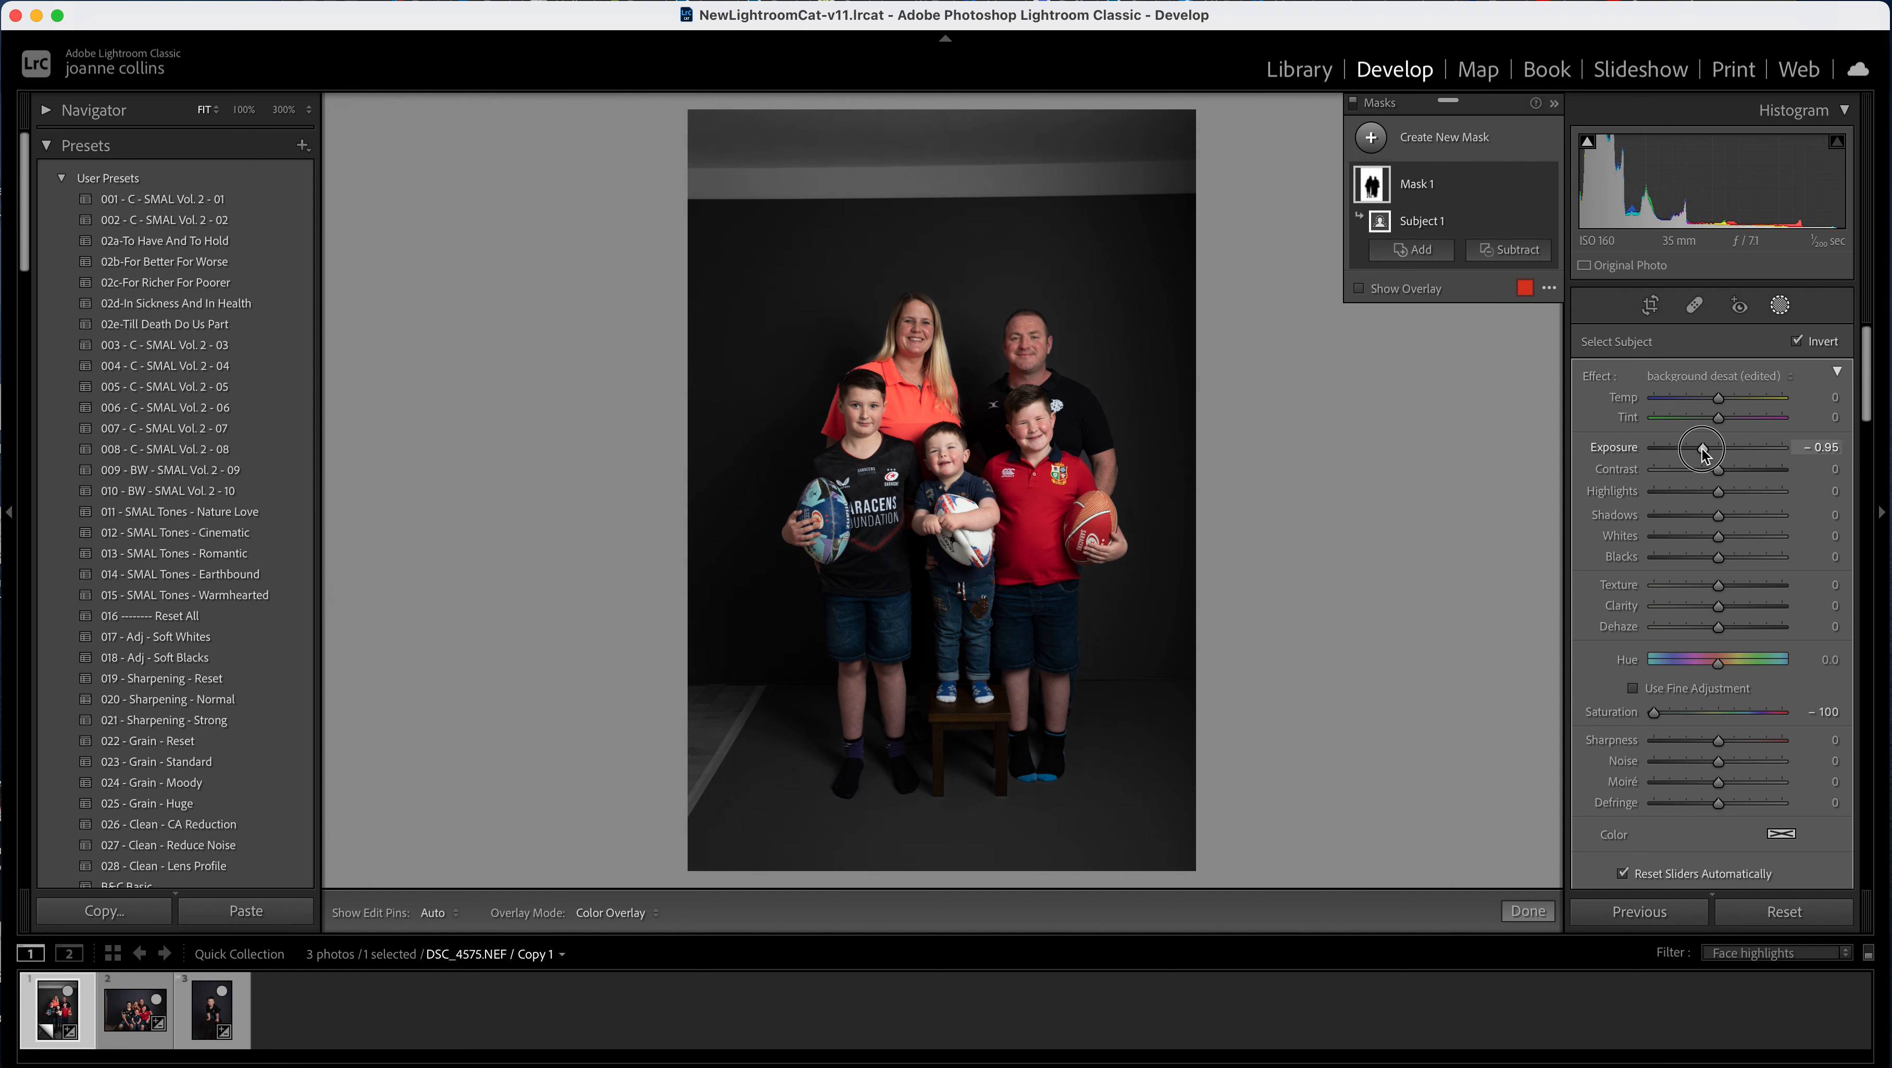
mouse_move(1703, 448)
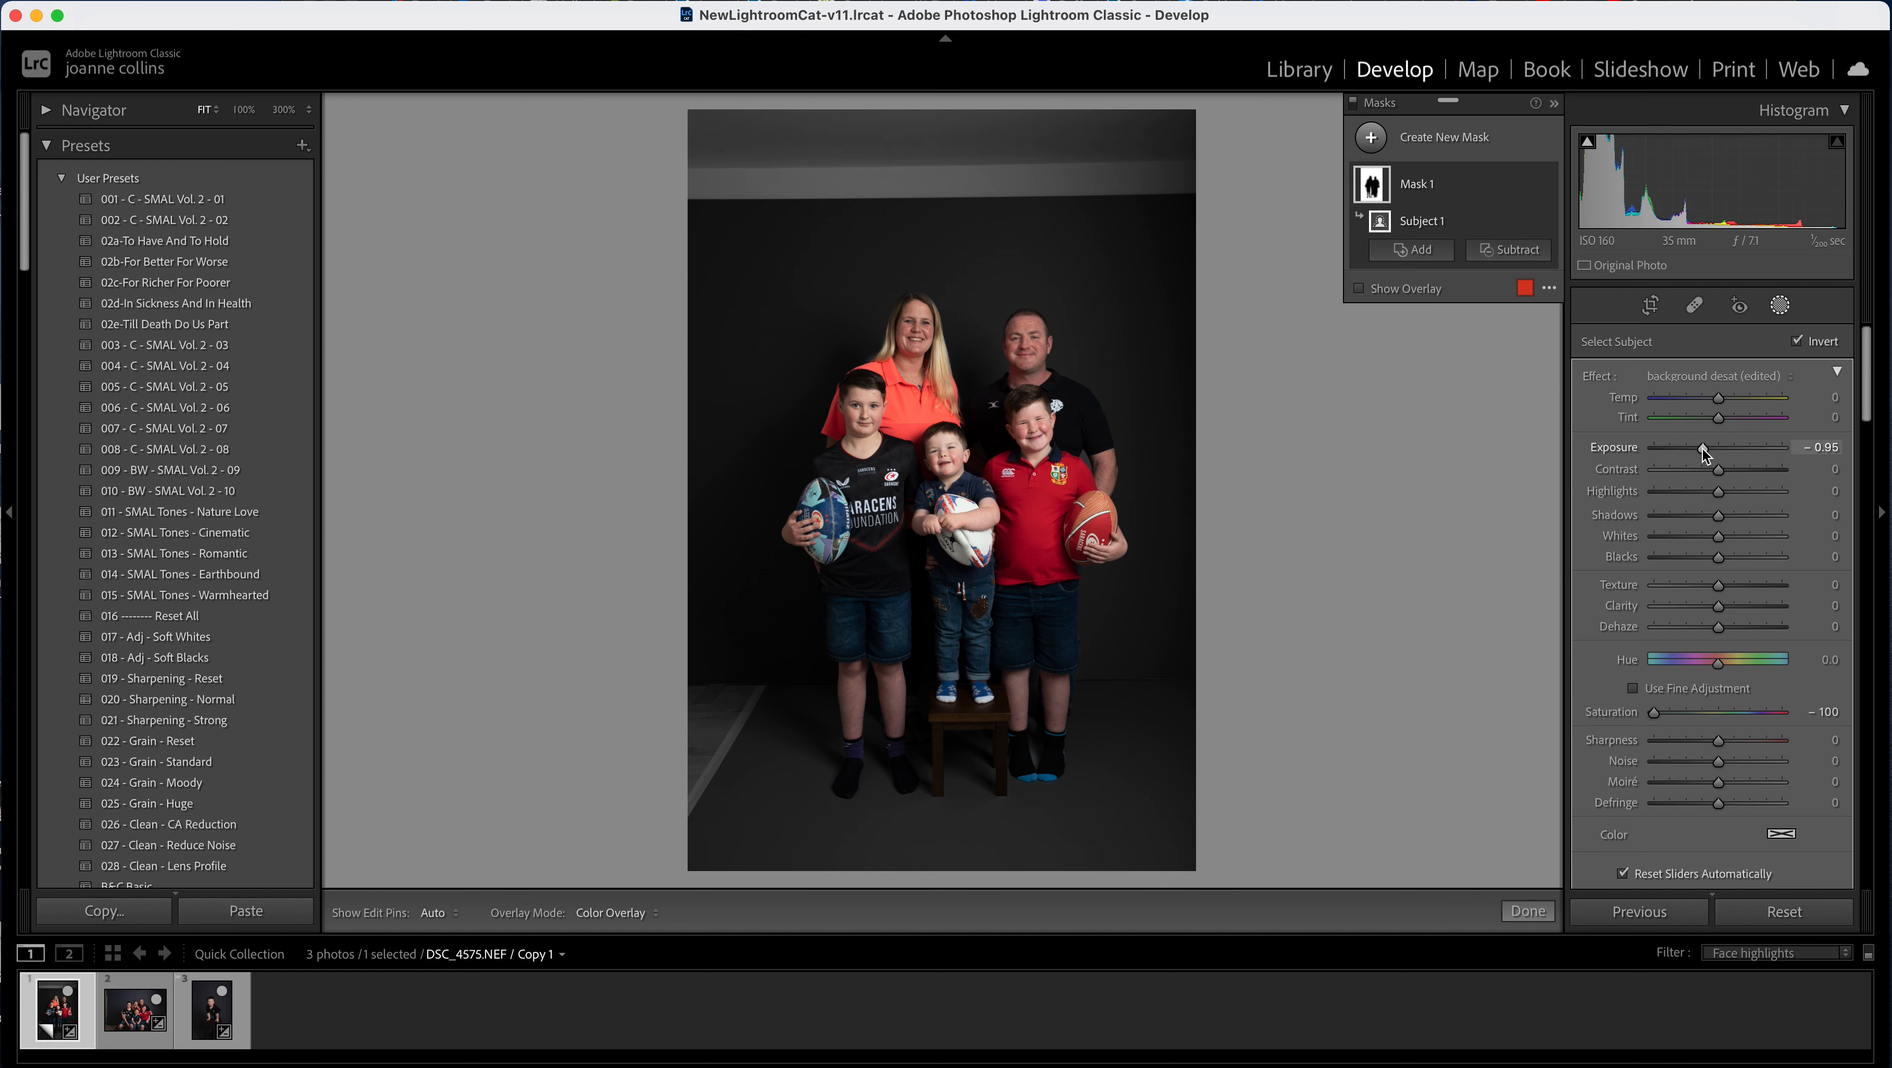
mouse_move(1381, 748)
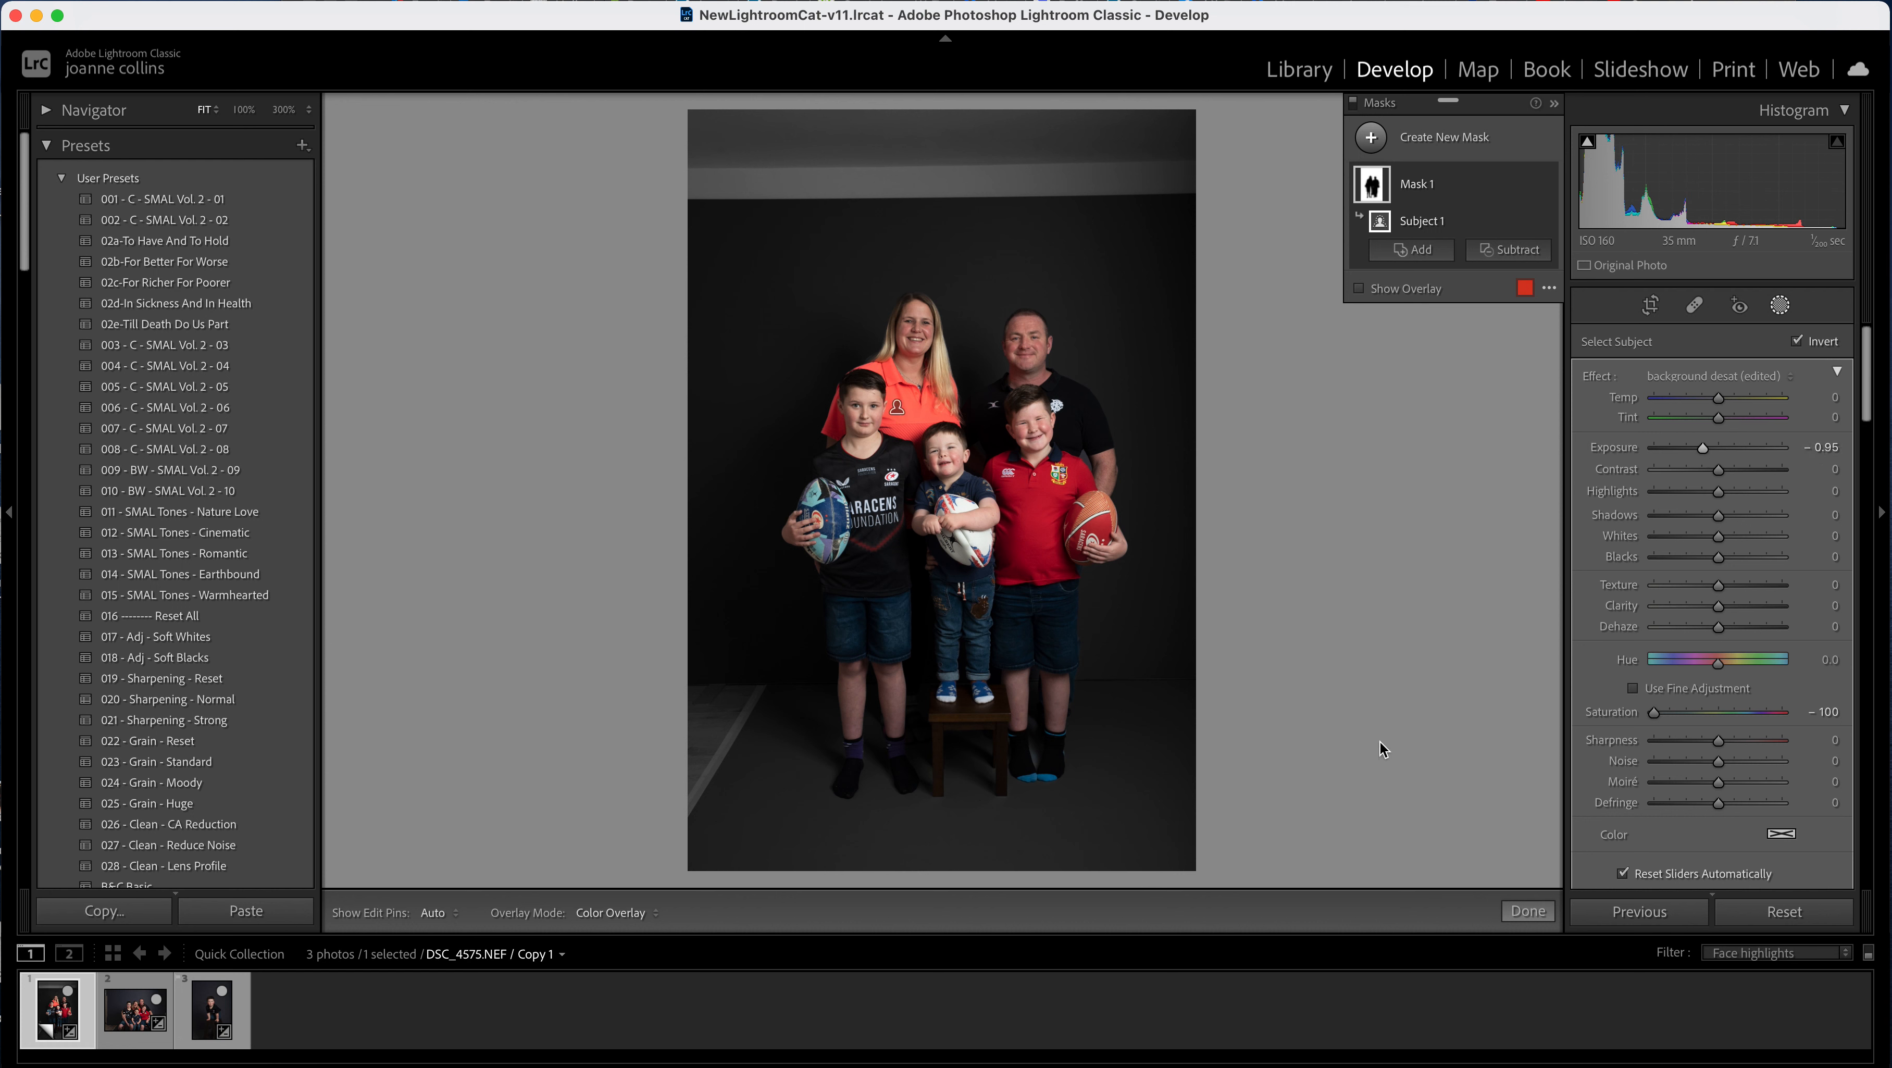
- Select all three portraits in the filmstrip after setting the backdrop mask
click(135, 1009)
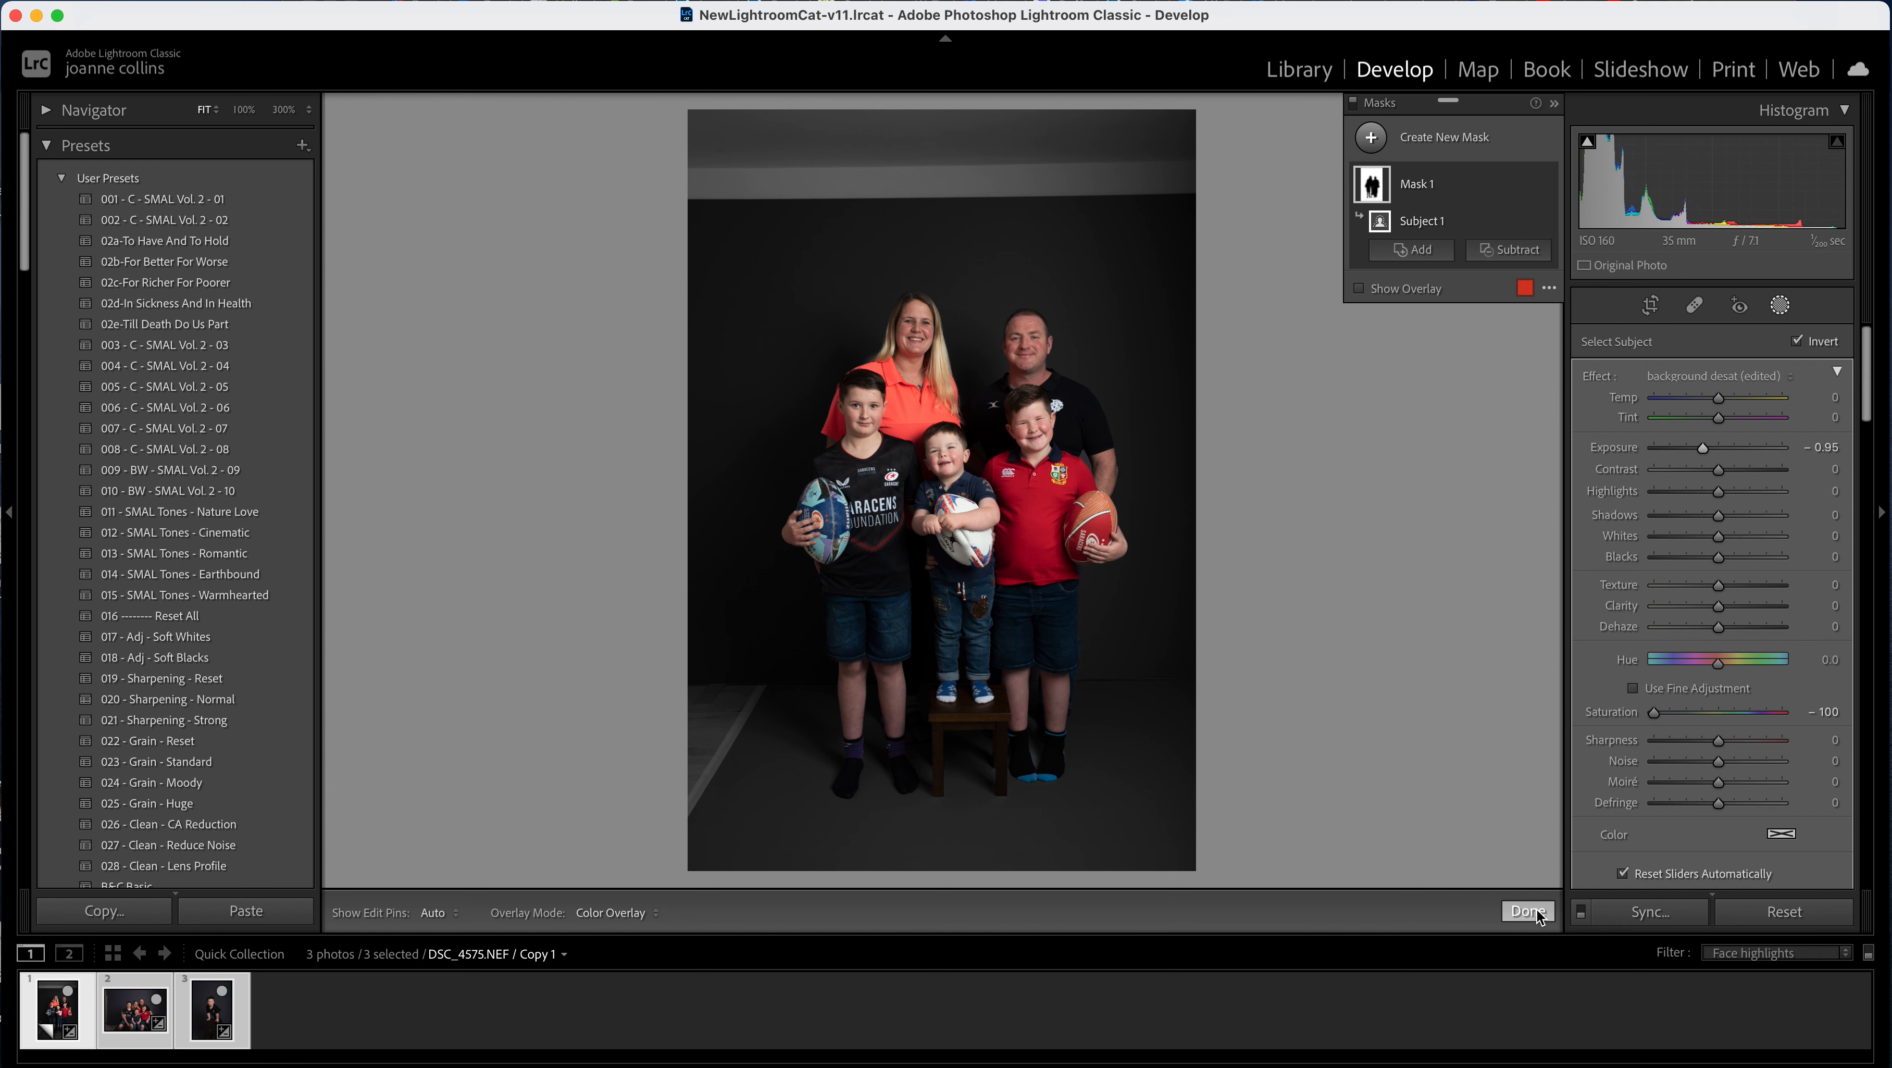
mouse_move(1648, 910)
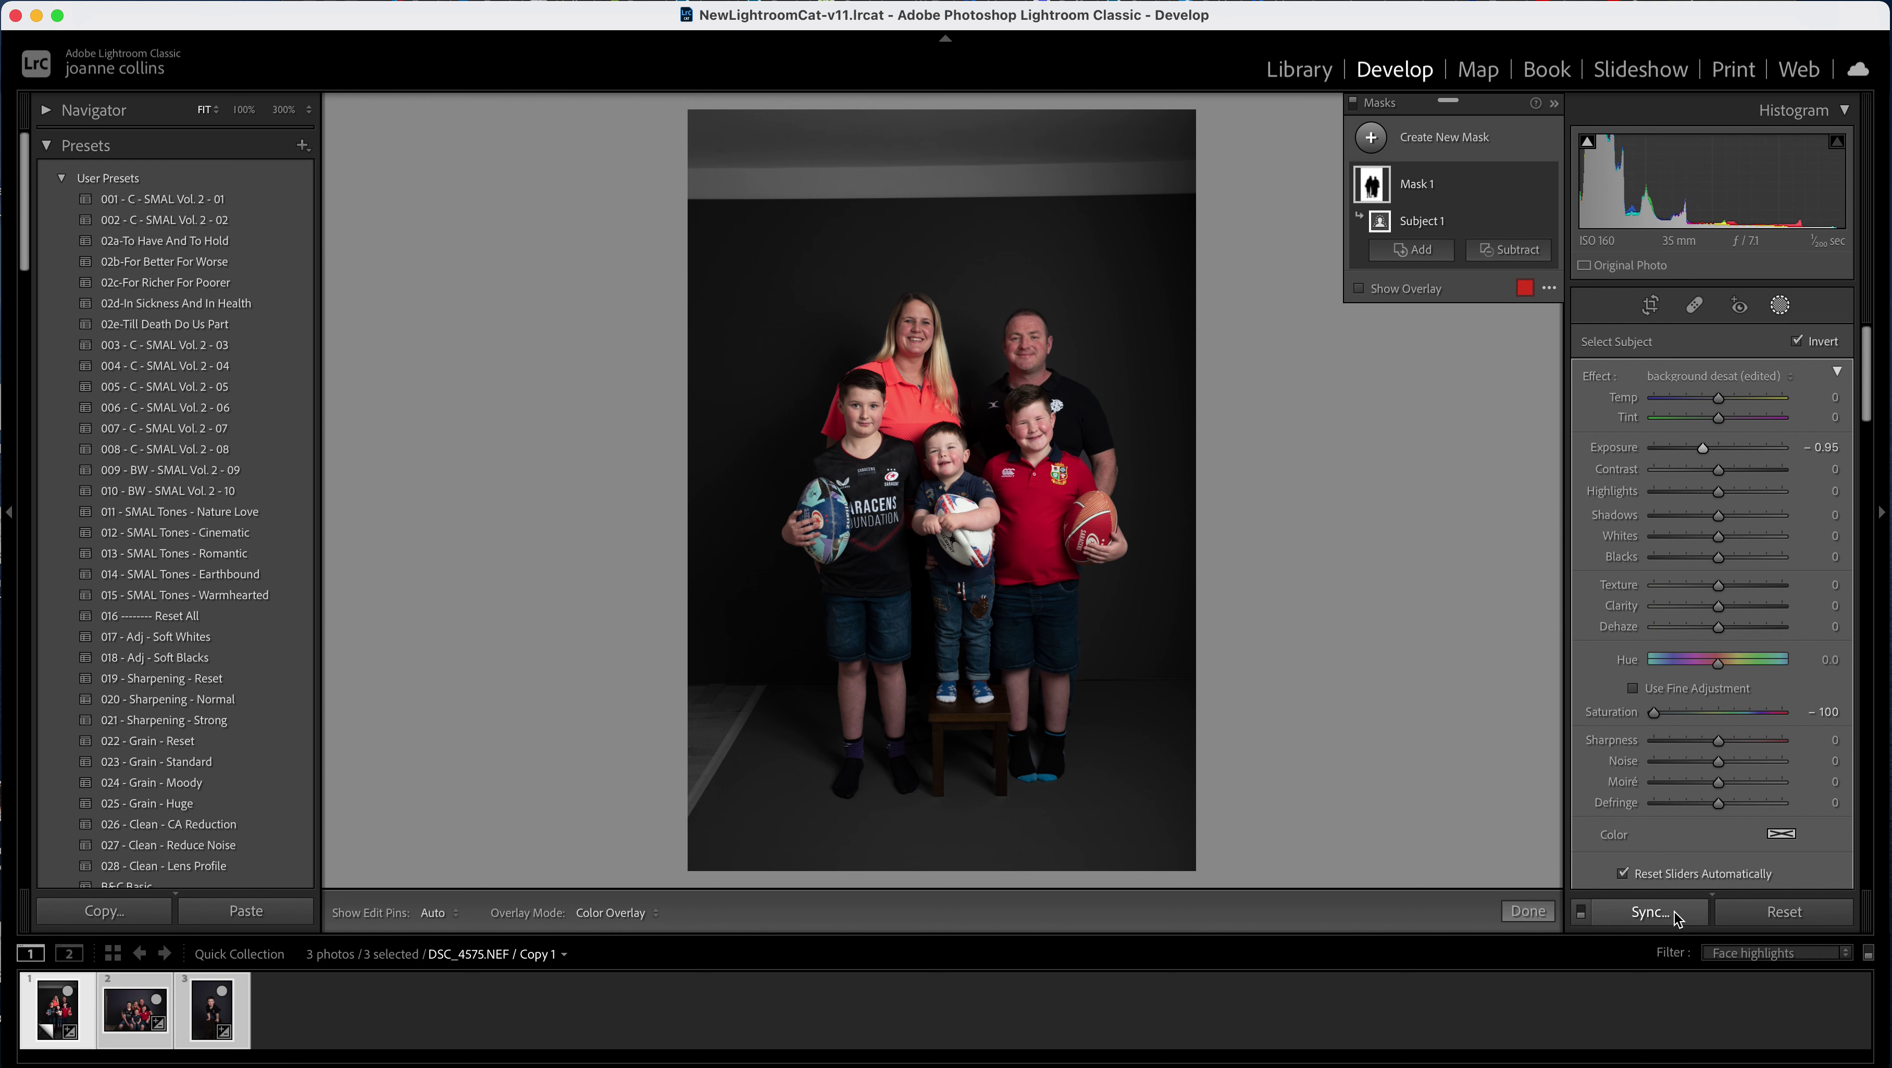
- Synchronize only the Masking setting from the standing portrait to the other two photos
click(1646, 910)
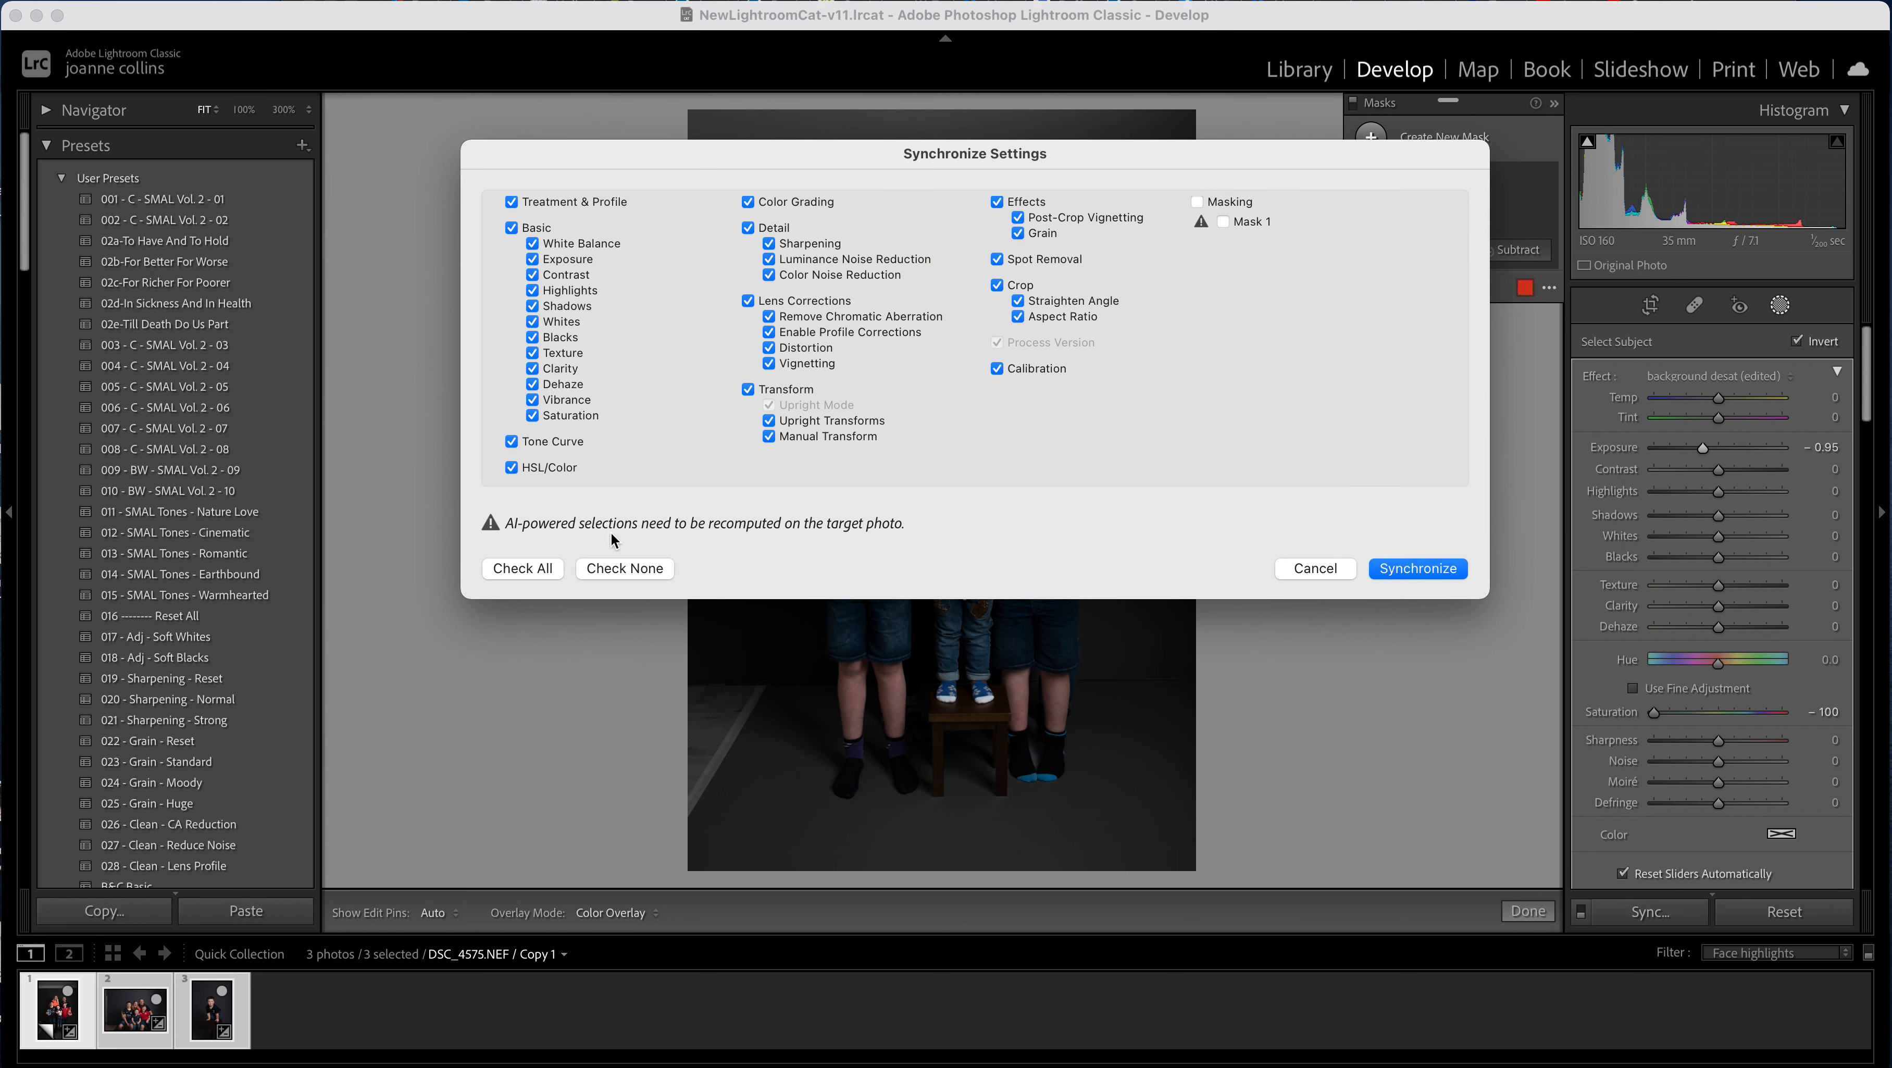
click(624, 569)
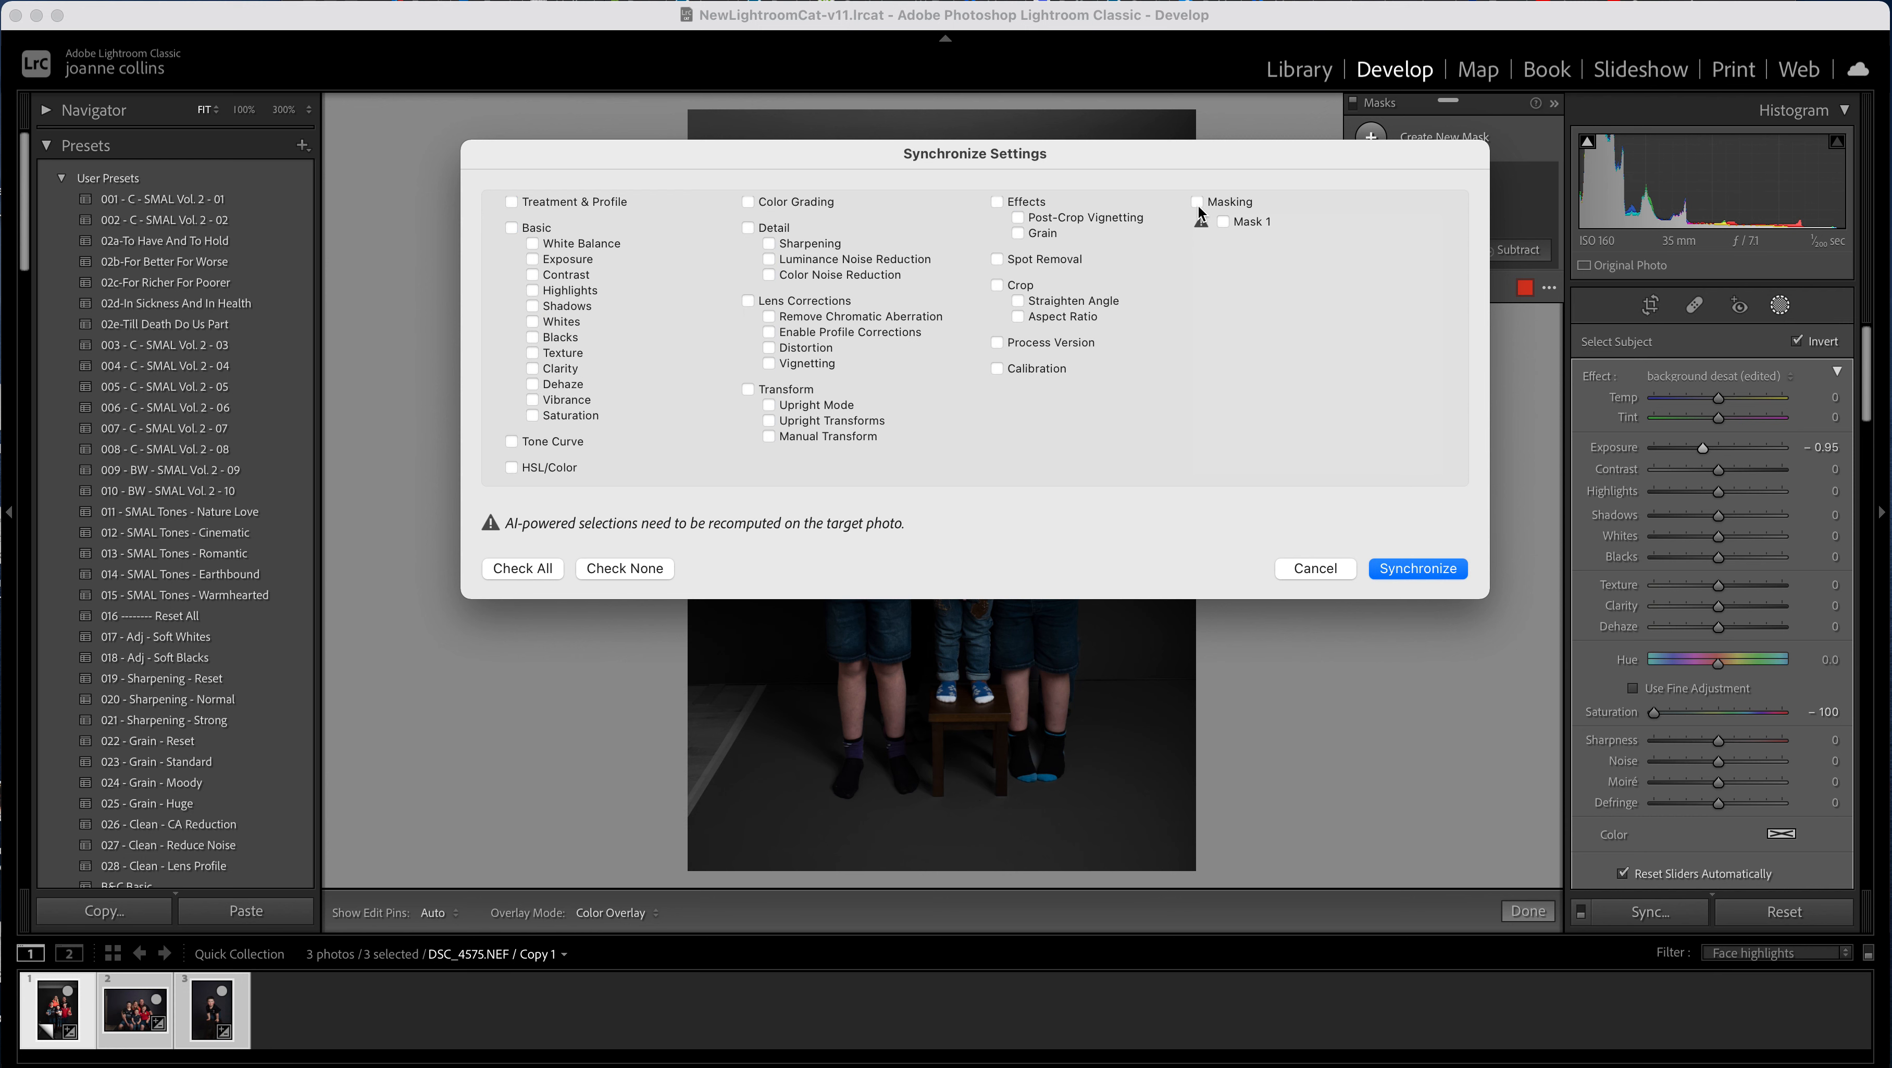
click(1196, 201)
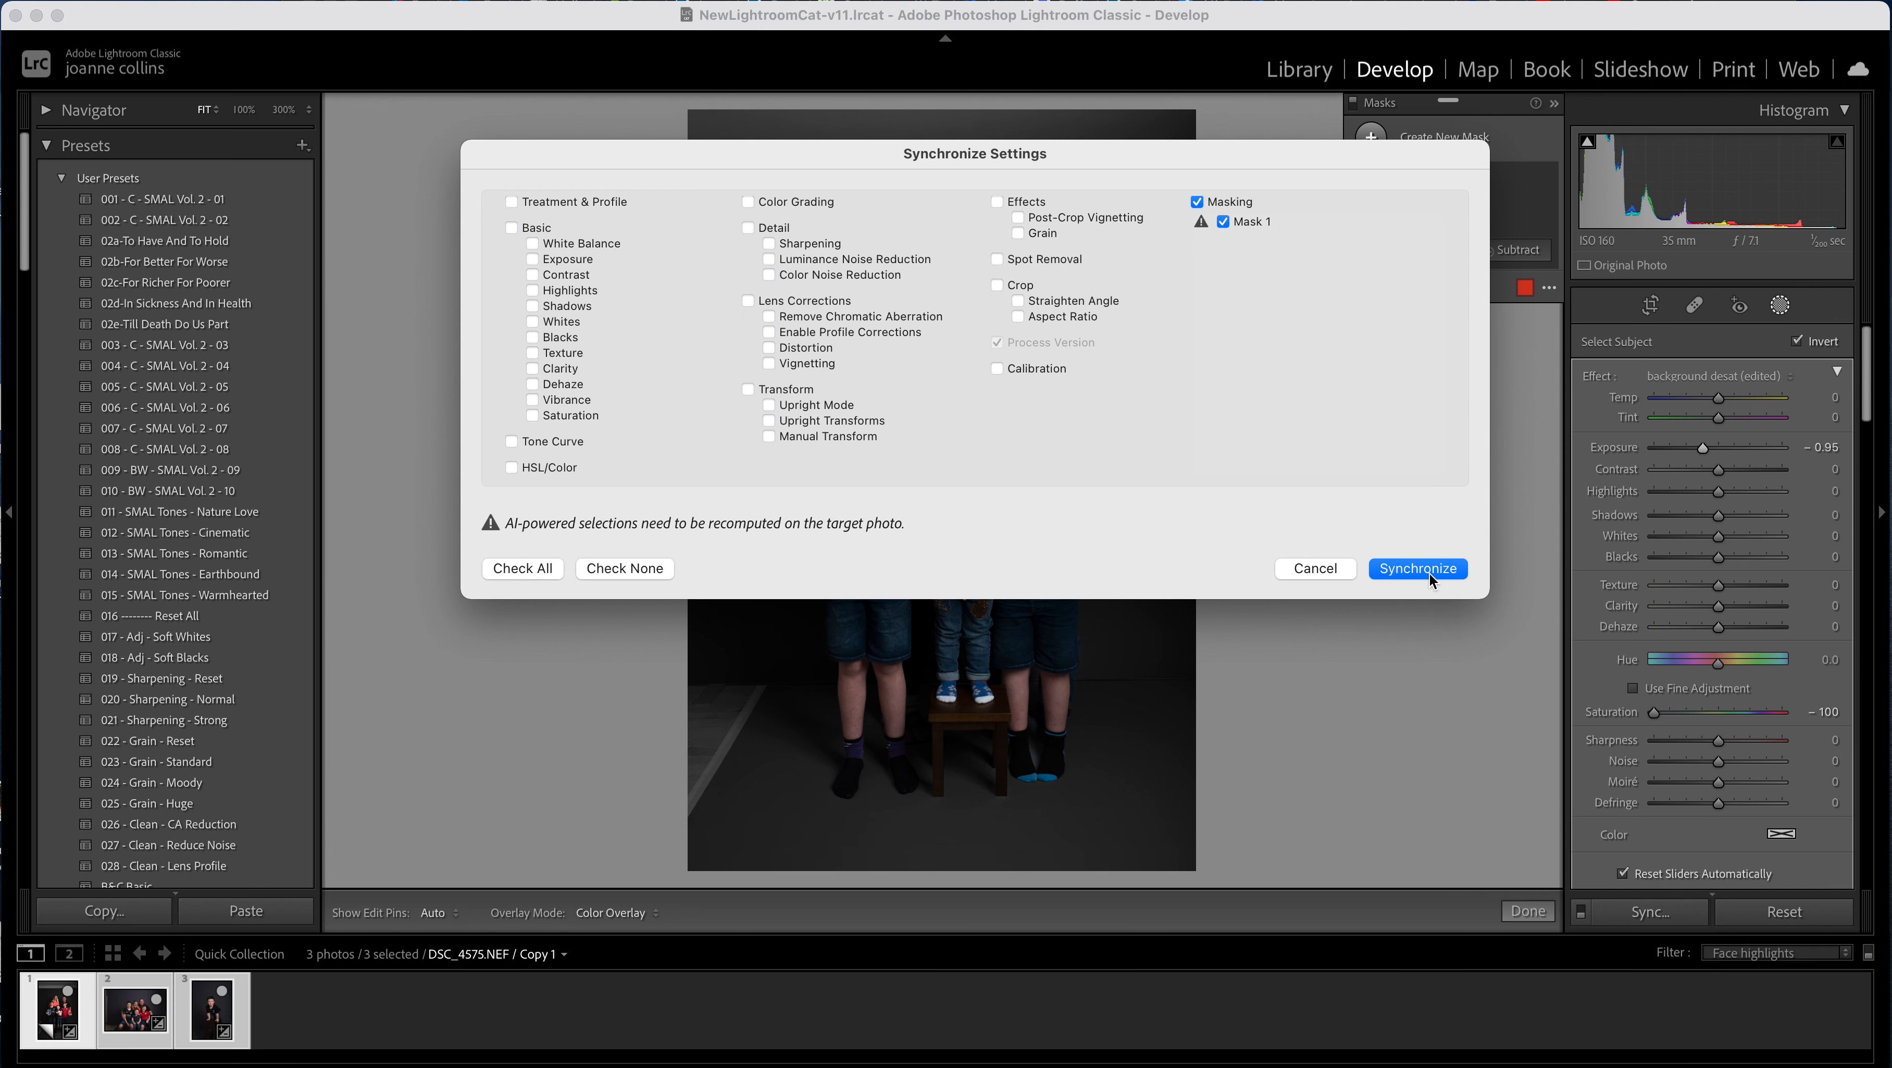
click(1418, 569)
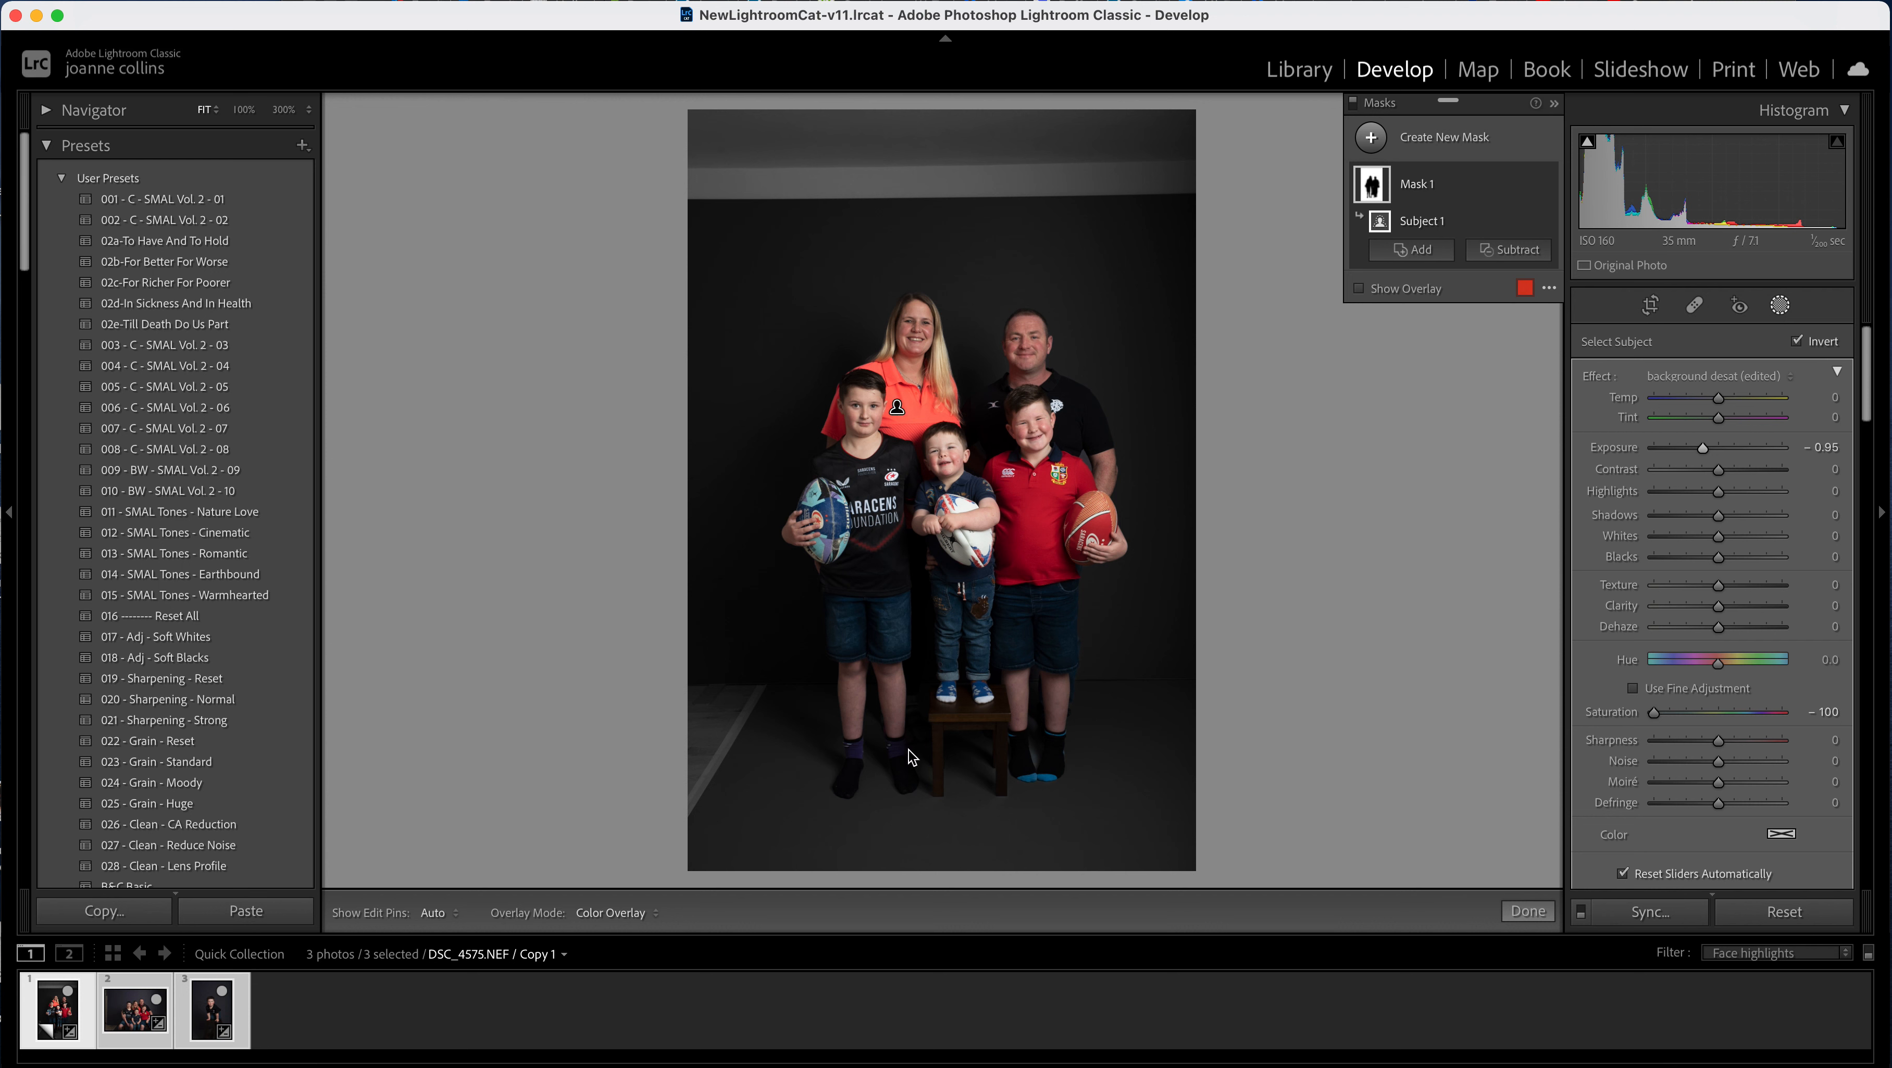
- Recompute the Subject 1 mask on the seated family portrait via Update
click(132, 1009)
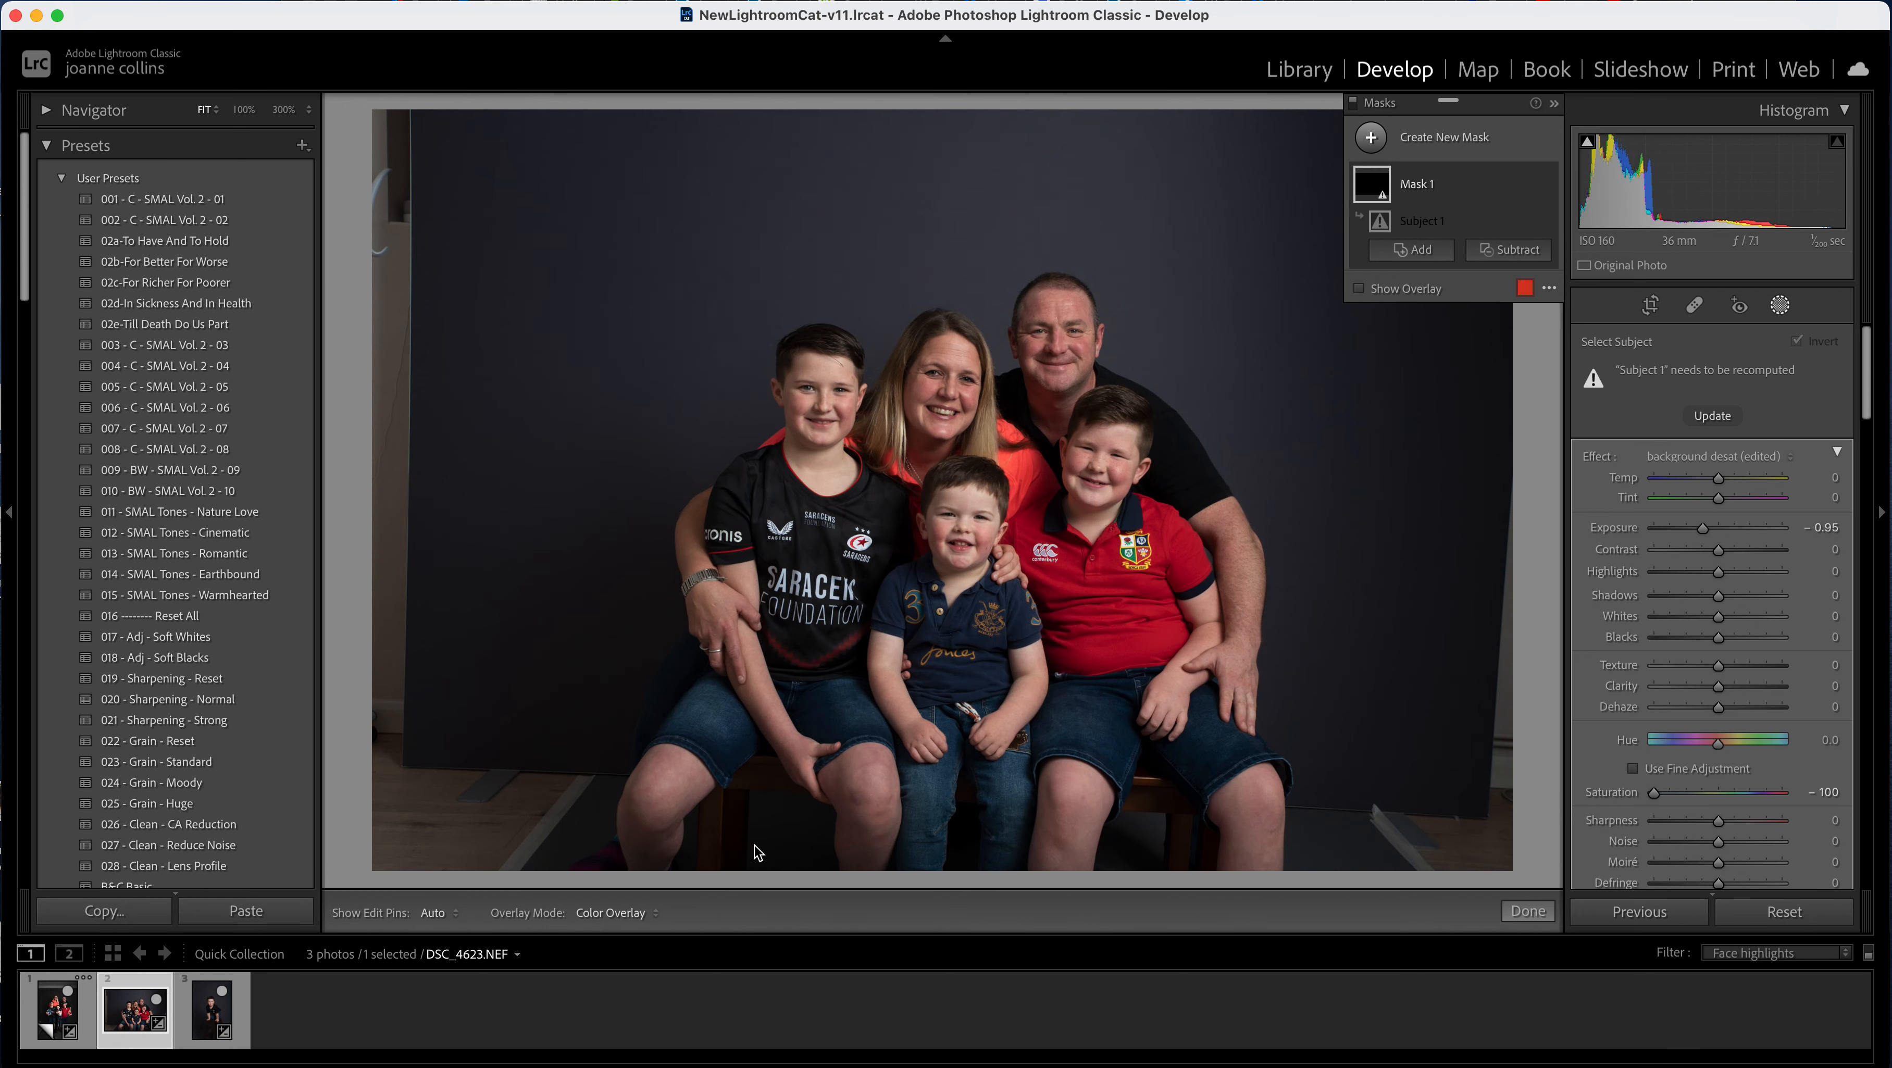
mouse_move(1493, 575)
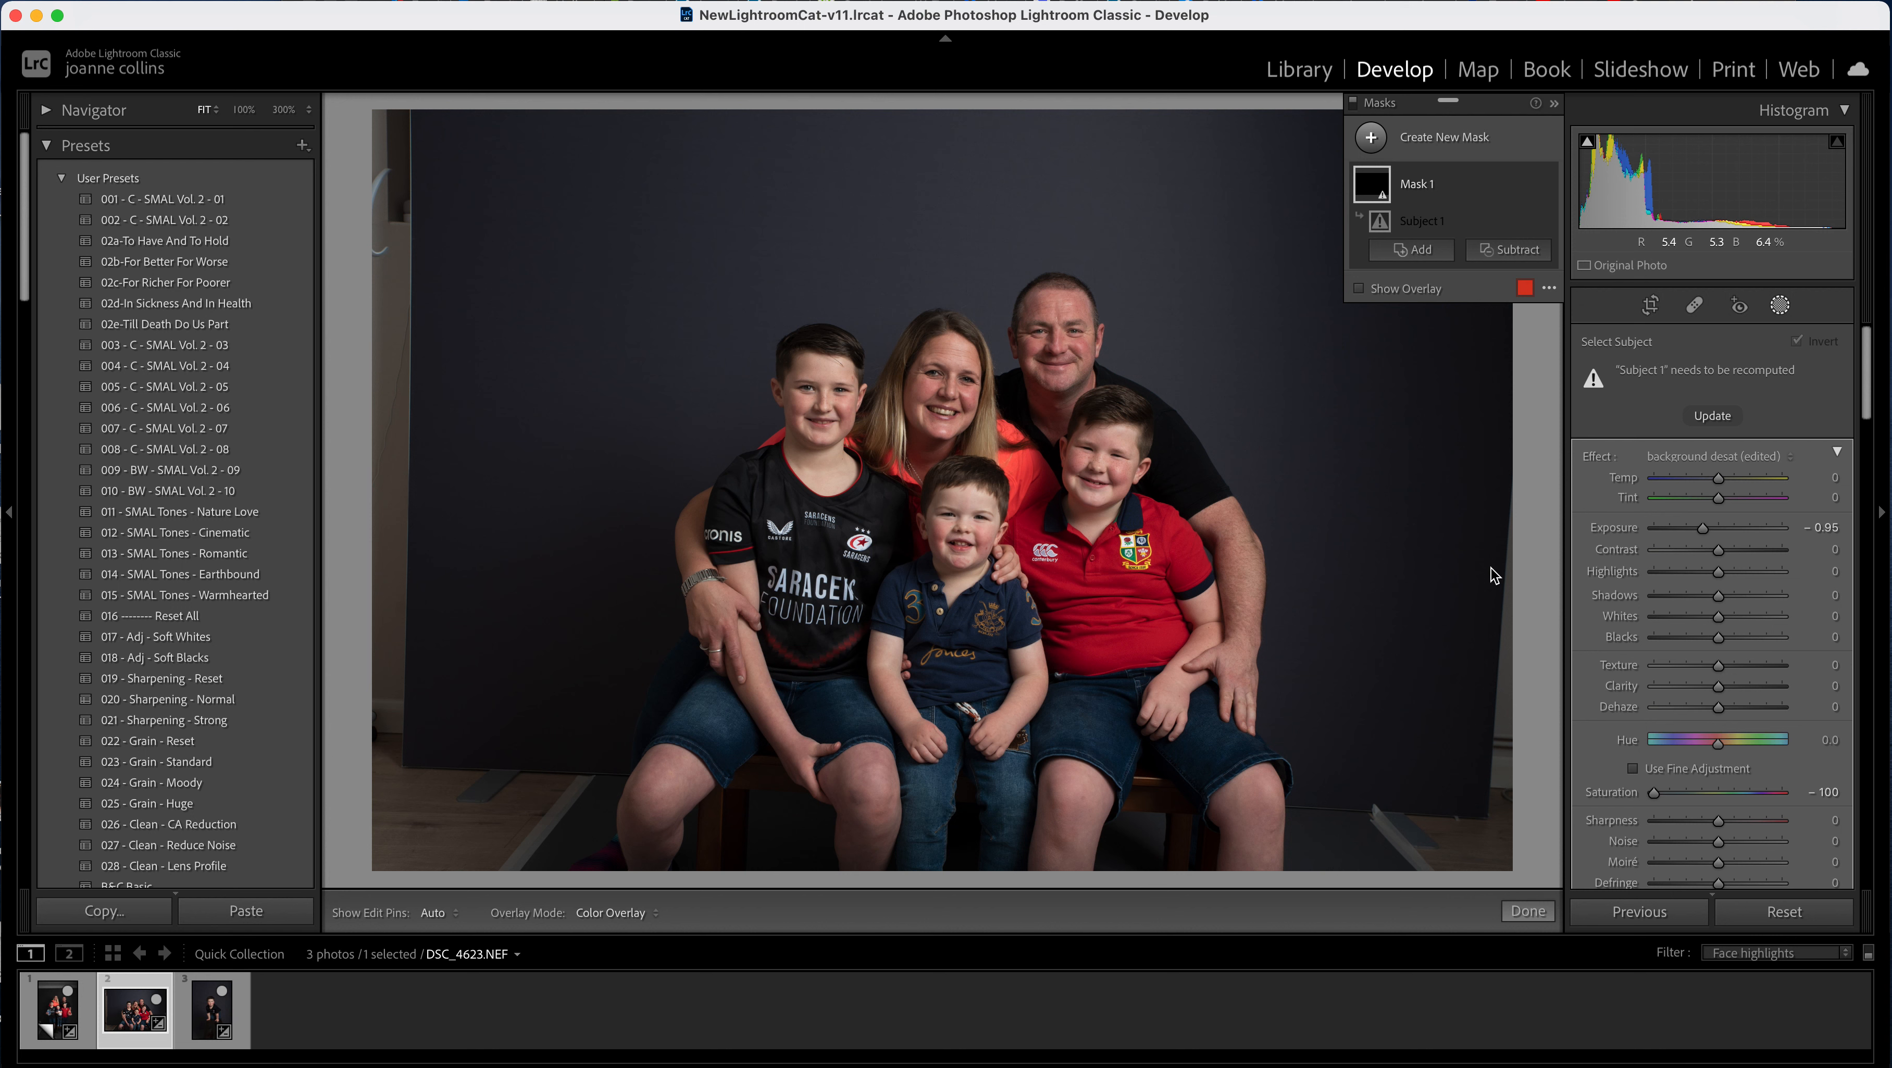
mouse_move(1696, 371)
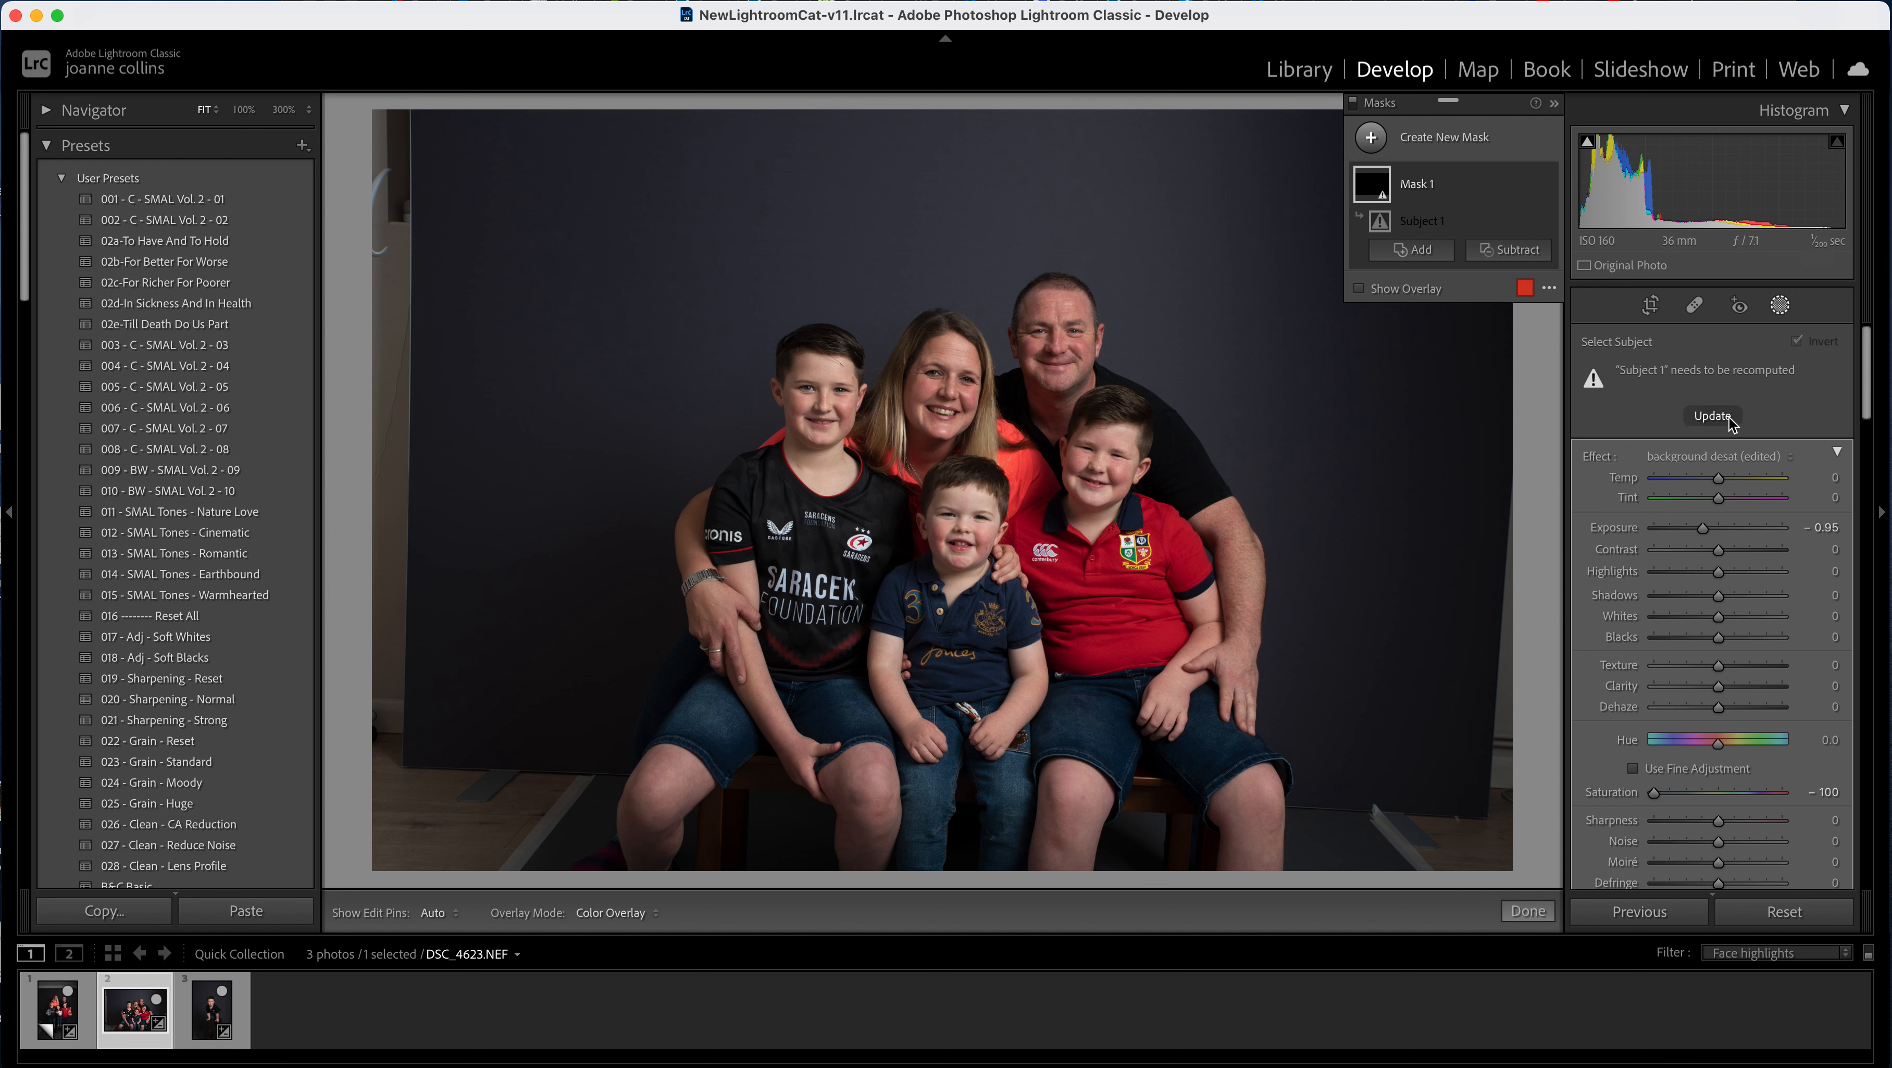
click(1712, 417)
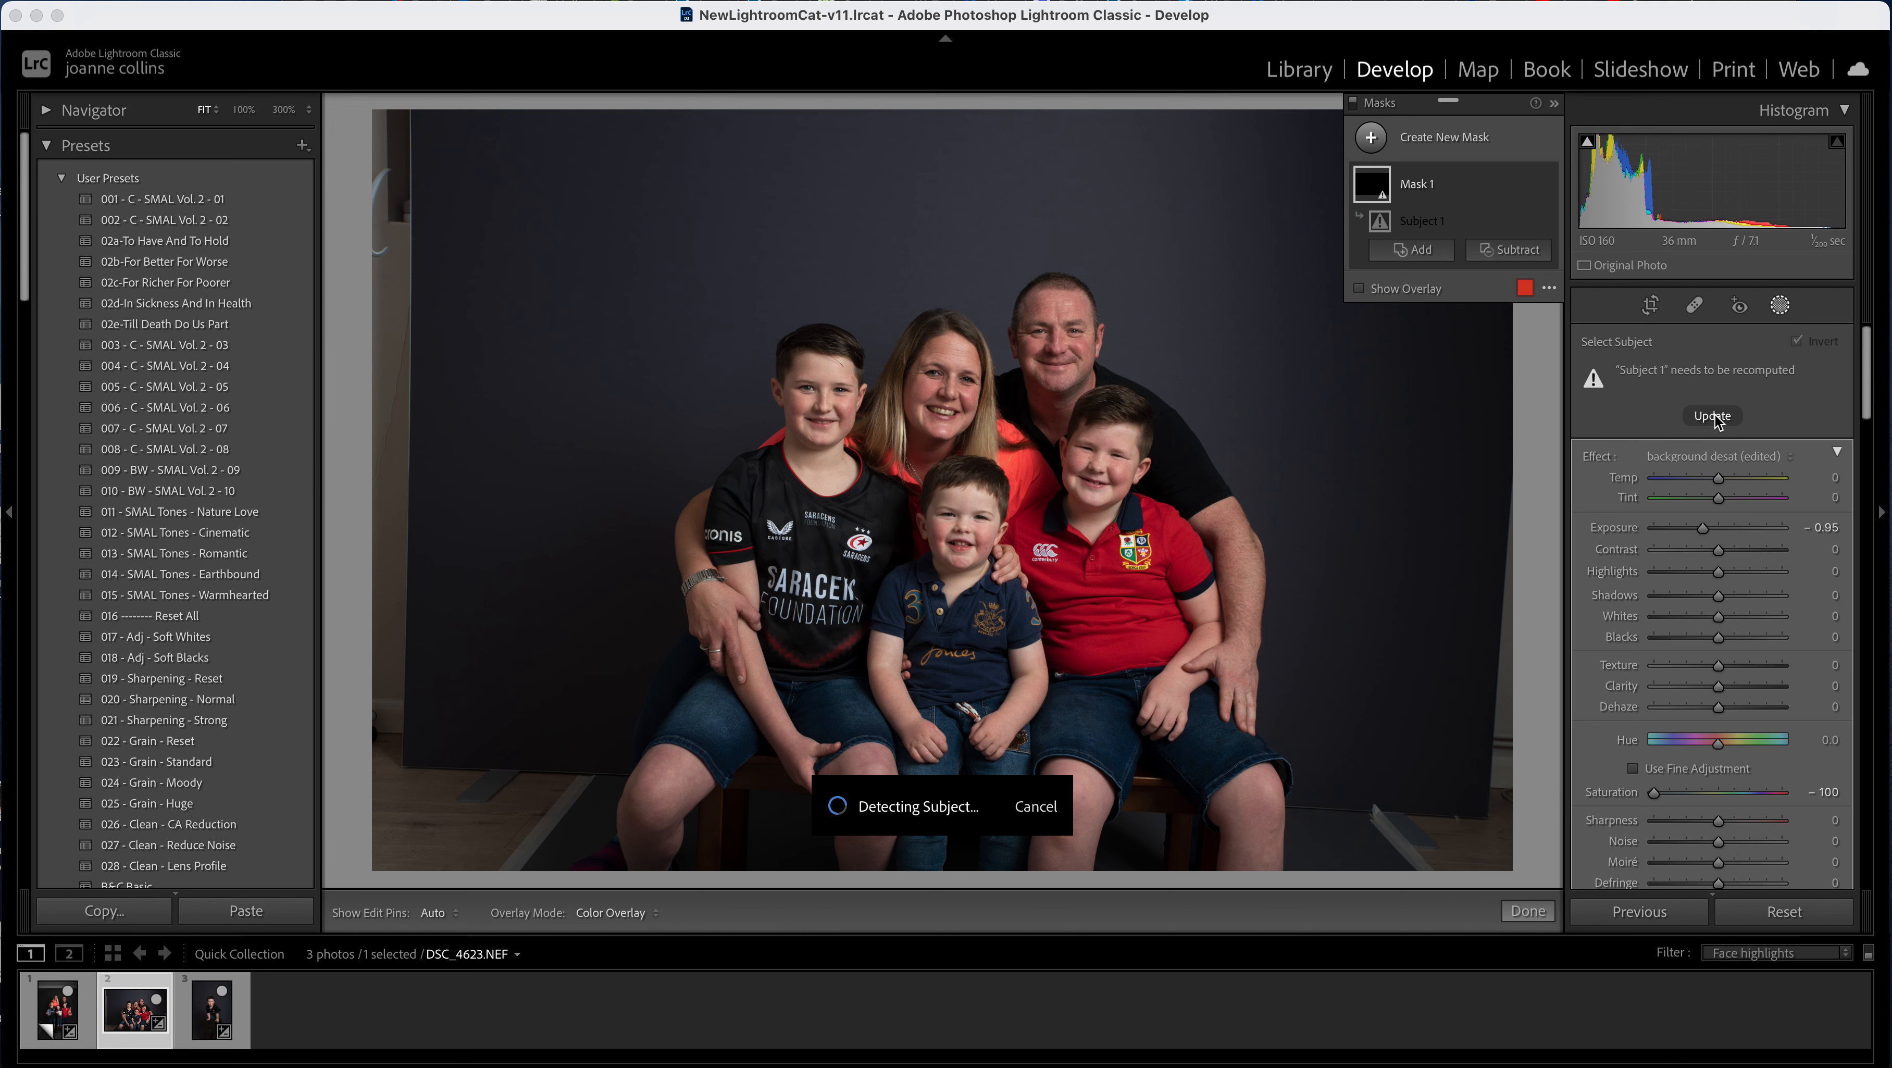
click(1710, 414)
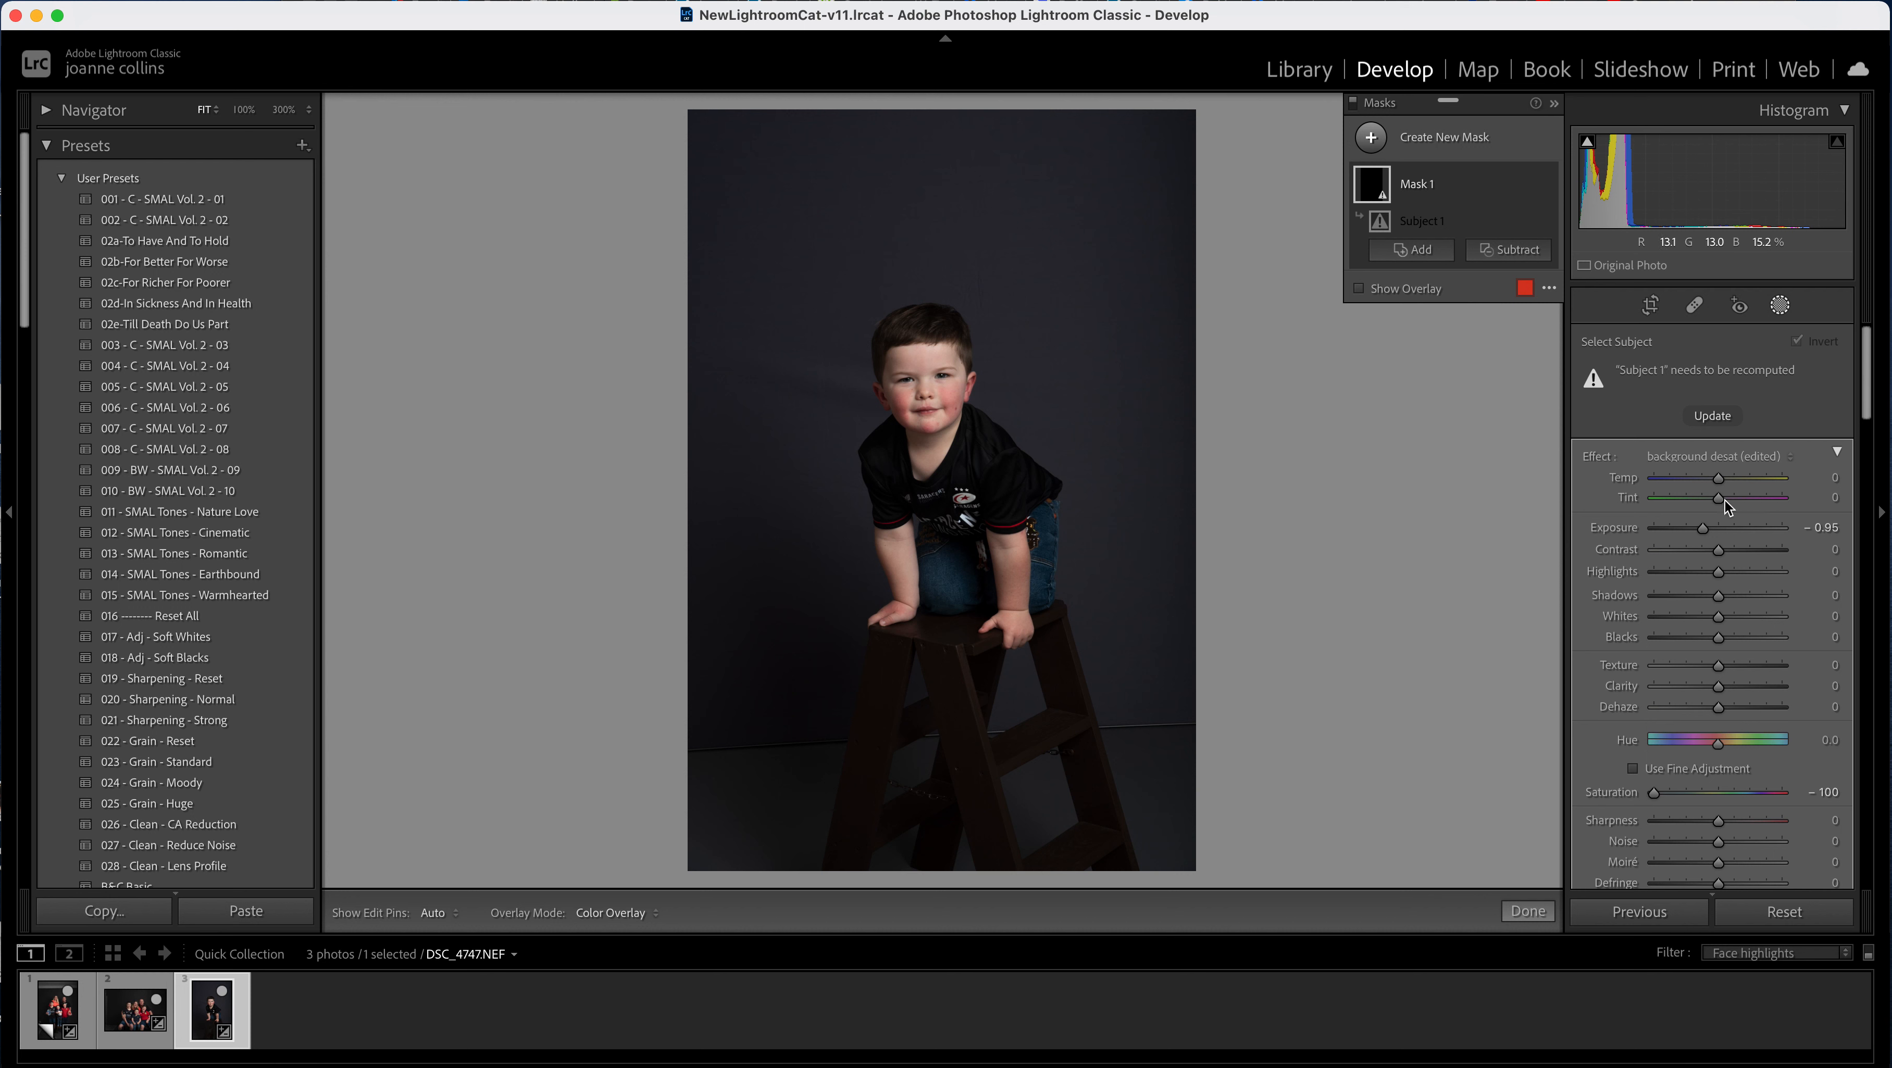
- Recompute the subject mask on the stepladder portrait and show its red overlay
click(1710, 415)
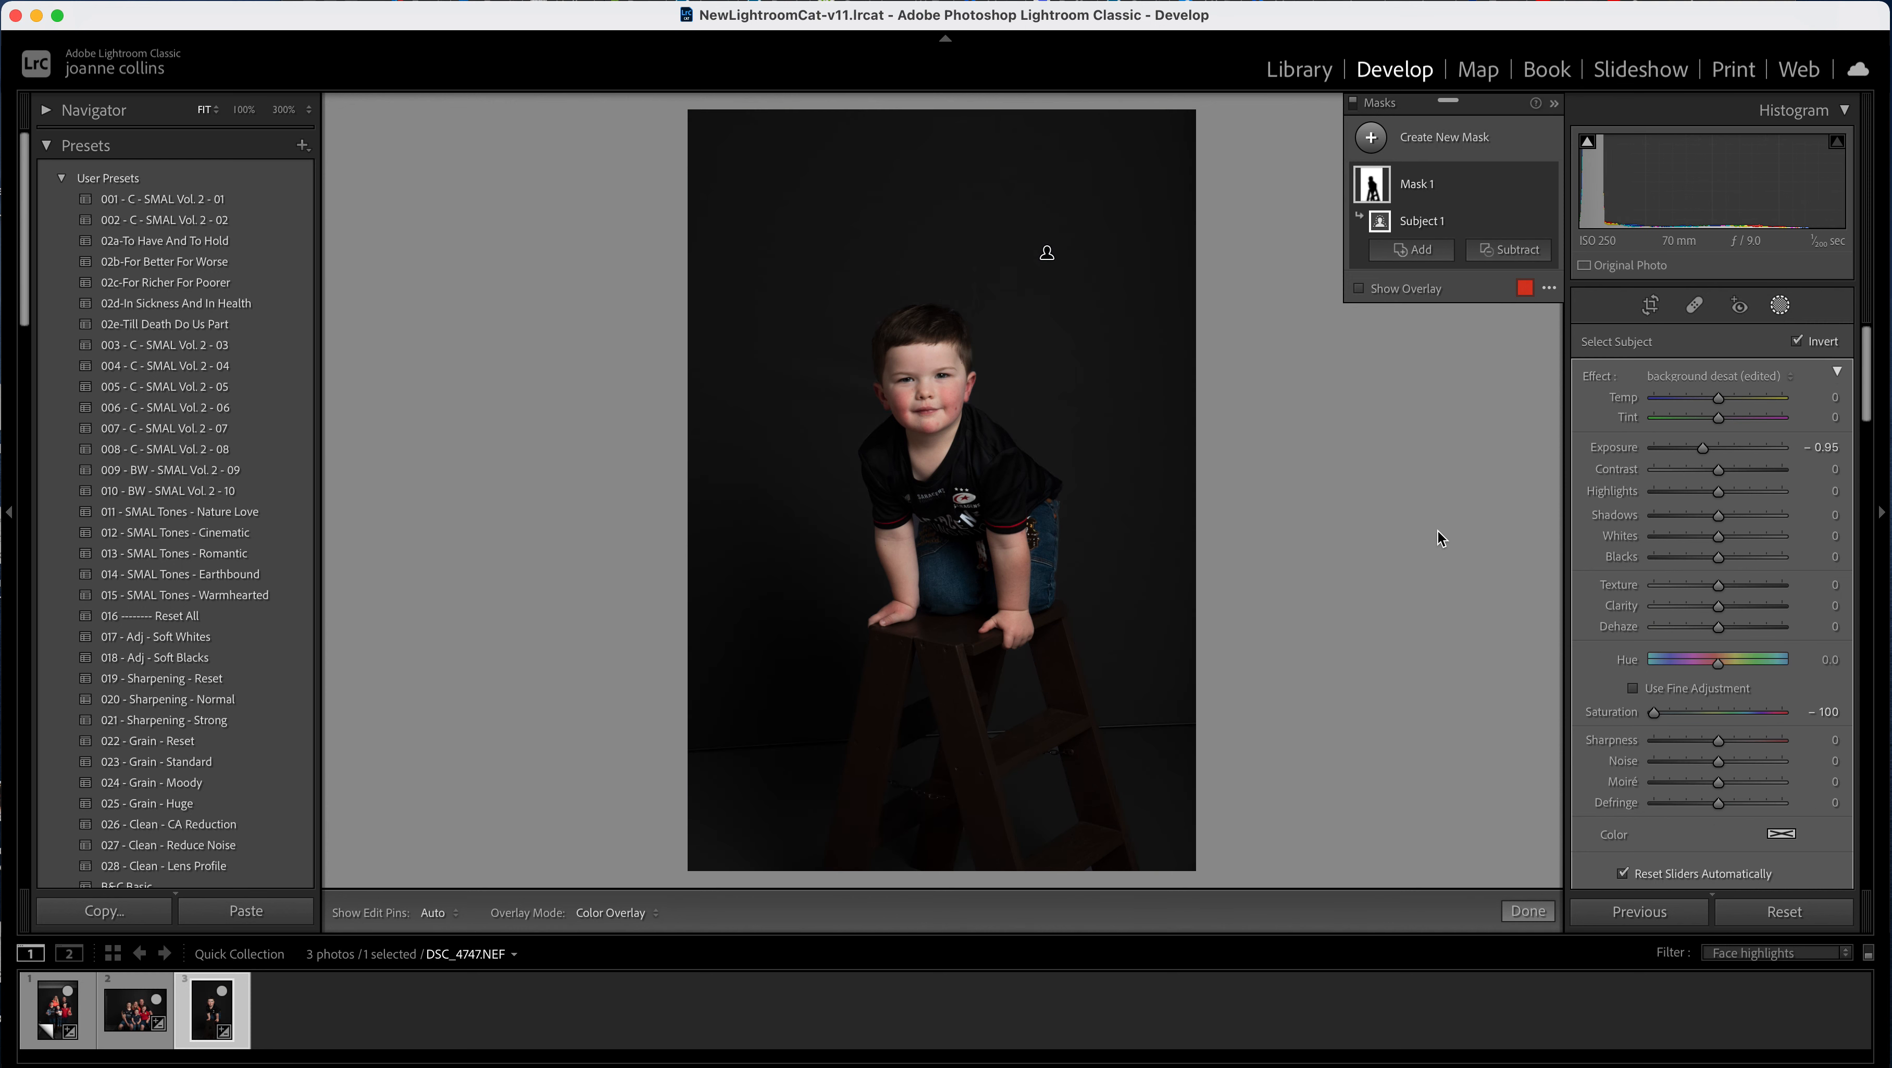
mouse_move(986, 833)
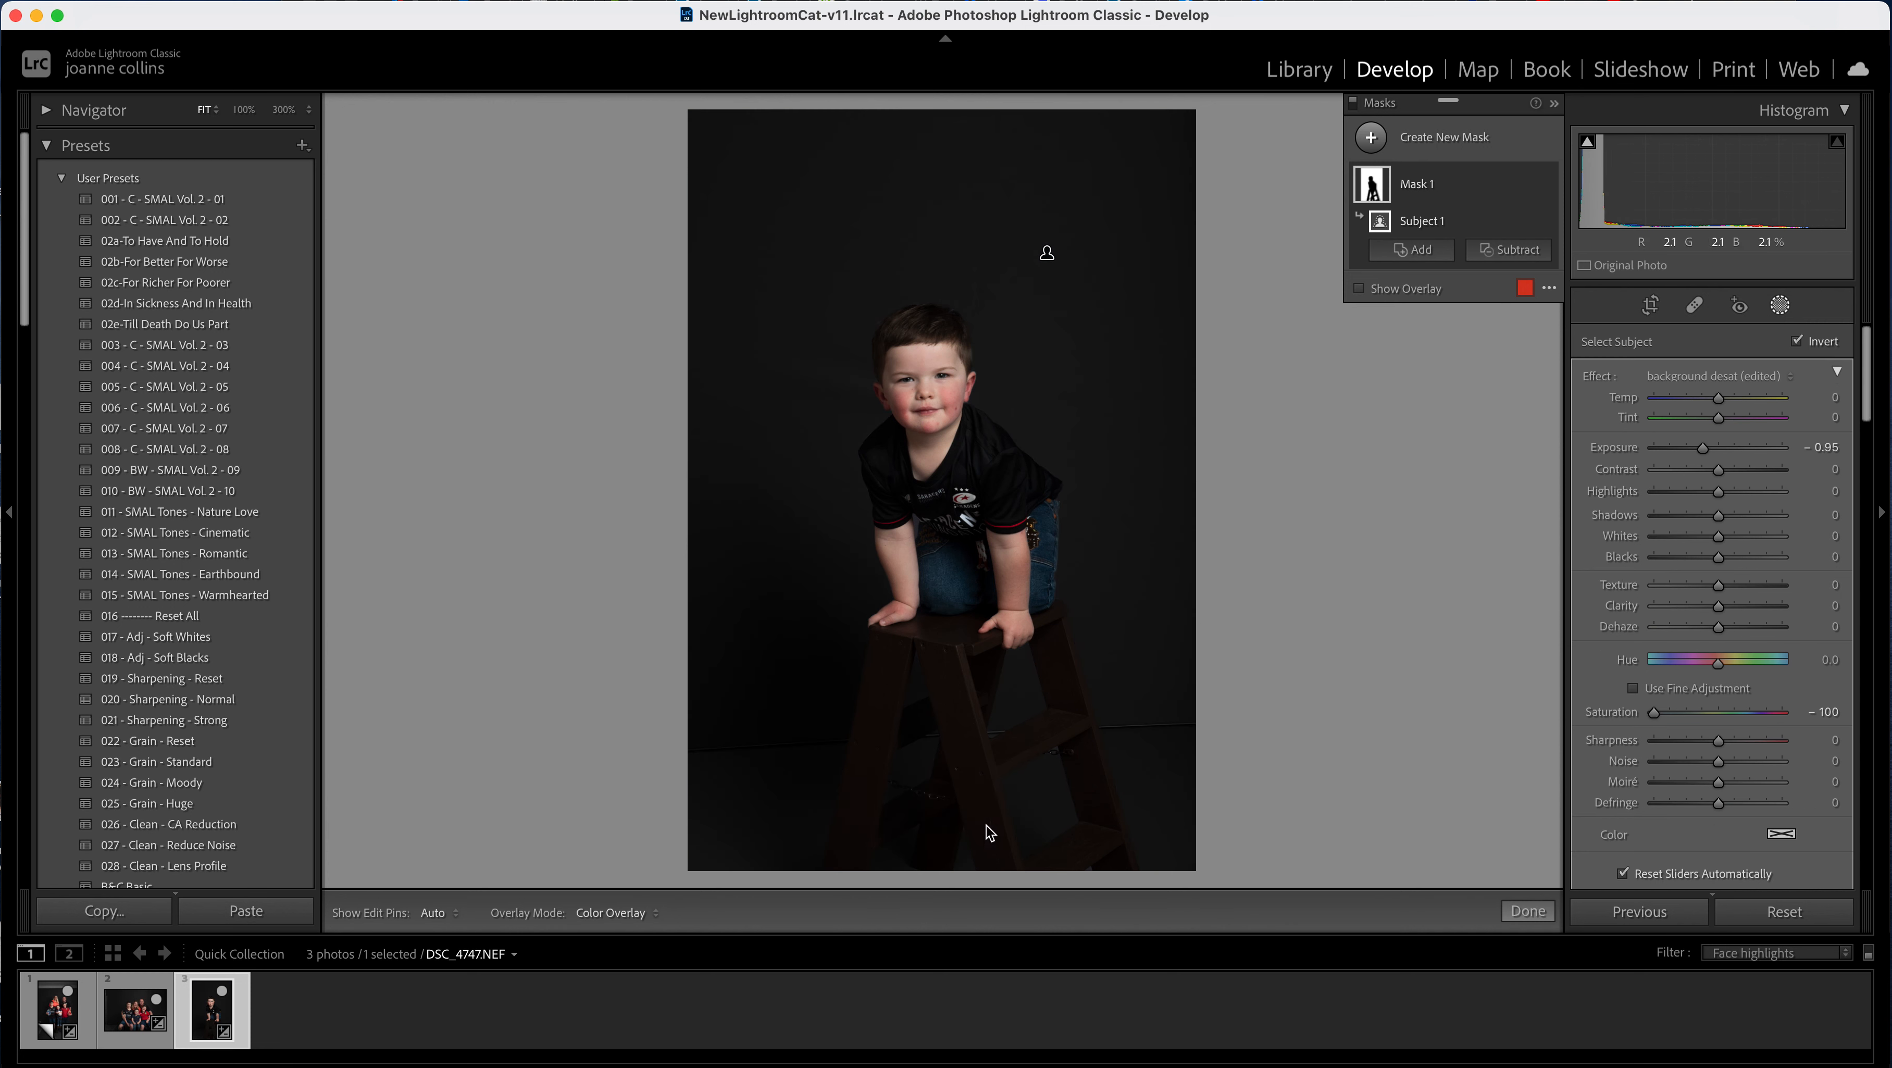
mouse_move(955, 628)
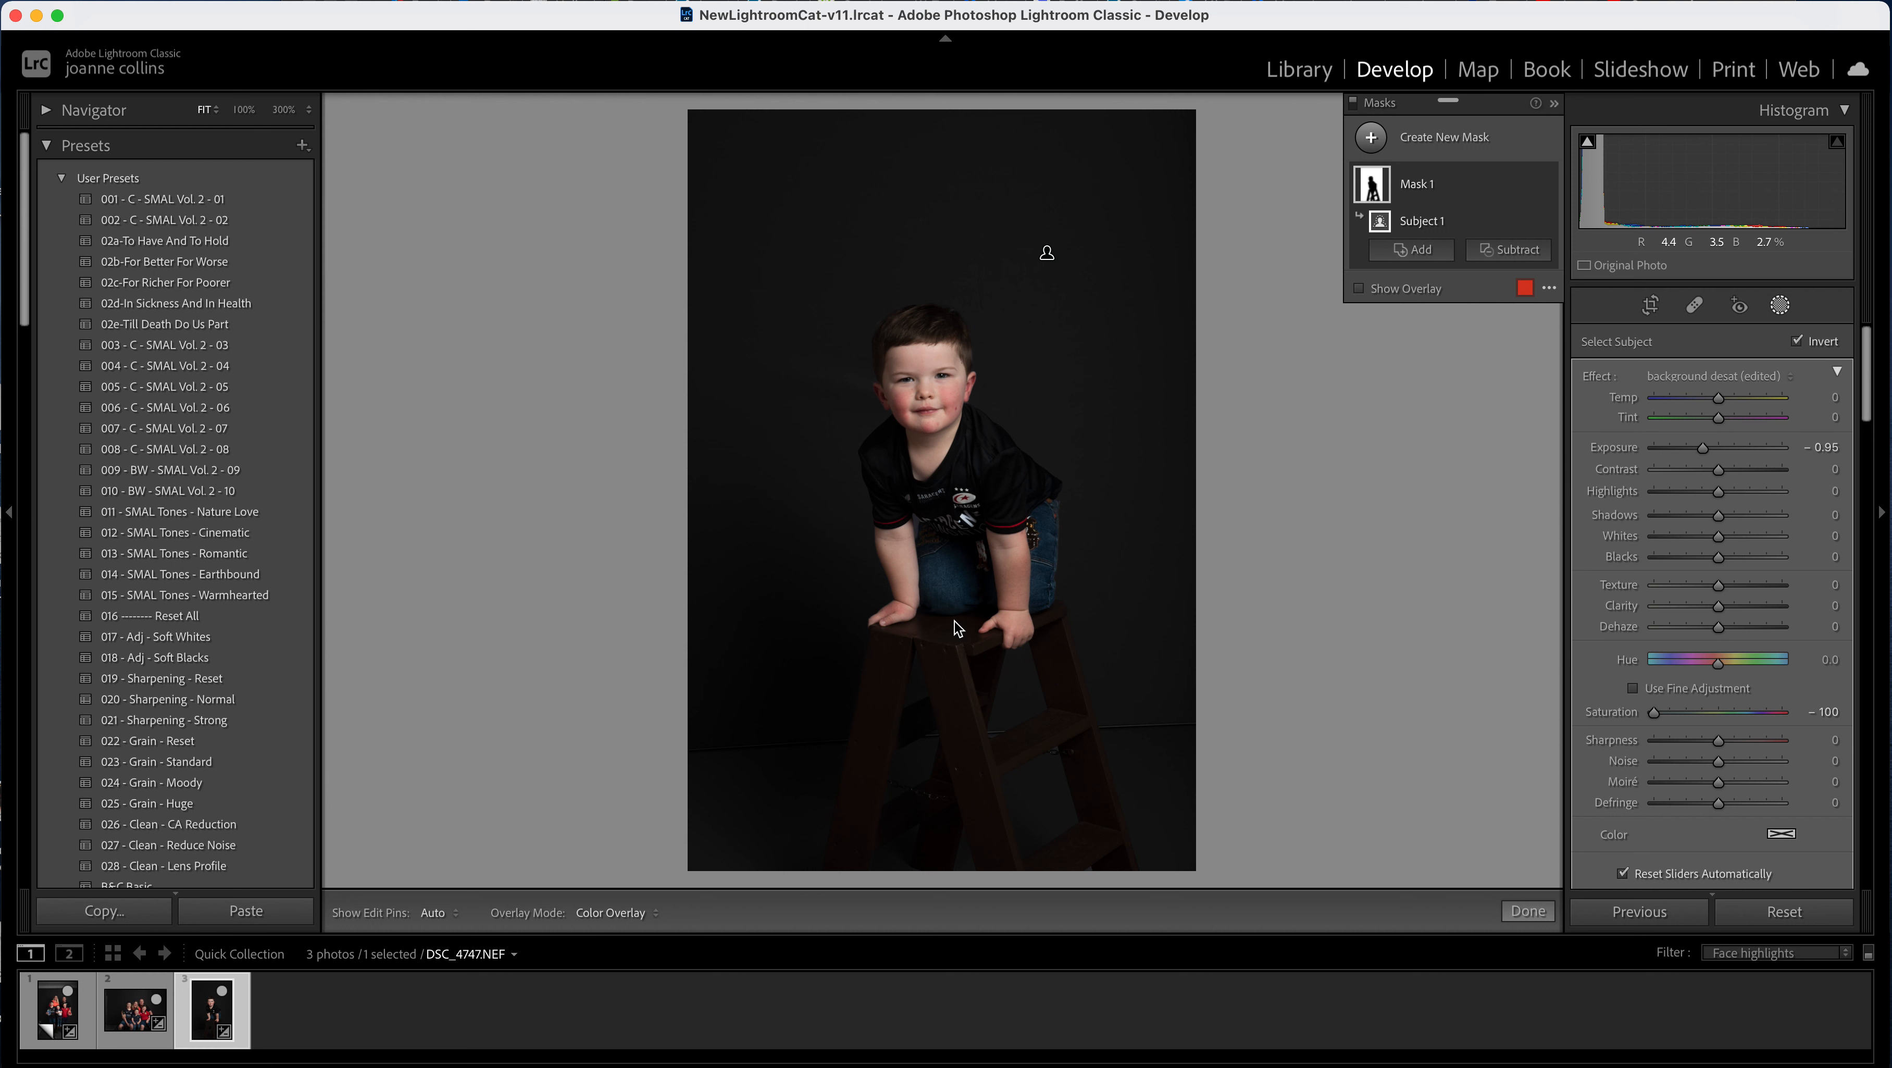
mouse_move(1212, 786)
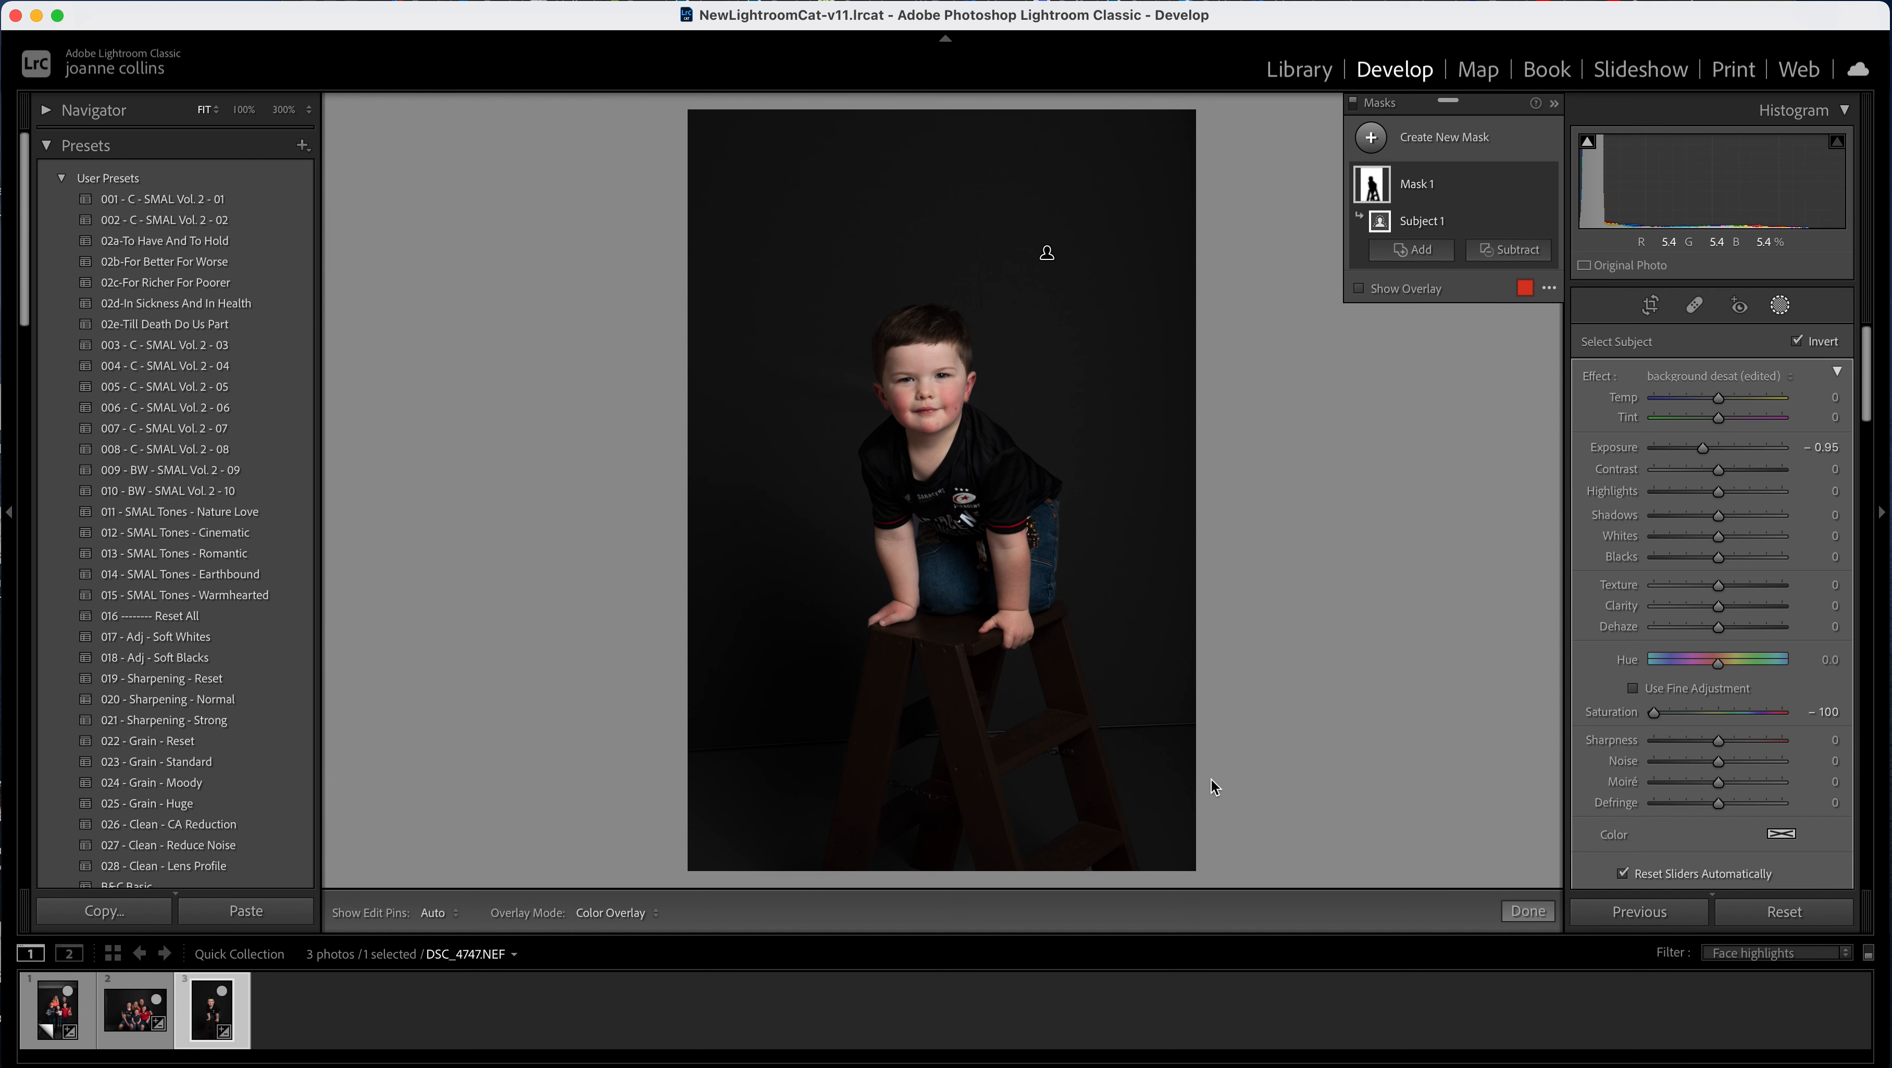
mouse_move(895, 643)
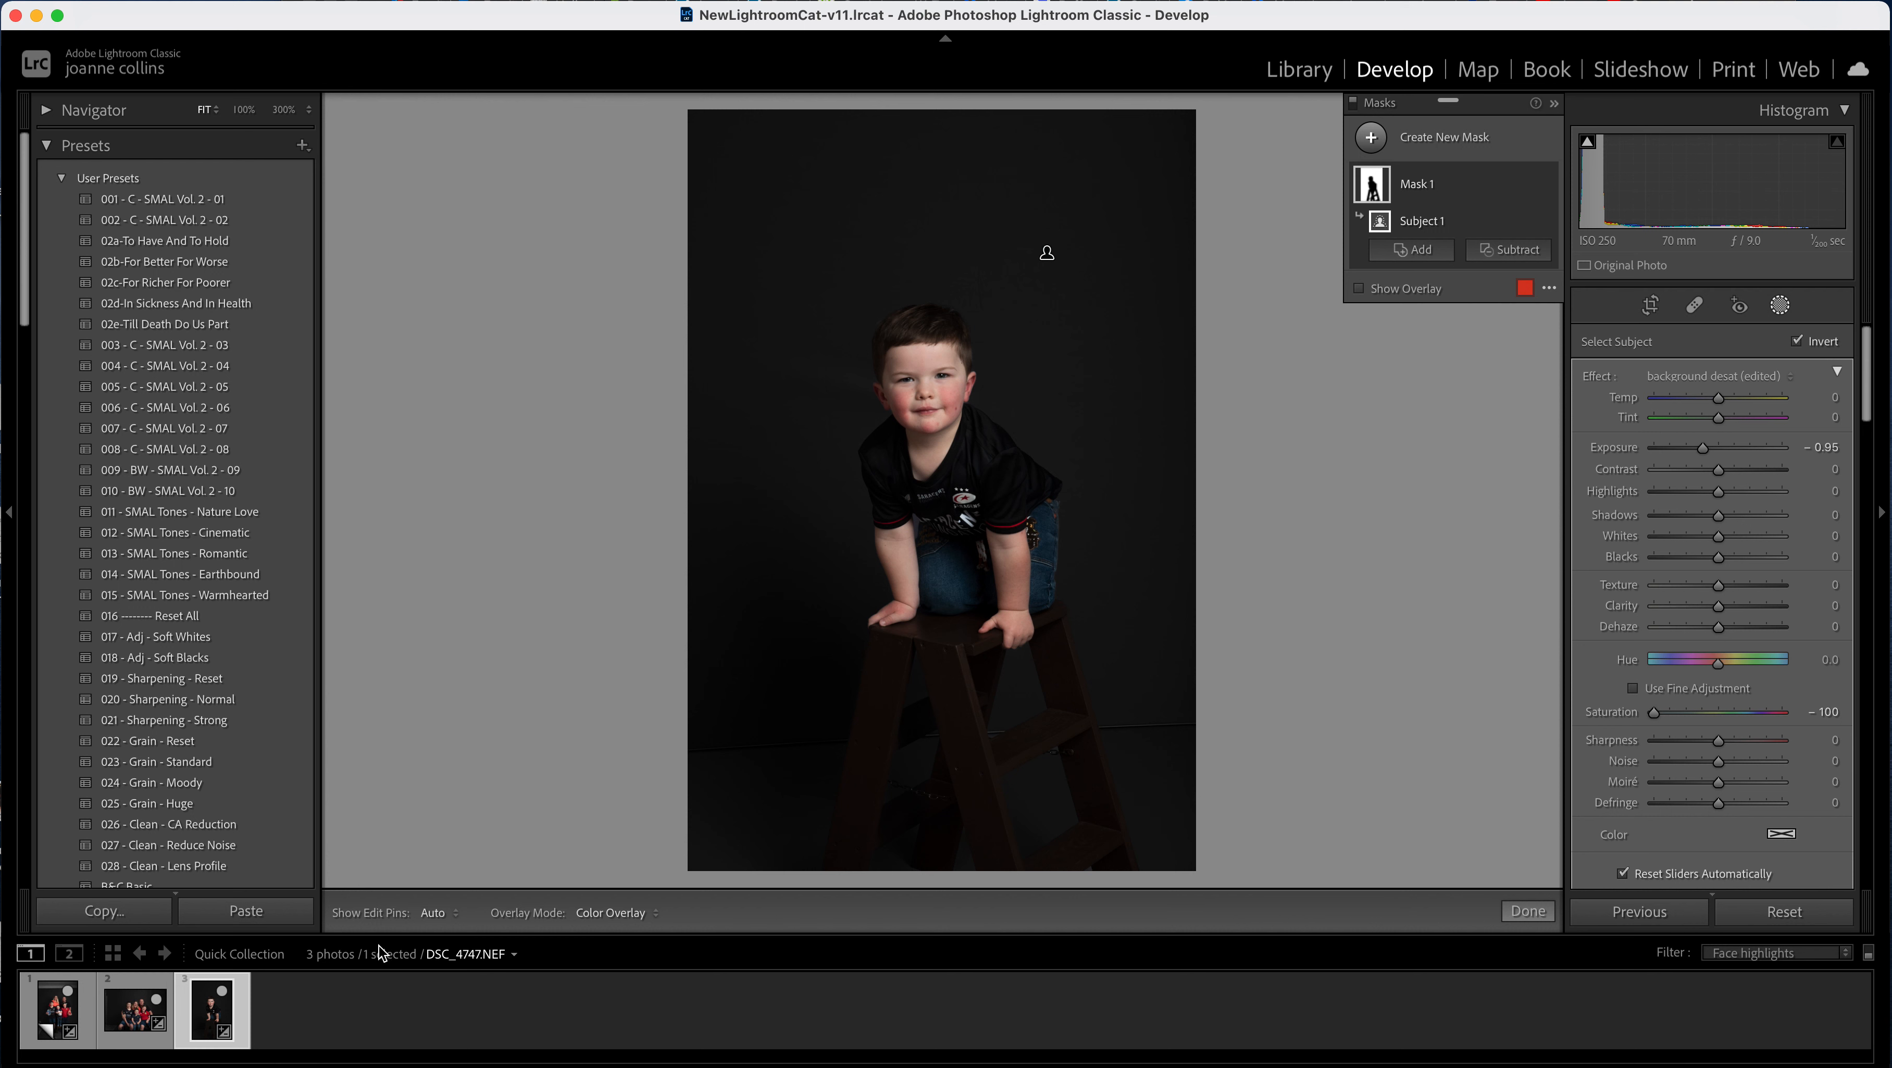
mouse_move(1491, 205)
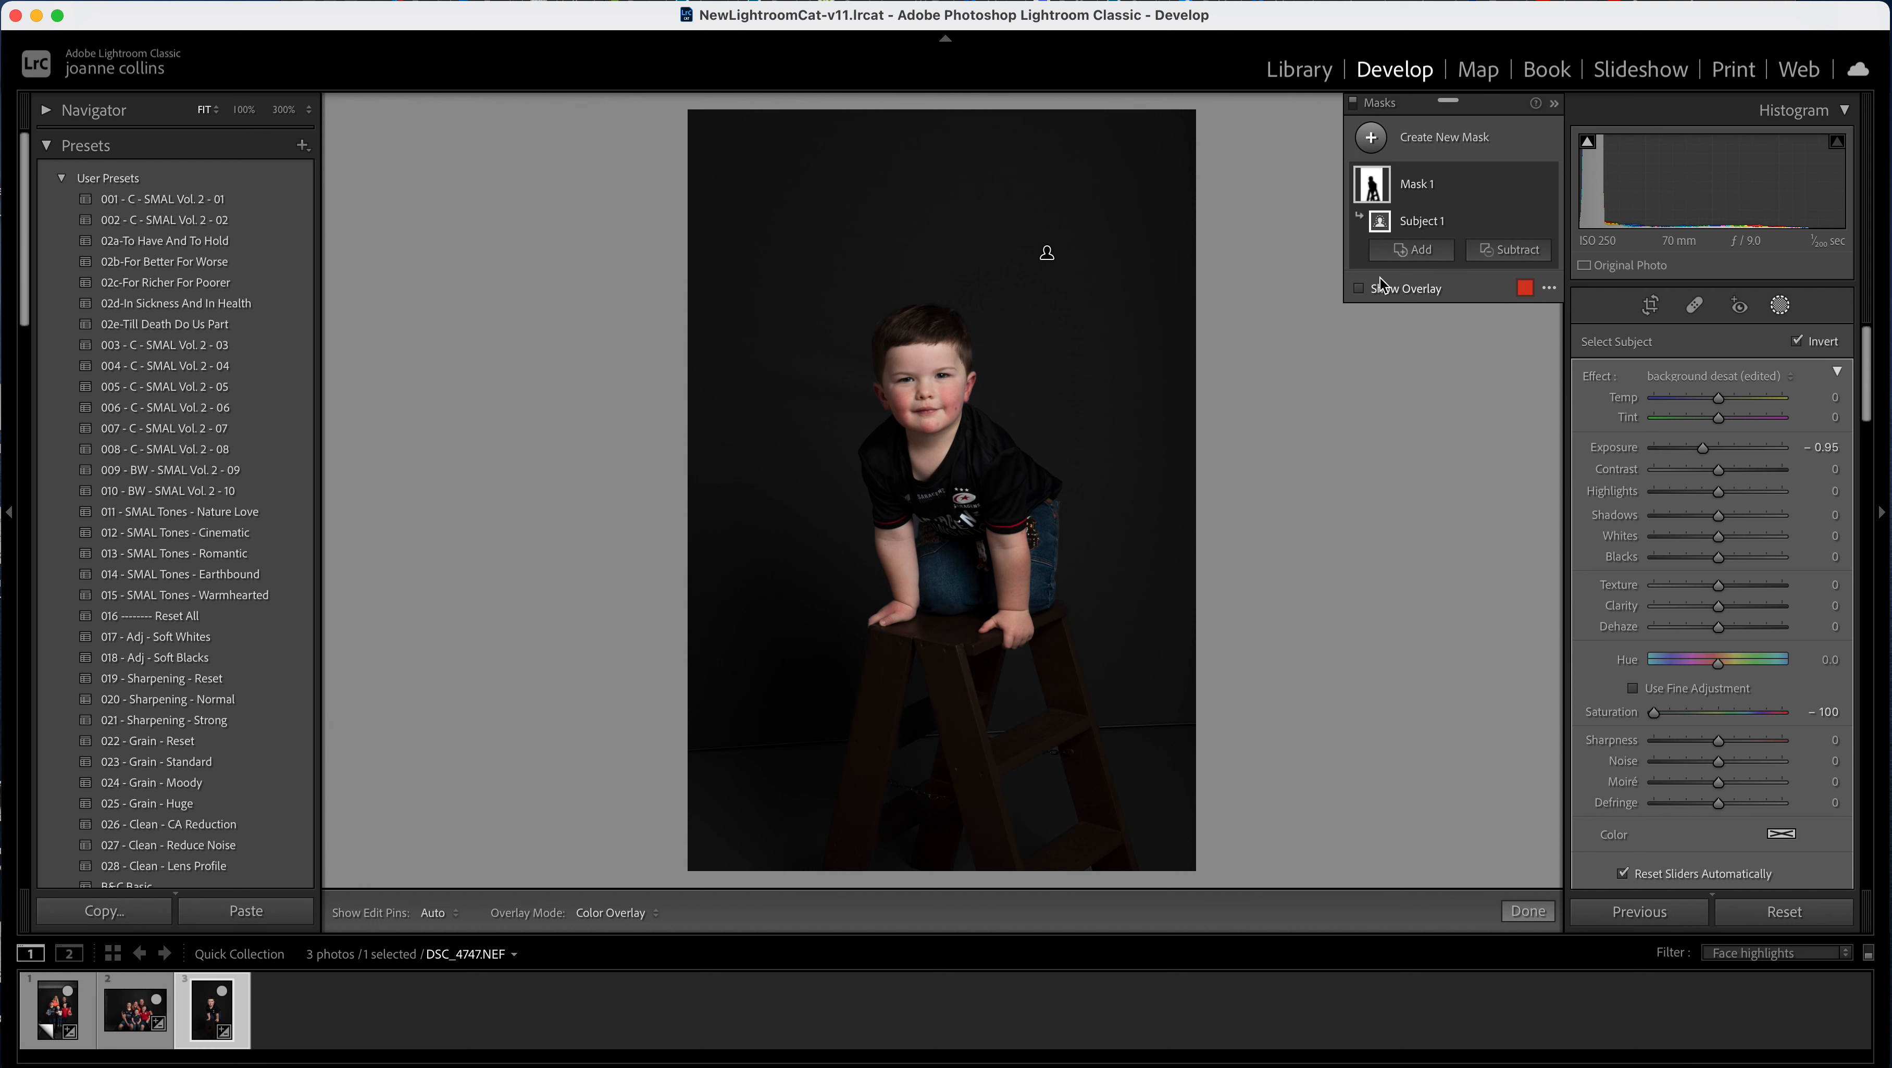
click(1358, 287)
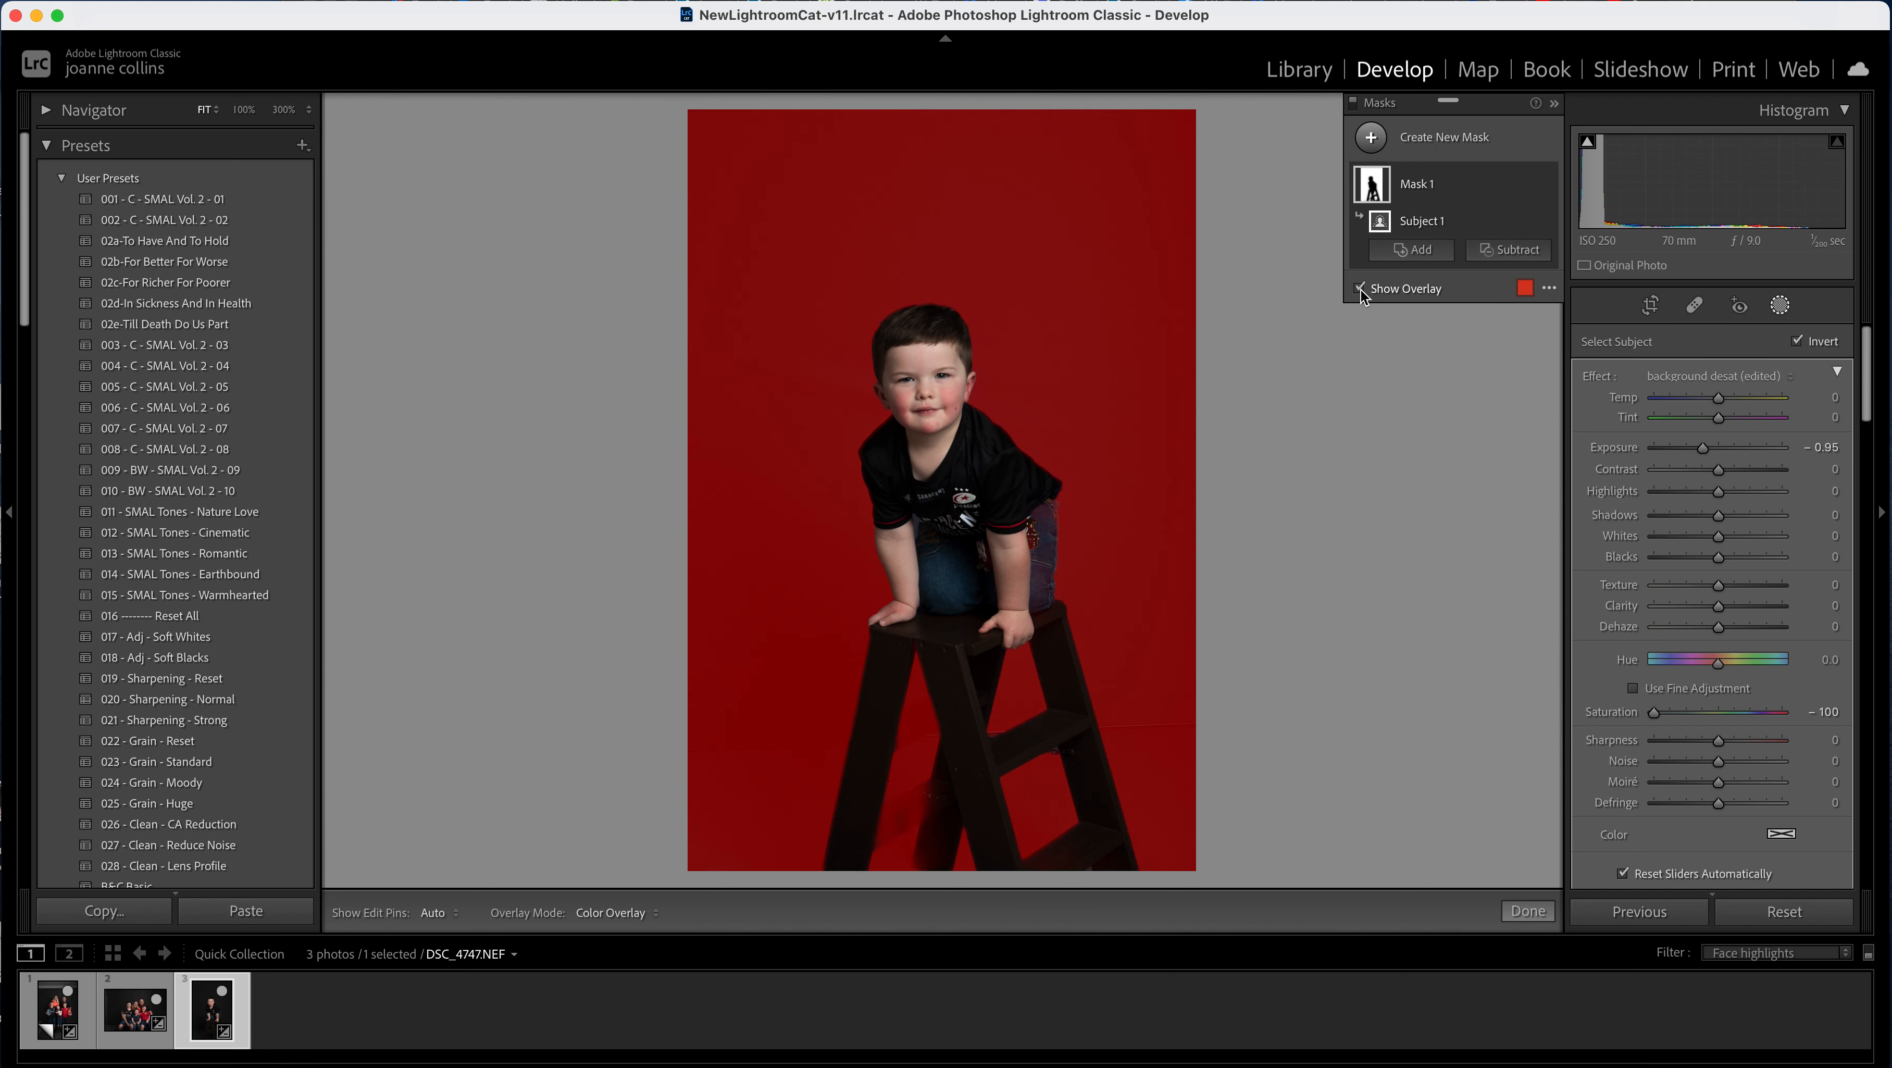
- Add a Brush component to the mask and paint the stepladder at full magnification
click(1359, 288)
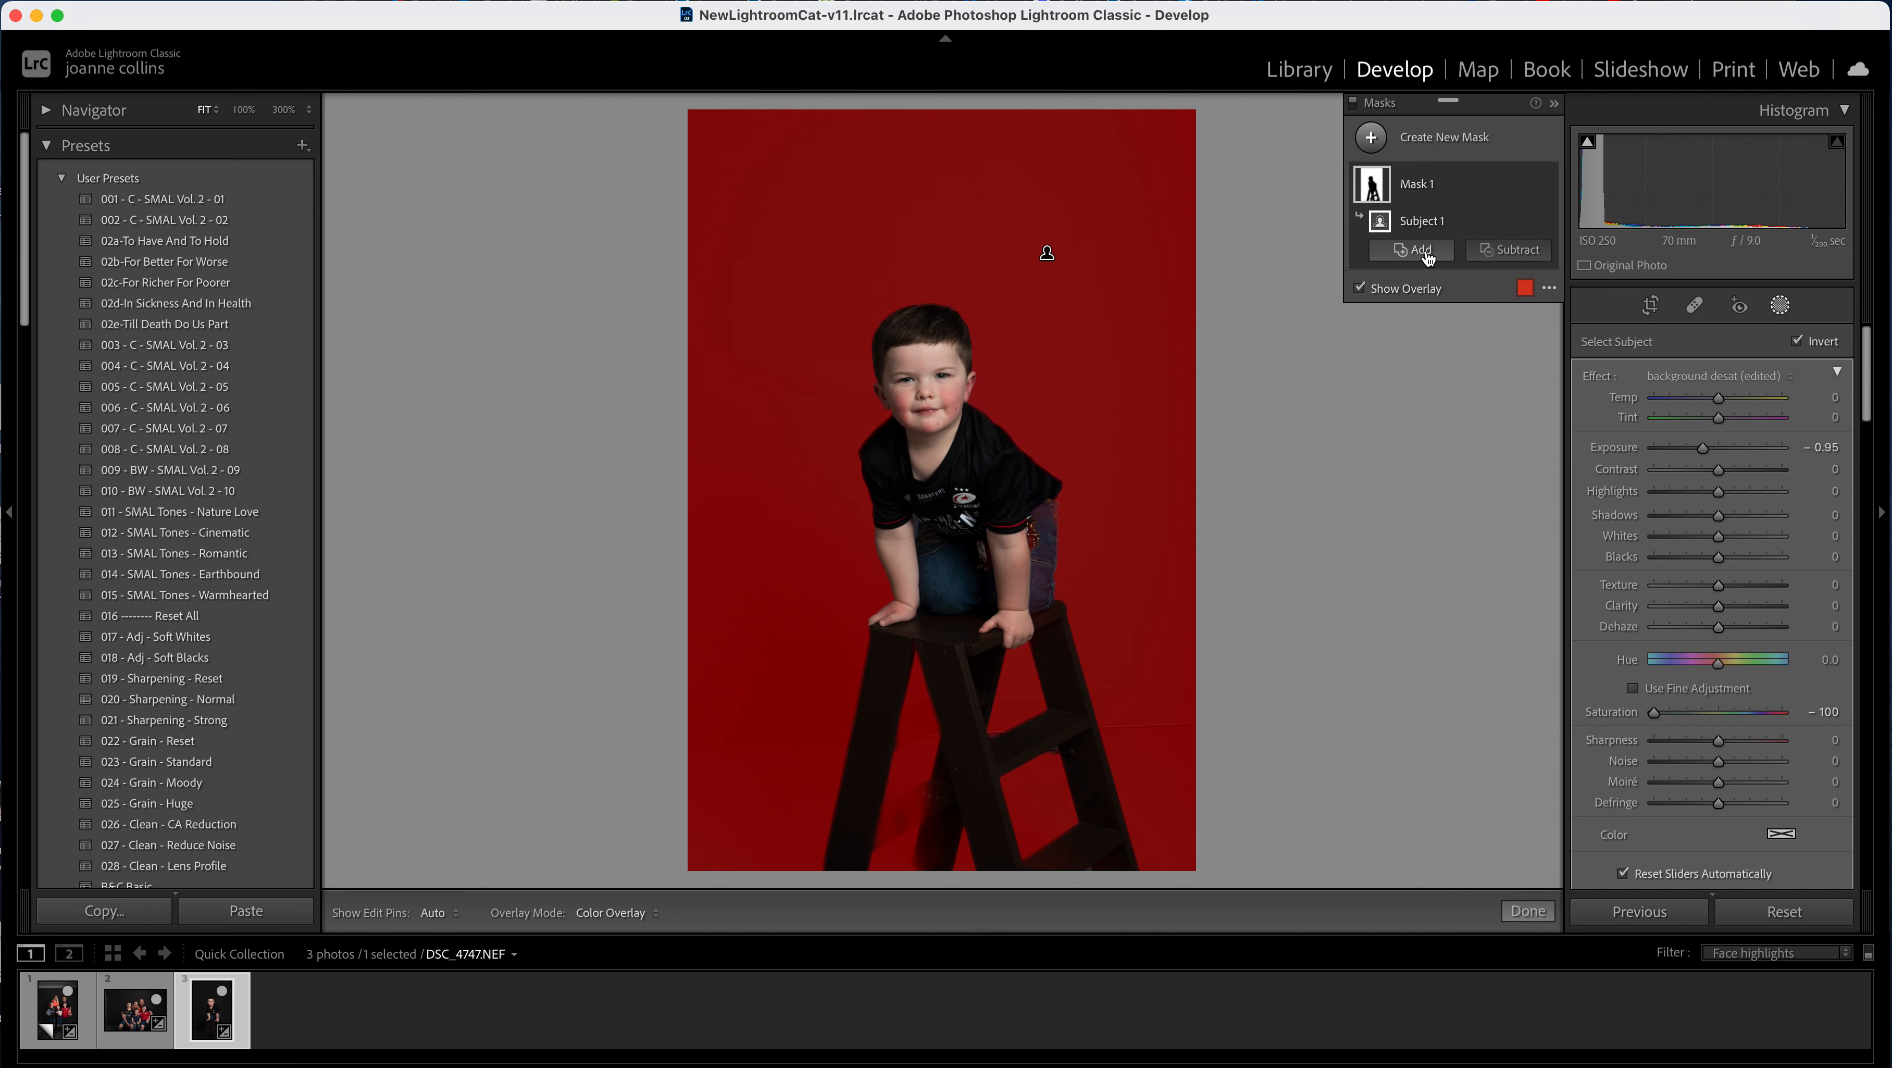
click(1411, 250)
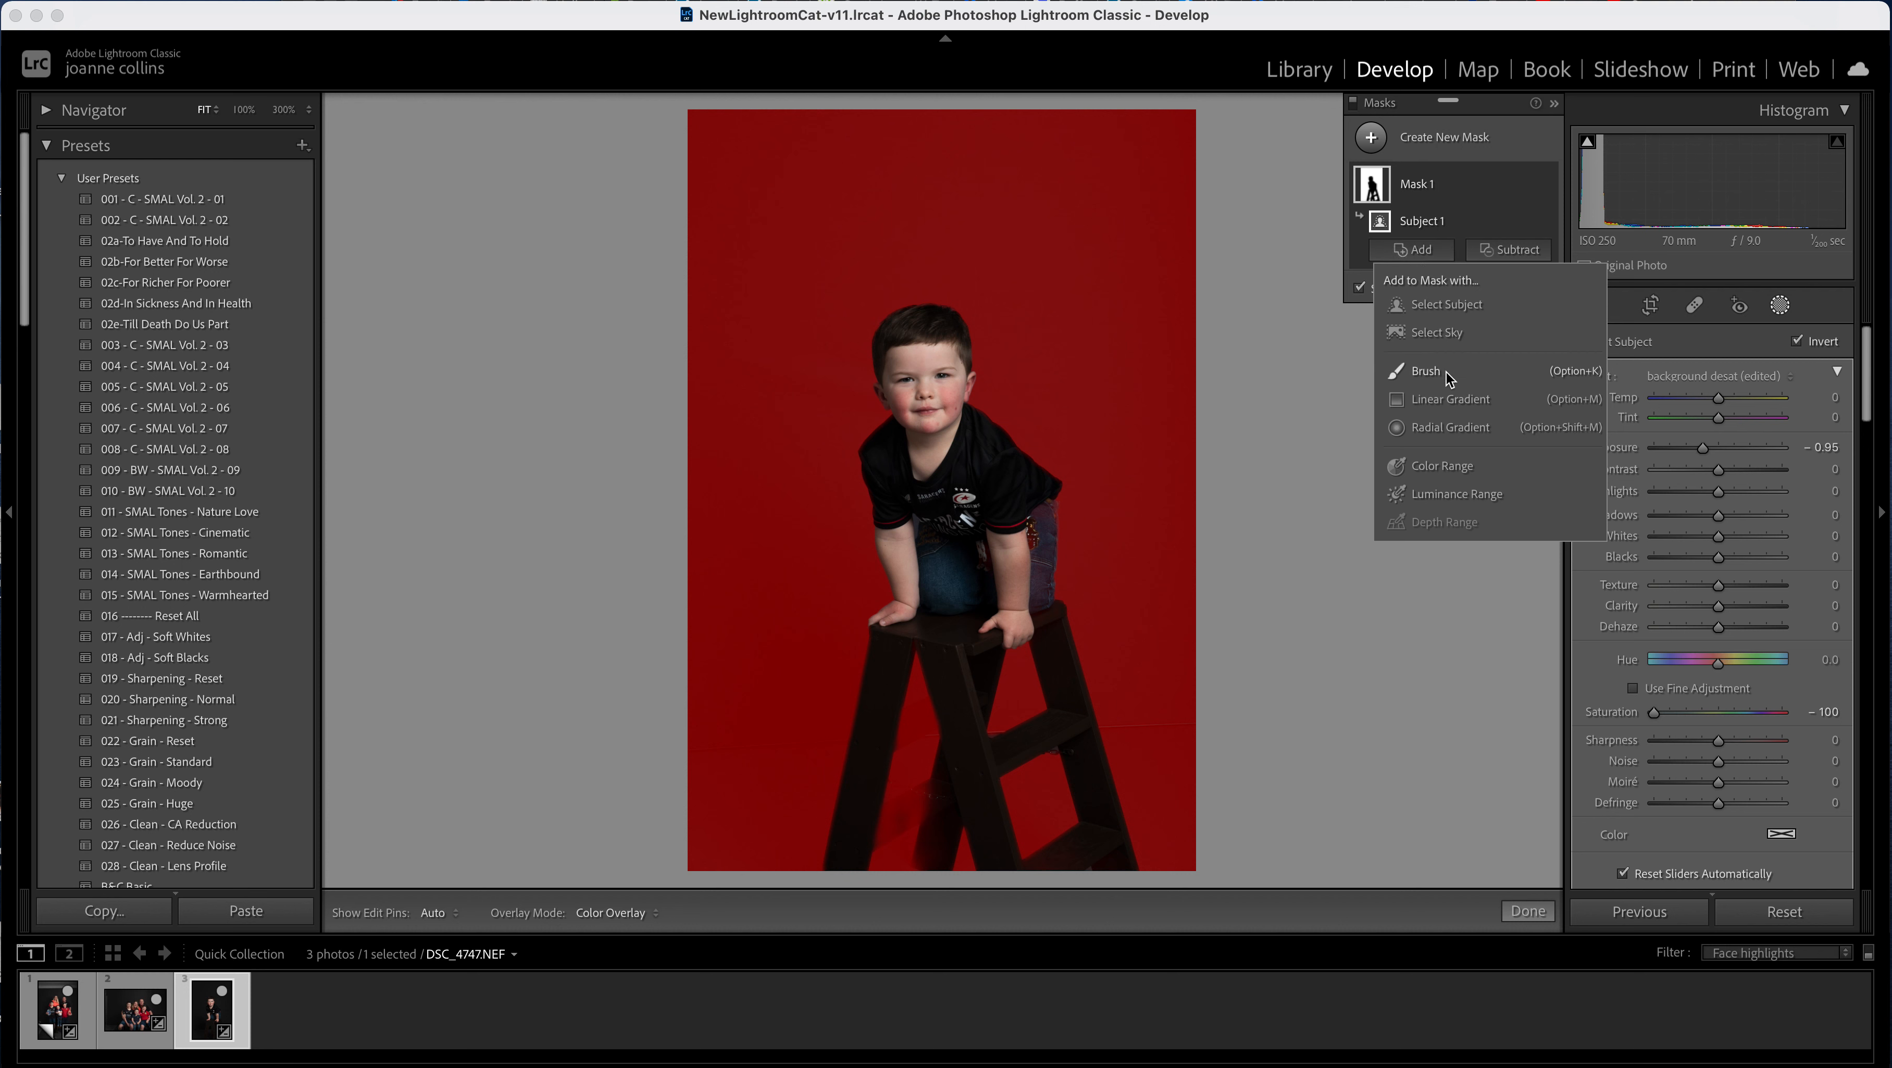
click(1425, 371)
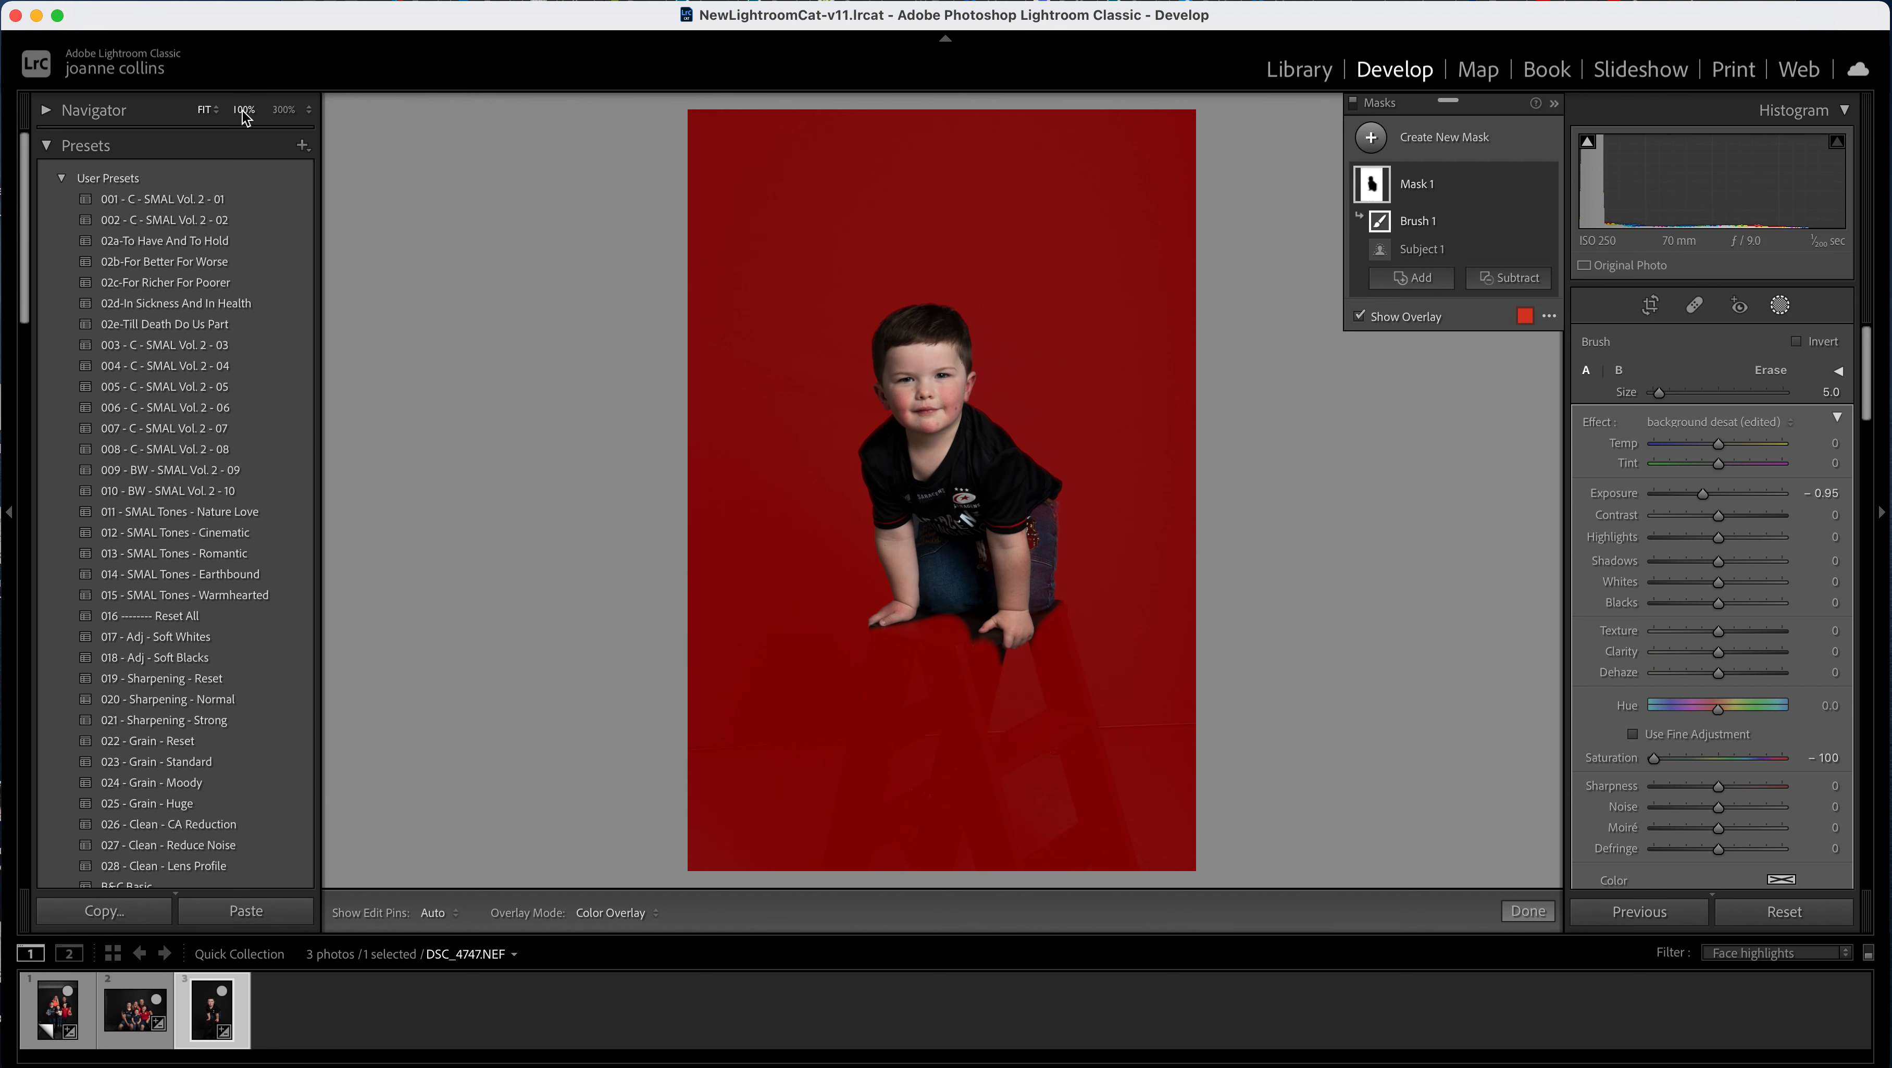
click(243, 109)
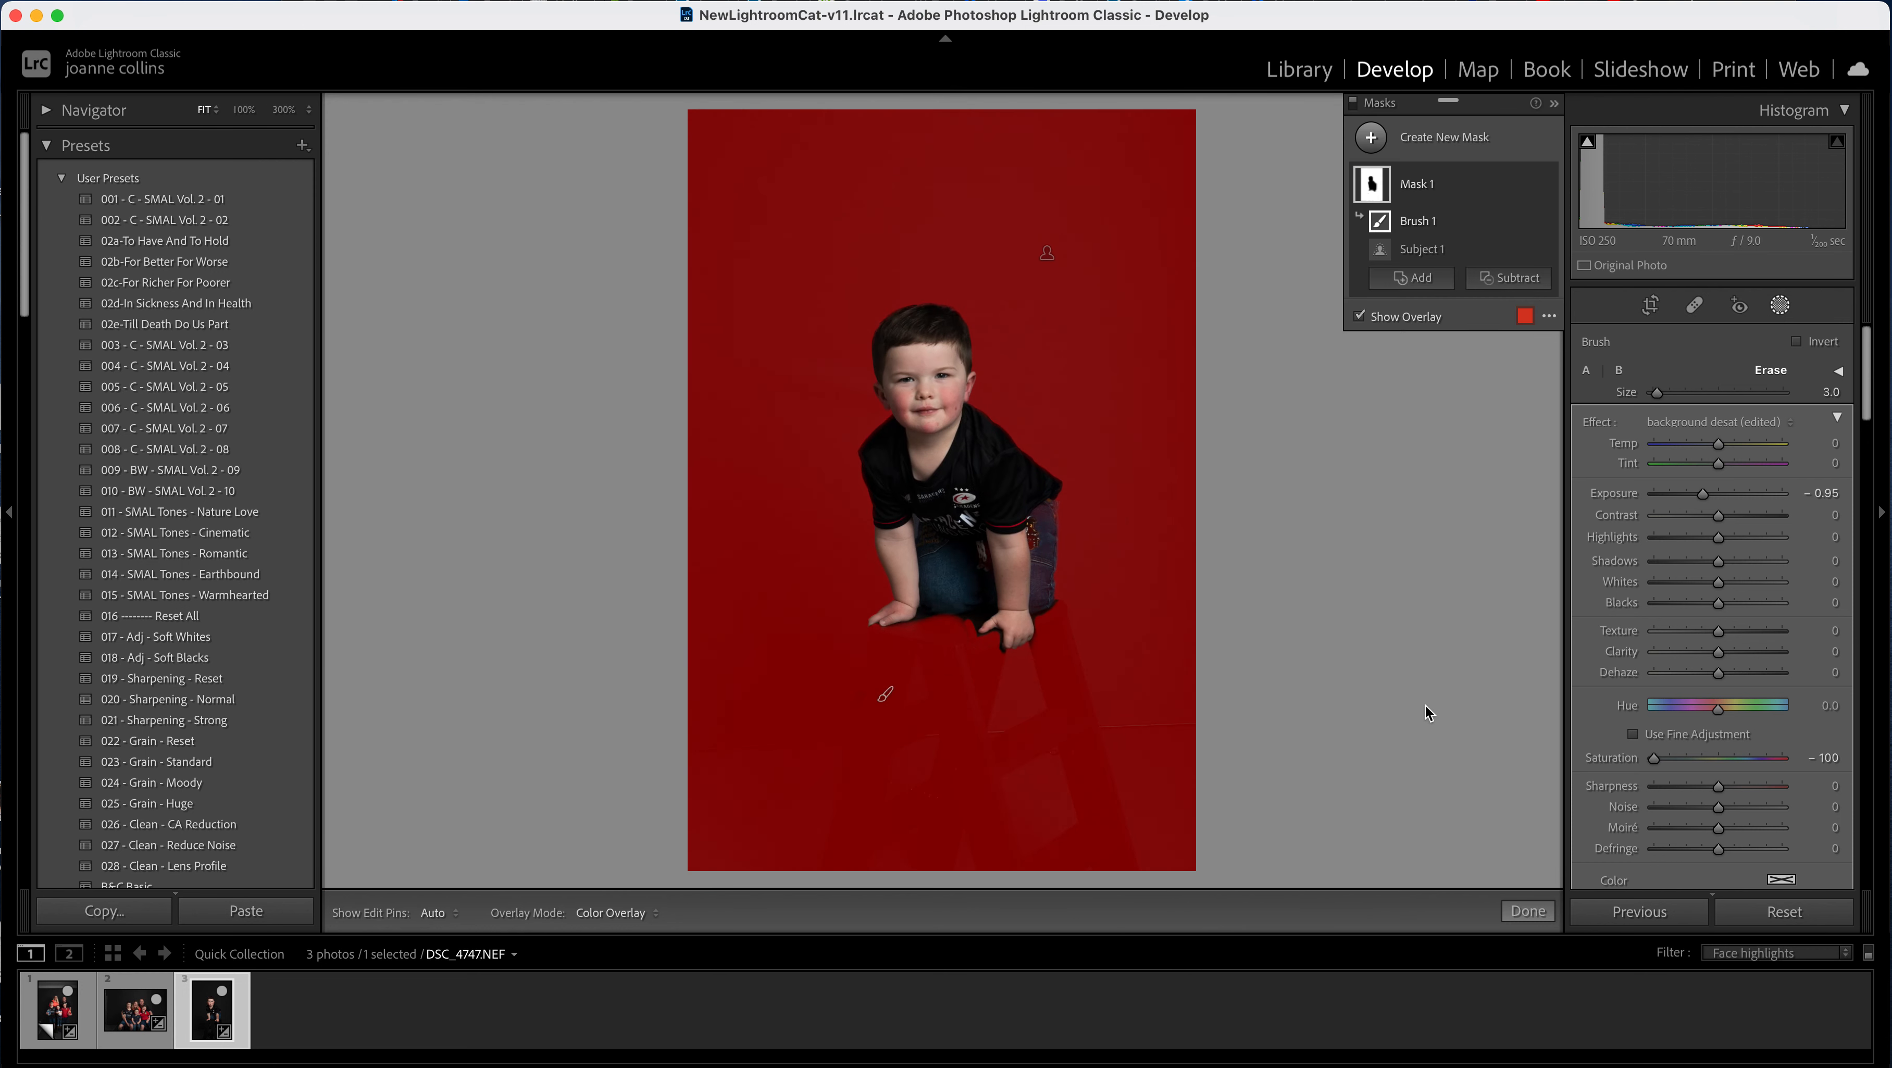
- Hide the overlay, ease mask exposure to −0.63, and finish with Done
click(1359, 316)
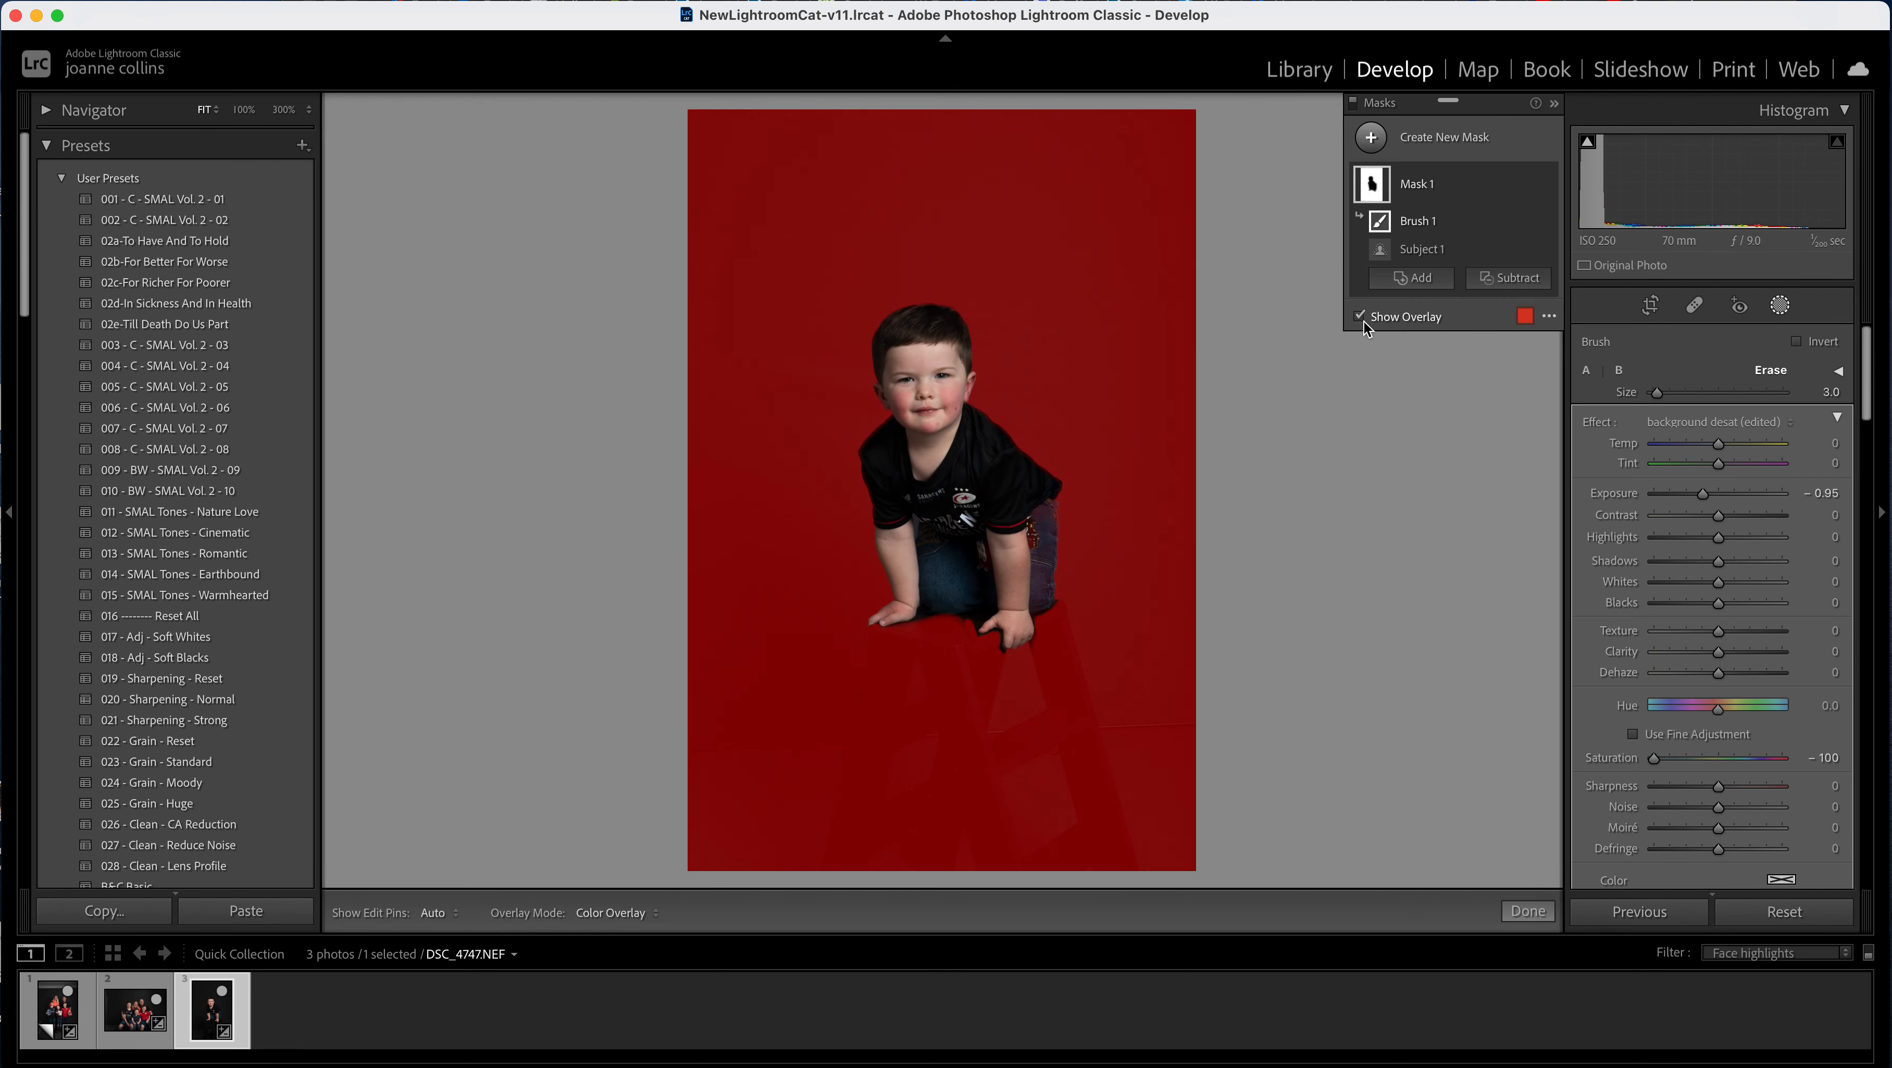
click(1360, 315)
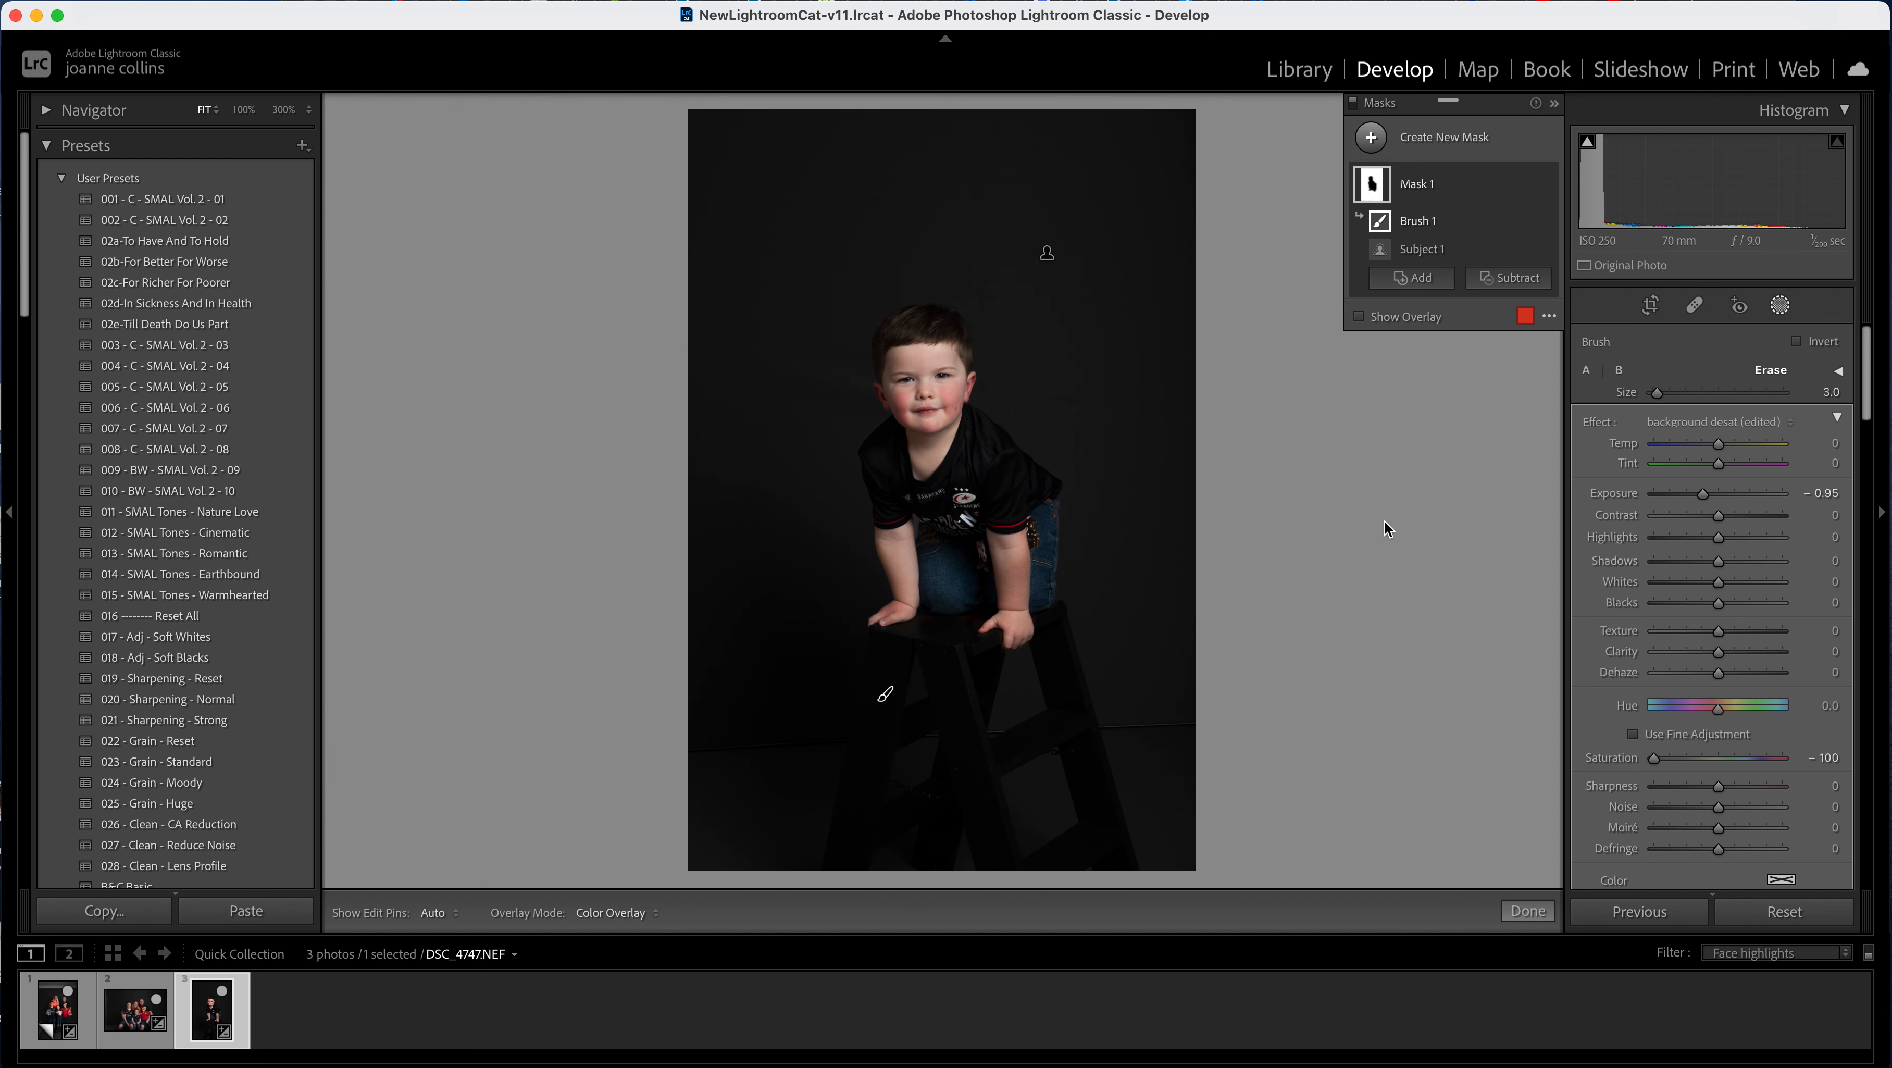
mouse_move(1405, 481)
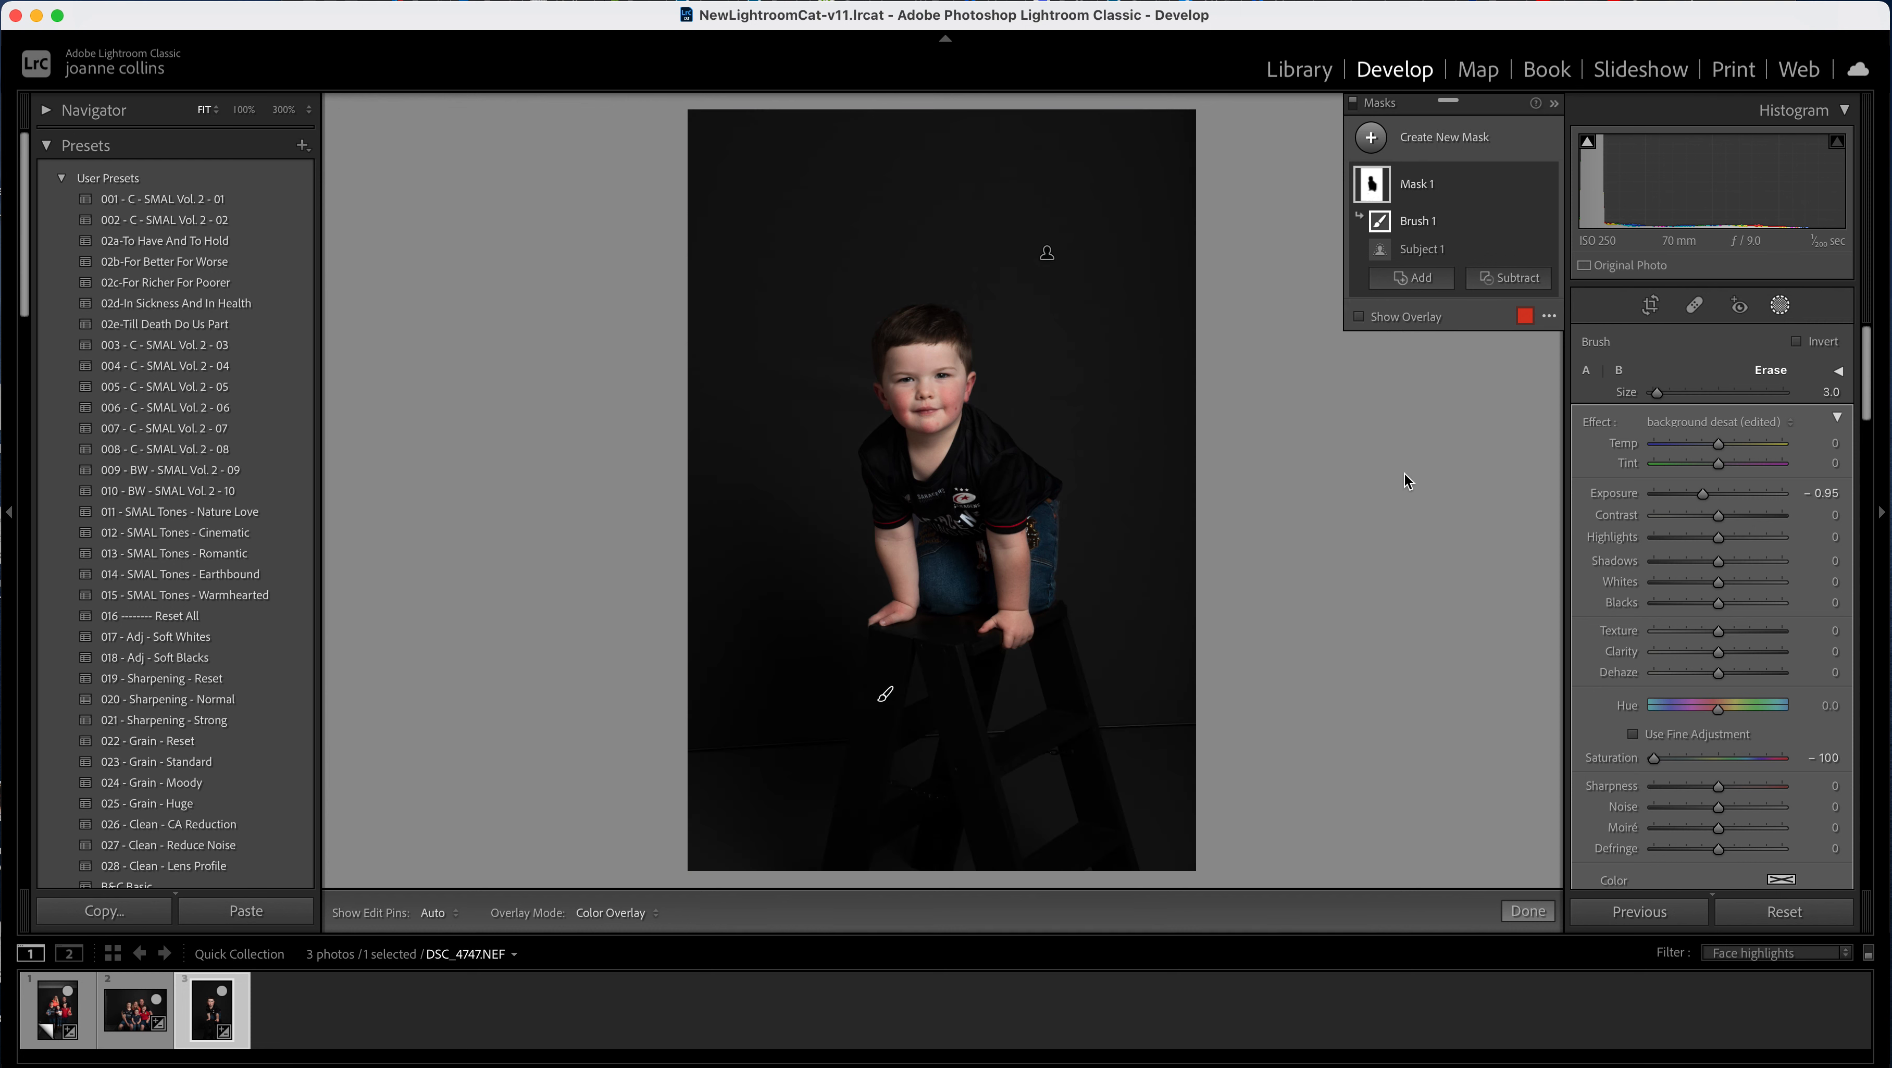
mouse_move(1496, 408)
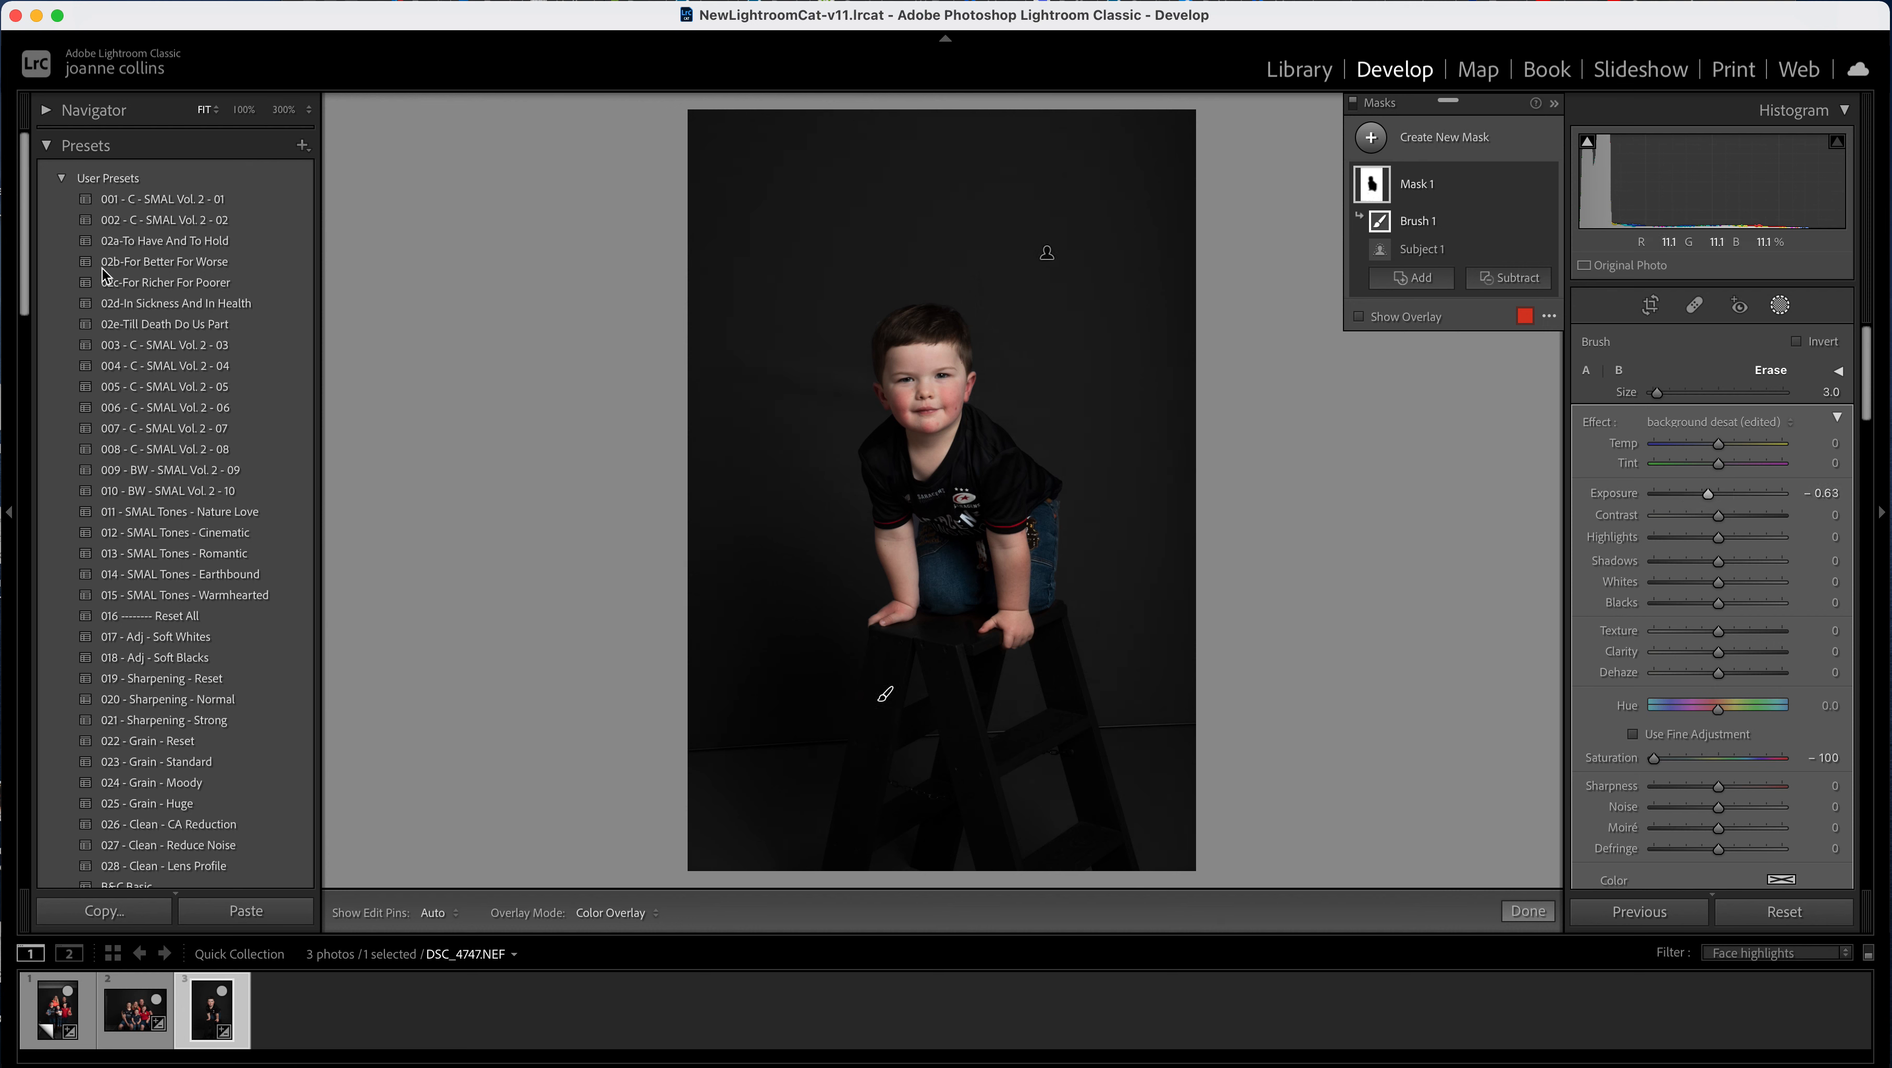
click(1525, 910)
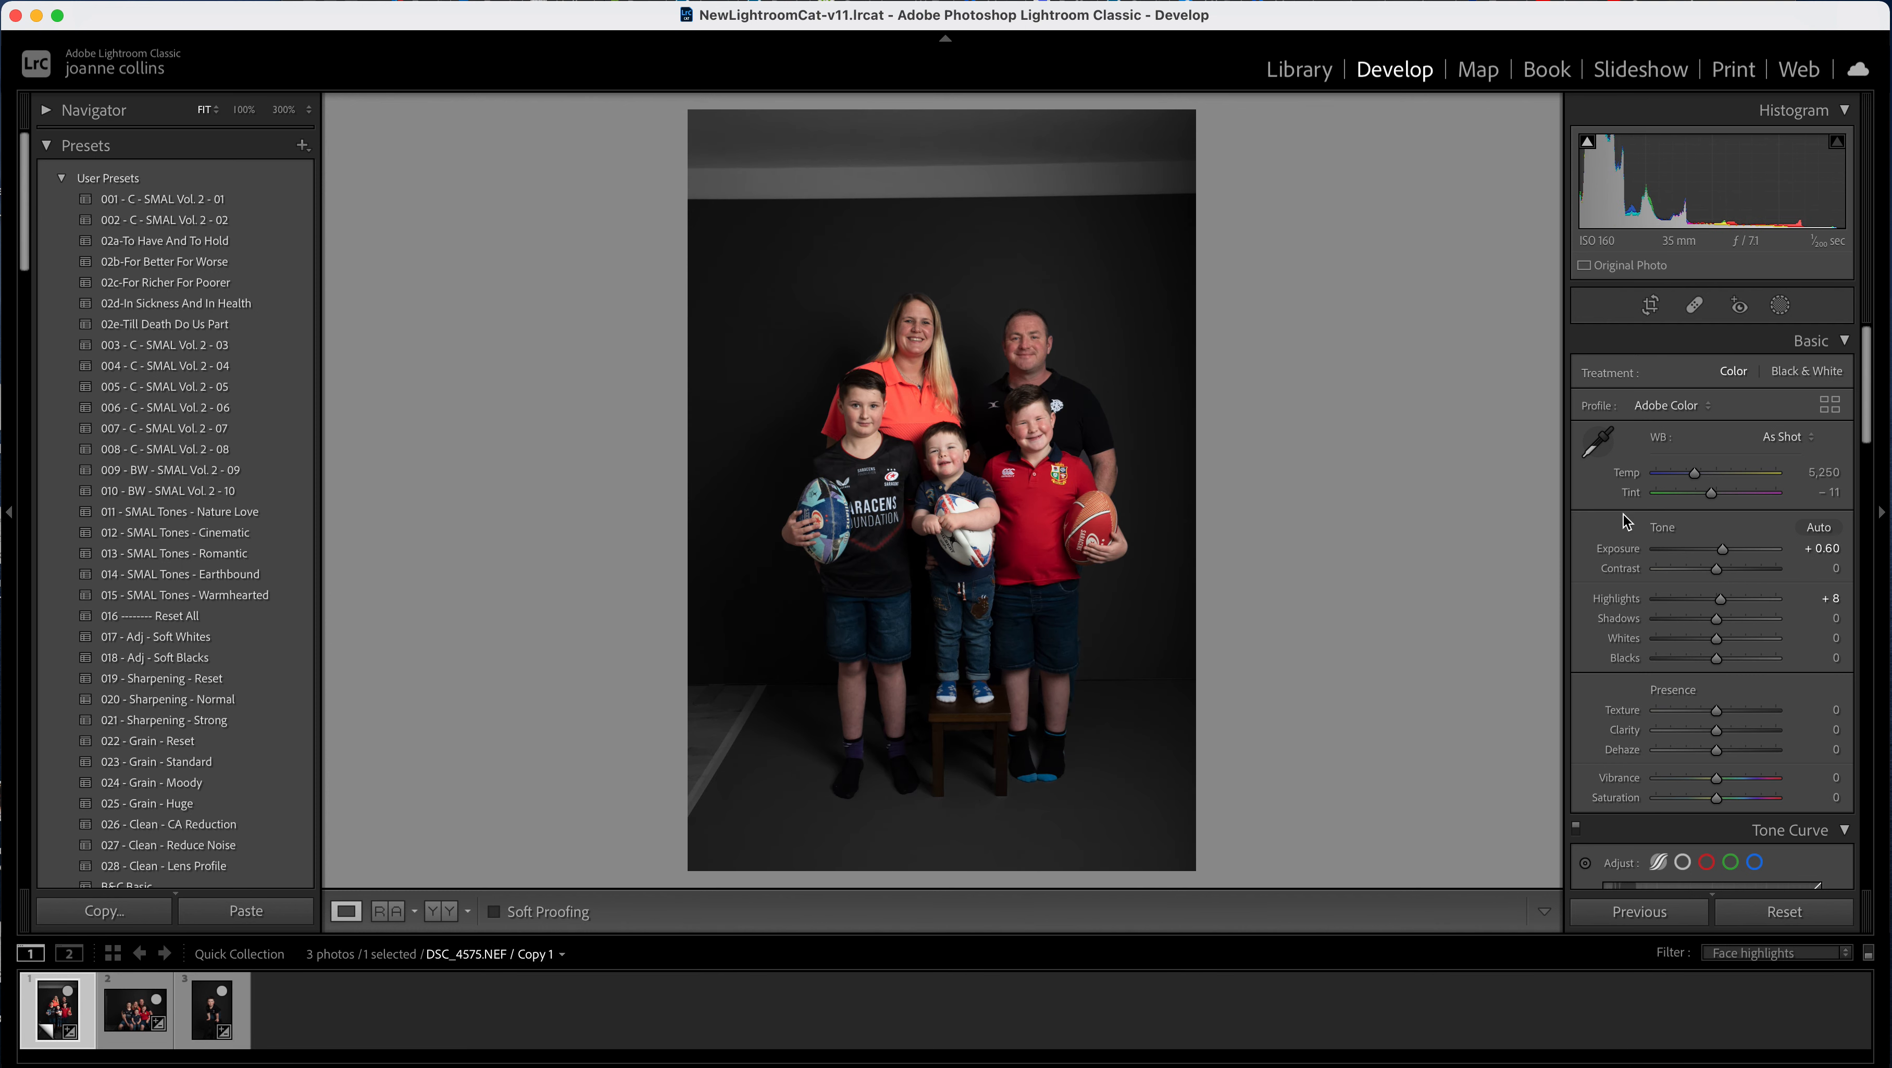
- Crop the standing family portrait tighter, then move to the seated family portrait
click(1649, 304)
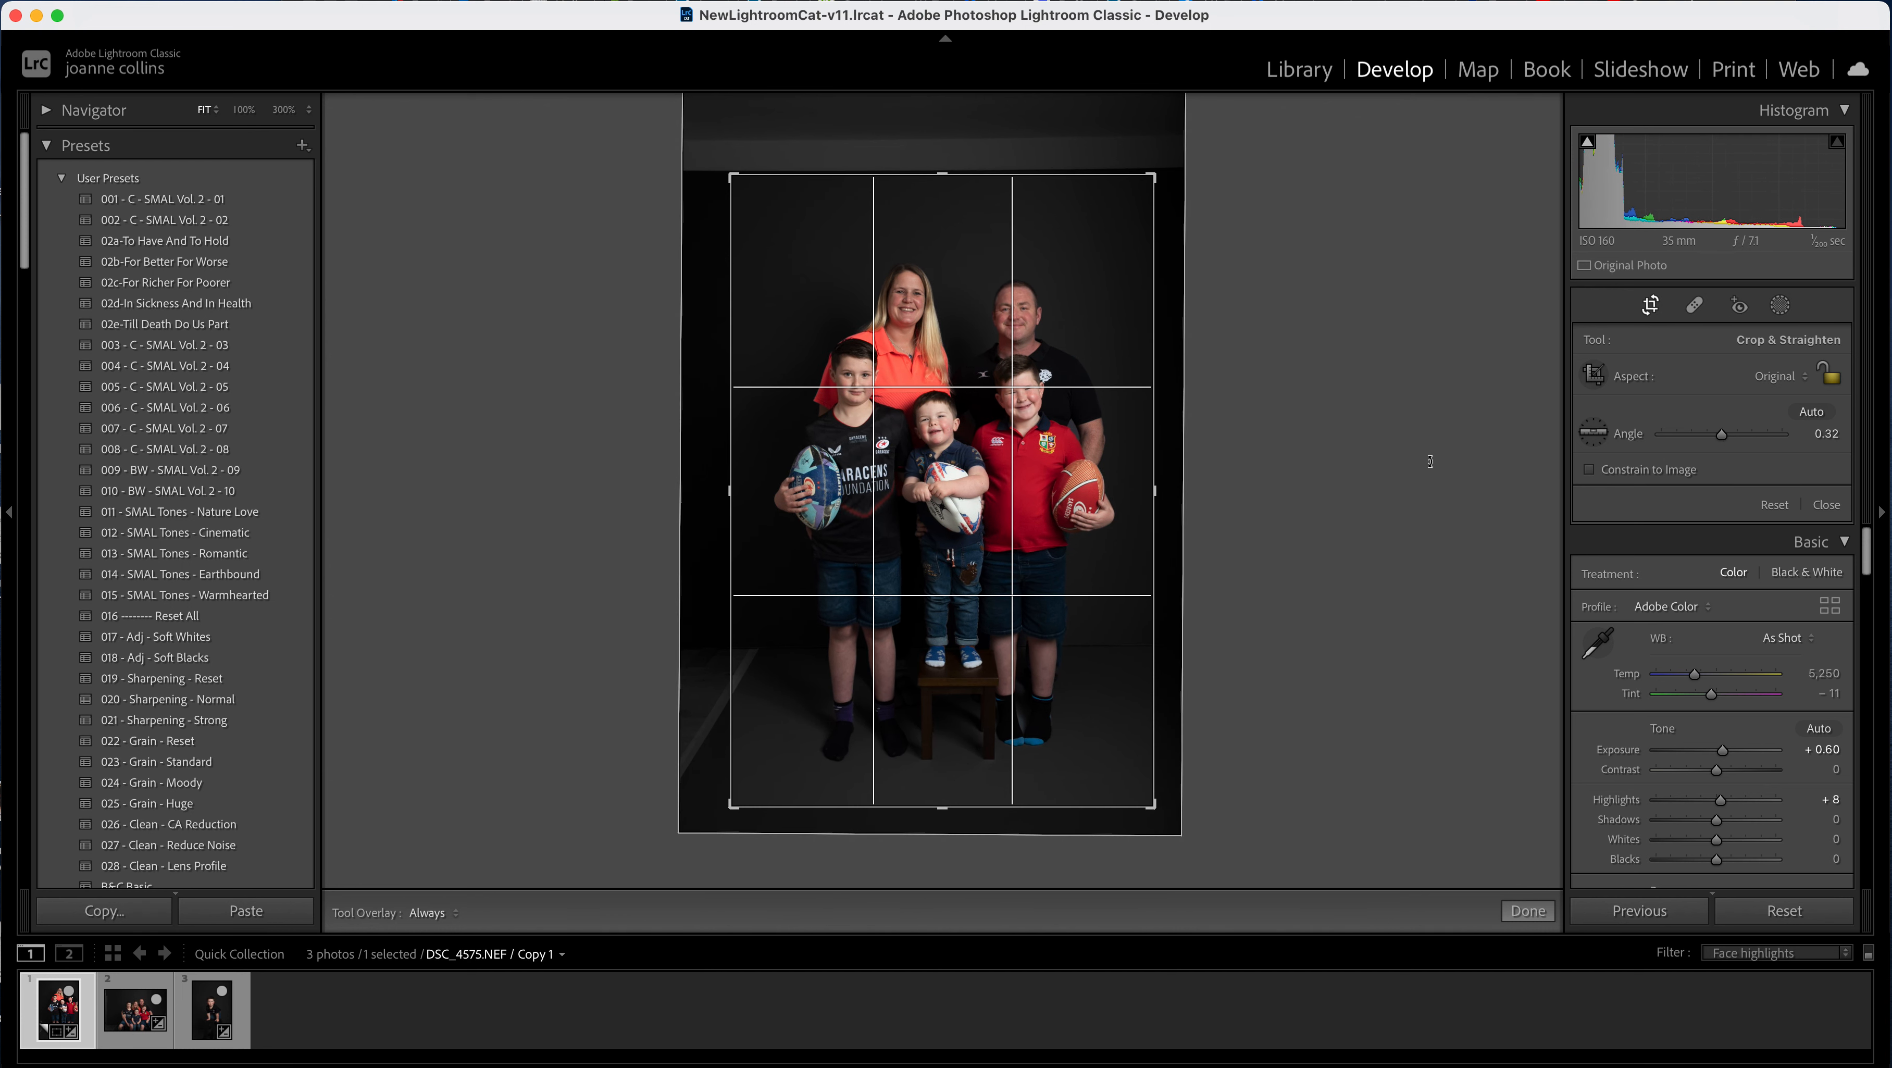
click(1525, 911)
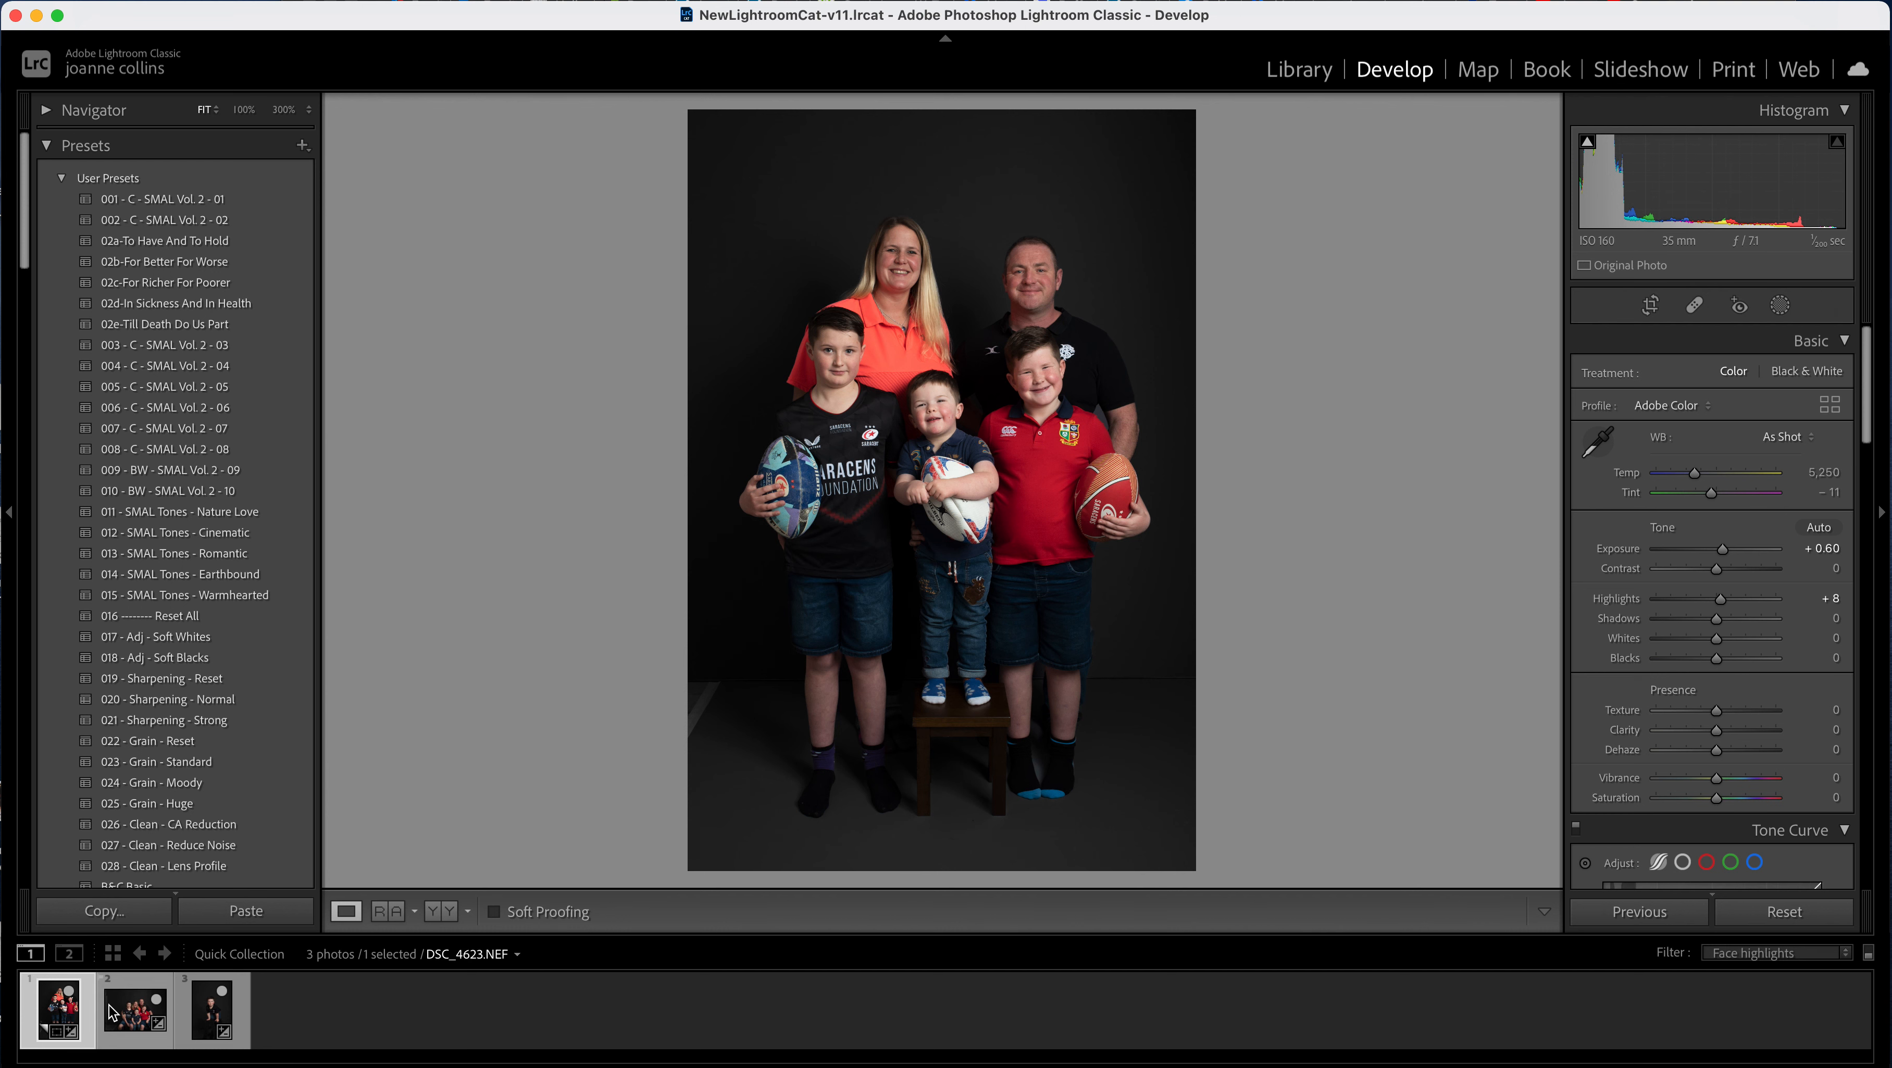
click(135, 1009)
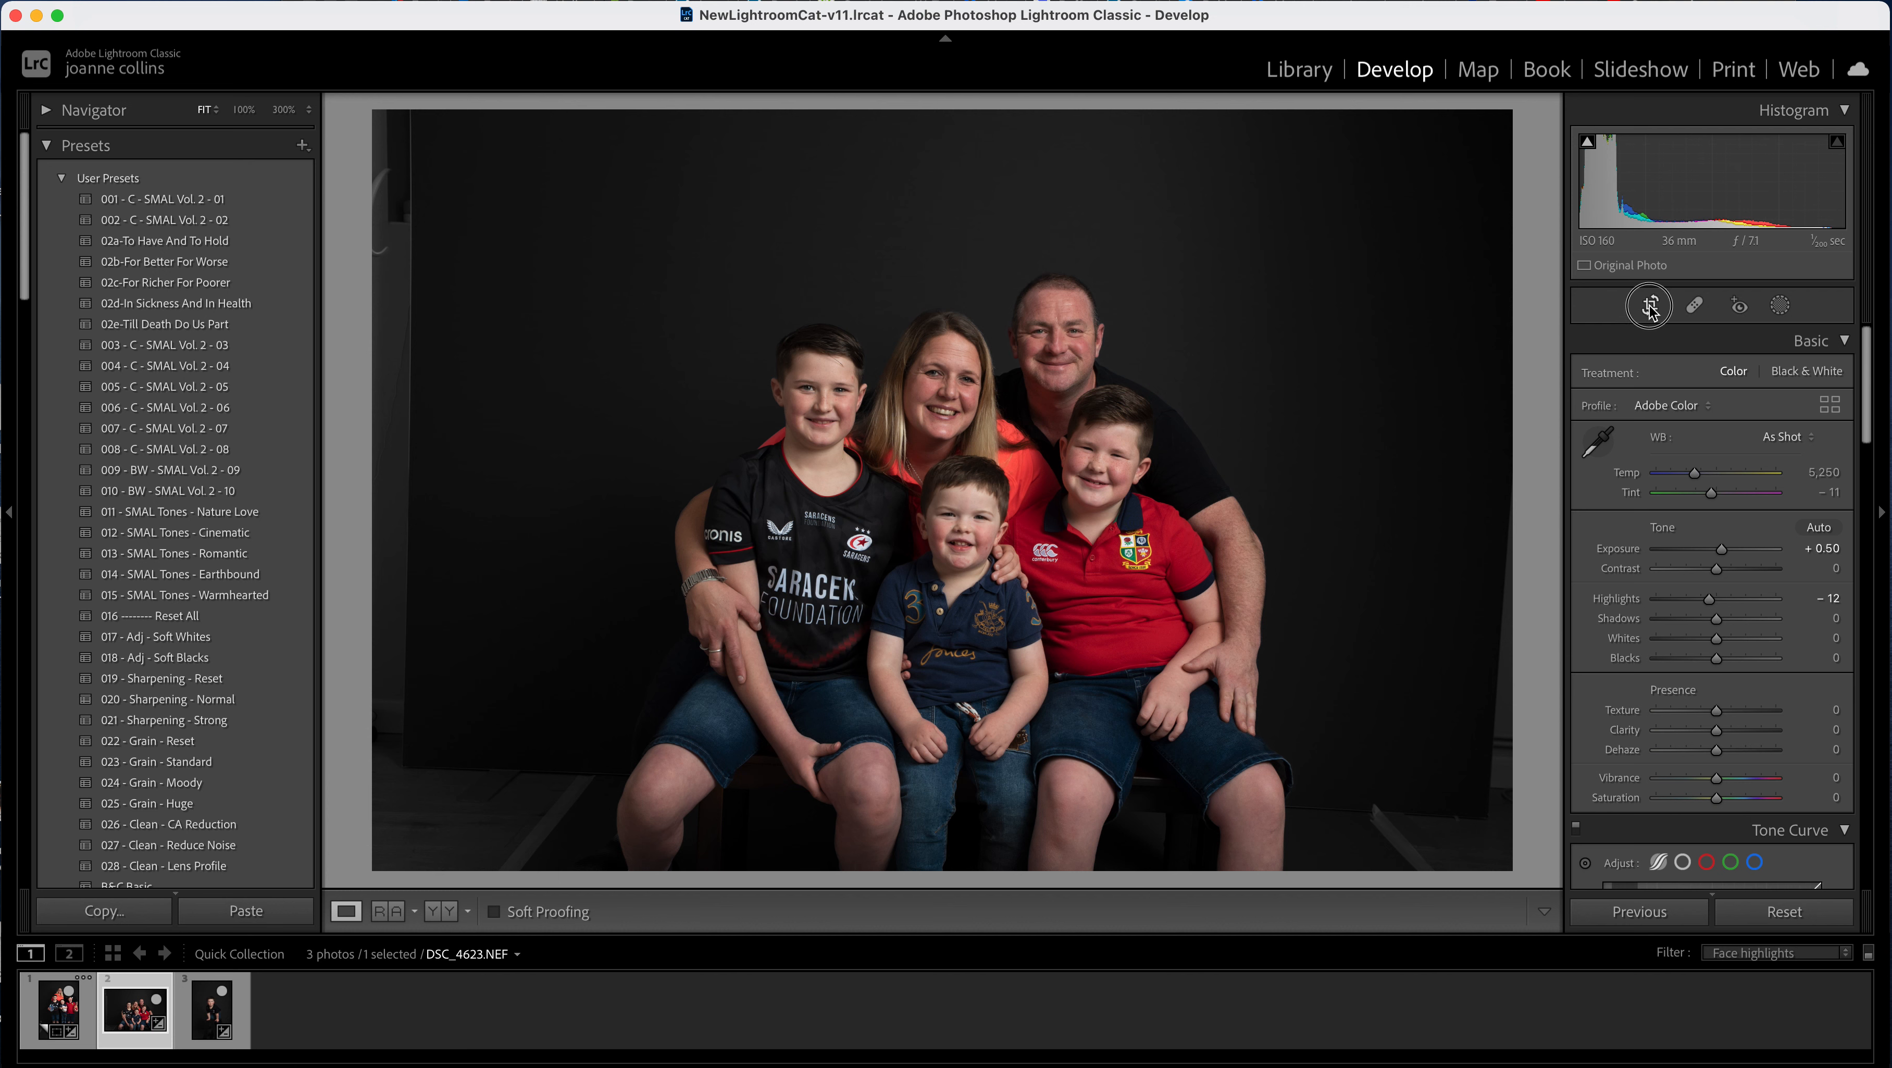
- Crop the seated family portrait close around the five people, then move to the toddler portrait
click(1649, 304)
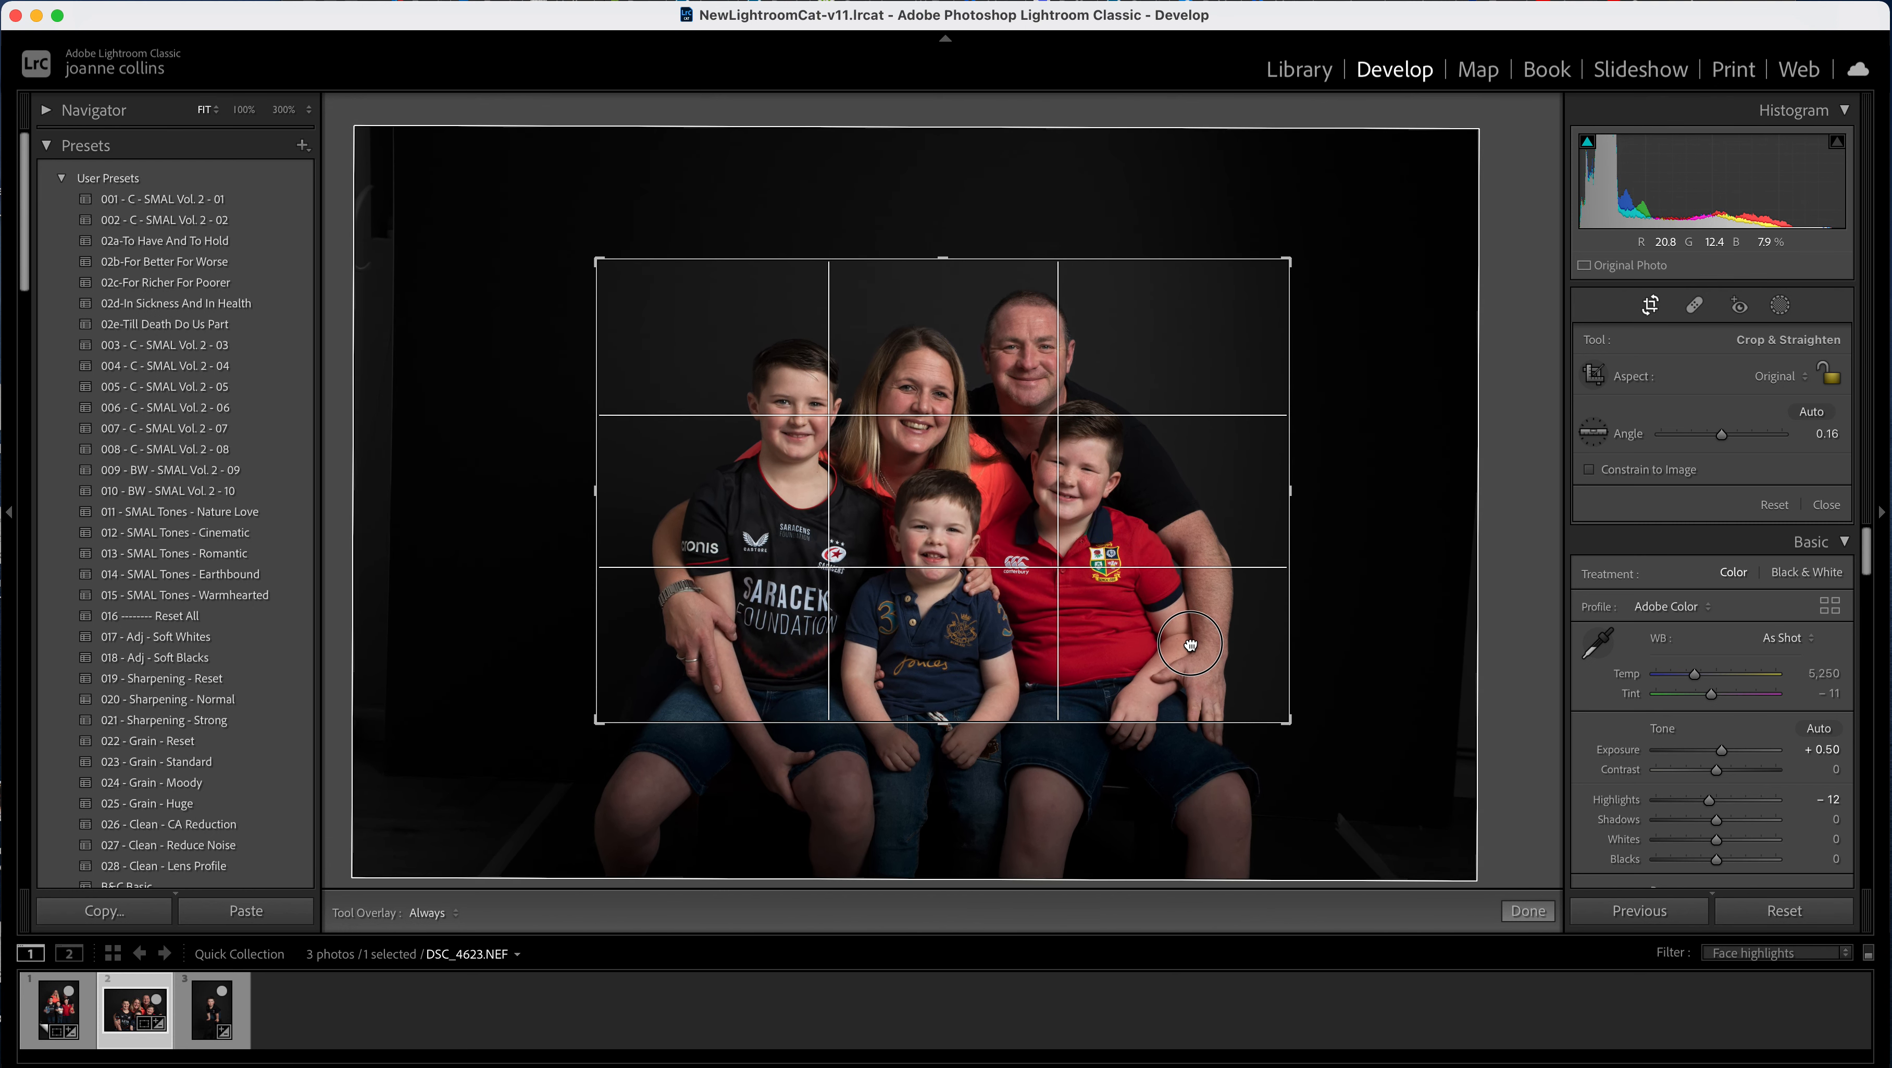
mouse_move(1394, 741)
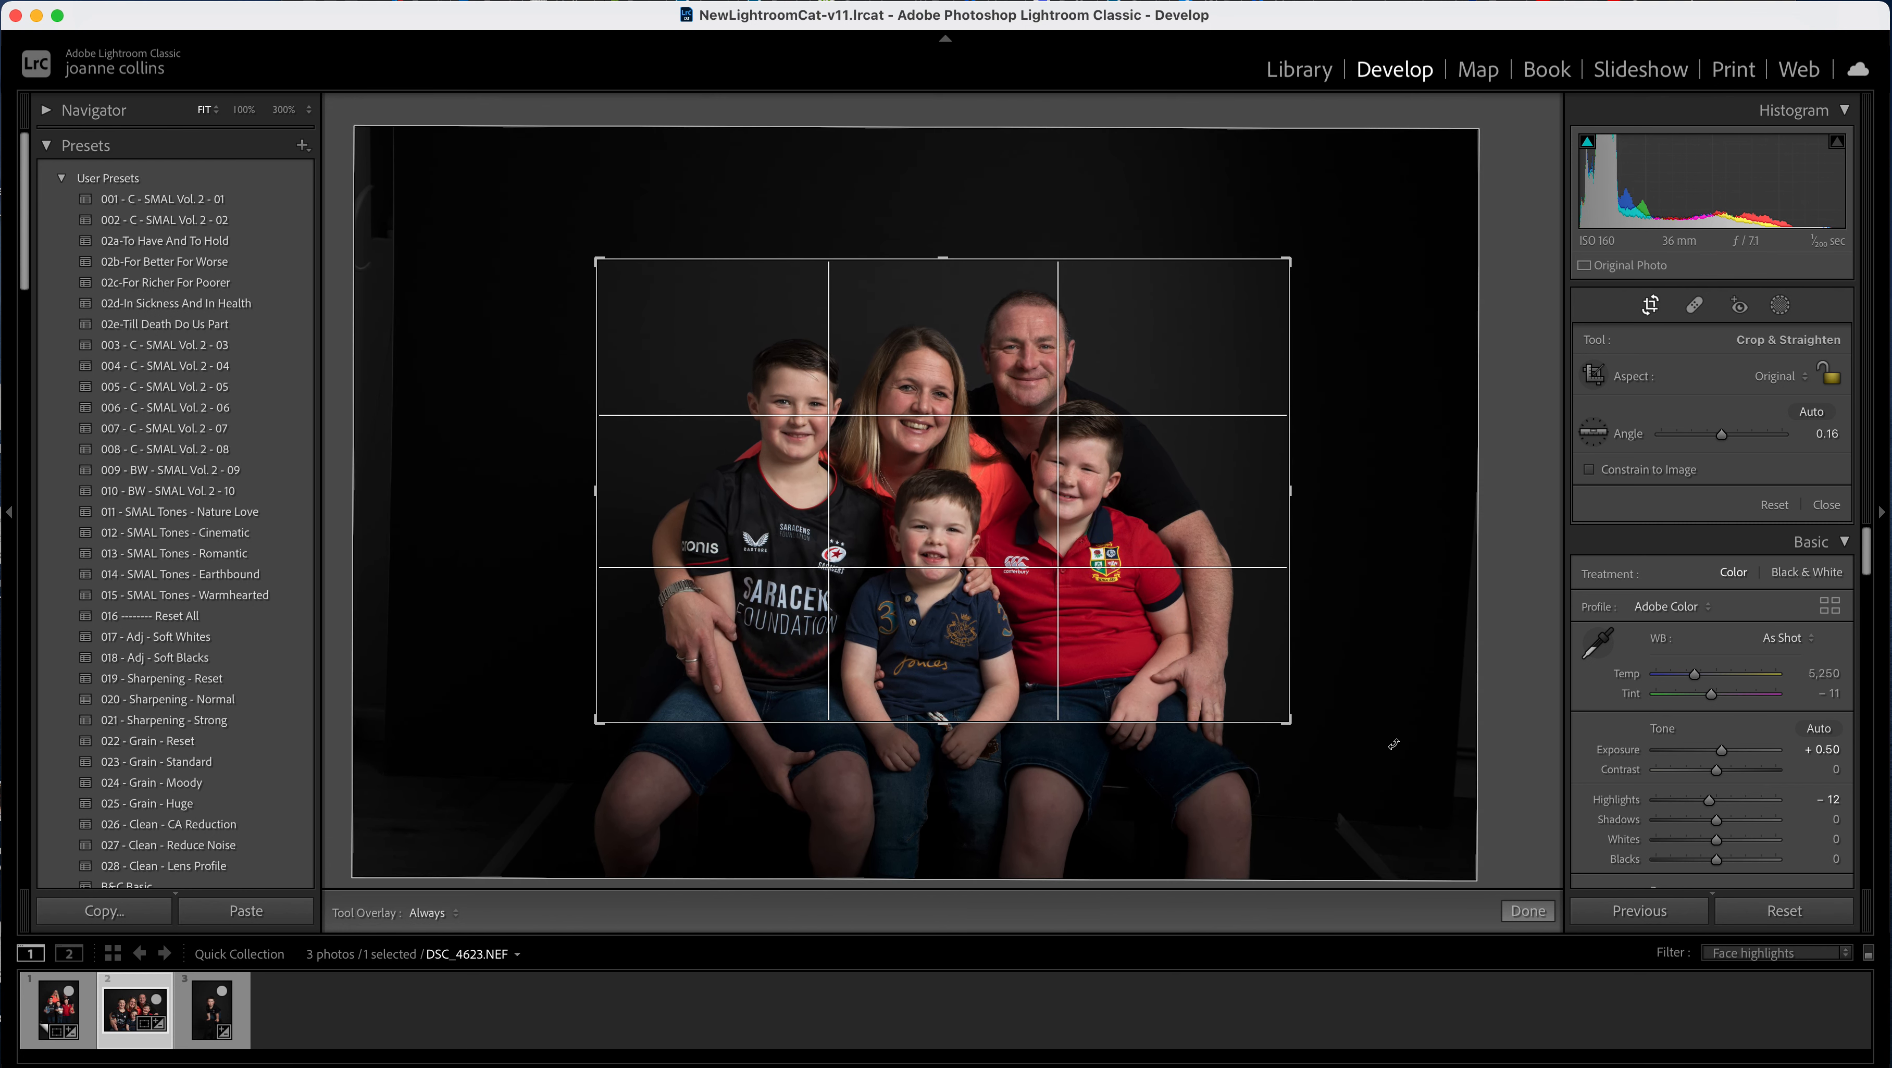
mouse_move(368, 741)
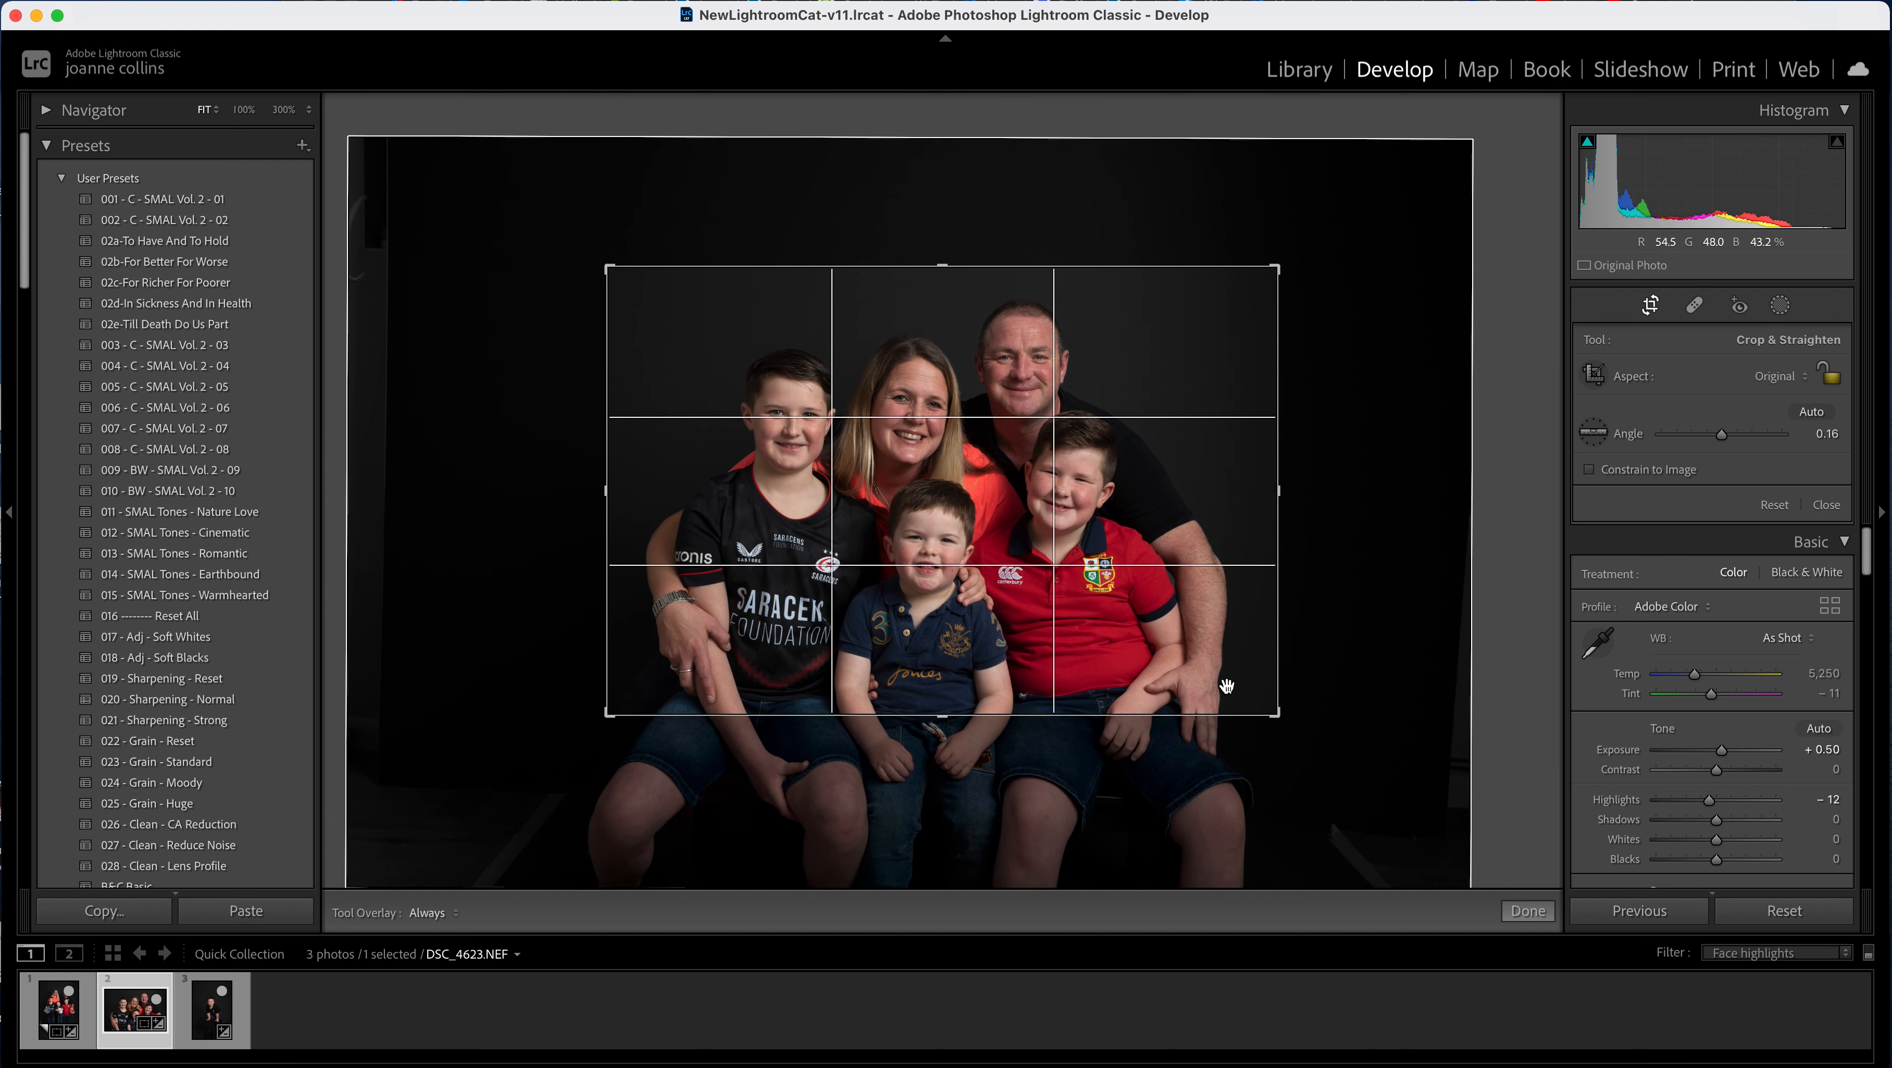
click(1526, 909)
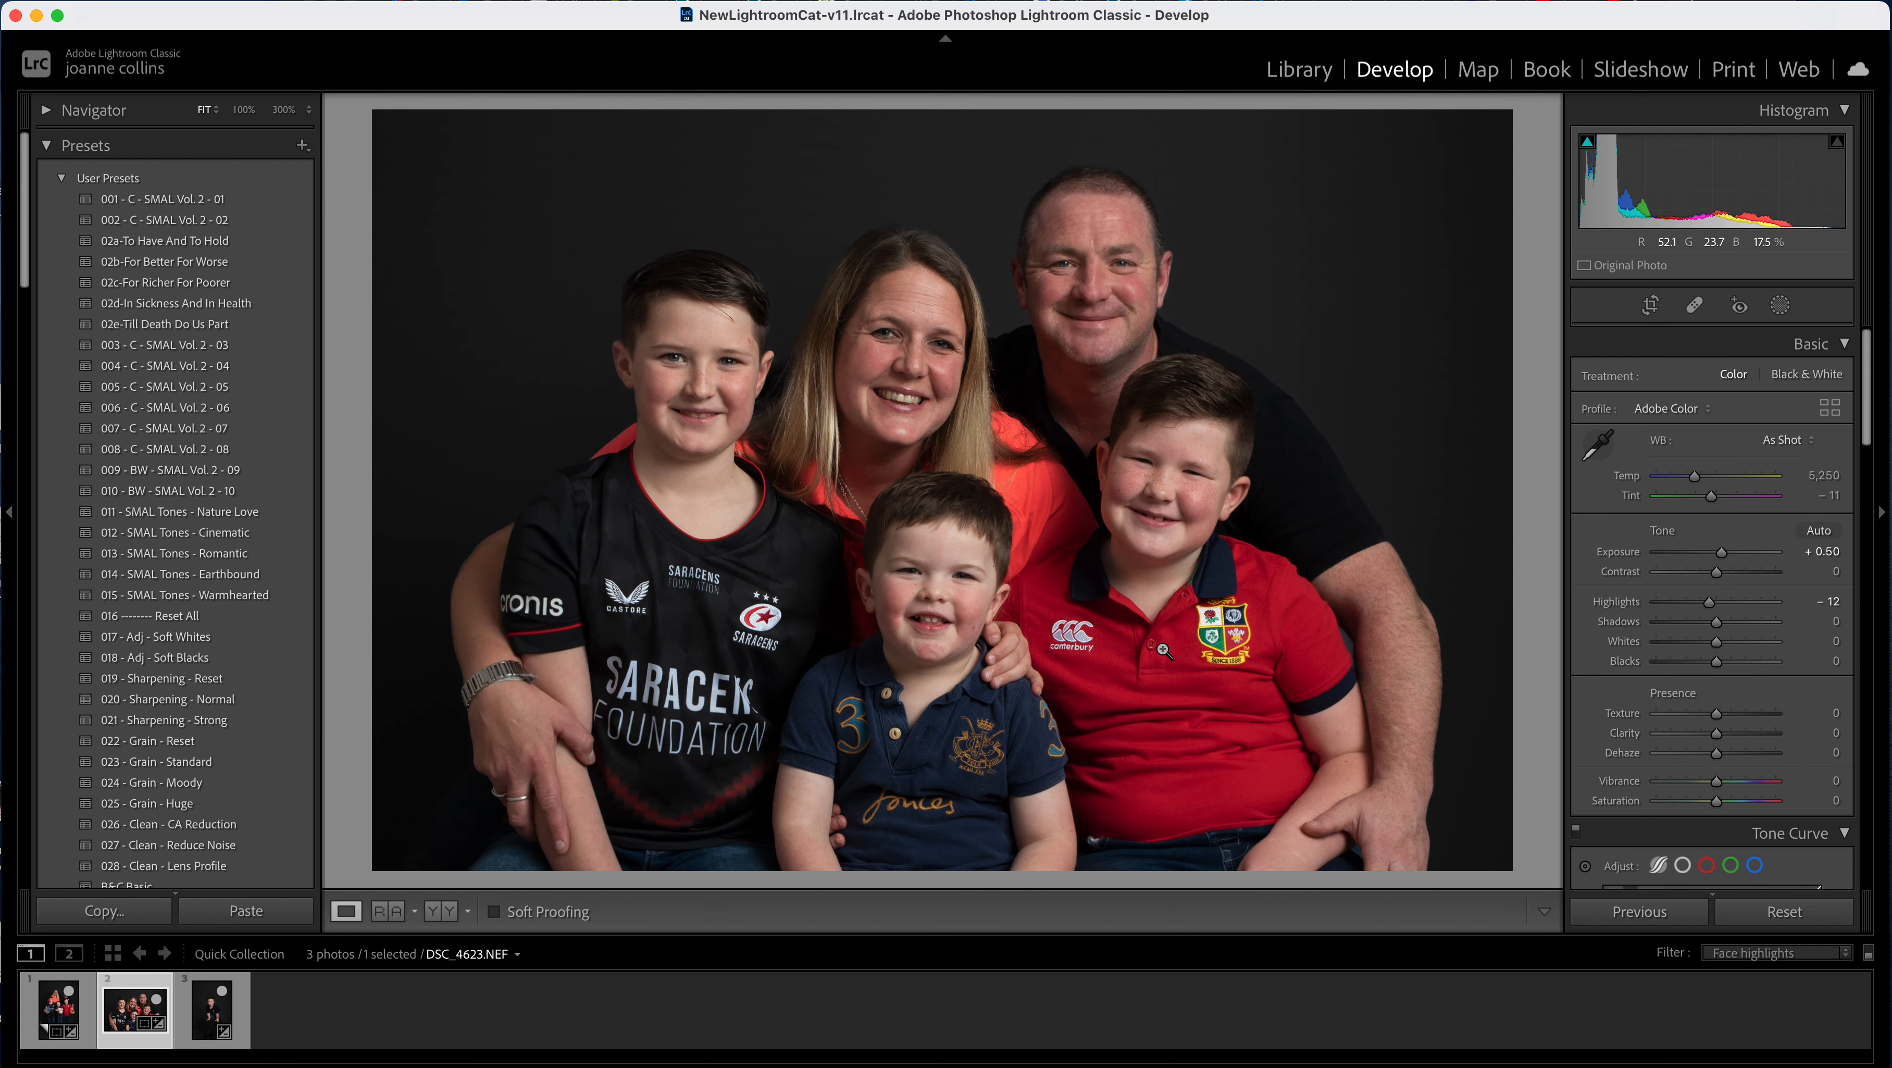
click(213, 1010)
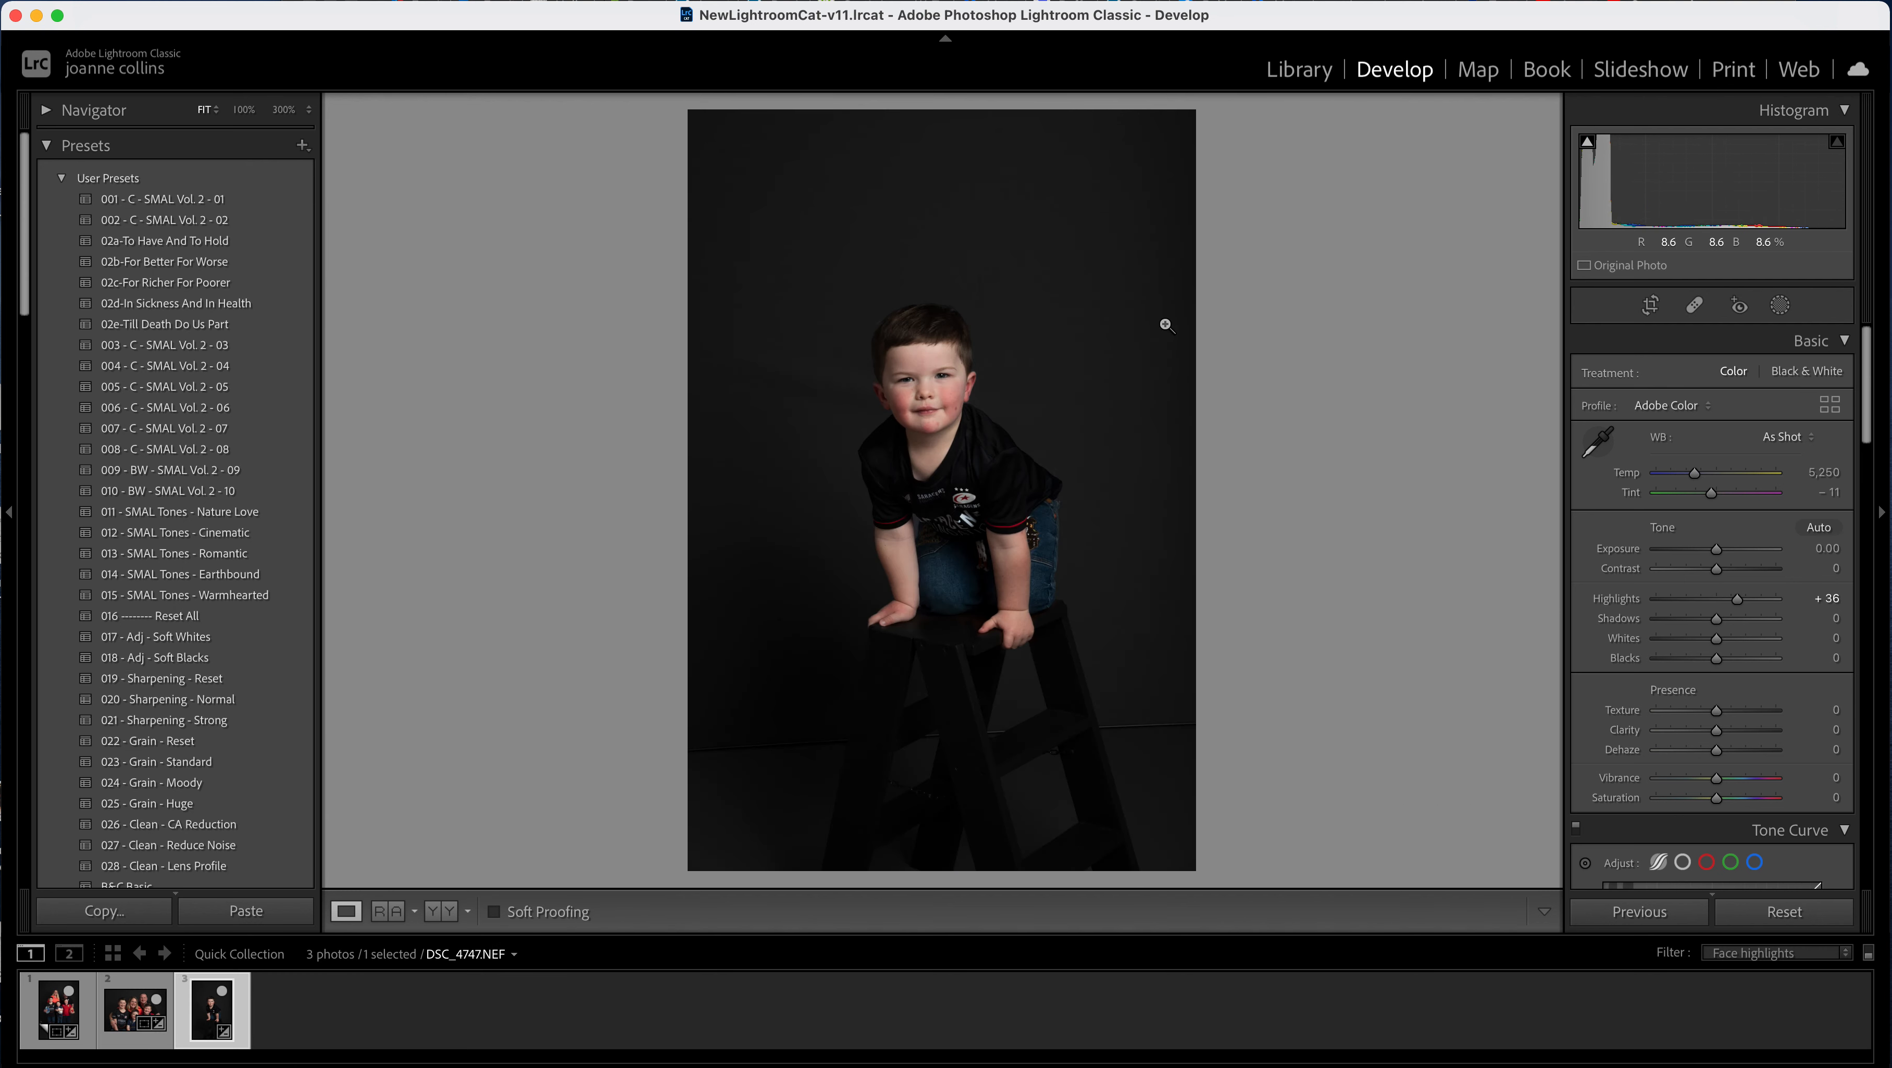
- Crop the toddler portrait tighter around the boy, then move to the standing family portrait
click(1650, 304)
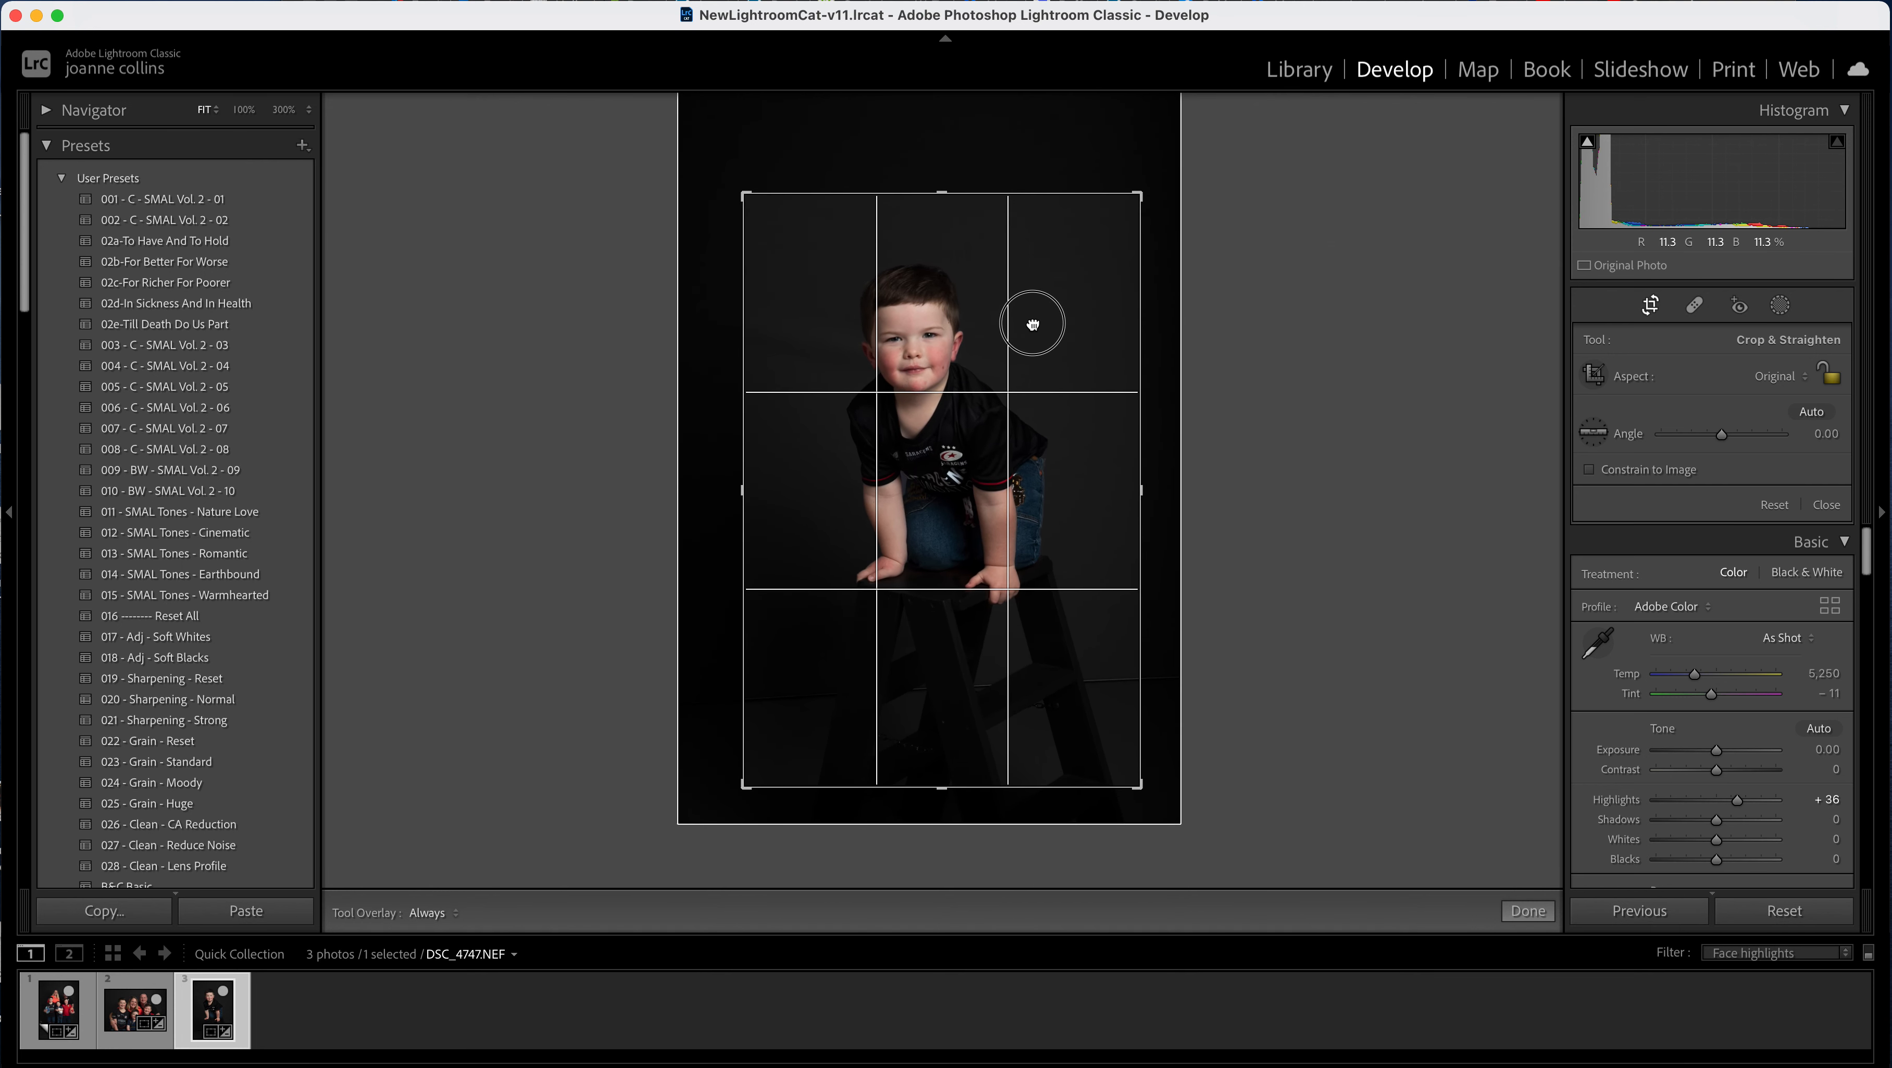
click(1525, 911)
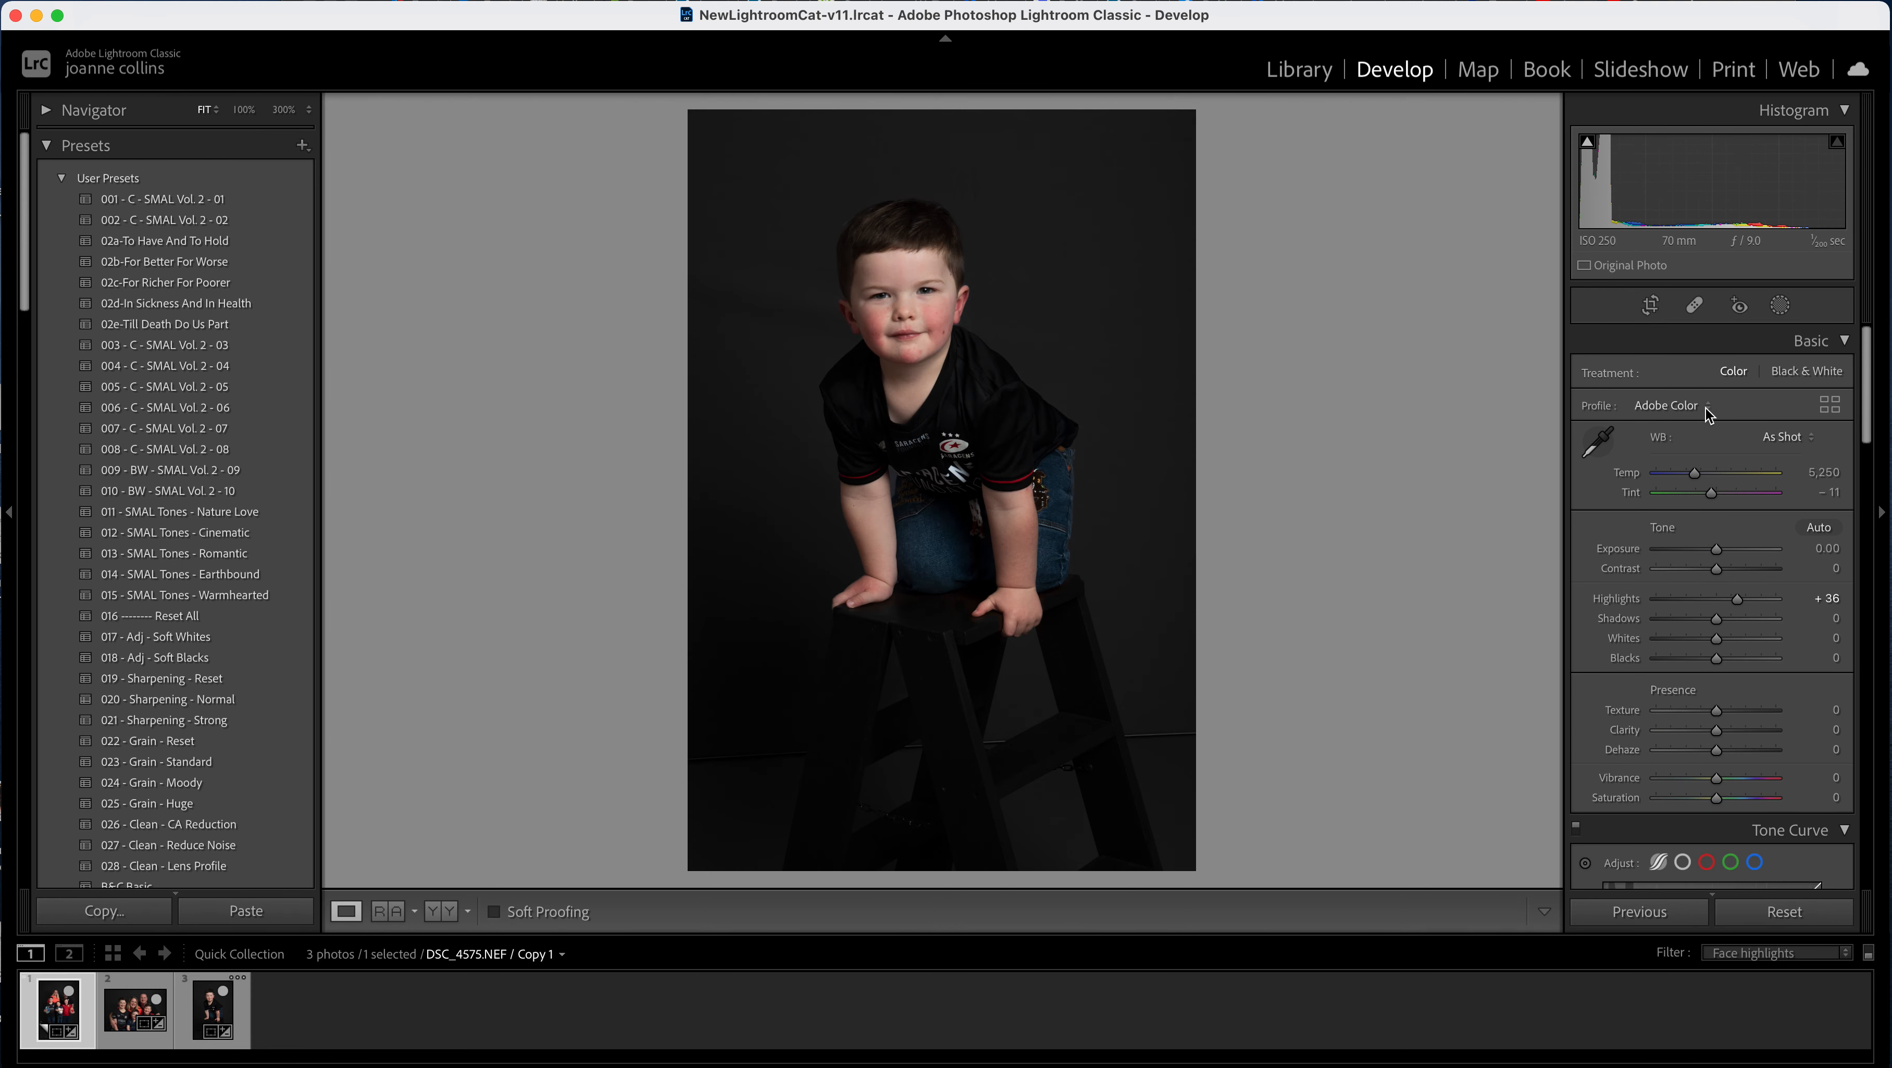
click(135, 1008)
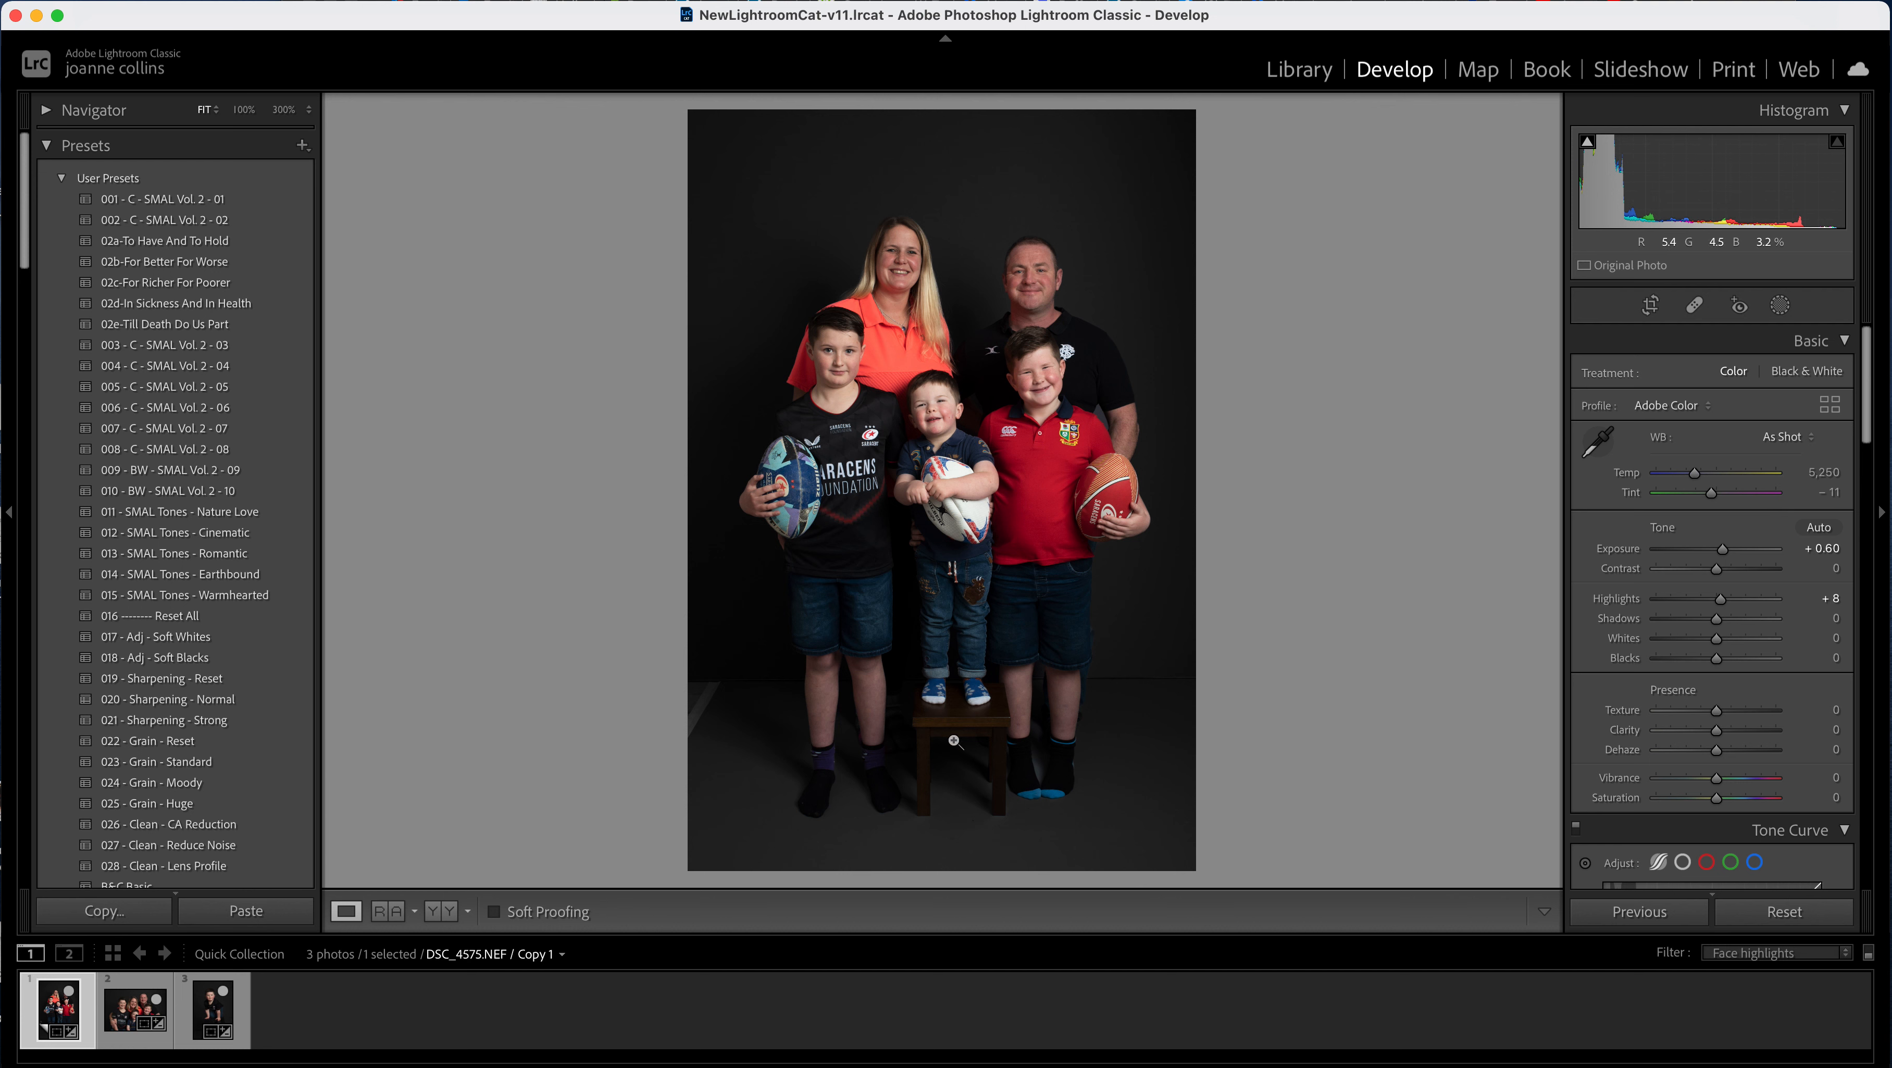
mouse_move(635, 745)
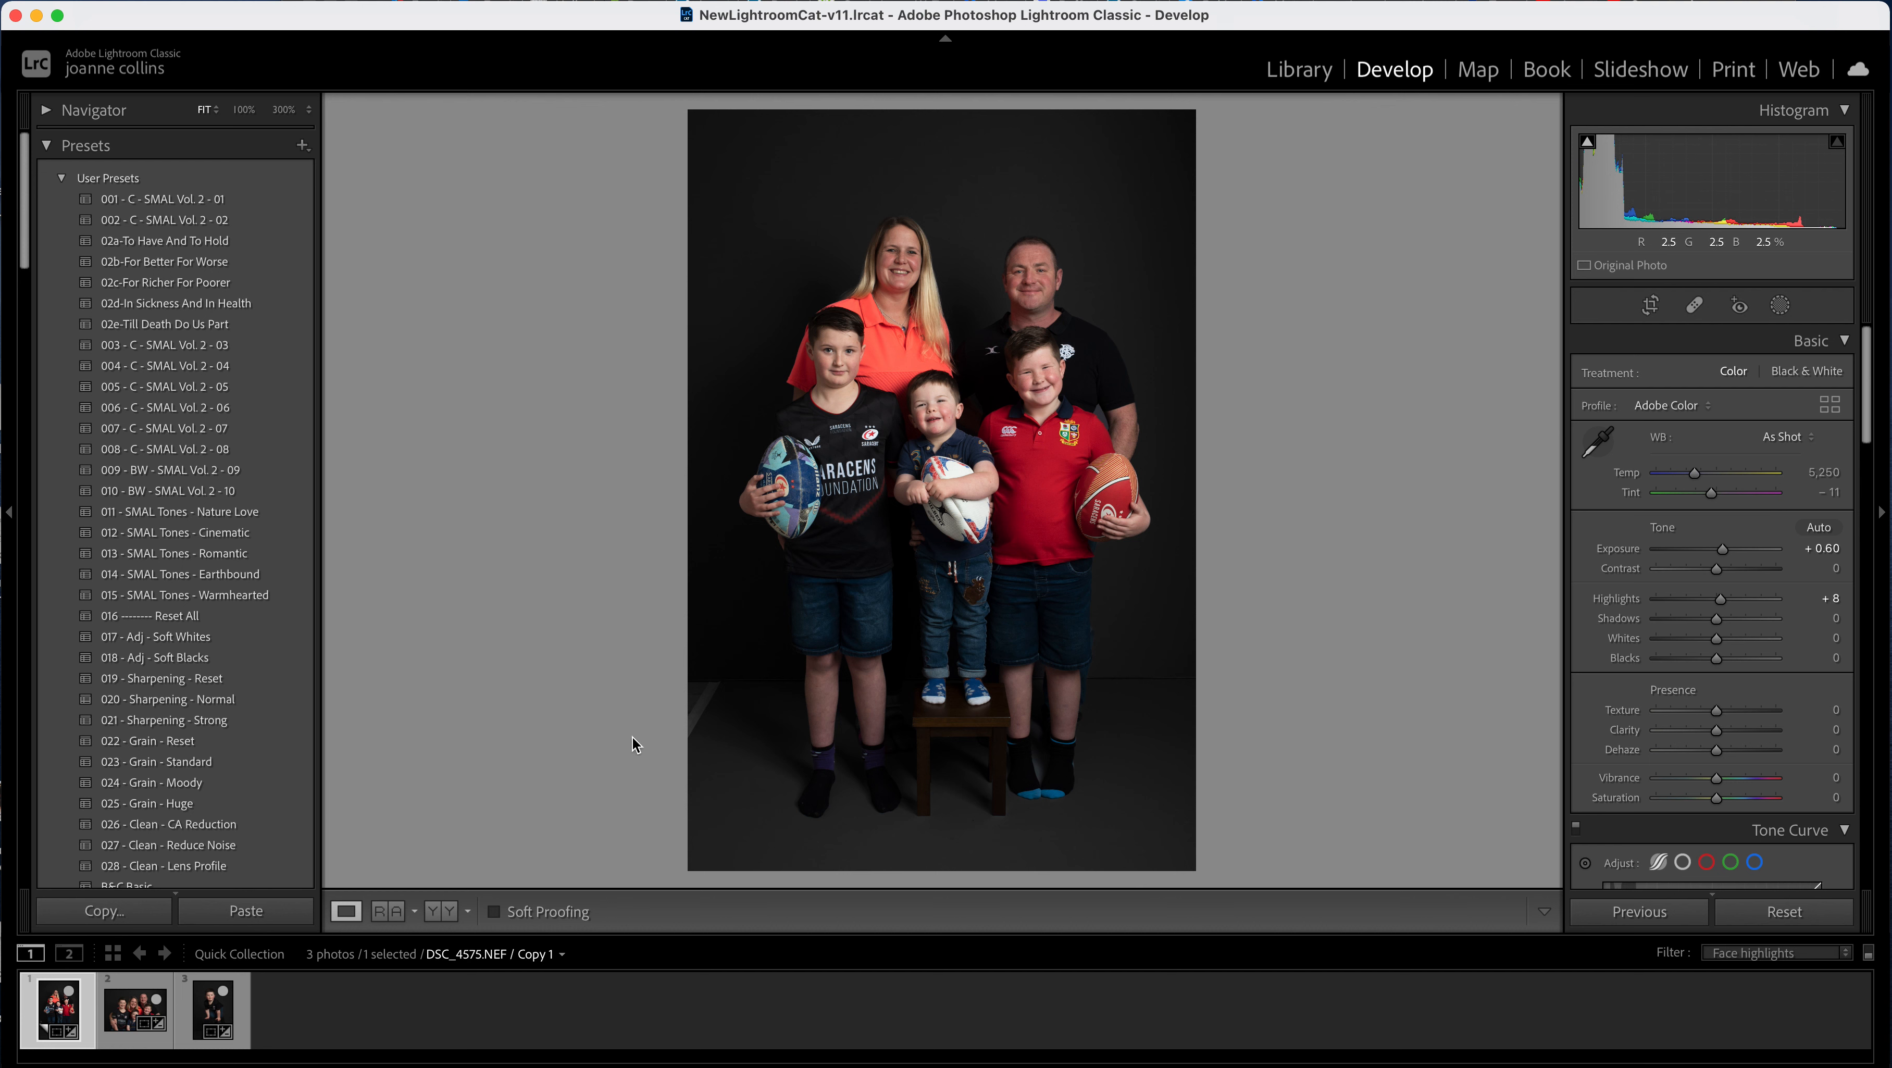
click(1694, 304)
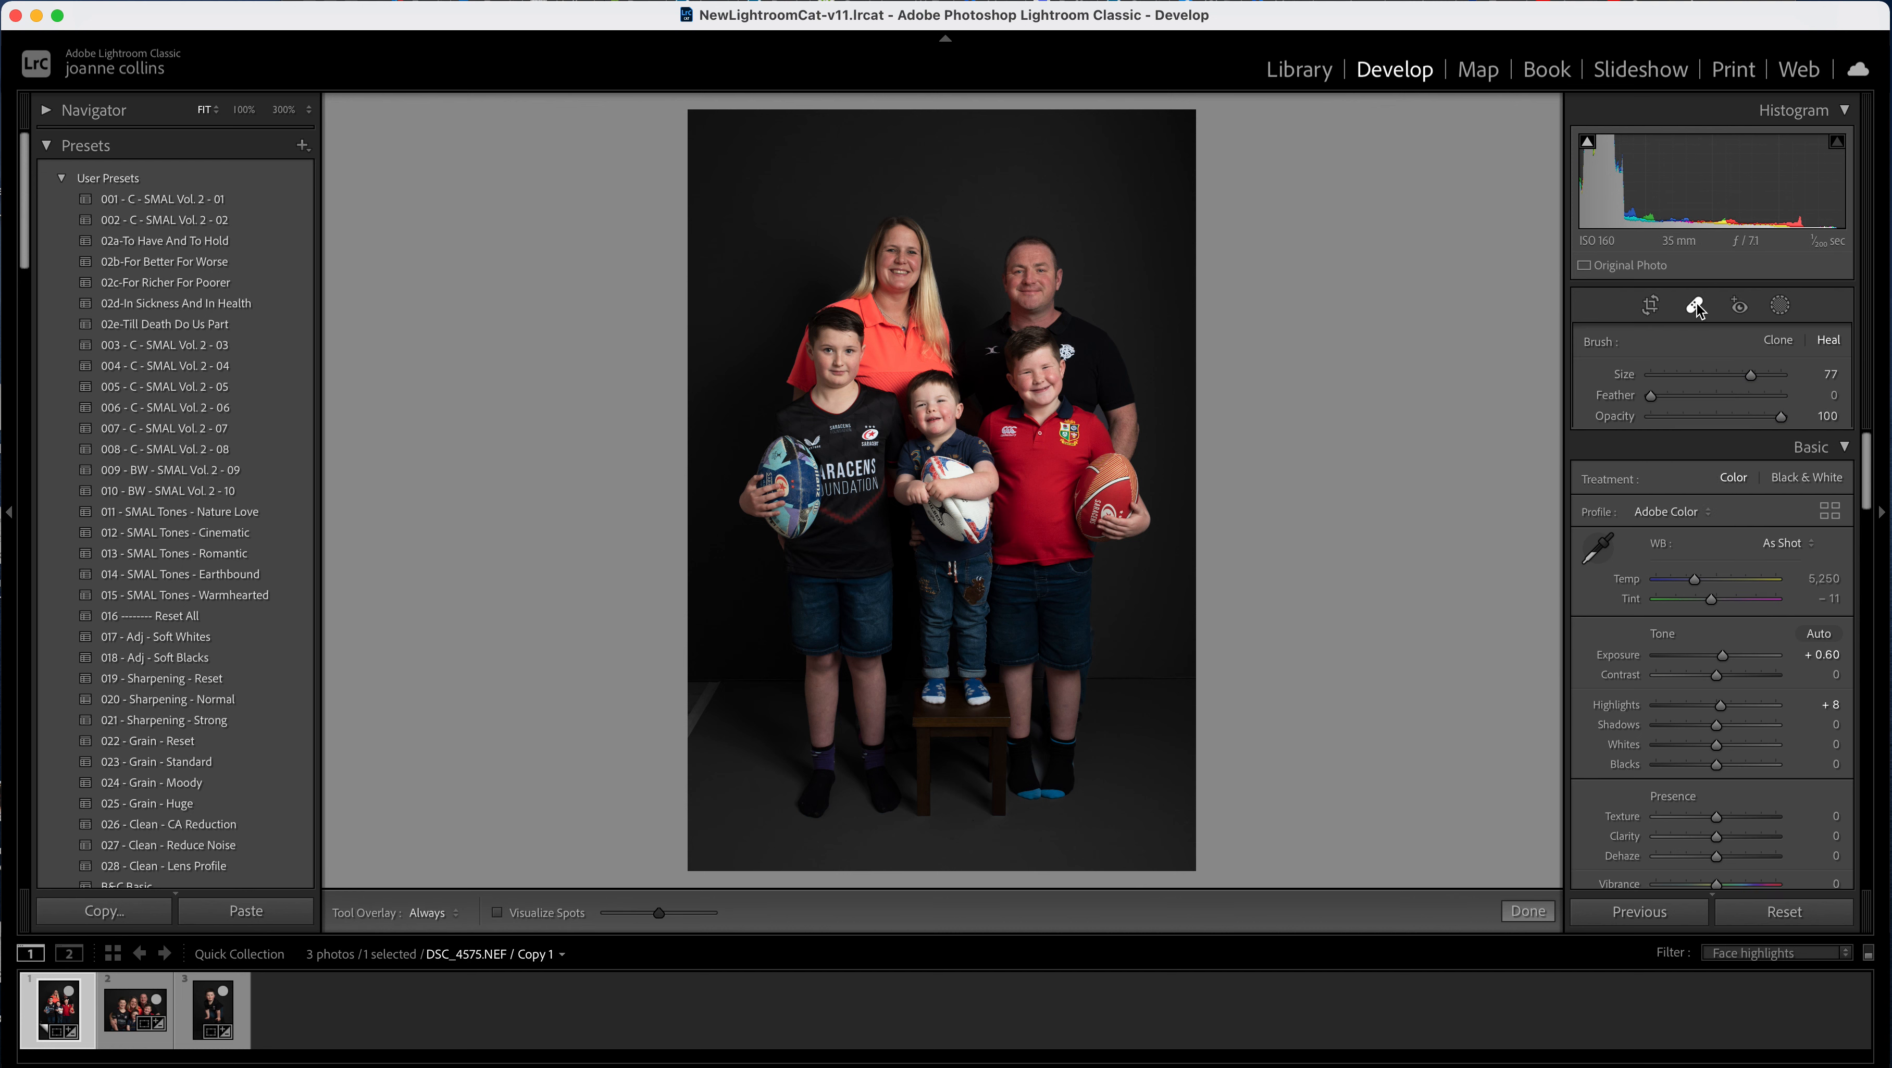
- Heal the backdrop marks near the floor on both sides, then move to the seated family portrait
click(1695, 304)
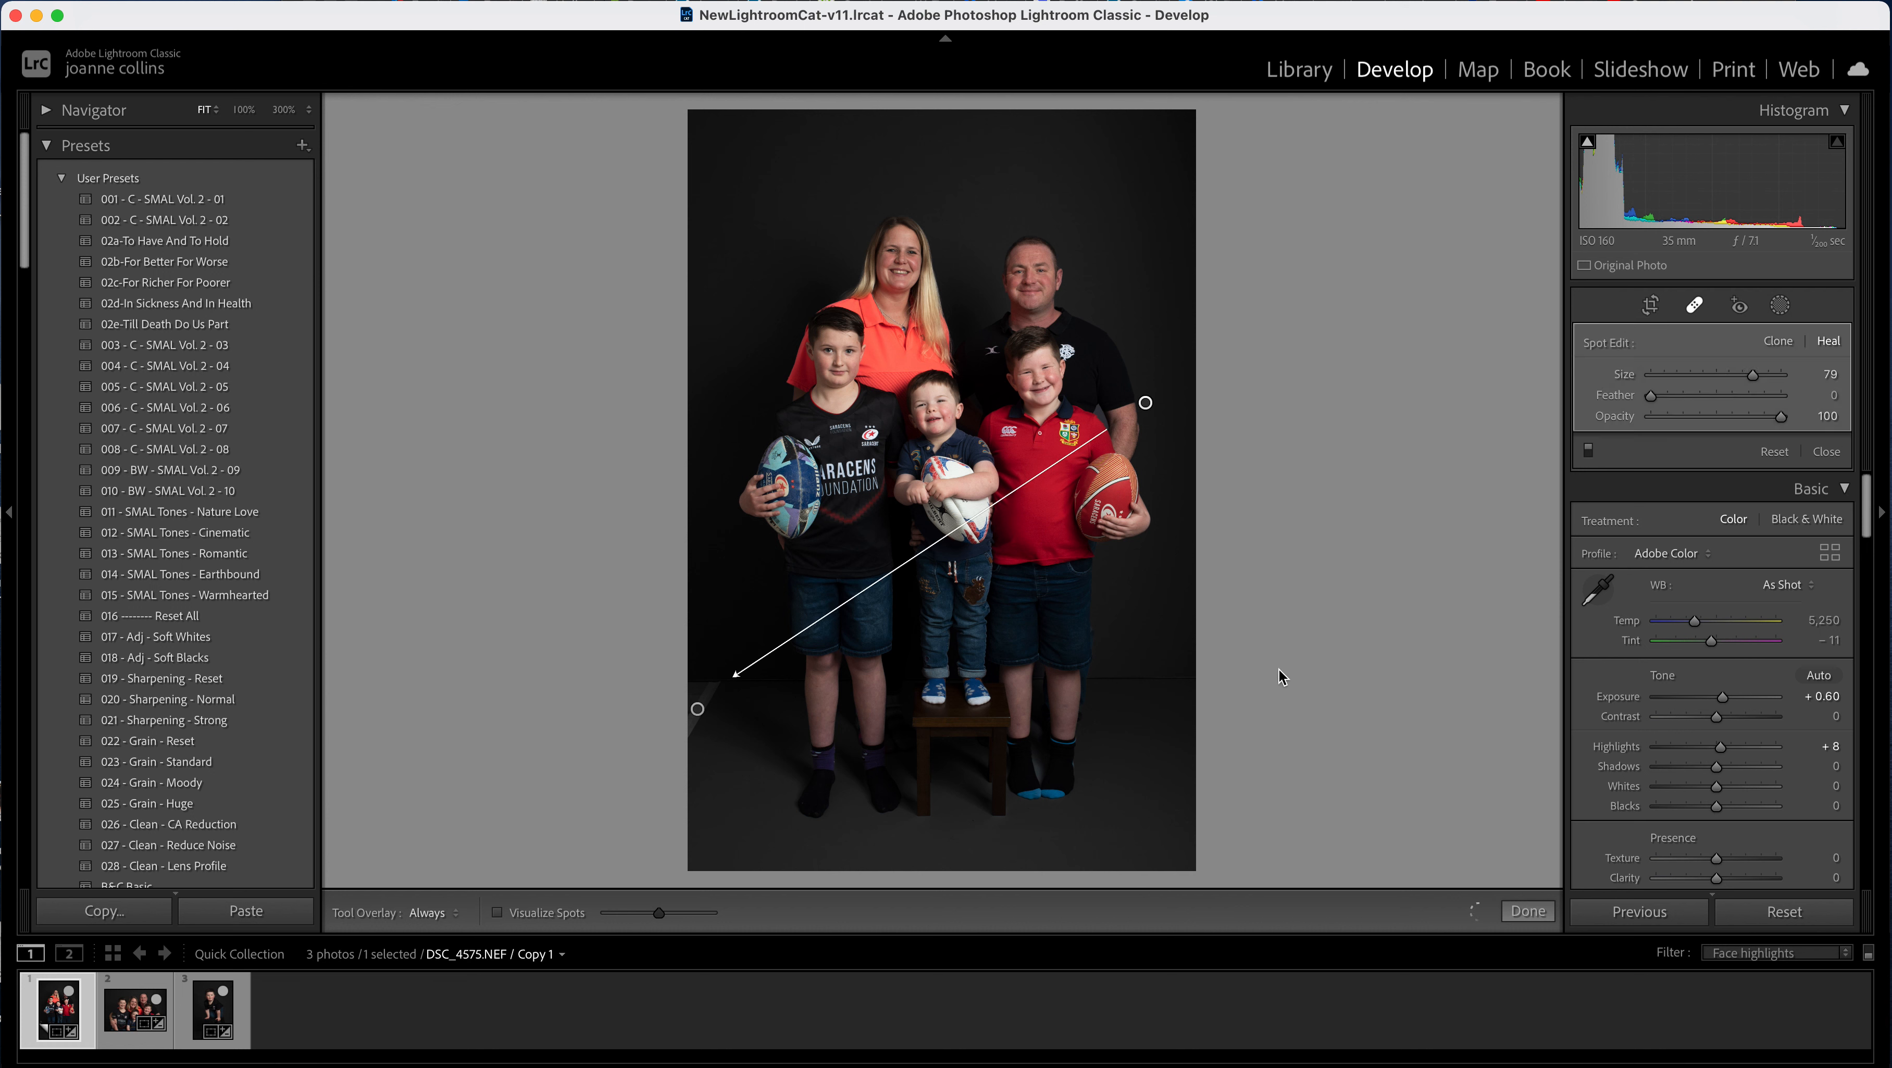
mouse_move(1144, 403)
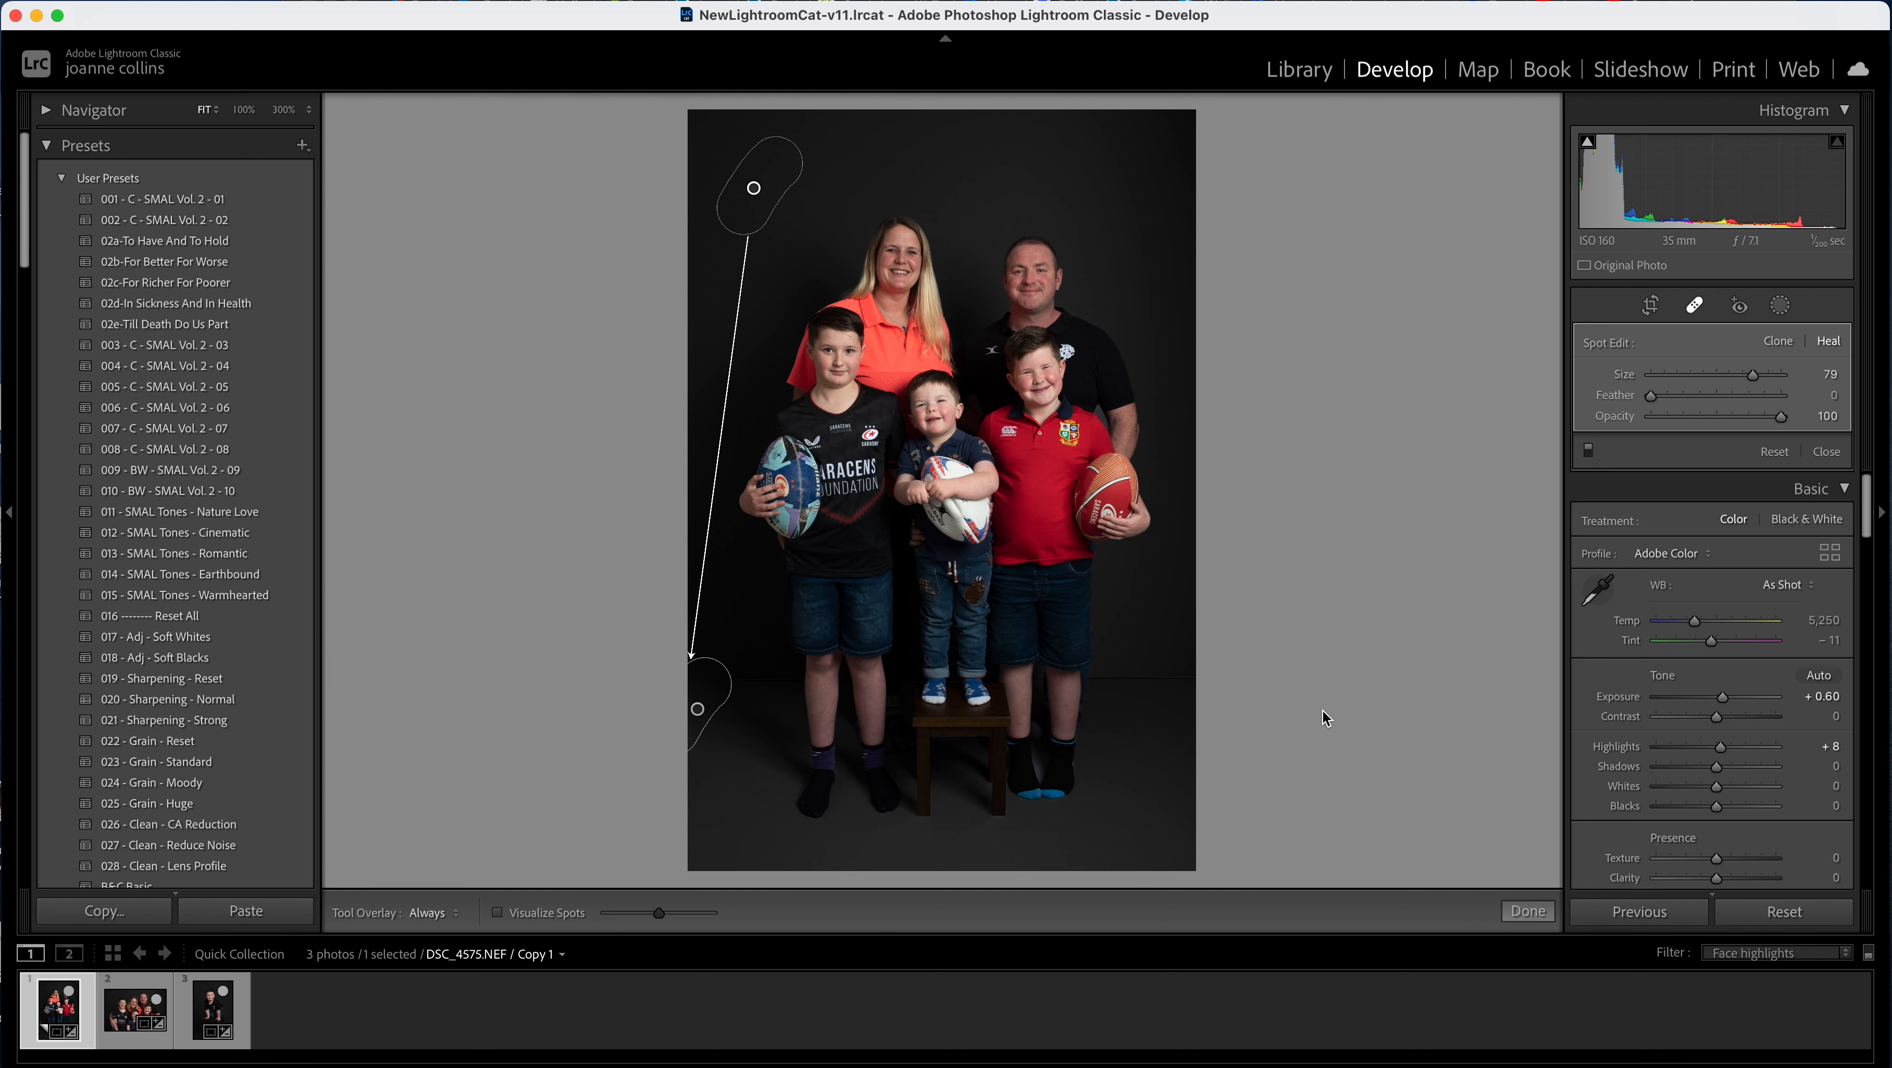
mouse_move(1104, 681)
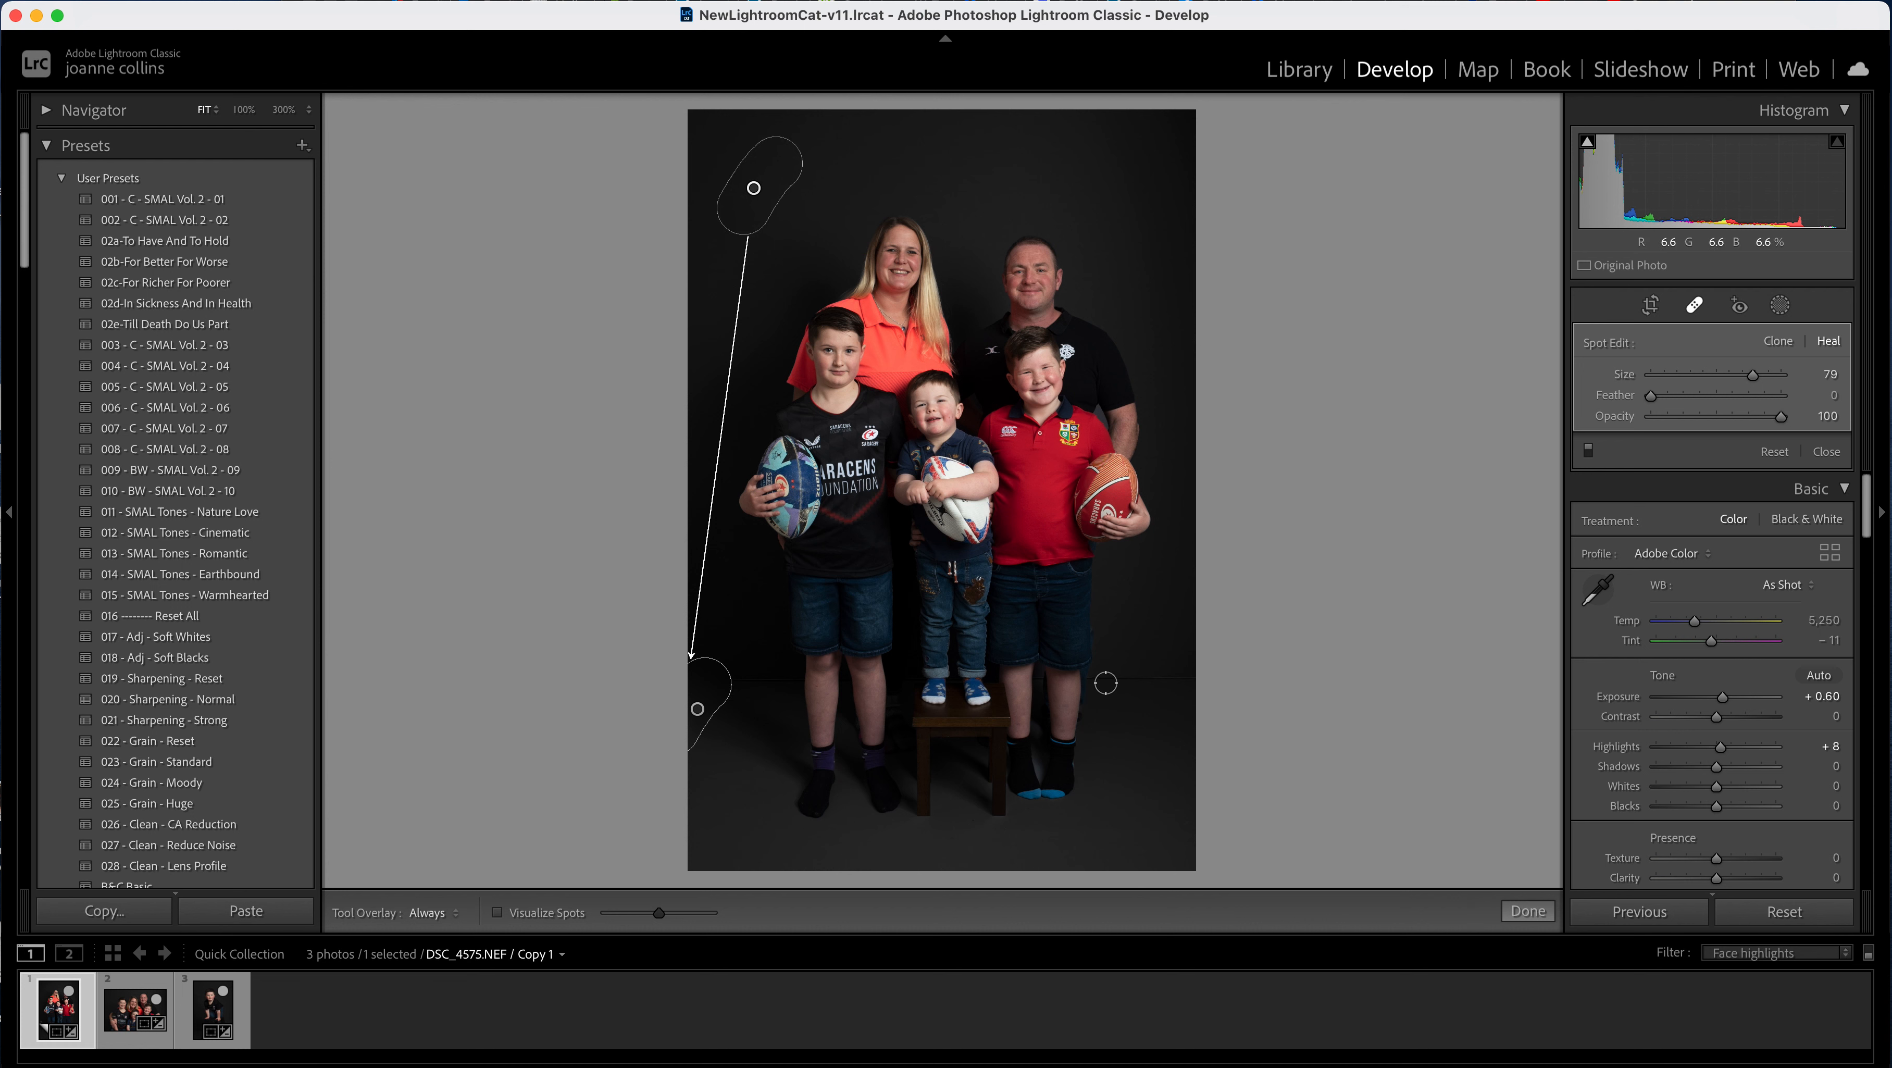
mouse_move(1162, 678)
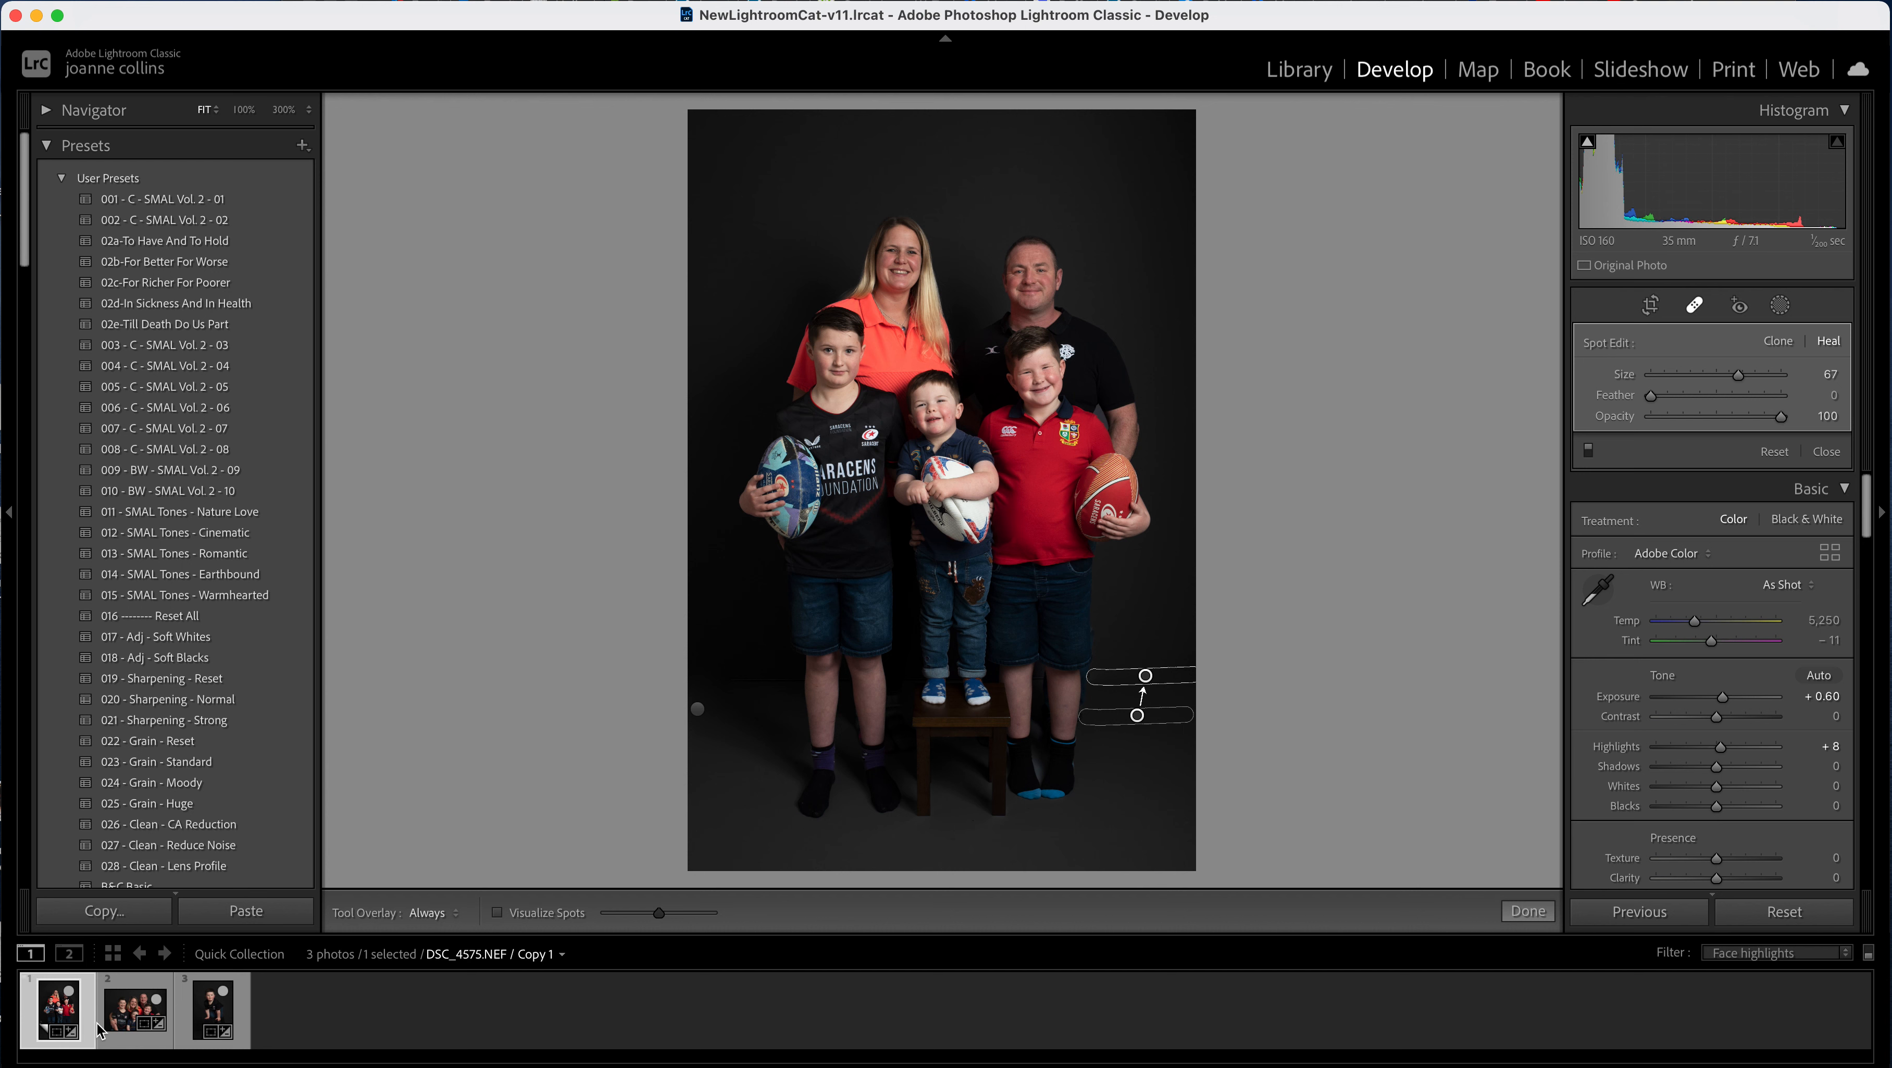
click(132, 1010)
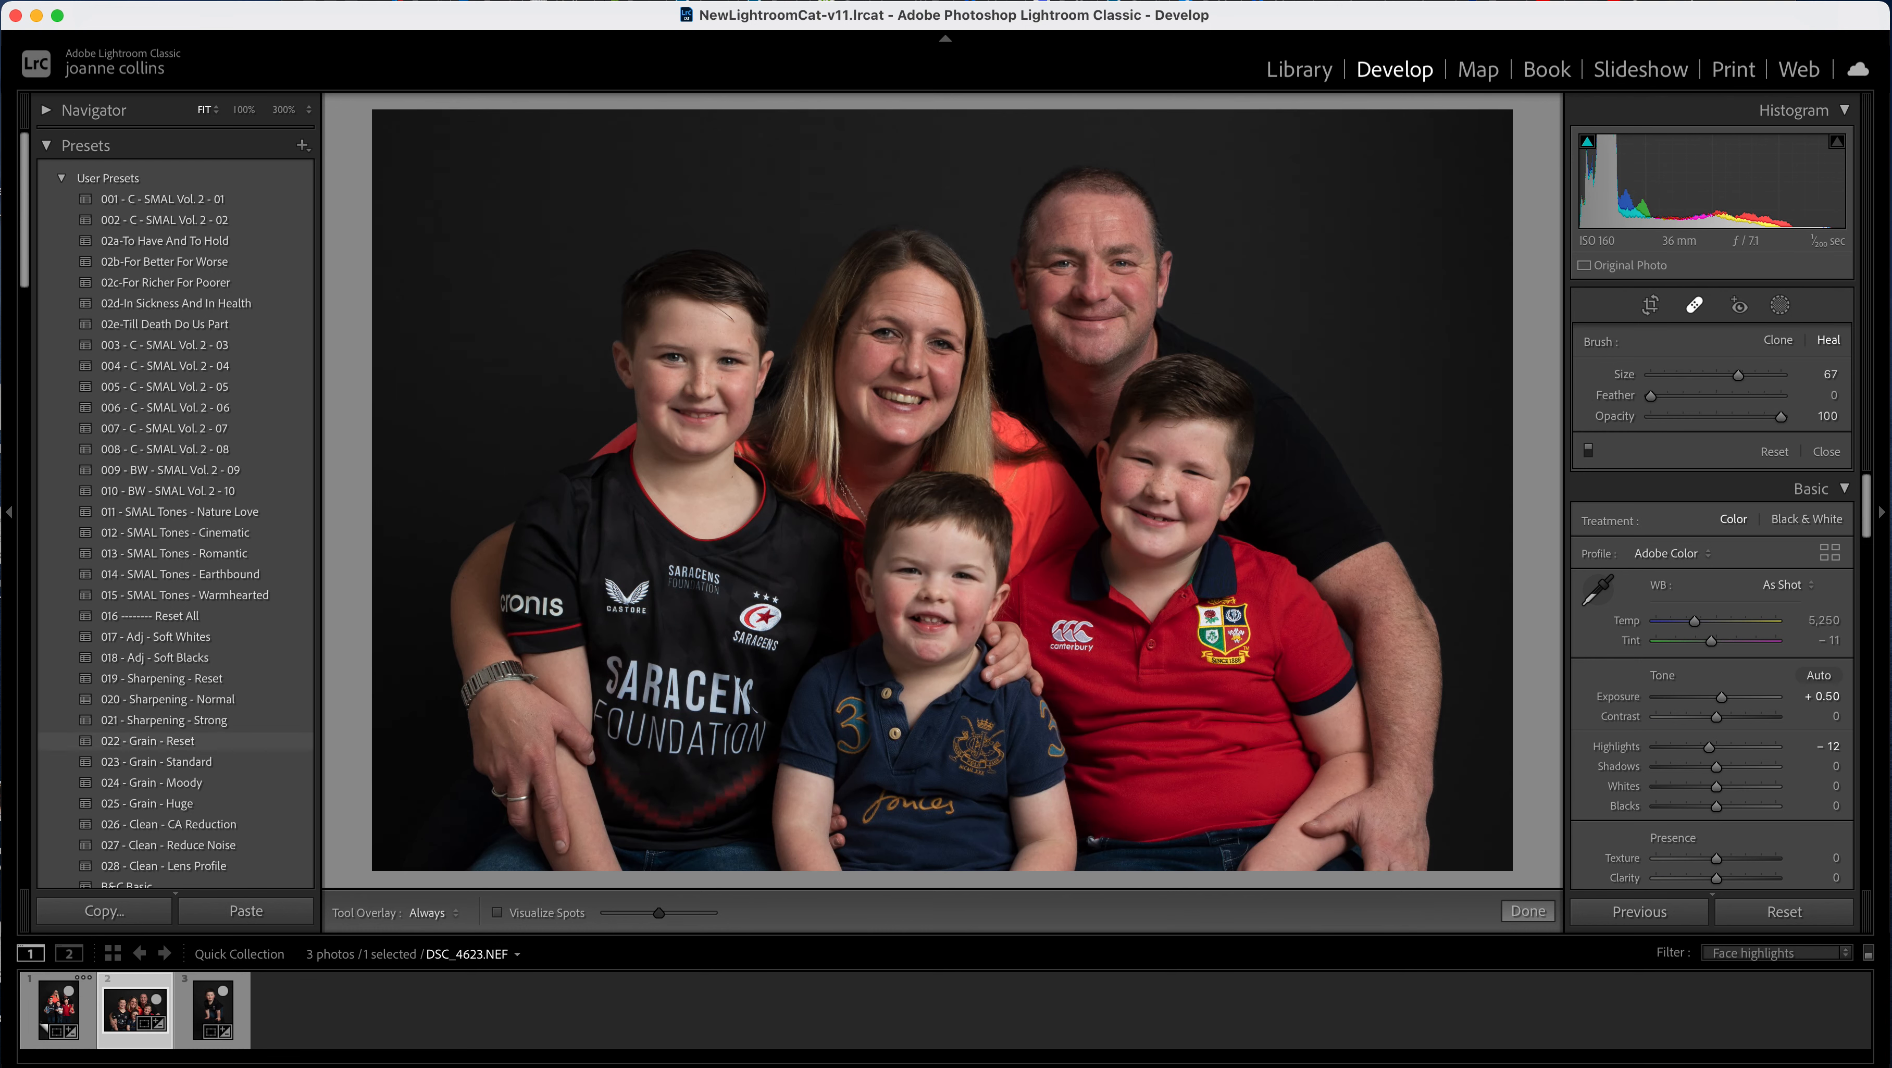
- Heal several backdrop marks around the step stool in the toddler portrait
click(212, 1008)
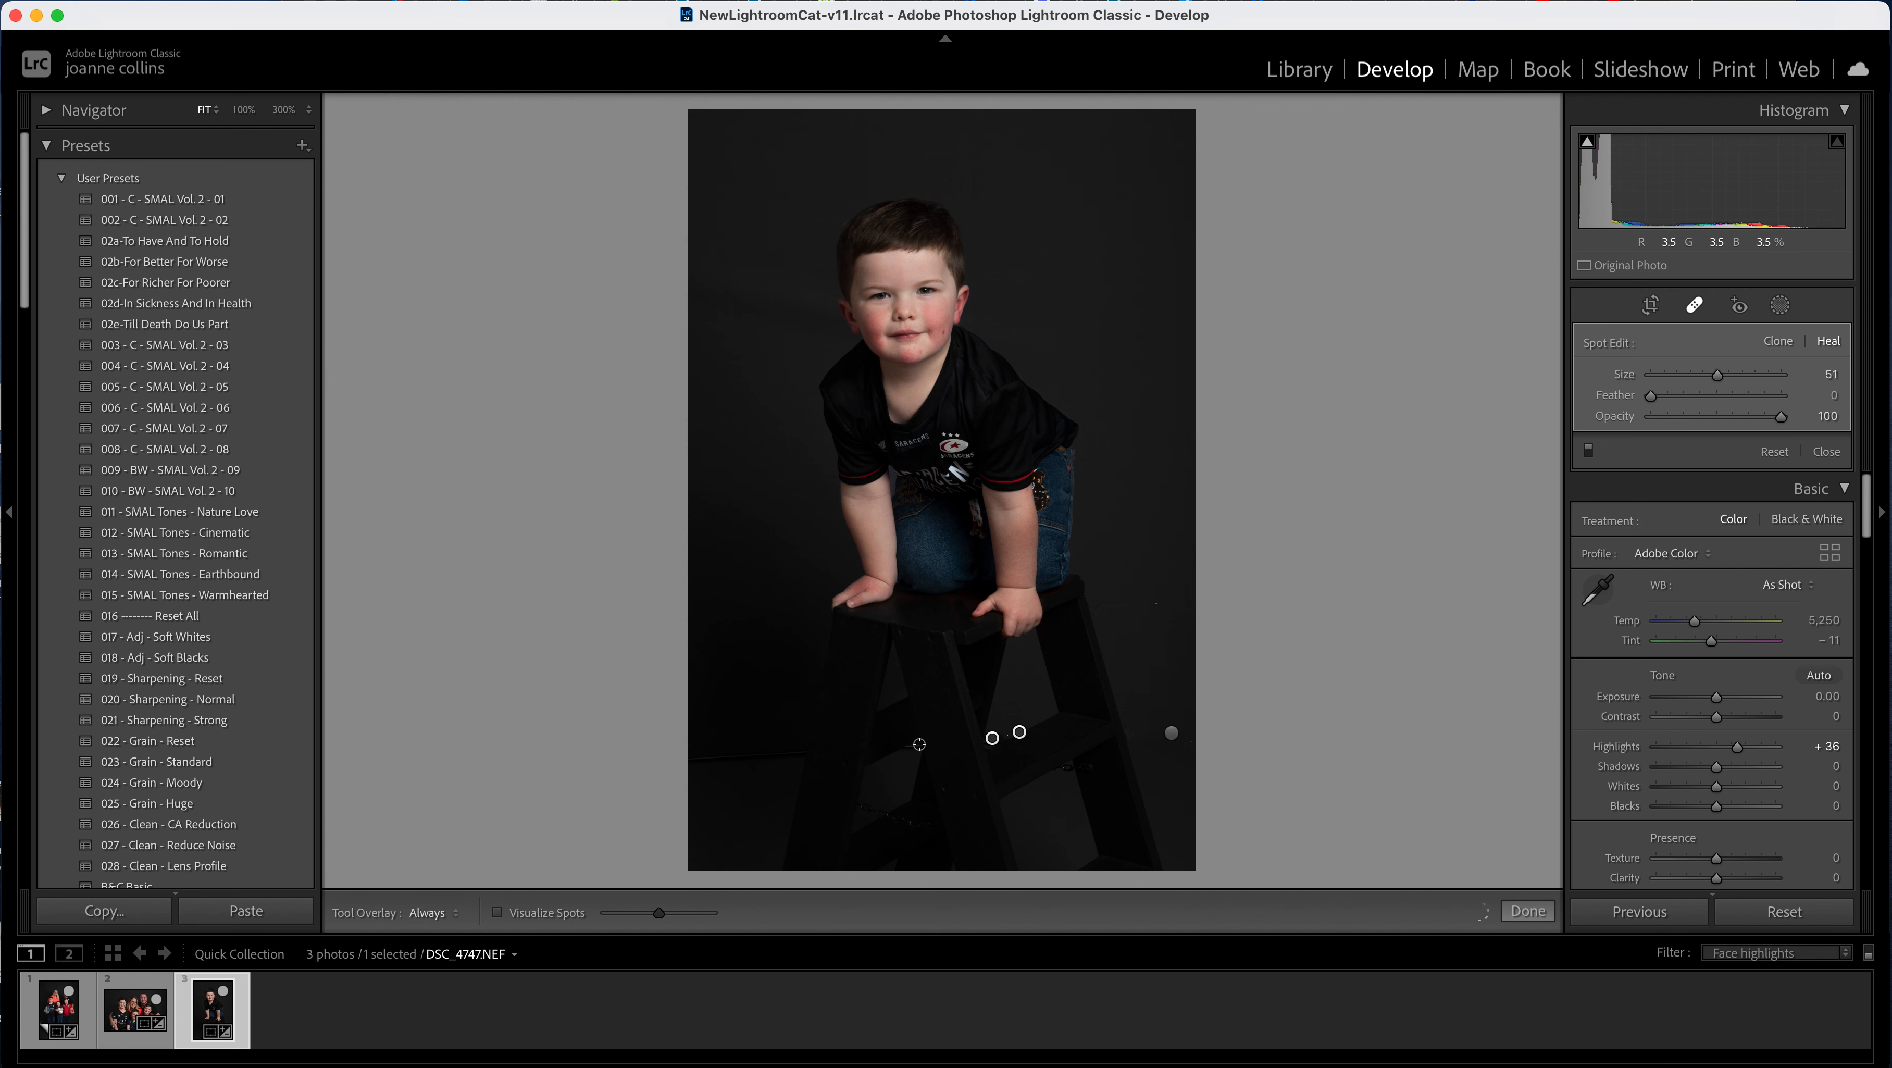
click(917, 745)
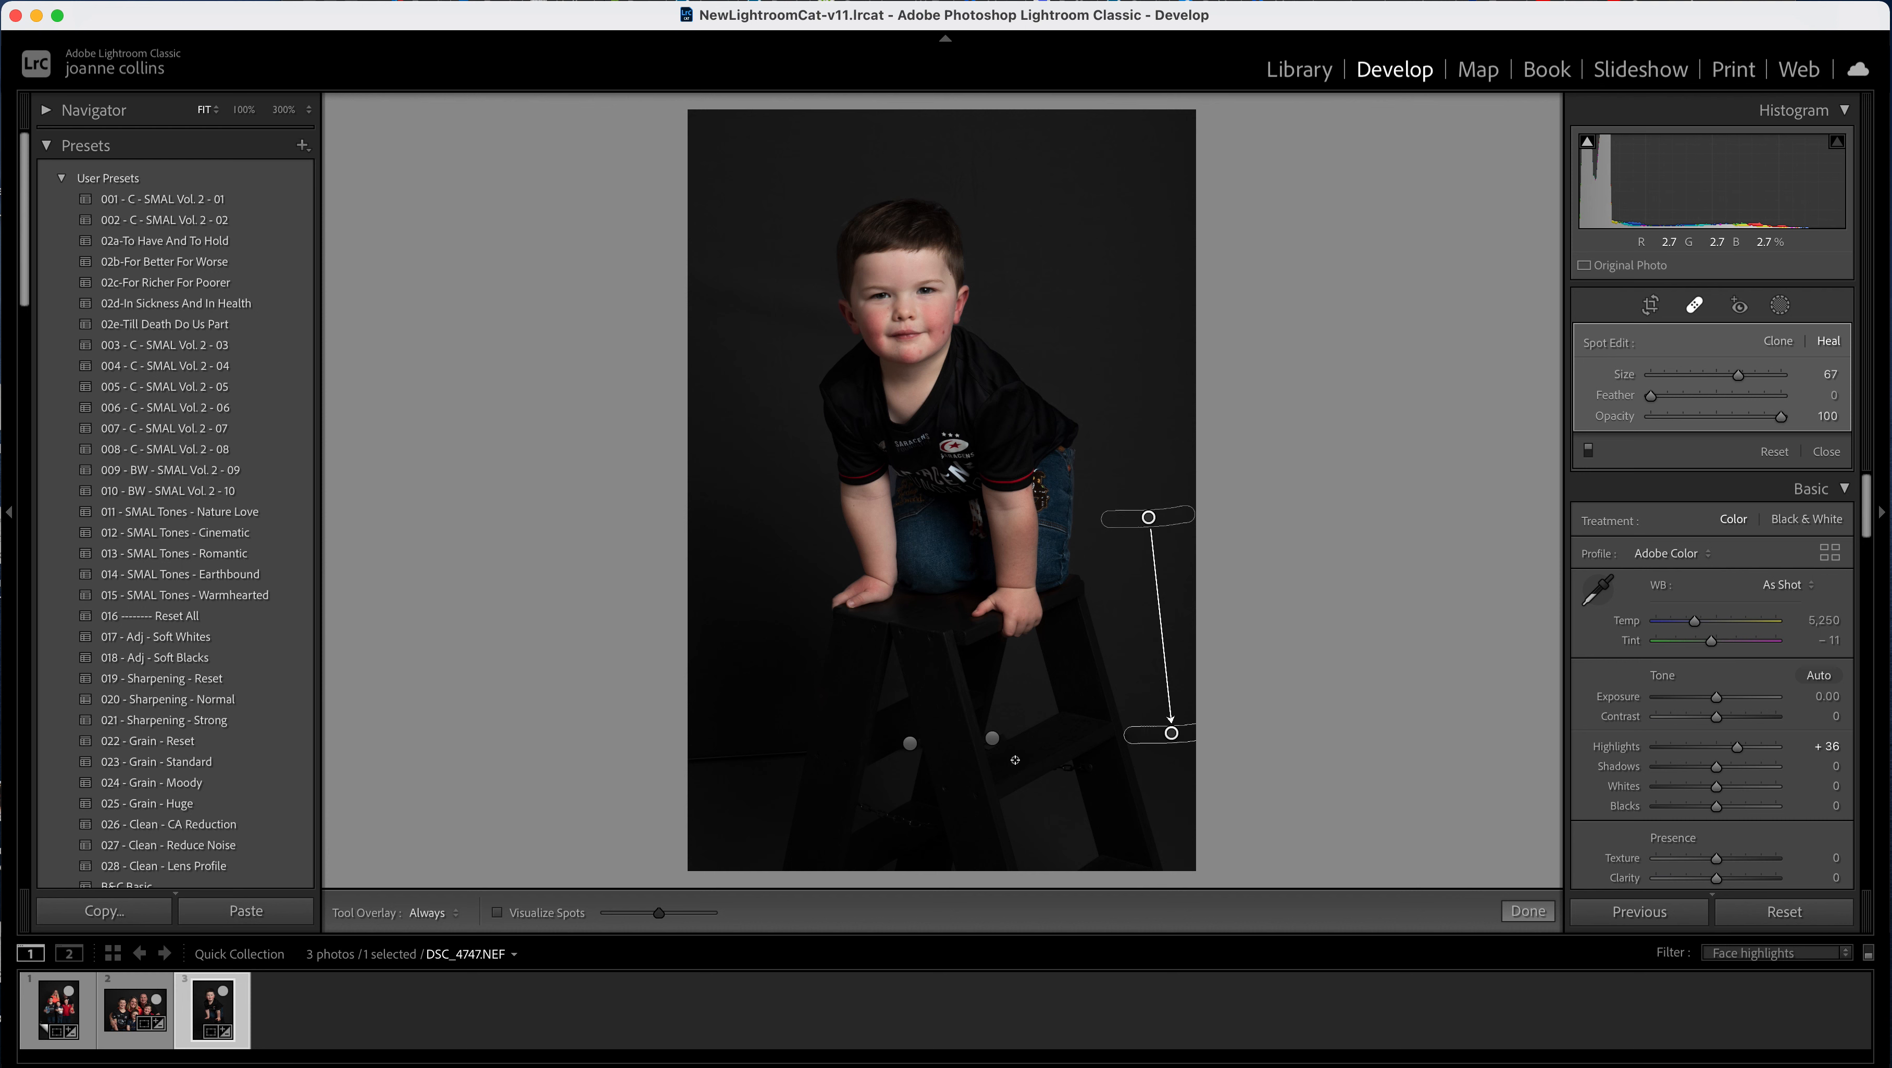
- Heal the backdrop blemish beside the toddler's head and return to the standing family portrait
click(1525, 910)
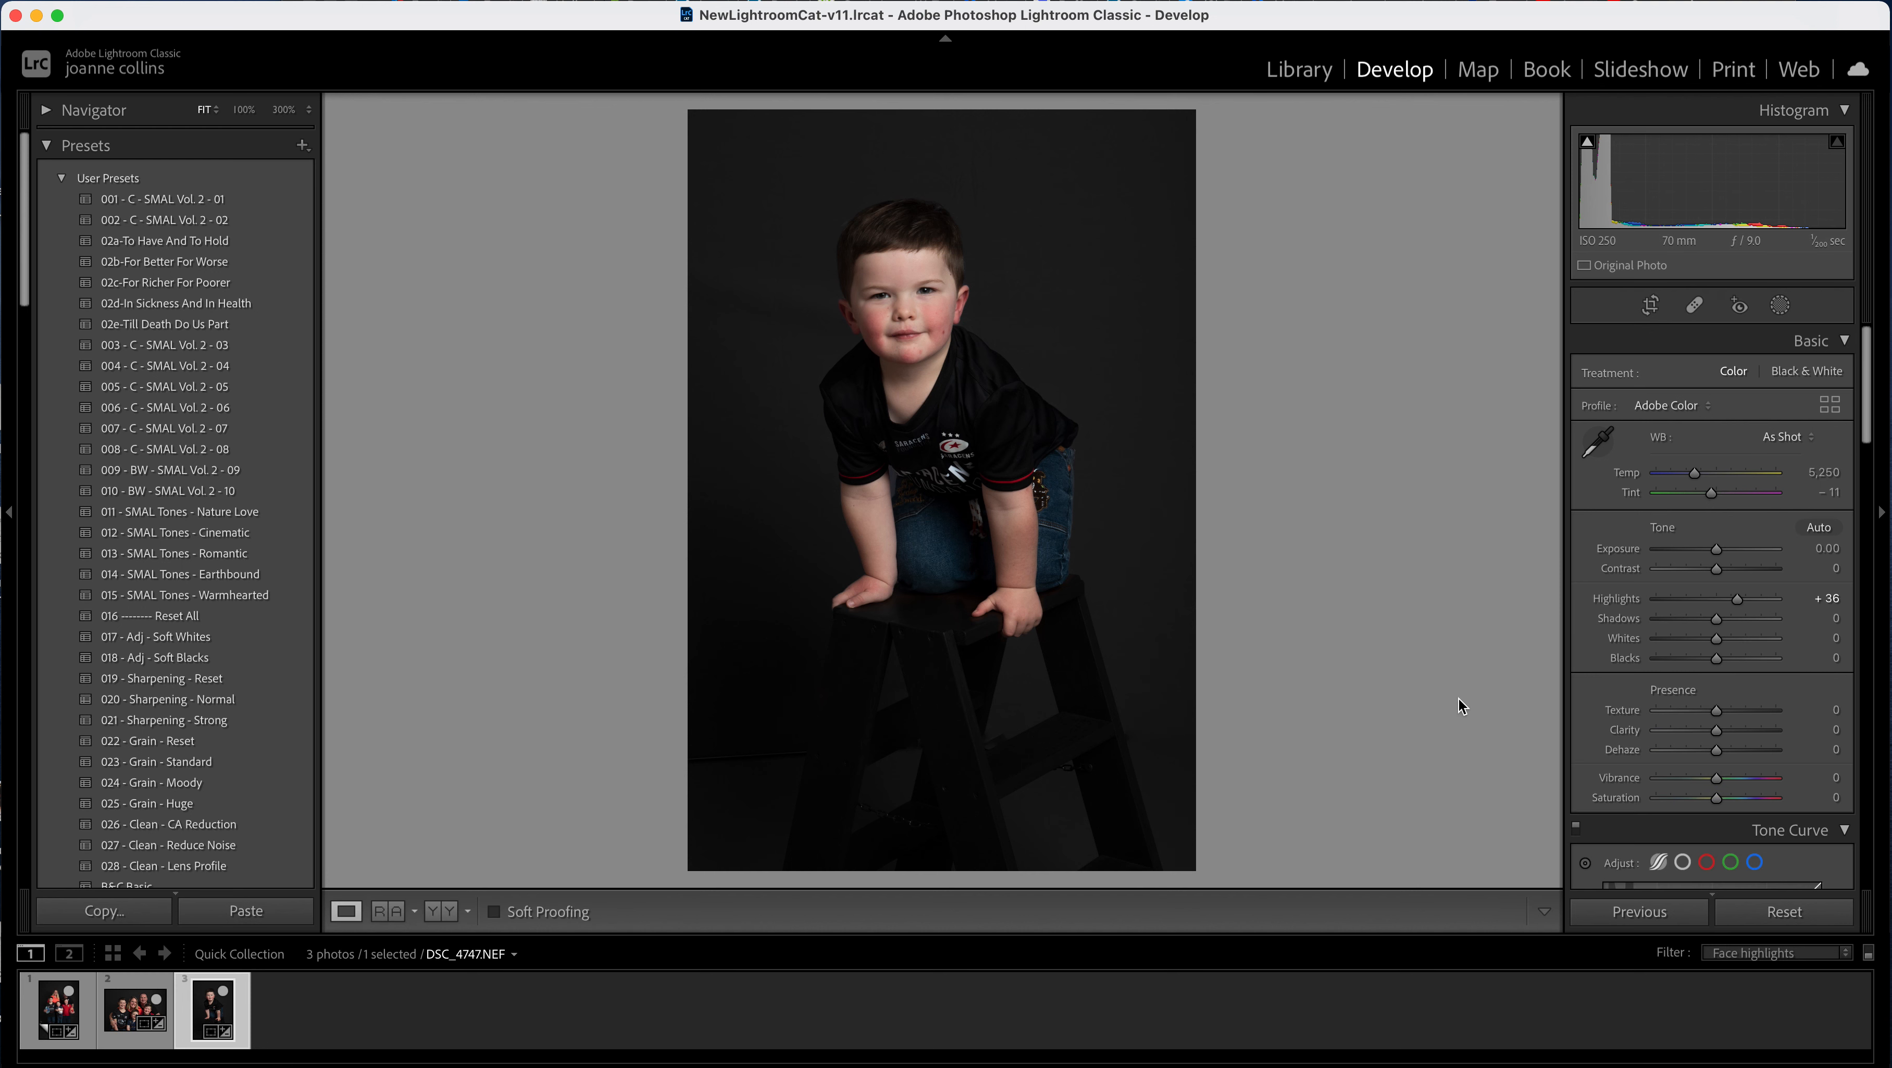
mouse_move(701, 387)
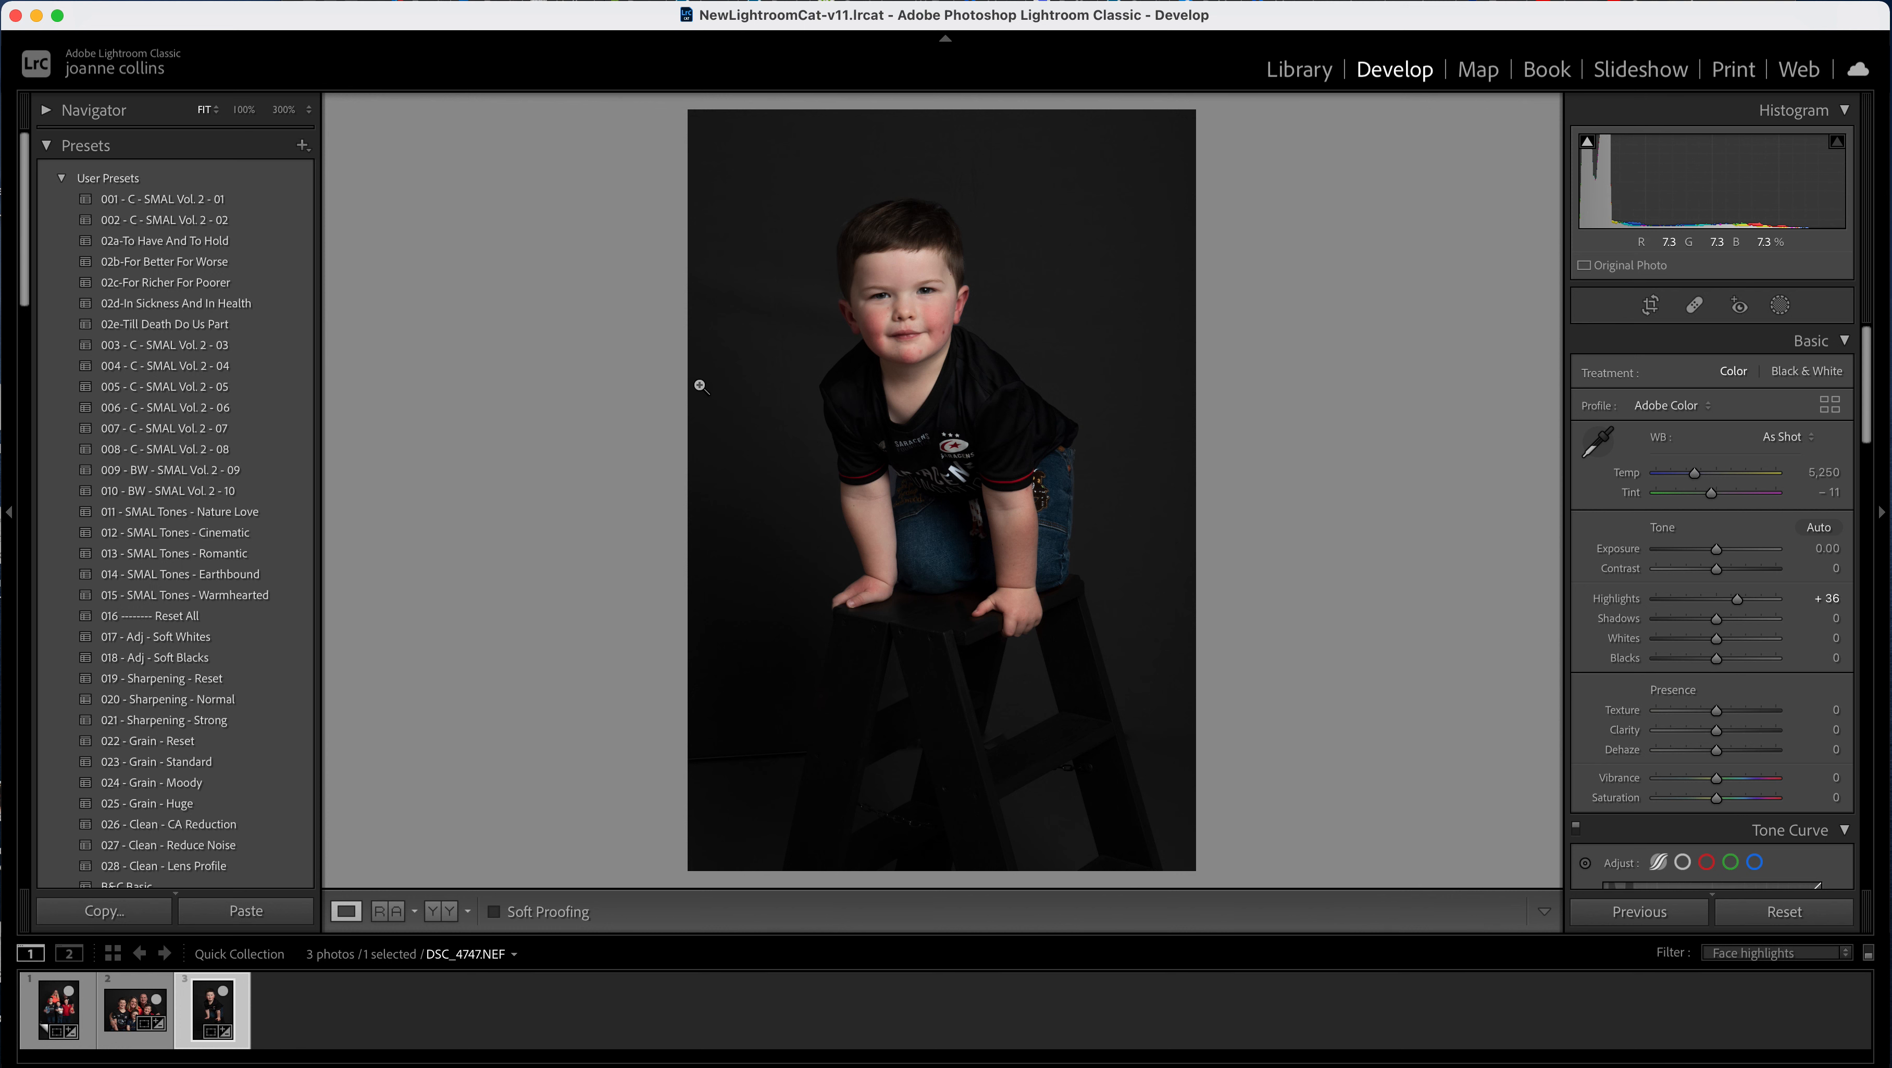
mouse_move(821, 290)
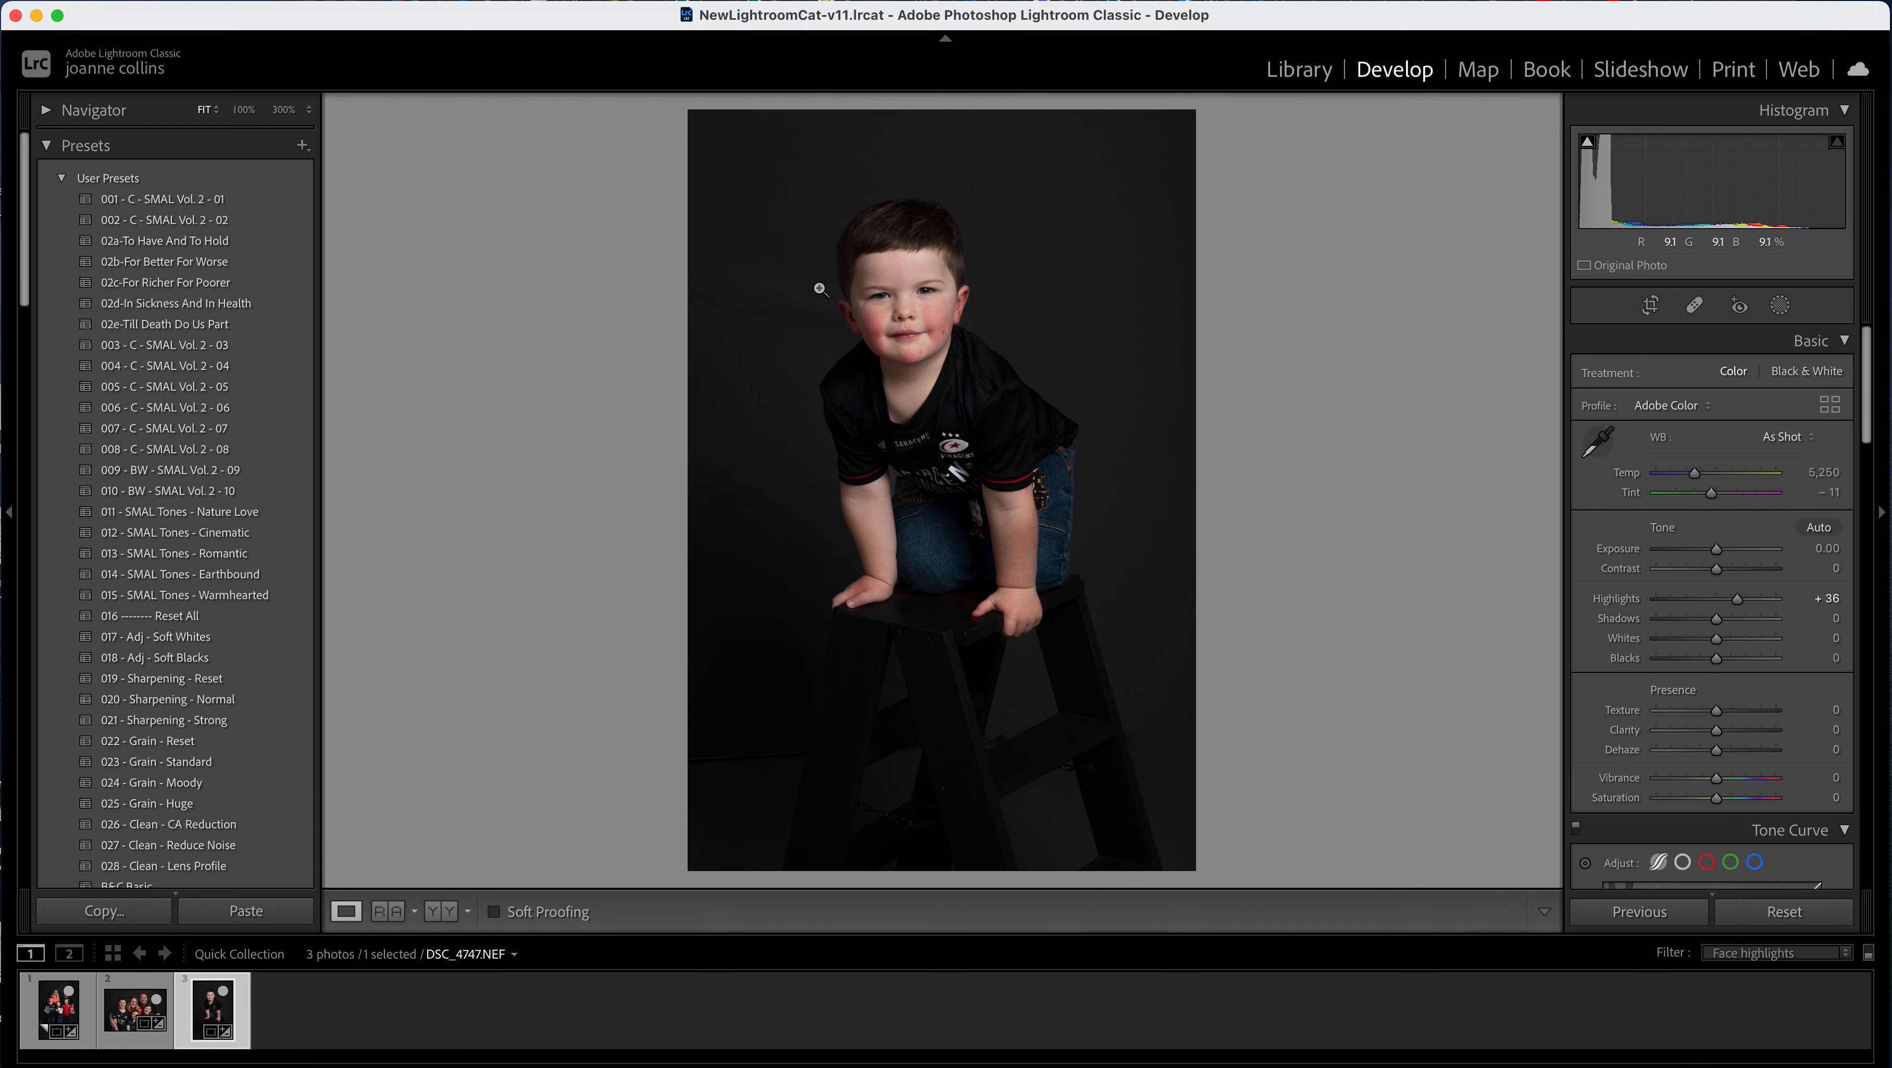
mouse_move(741, 372)
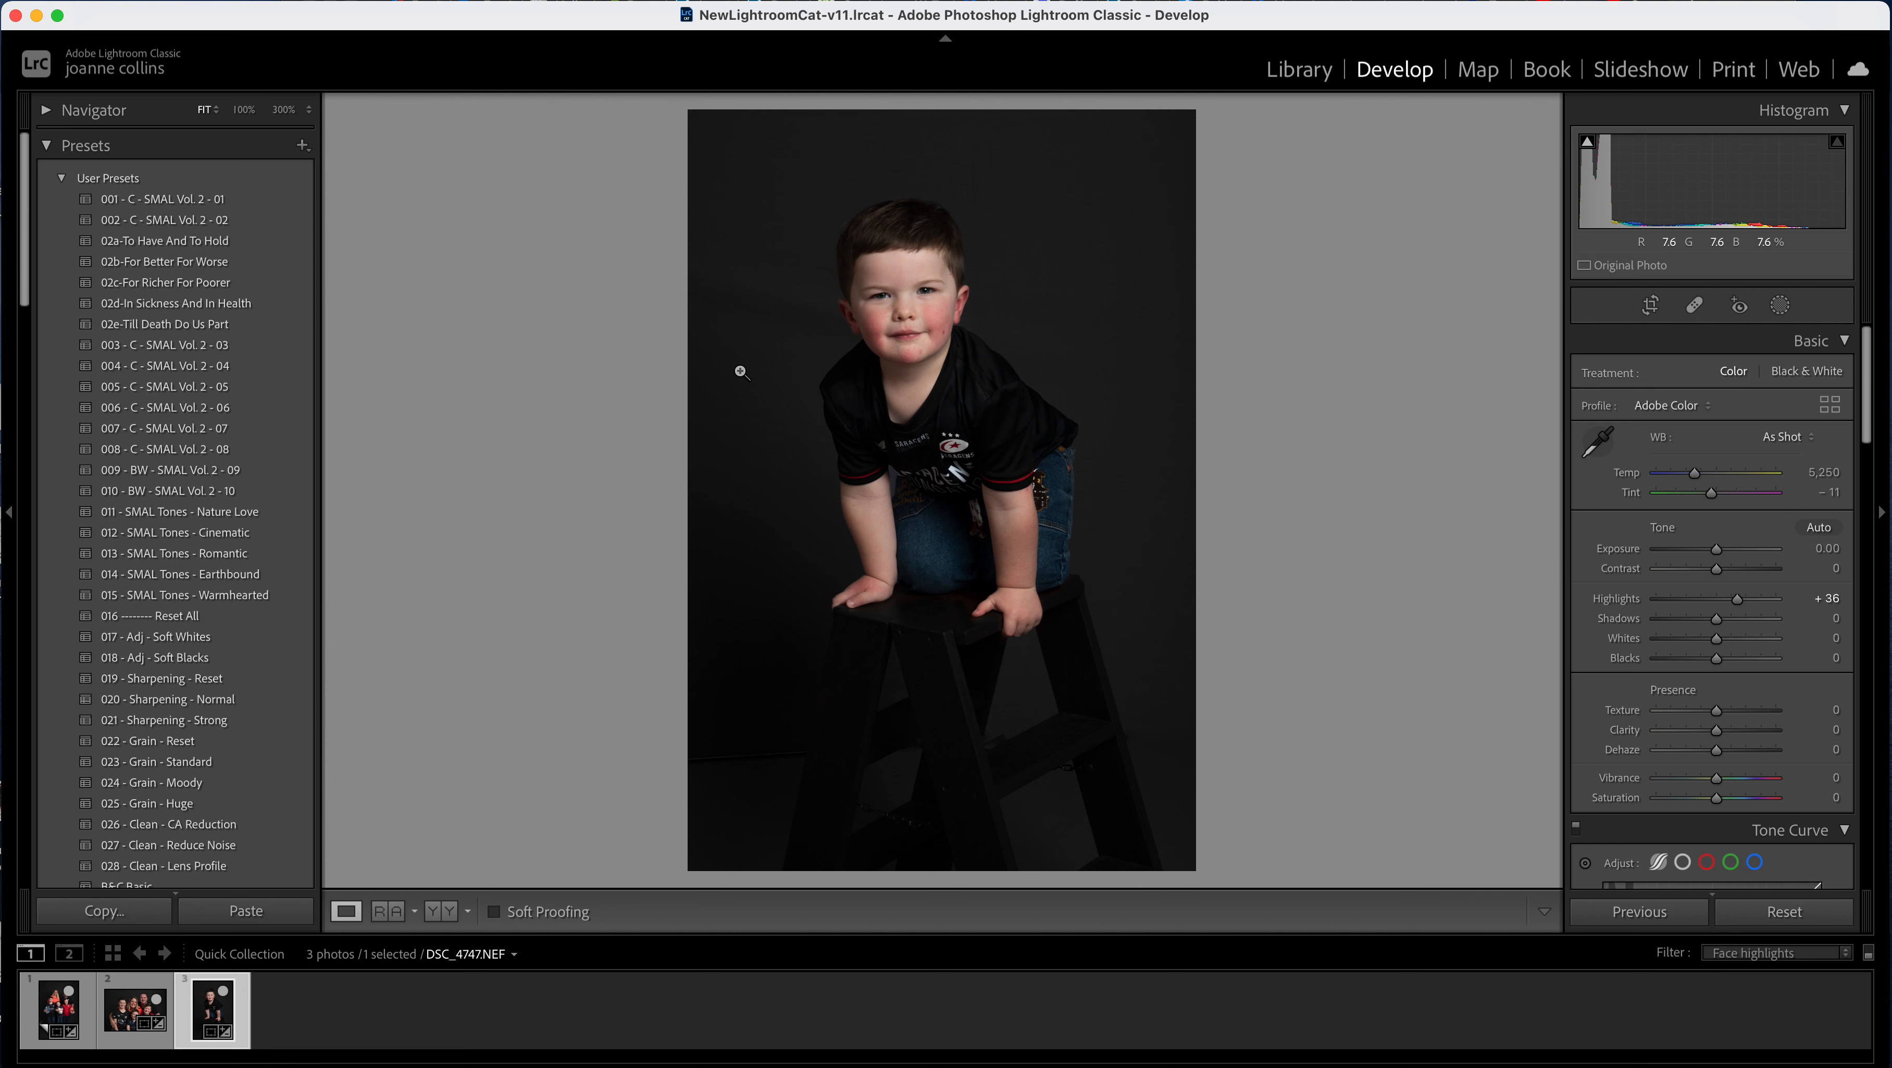
mouse_move(790, 369)
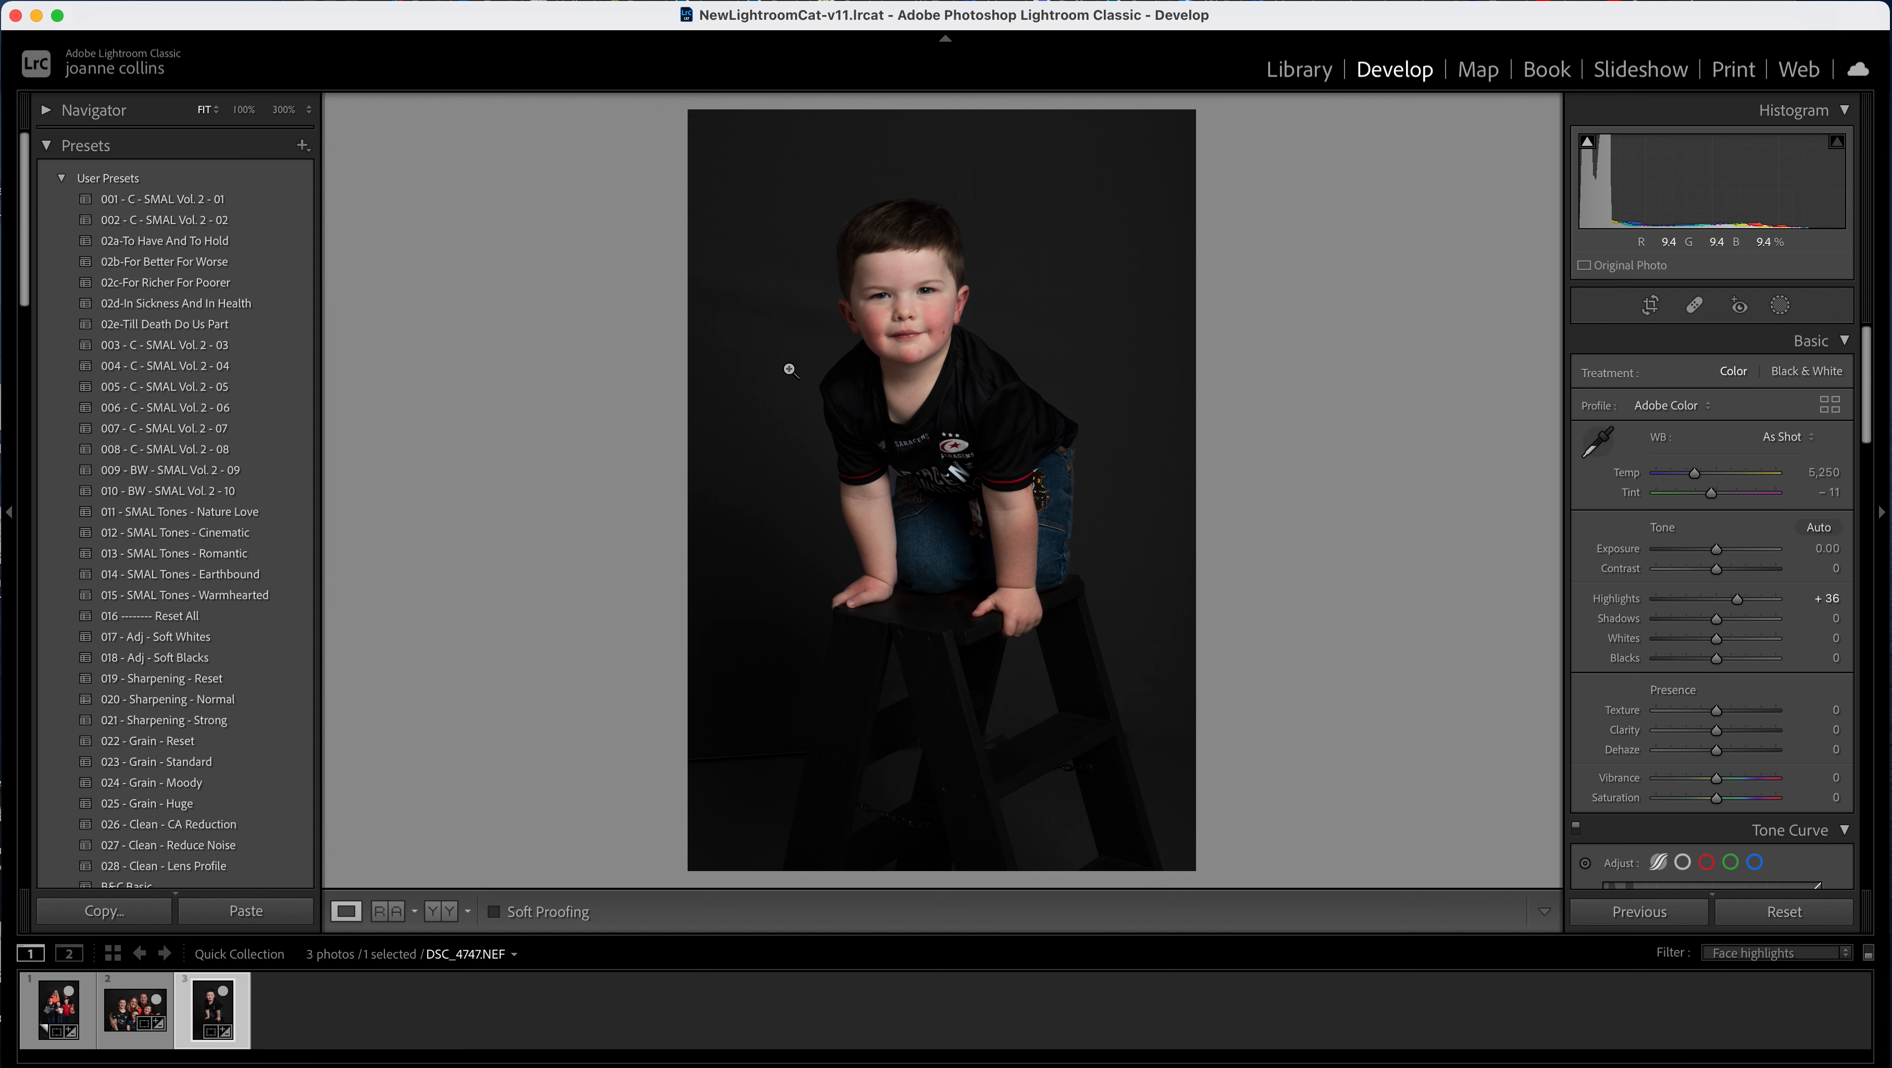
click(1694, 304)
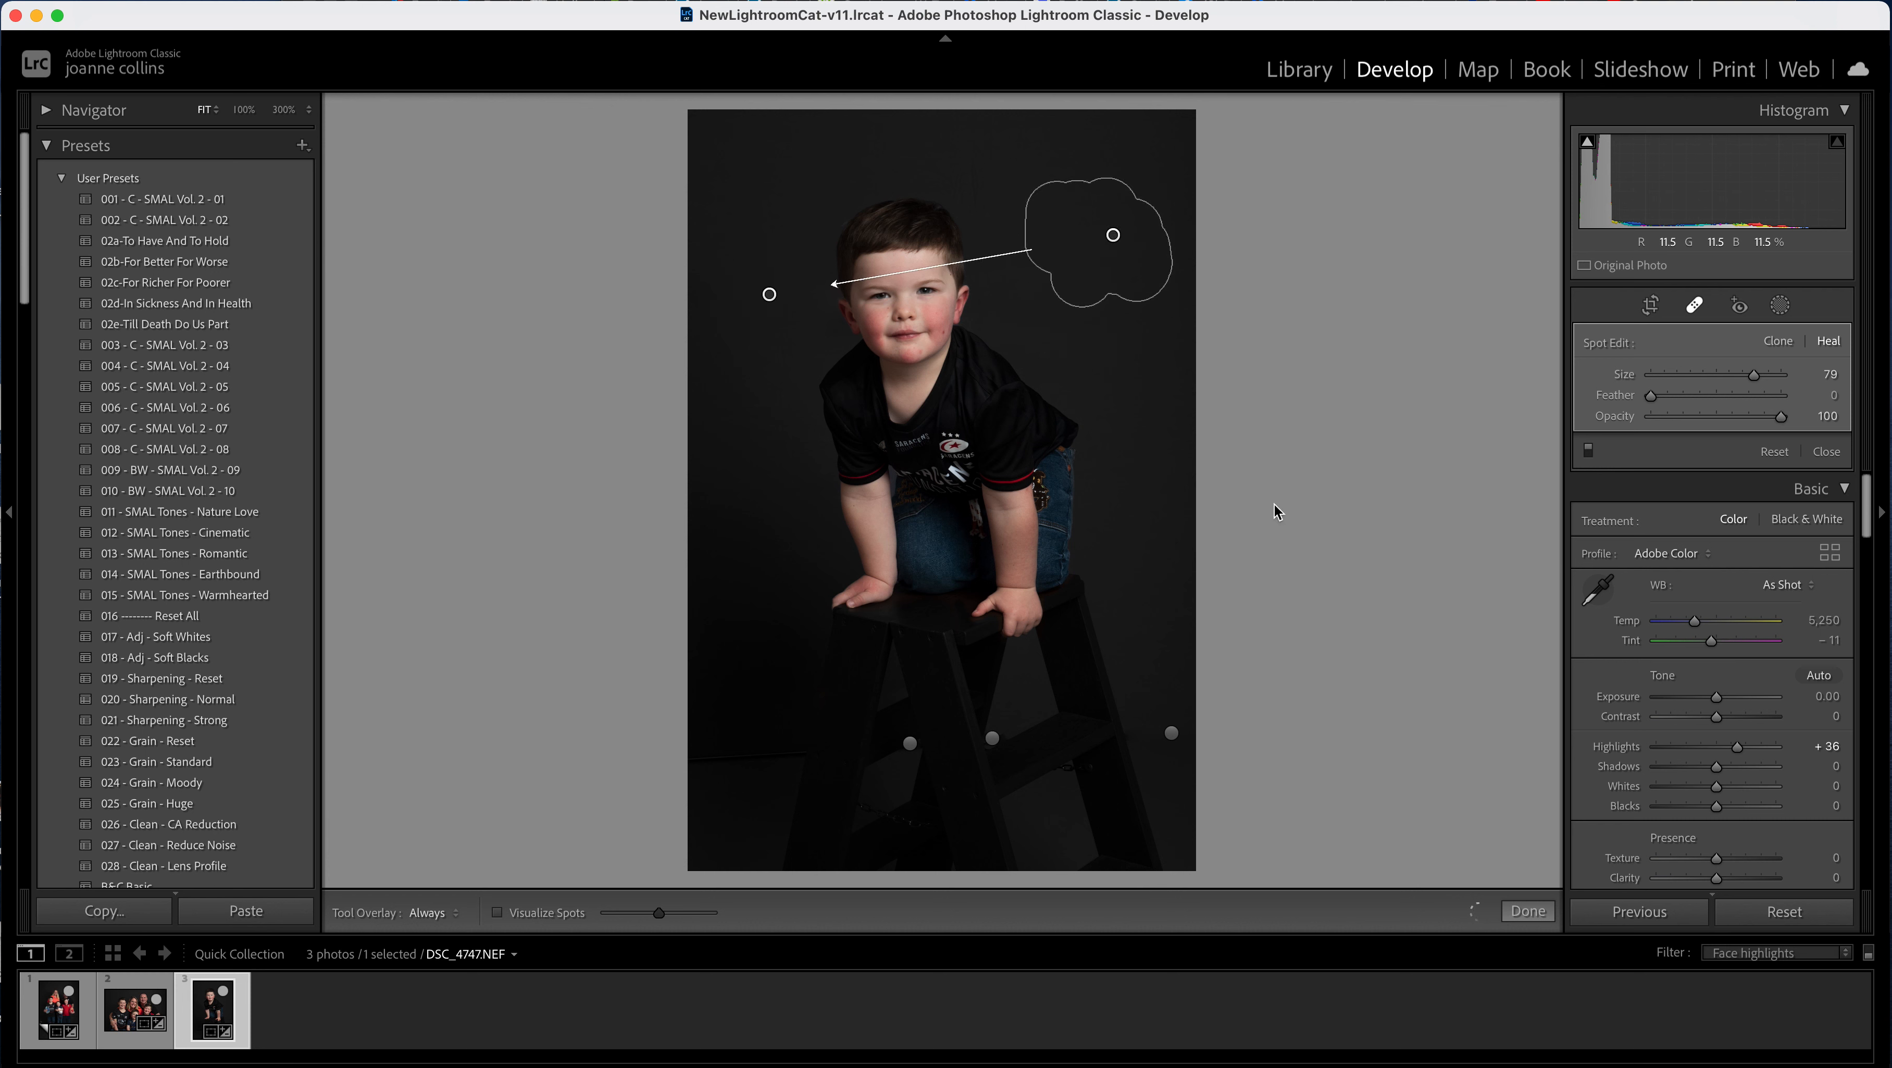
click(1526, 911)
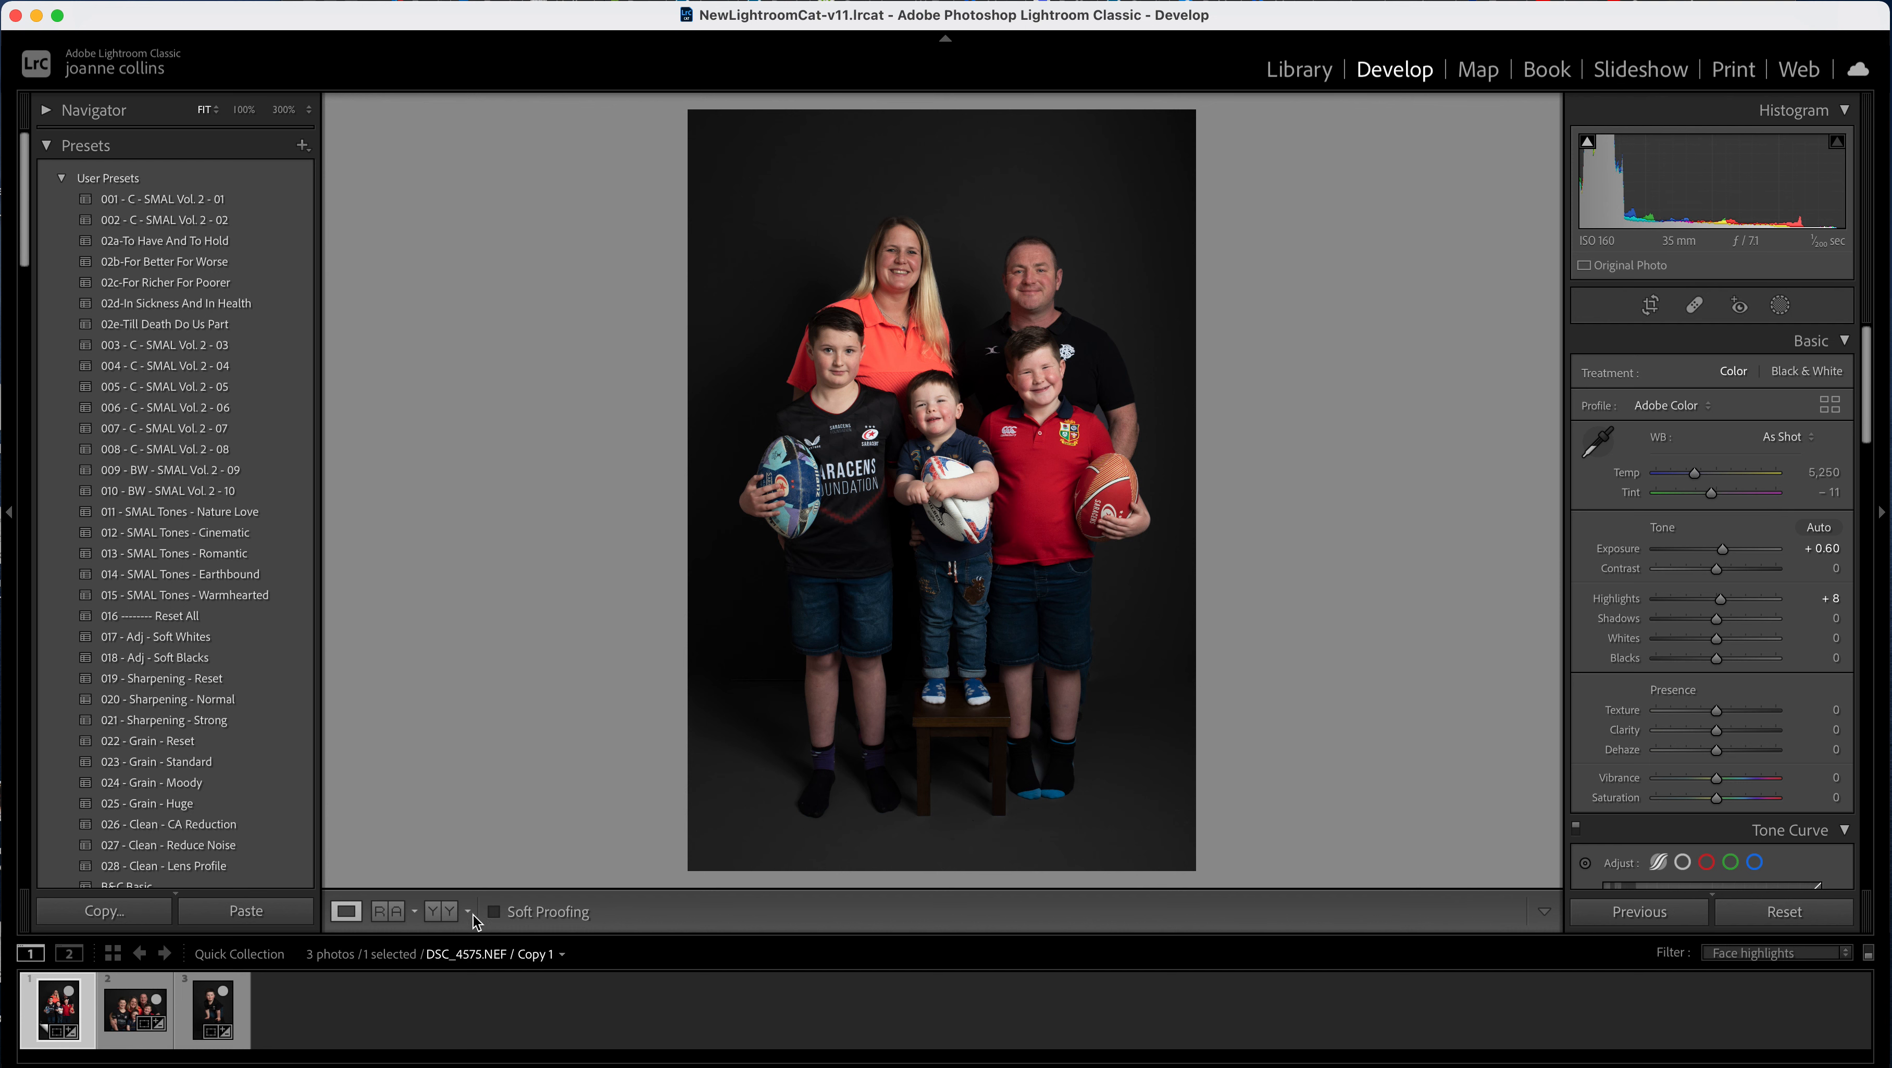
- Set exposure +0.65 on the seated family portrait and +0.15 on the toddler portrait
click(132, 1008)
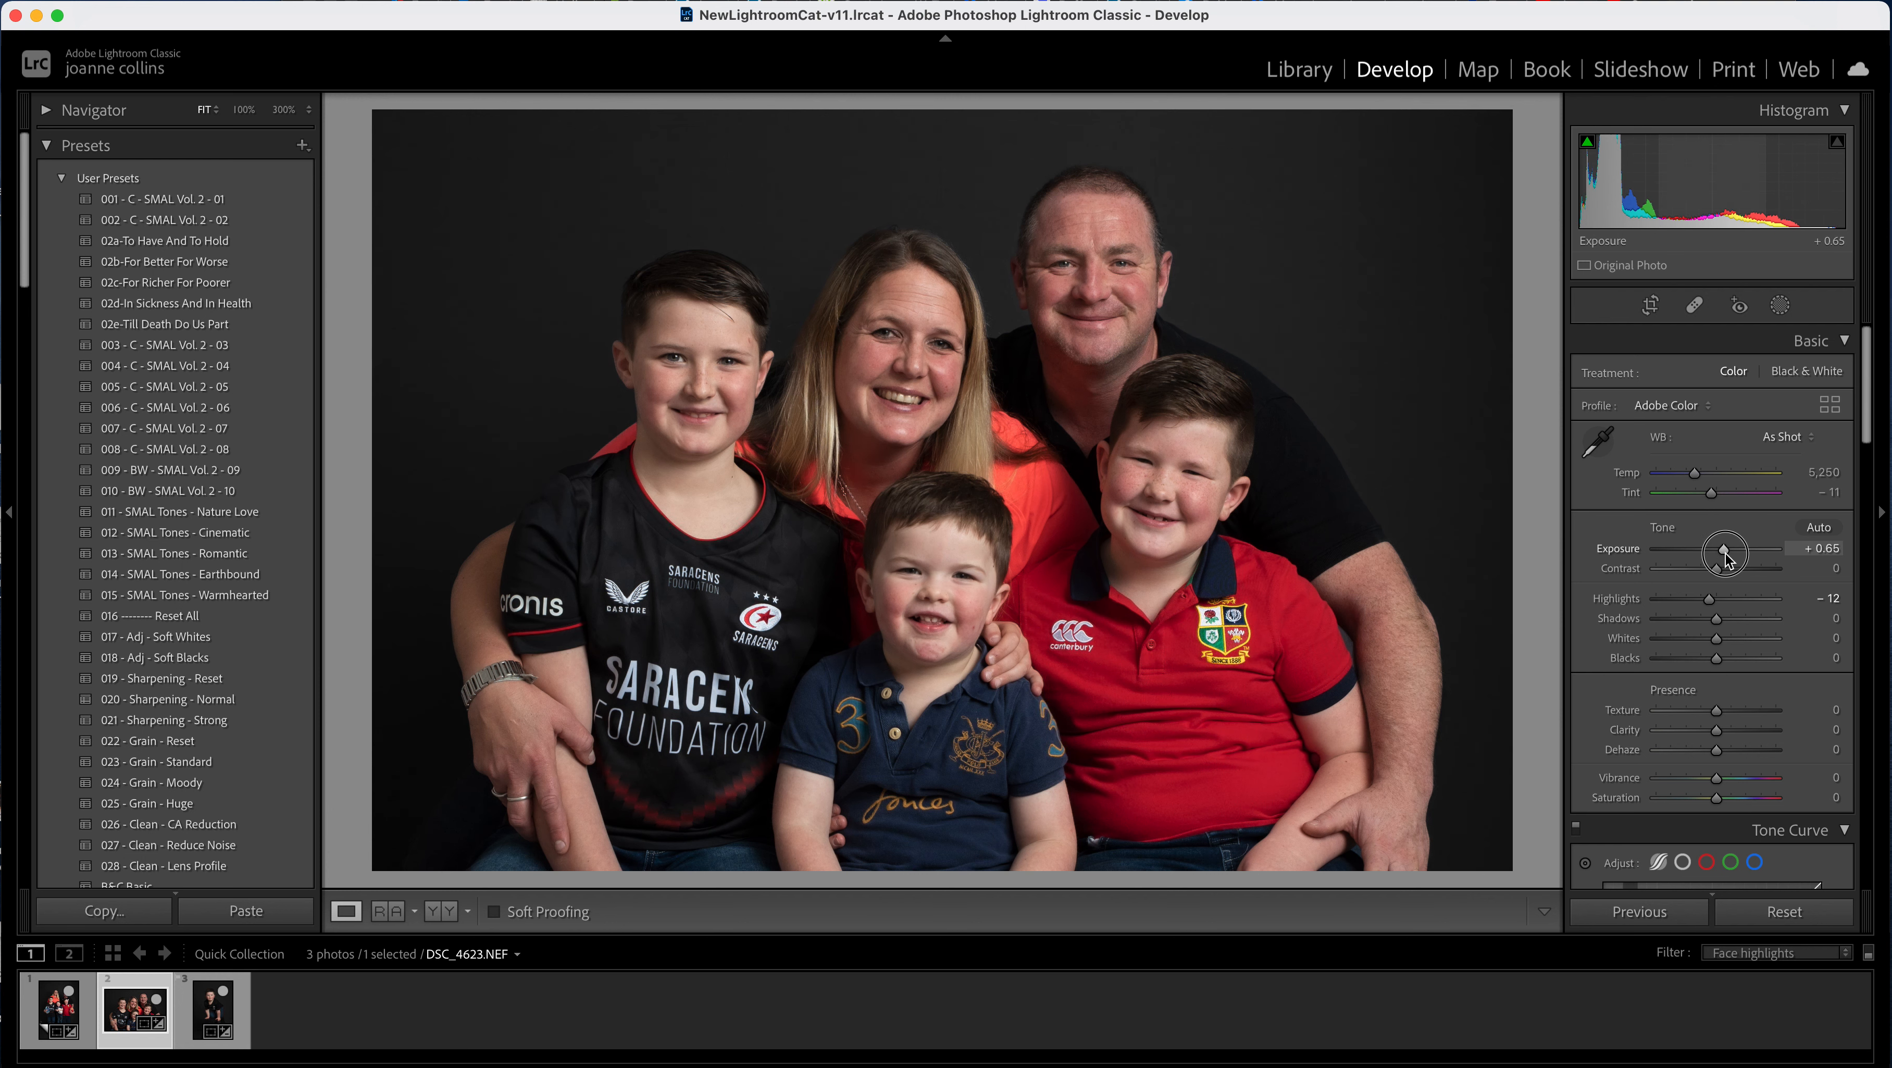
click(213, 1010)
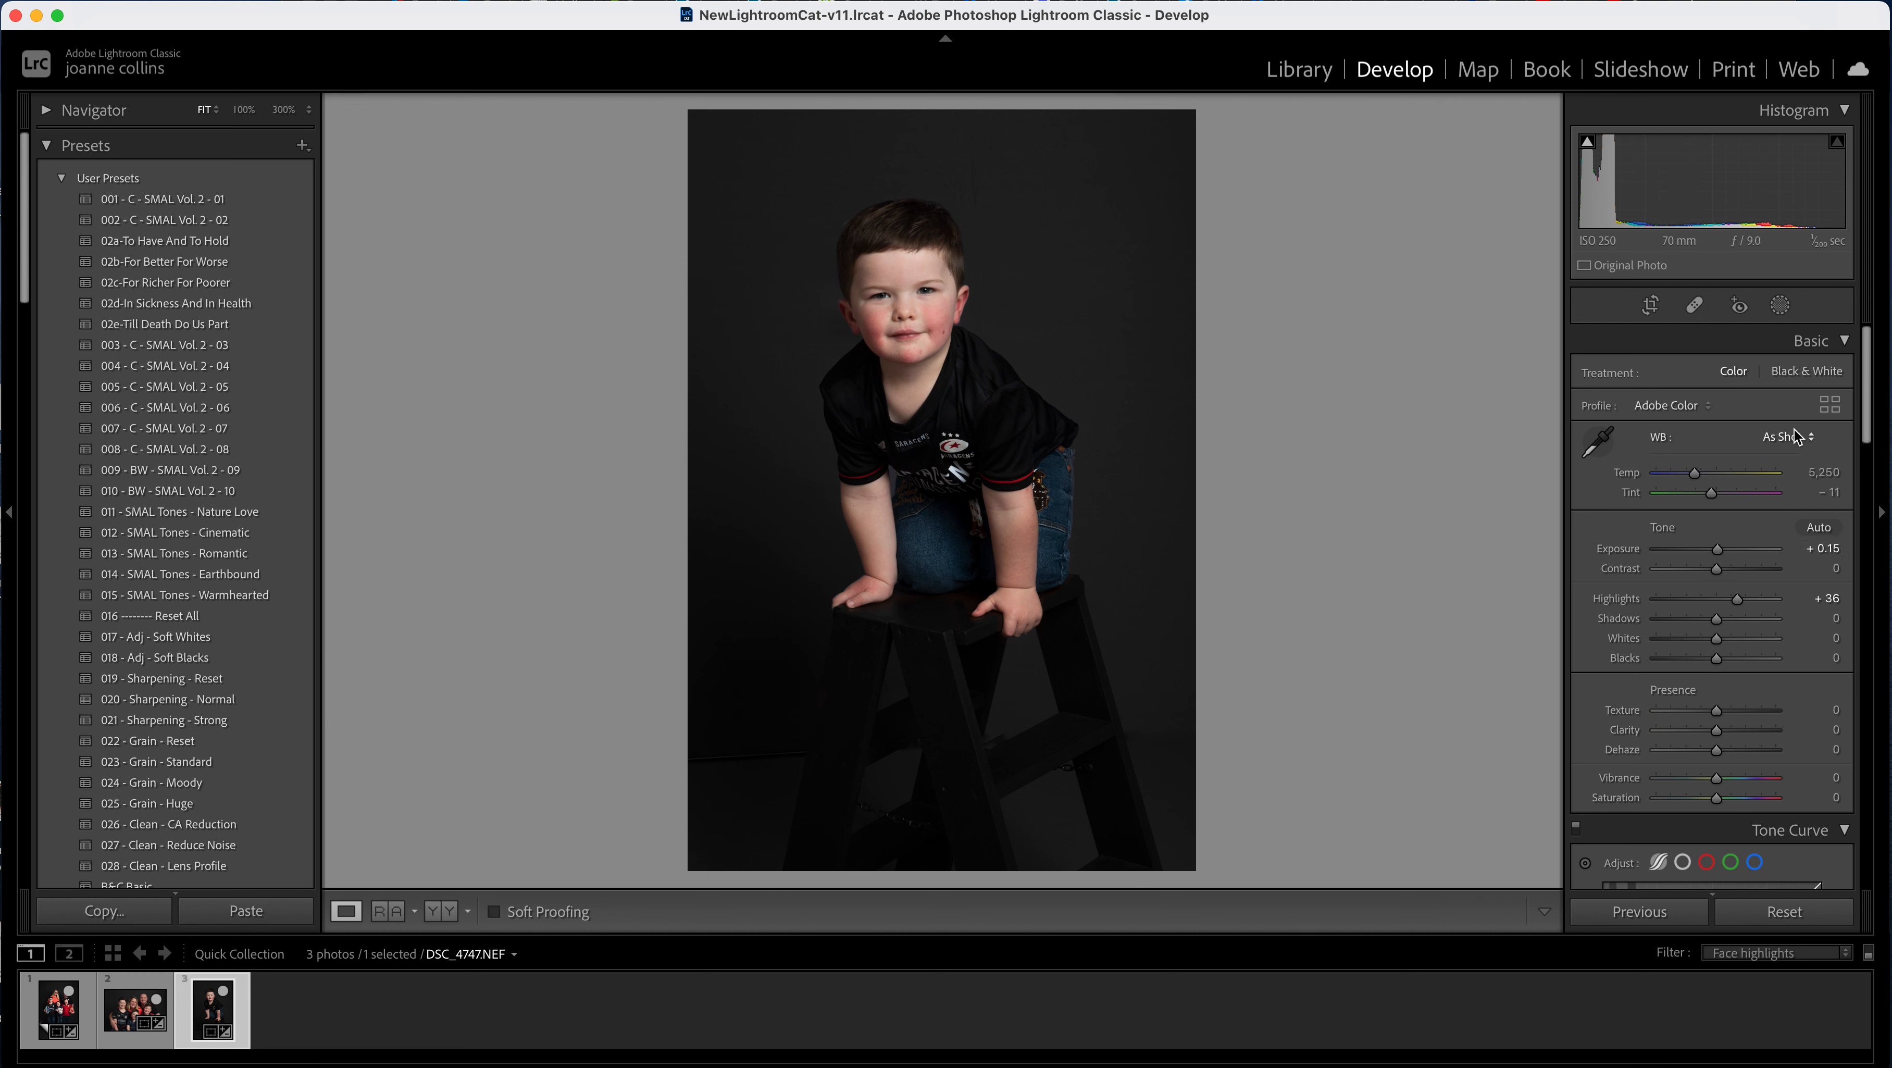
click(56, 1010)
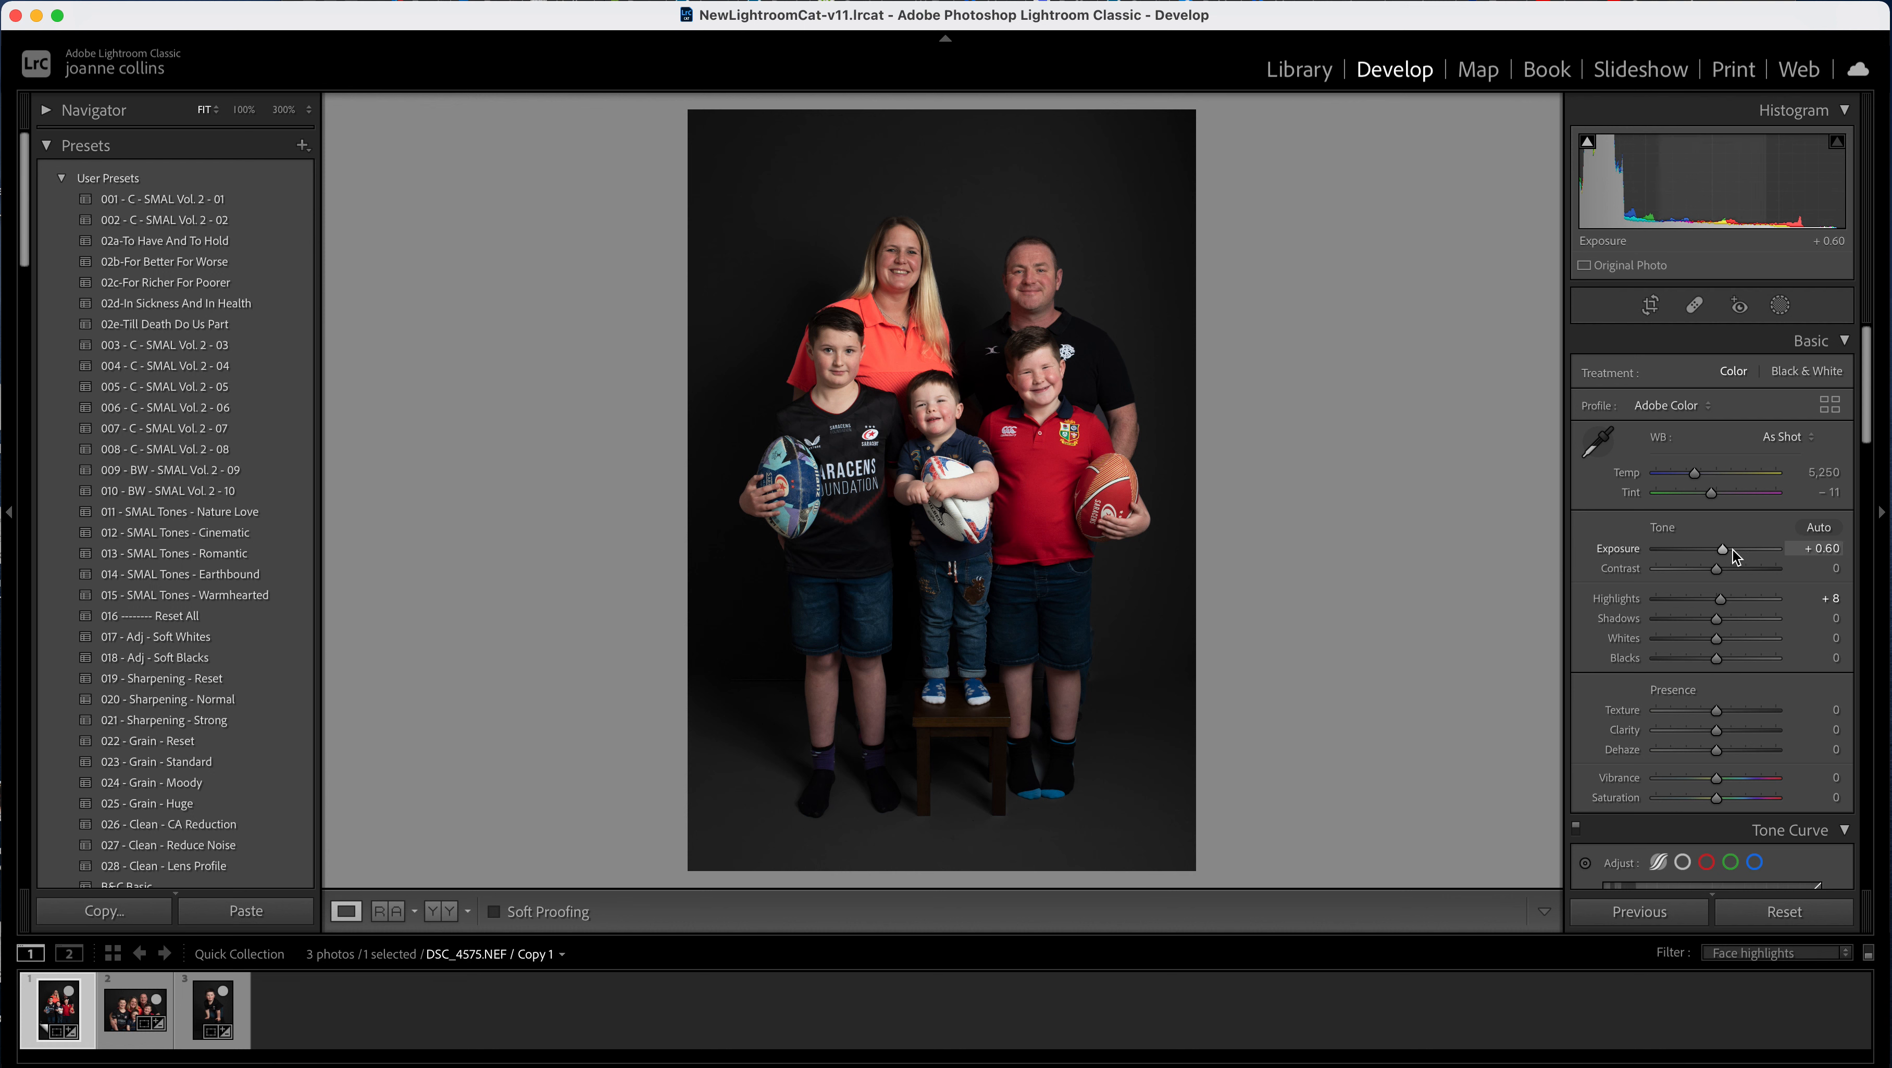
mouse_move(1719, 552)
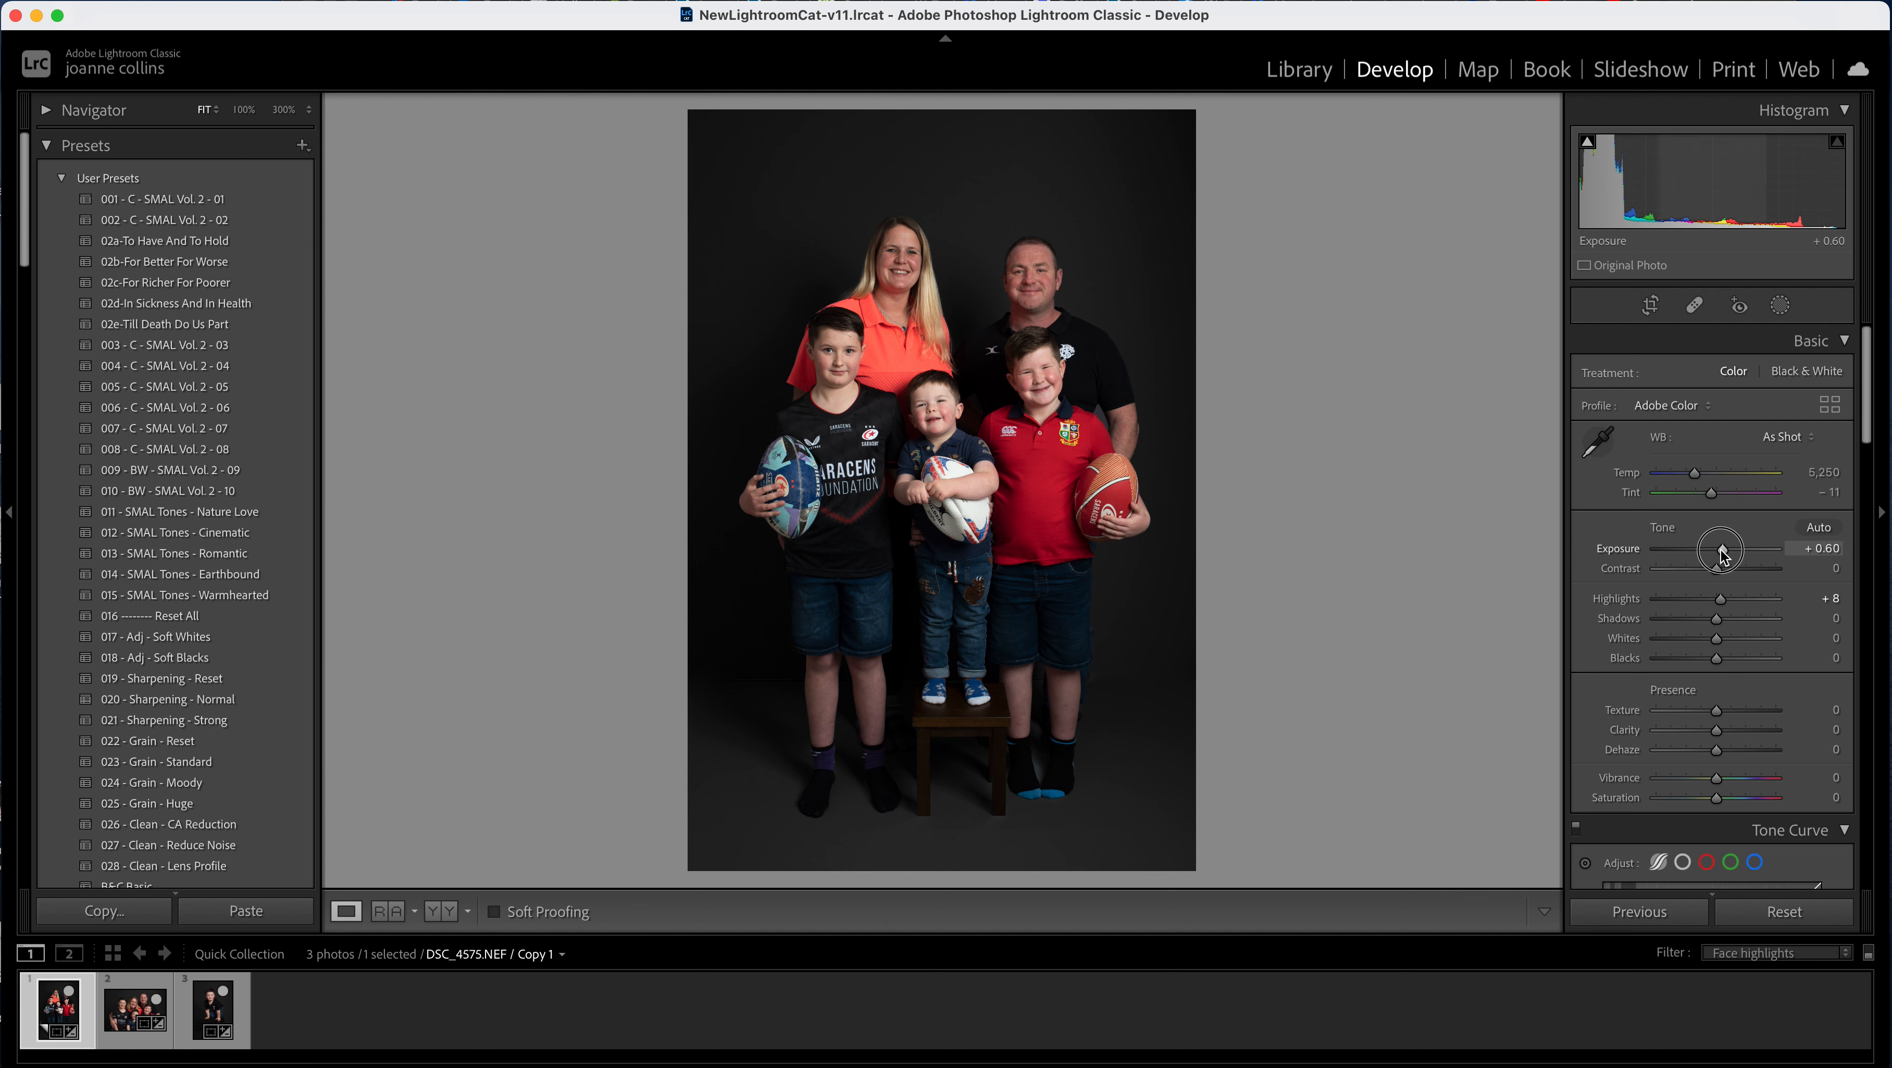